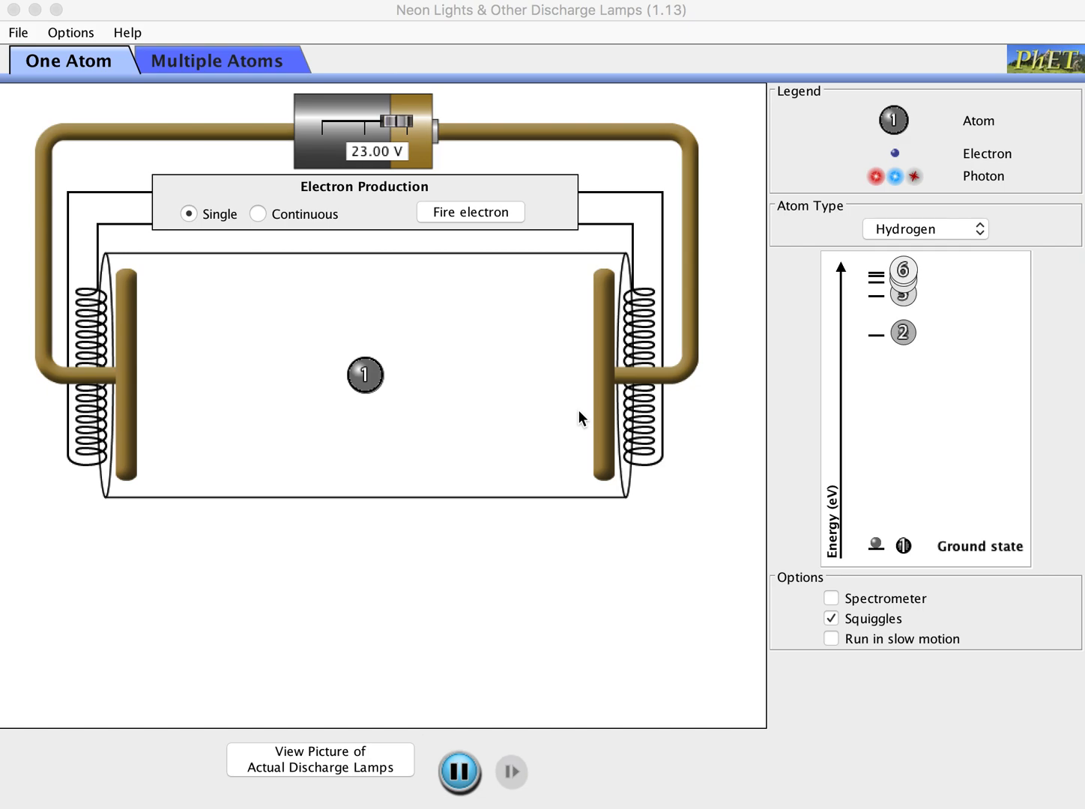
Step: Visit the Multiple Atoms view, return to One Atom and fire two electrons at the hydrogen atom
left_click(215, 60)
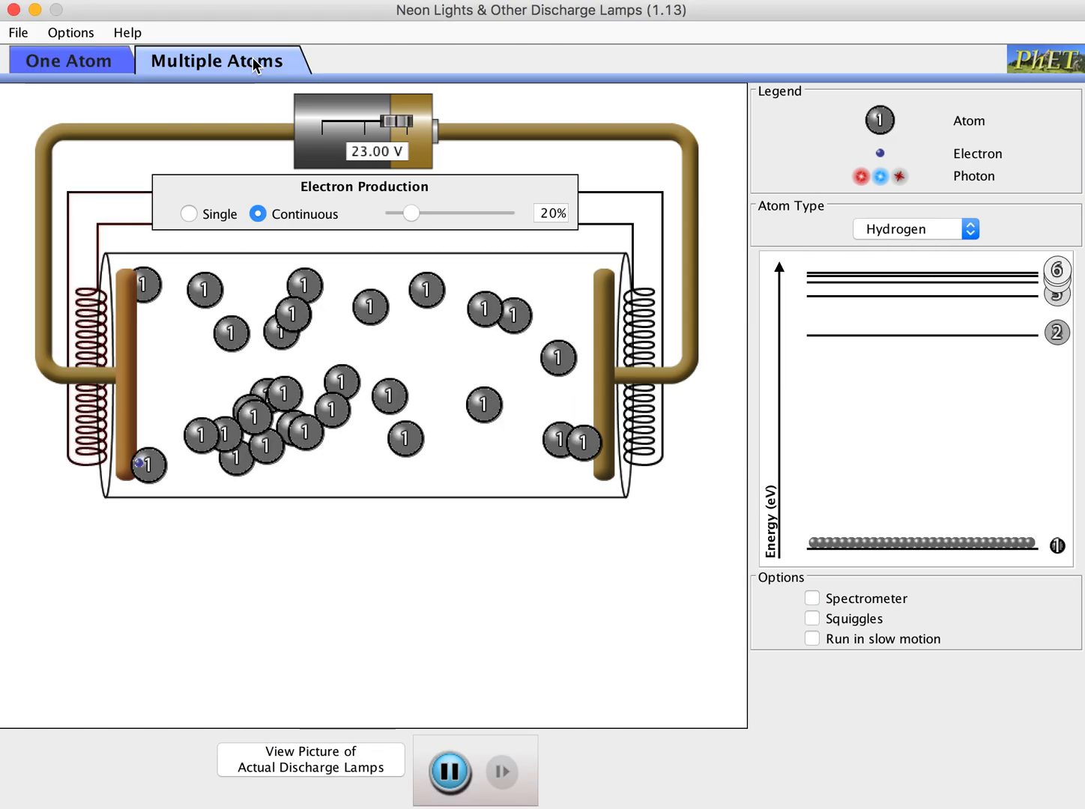
left_click(68, 60)
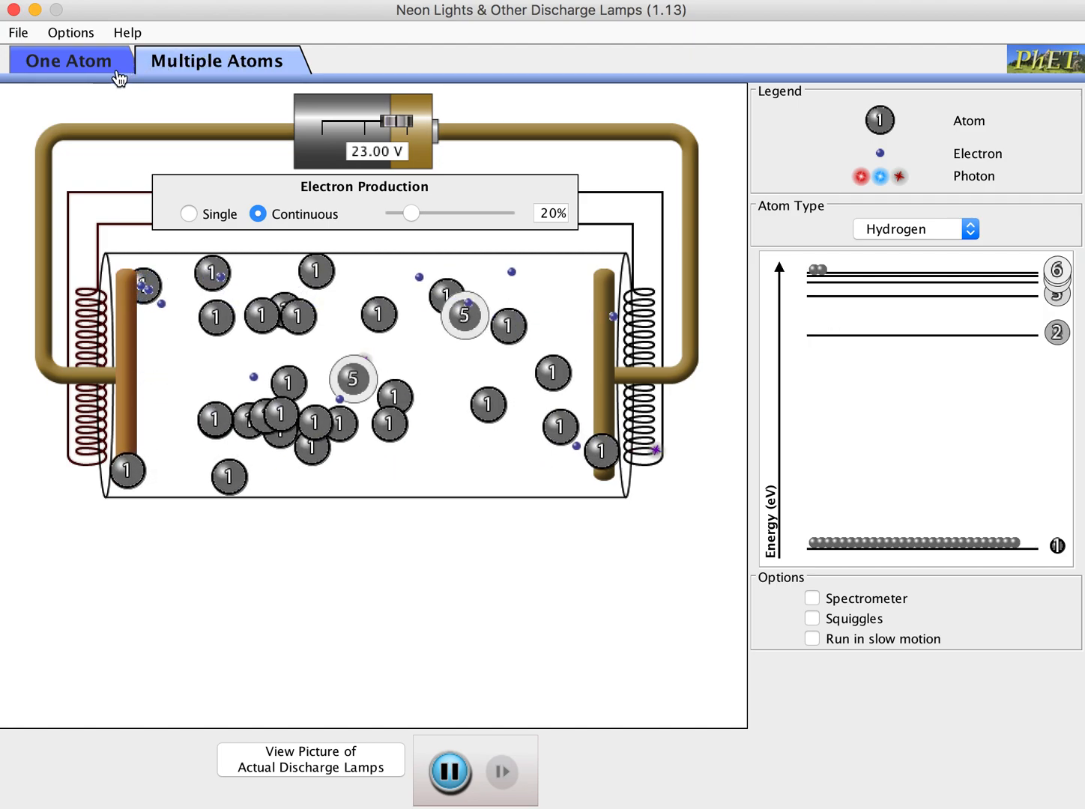
left_click(69, 60)
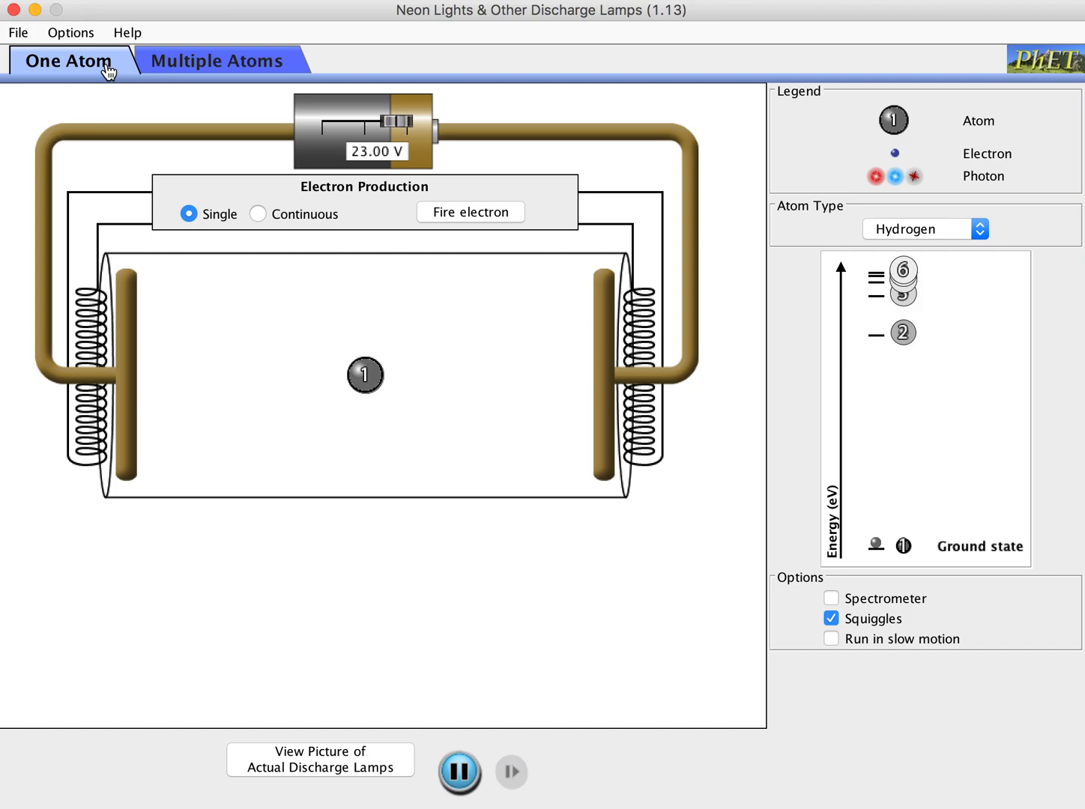
mouse_move(129, 375)
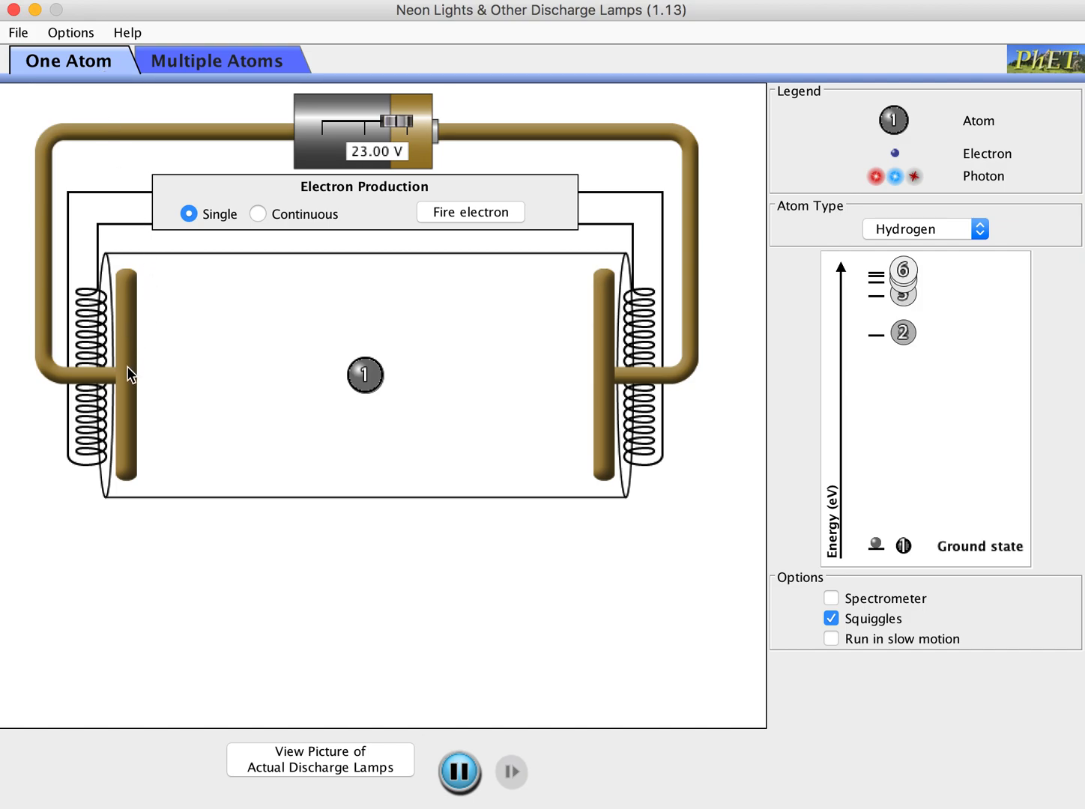
mouse_move(552, 231)
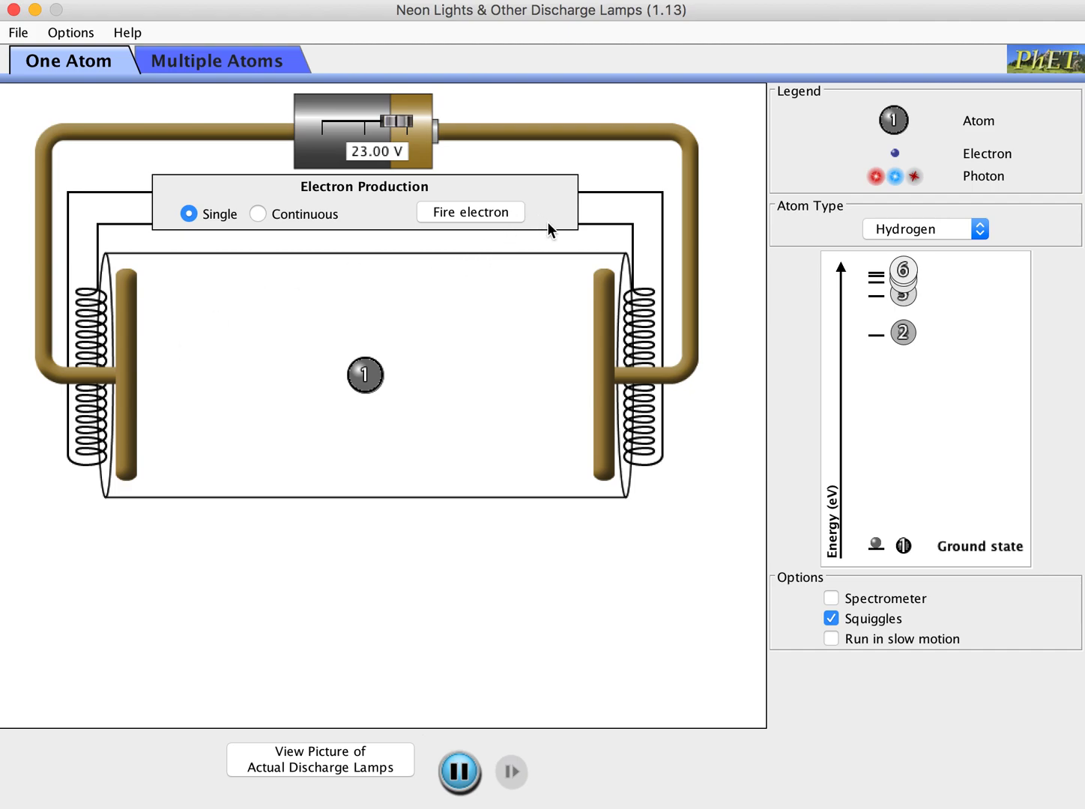
left_click(470, 213)
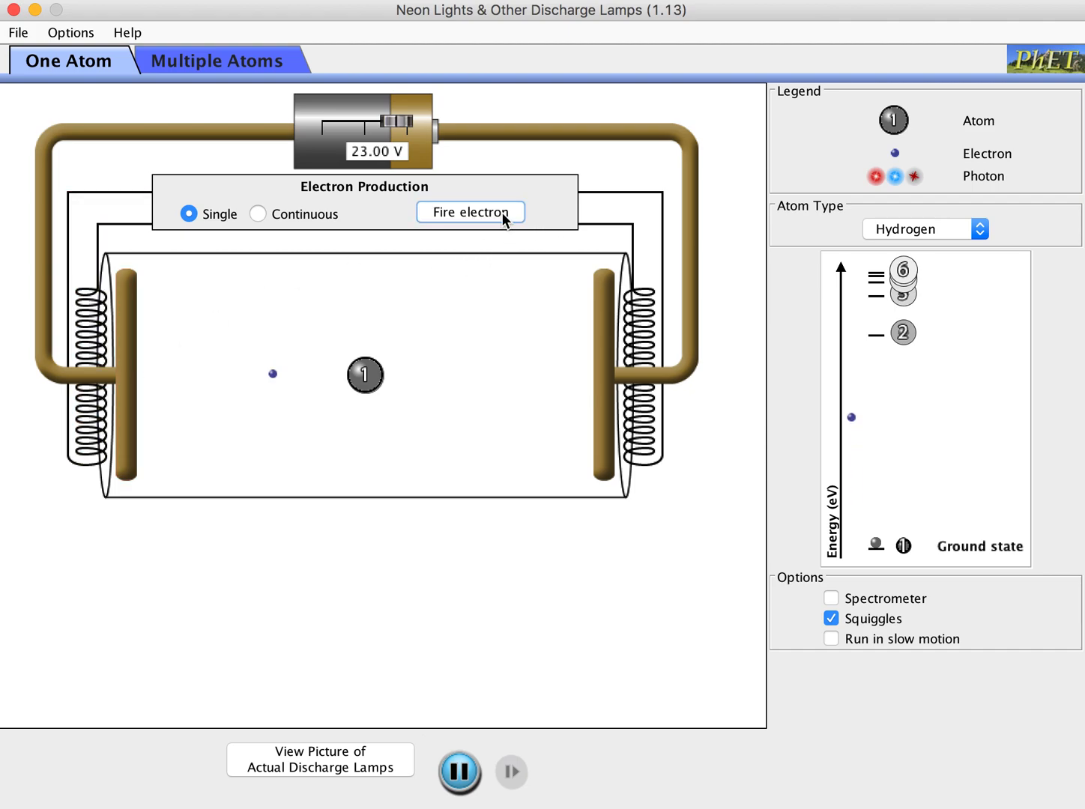
left_click(470, 213)
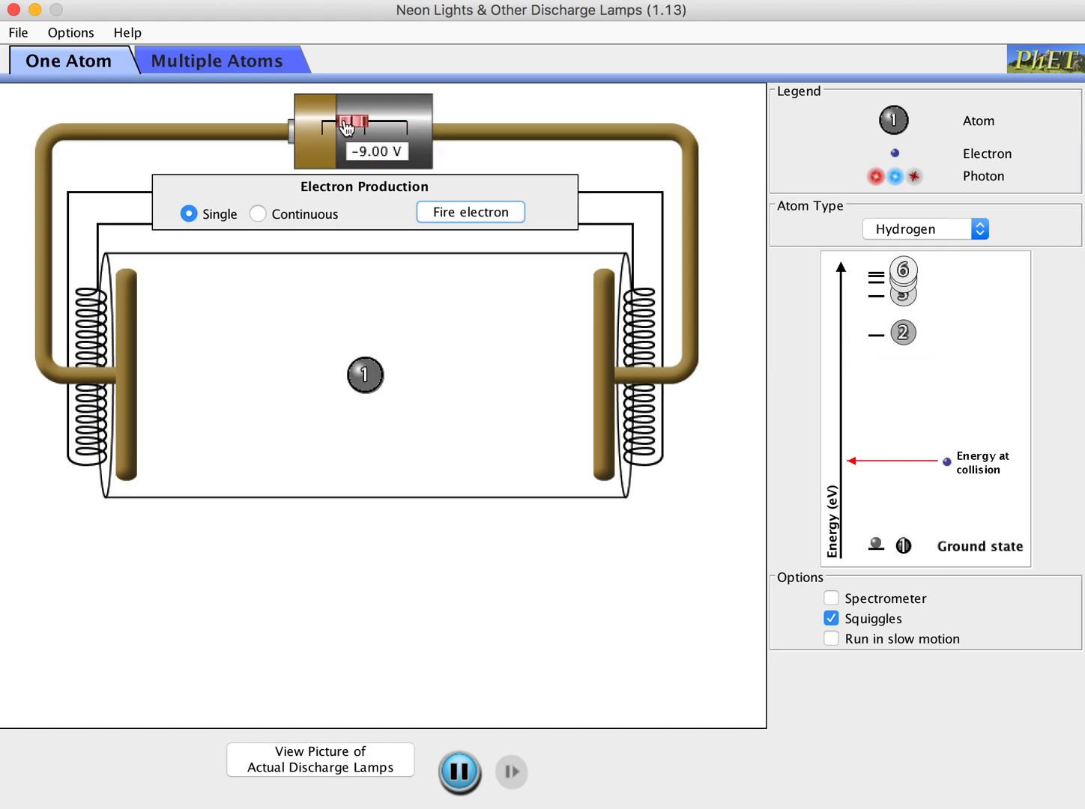
Step: Fire an electron at a negative voltage, then vary the battery through 16.50, 15.00, 18.75 and back to 16.50 V
left_click_drag(346, 123, 330, 123)
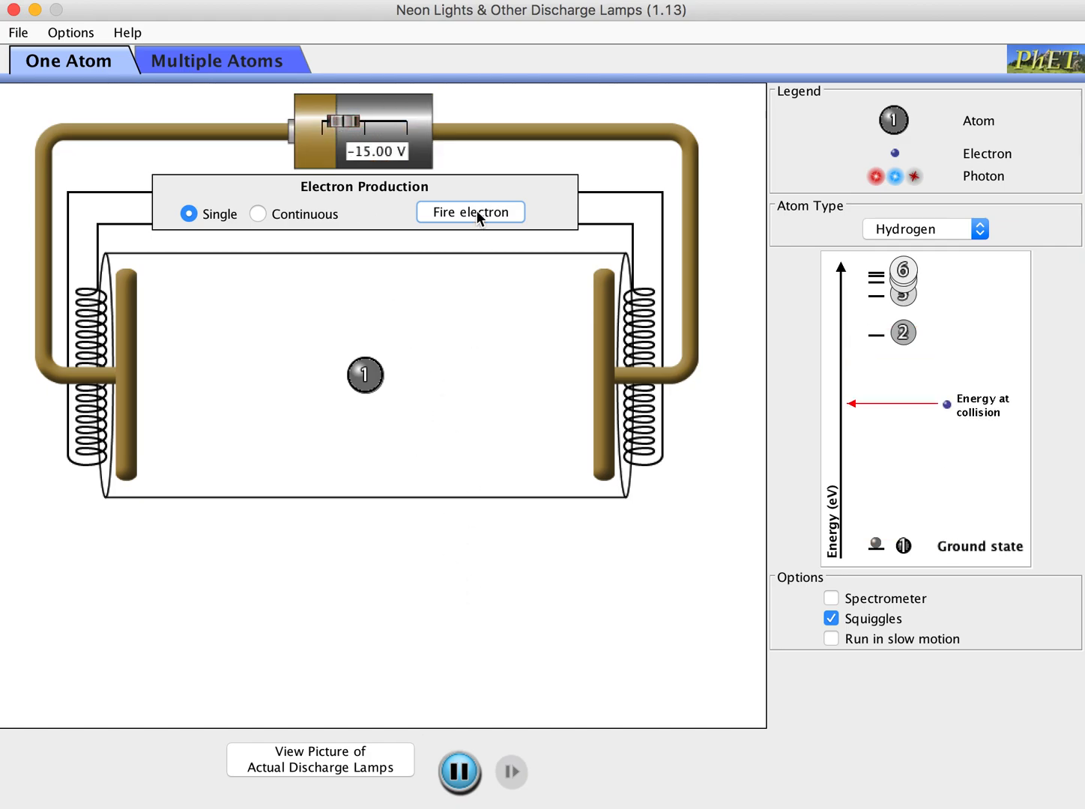
left_click(471, 213)
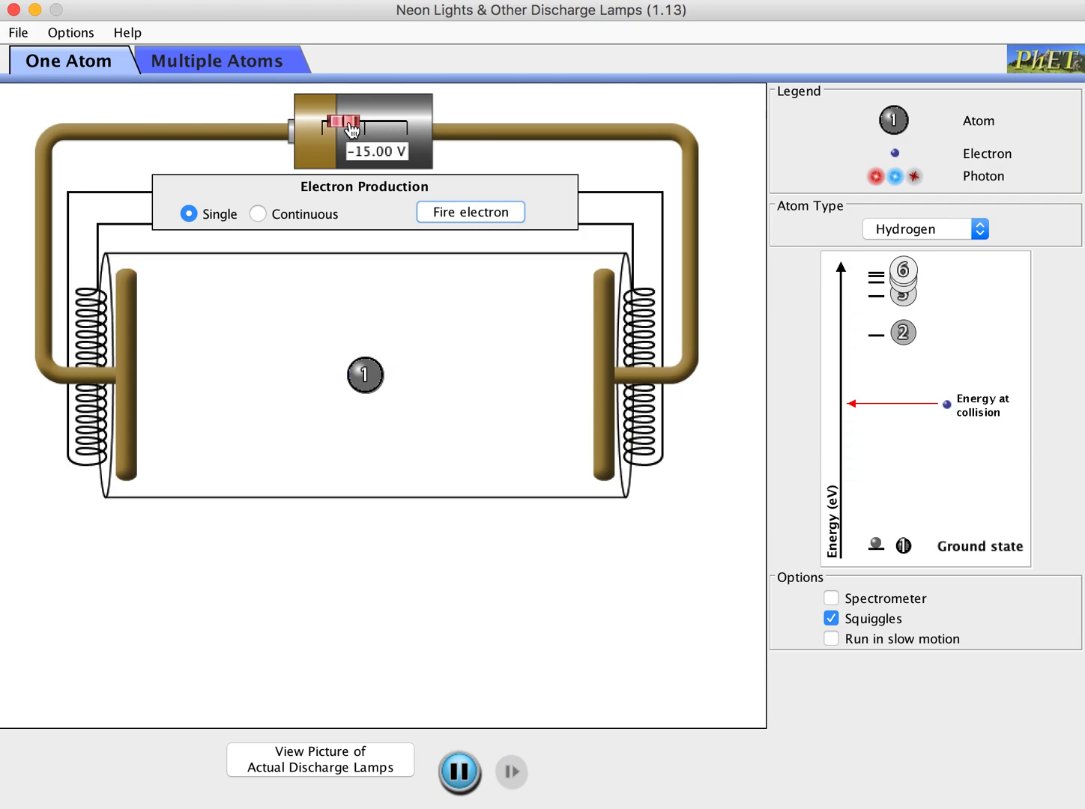
left_click_drag(346, 123, 390, 122)
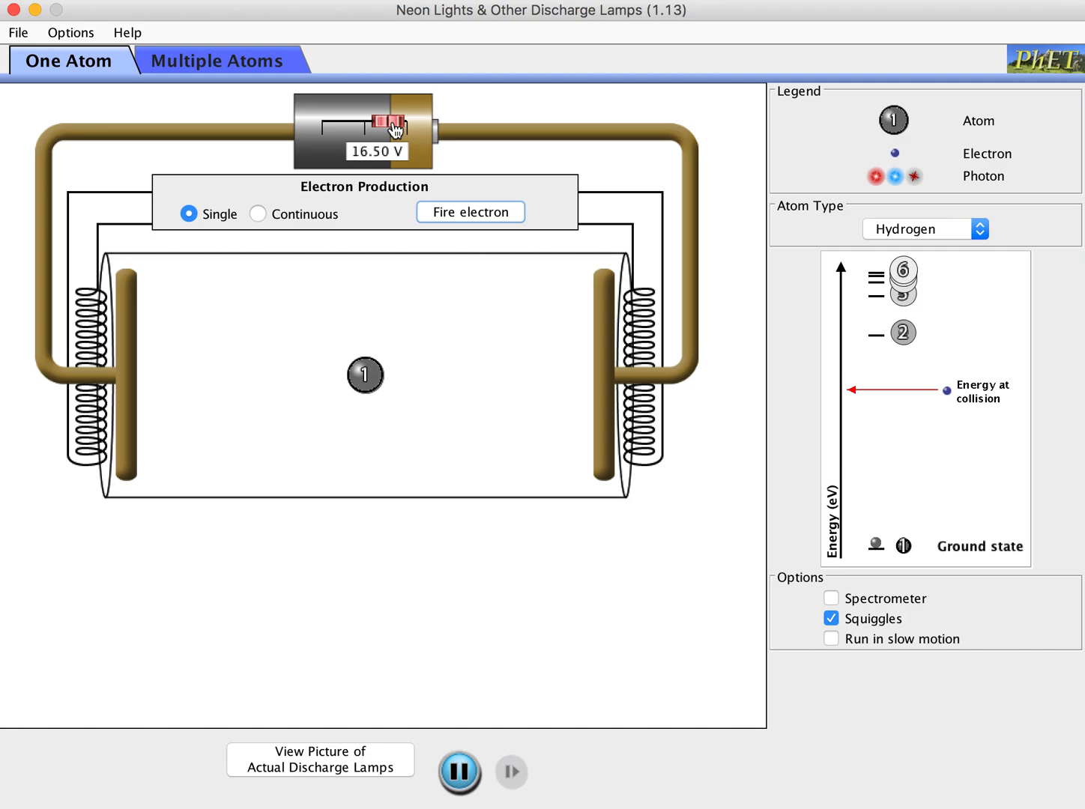
left_click_drag(396, 123, 387, 129)
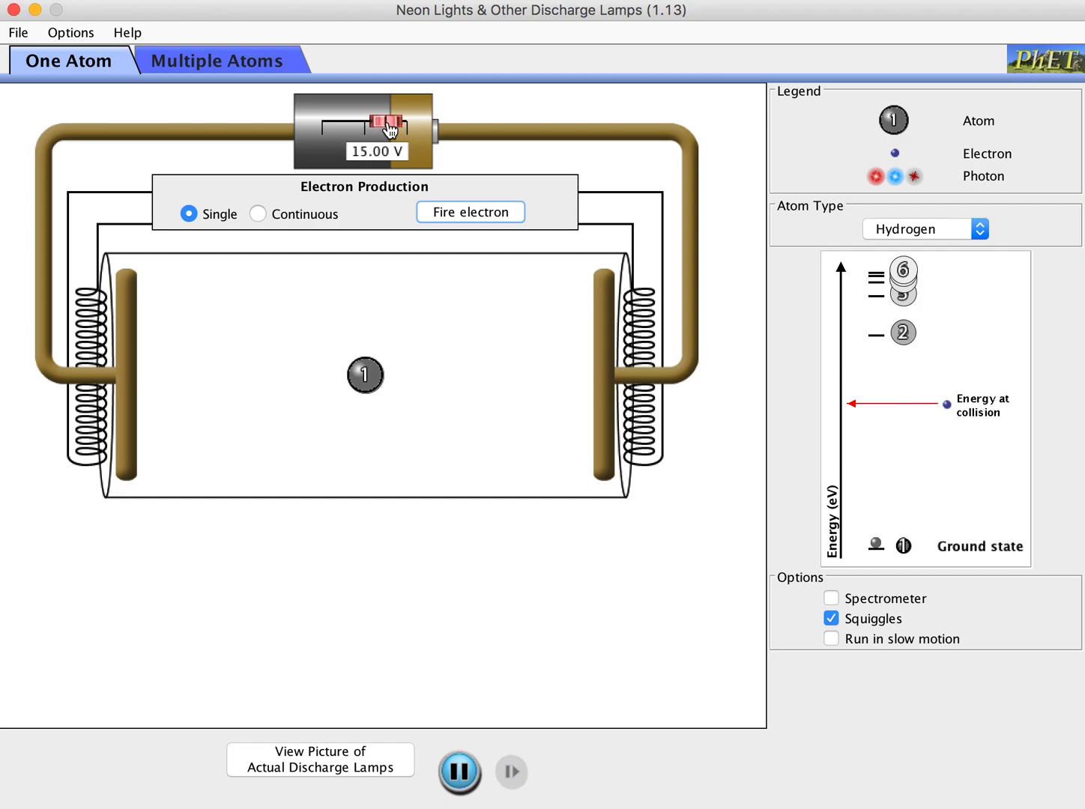
left_click_drag(384, 123, 396, 123)
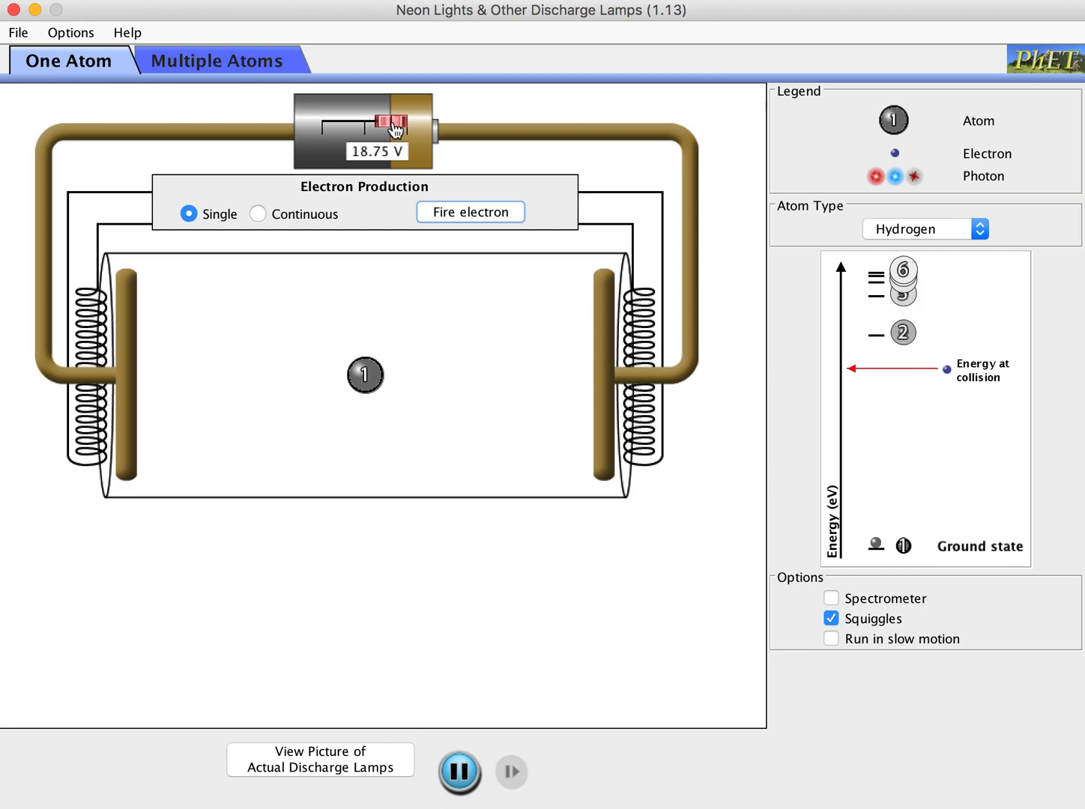
left_click_drag(392, 123, 378, 123)
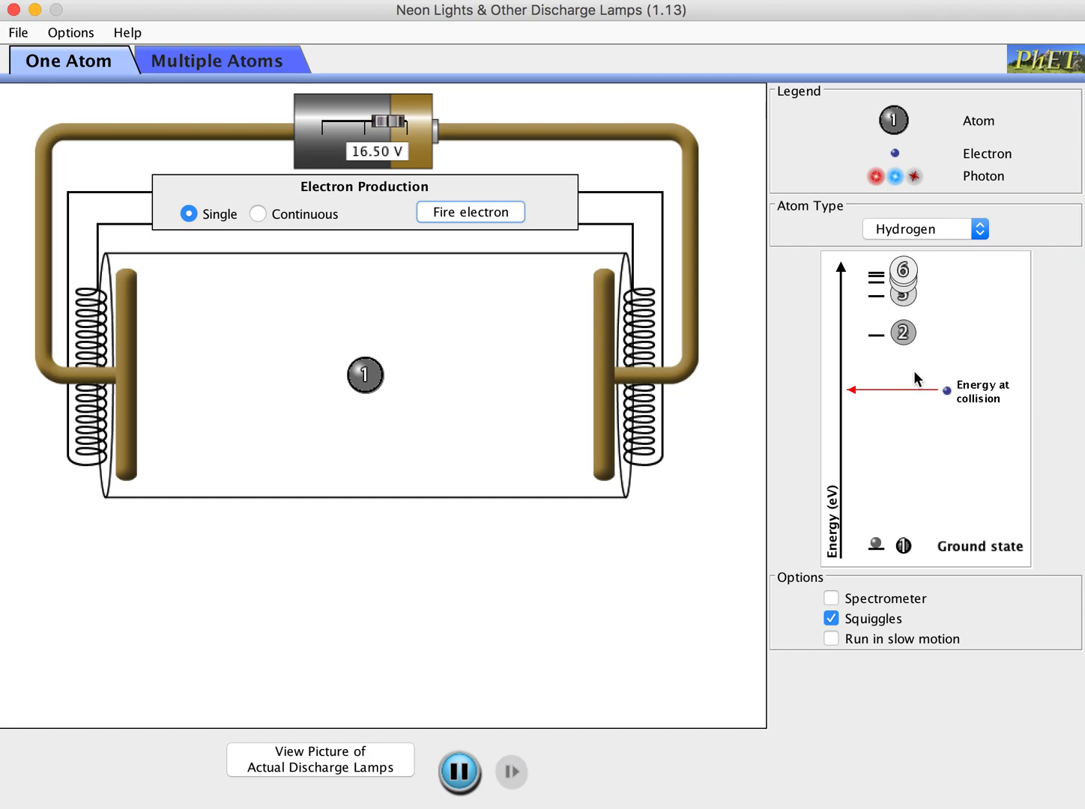
mouse_move(417, 110)
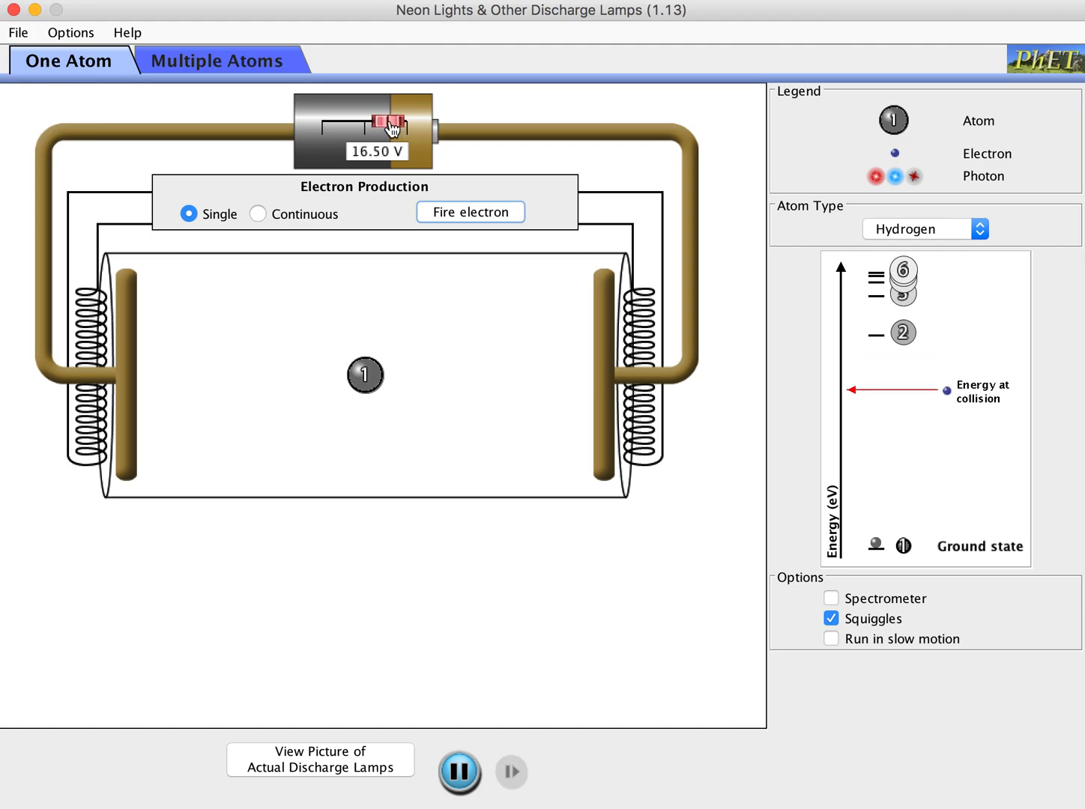
Step: Swing the battery up to 20.25 V, down to 17.25 V and lower again toward 8.25 V
left_click_drag(387, 123, 398, 123)
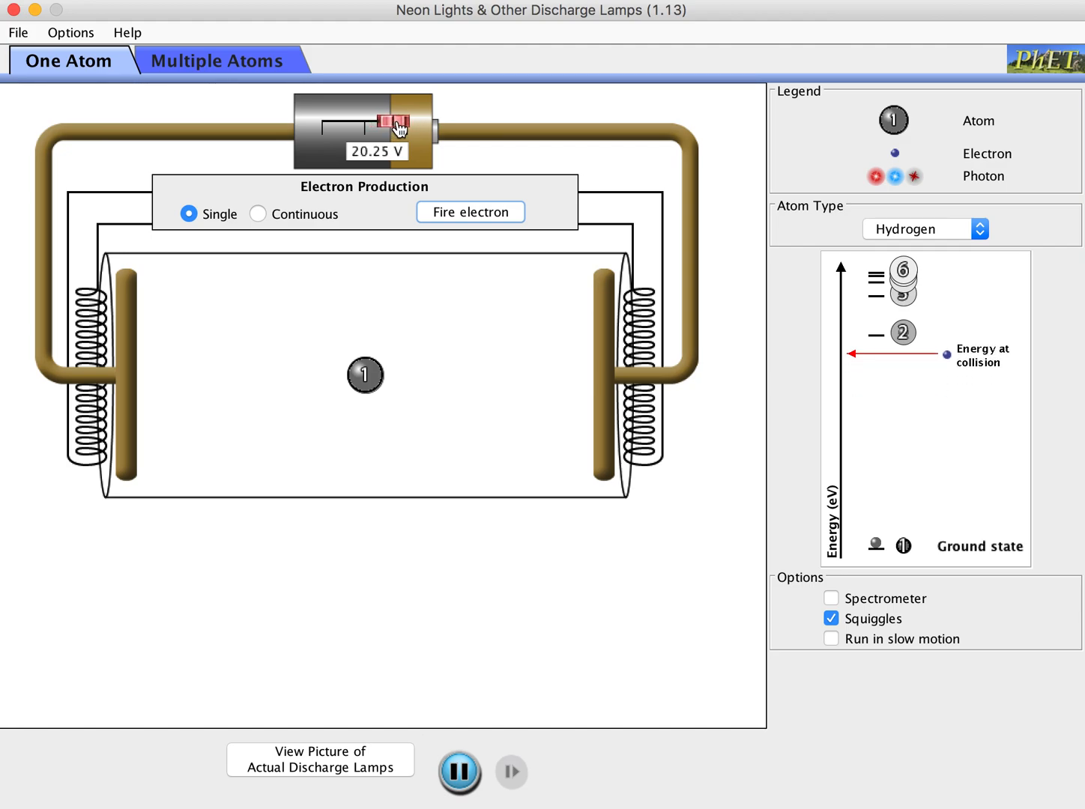
left_click_drag(402, 123, 388, 123)
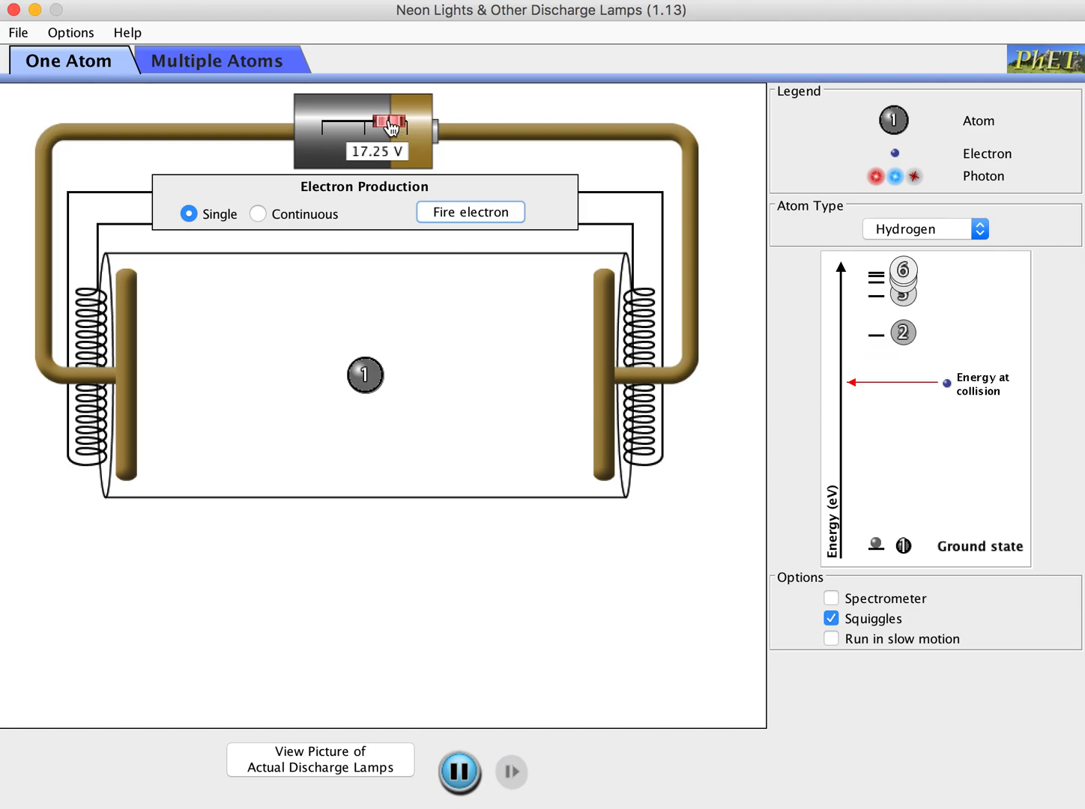
left_click_drag(390, 123, 382, 126)
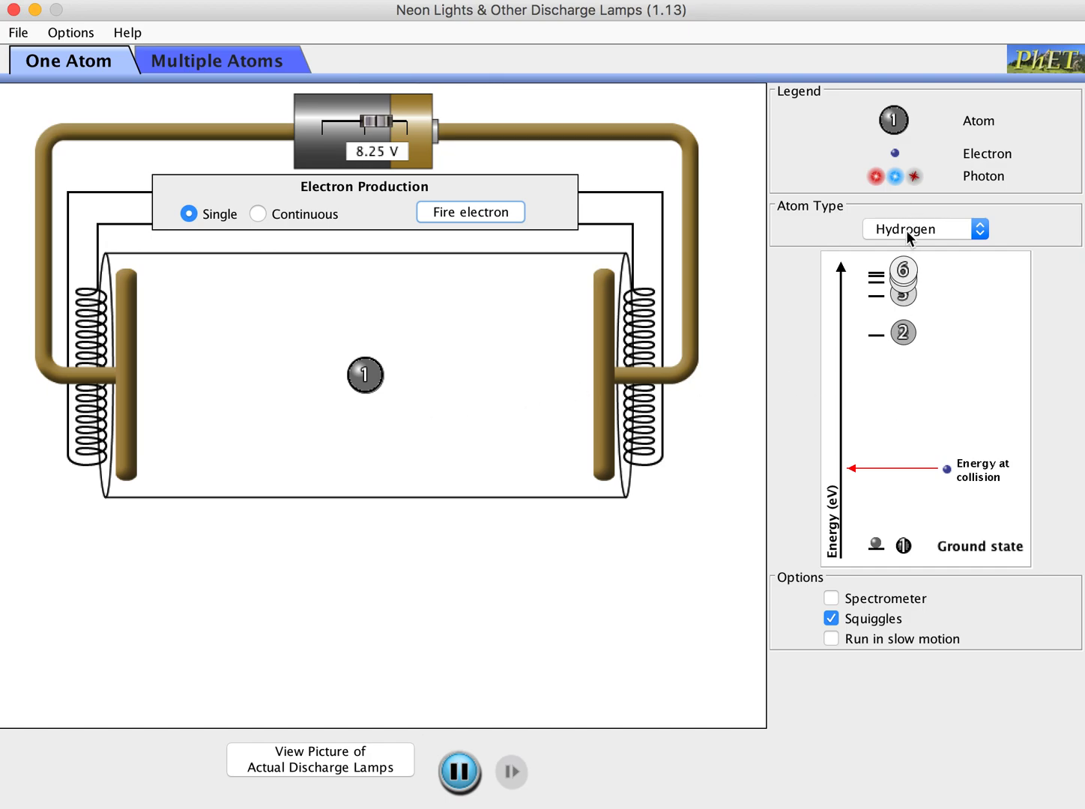
mouse_move(899, 237)
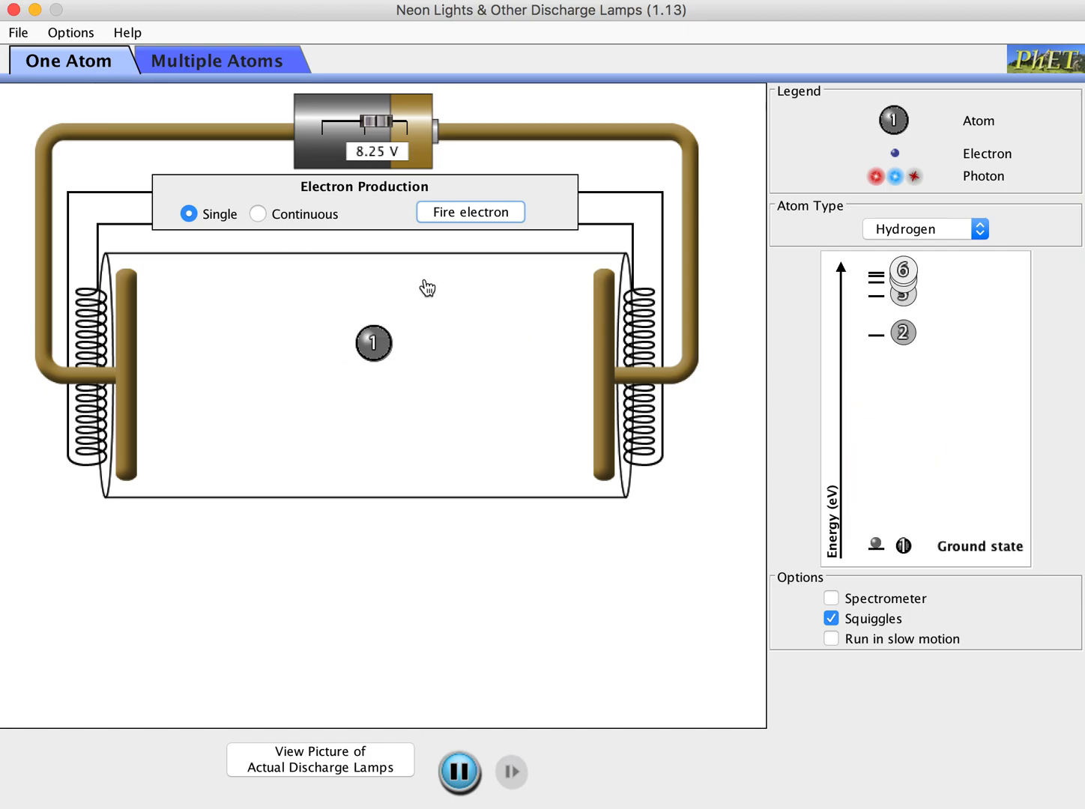
Step: Fire one electron at the hydrogen atom at 8.25 V so its collision energy stays below level 2
left_click(471, 211)
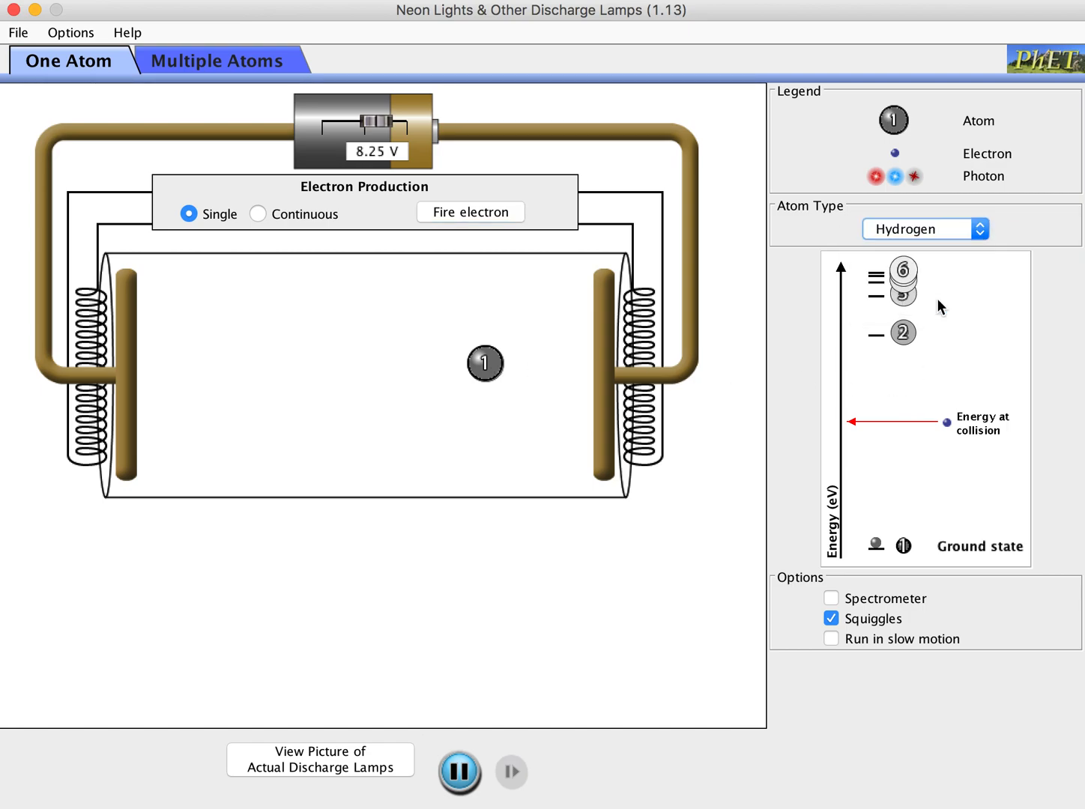
Step: Switch to a configurable atom, try extra levels and raise level 3, then settle on two energy levels
left_click(924, 228)
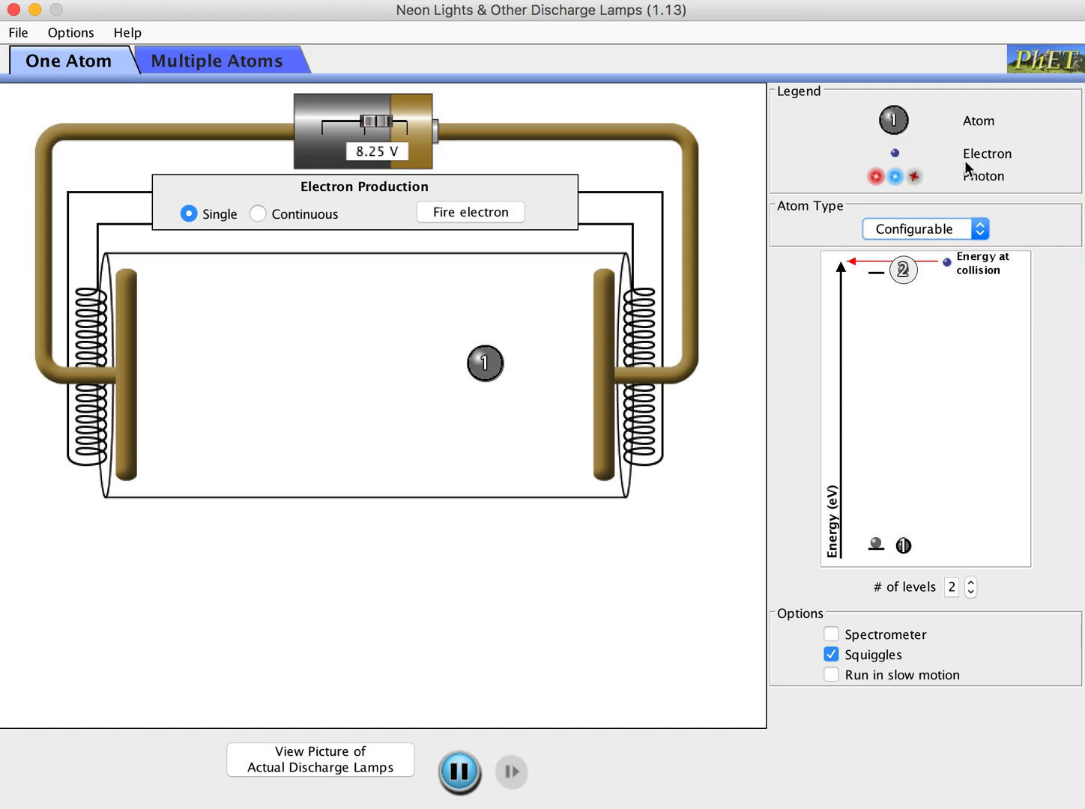
left_click(971, 583)
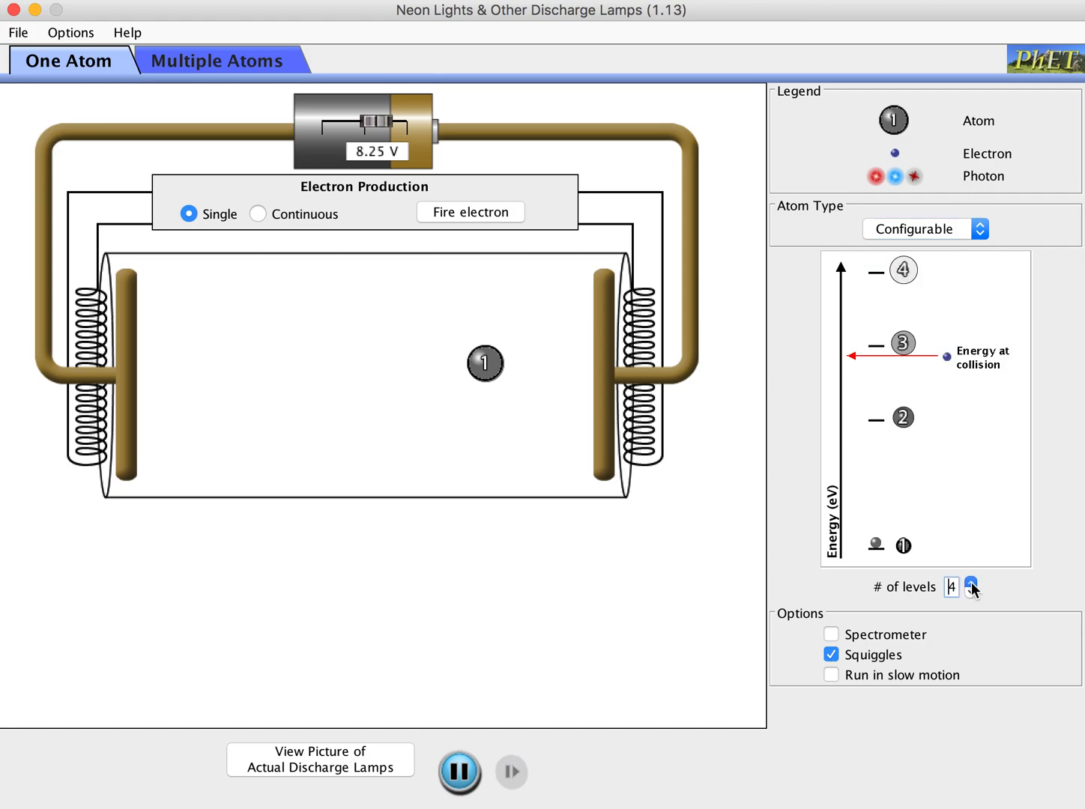
left_click(970, 581)
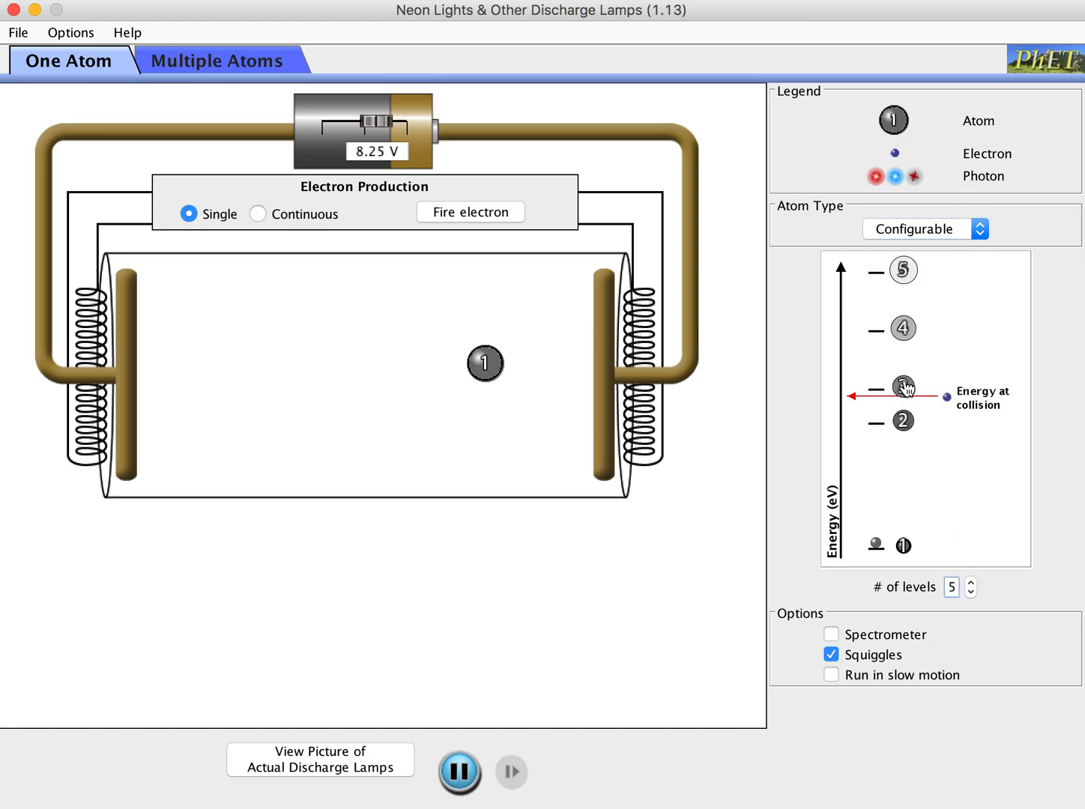
left_click_drag(904, 386, 903, 273)
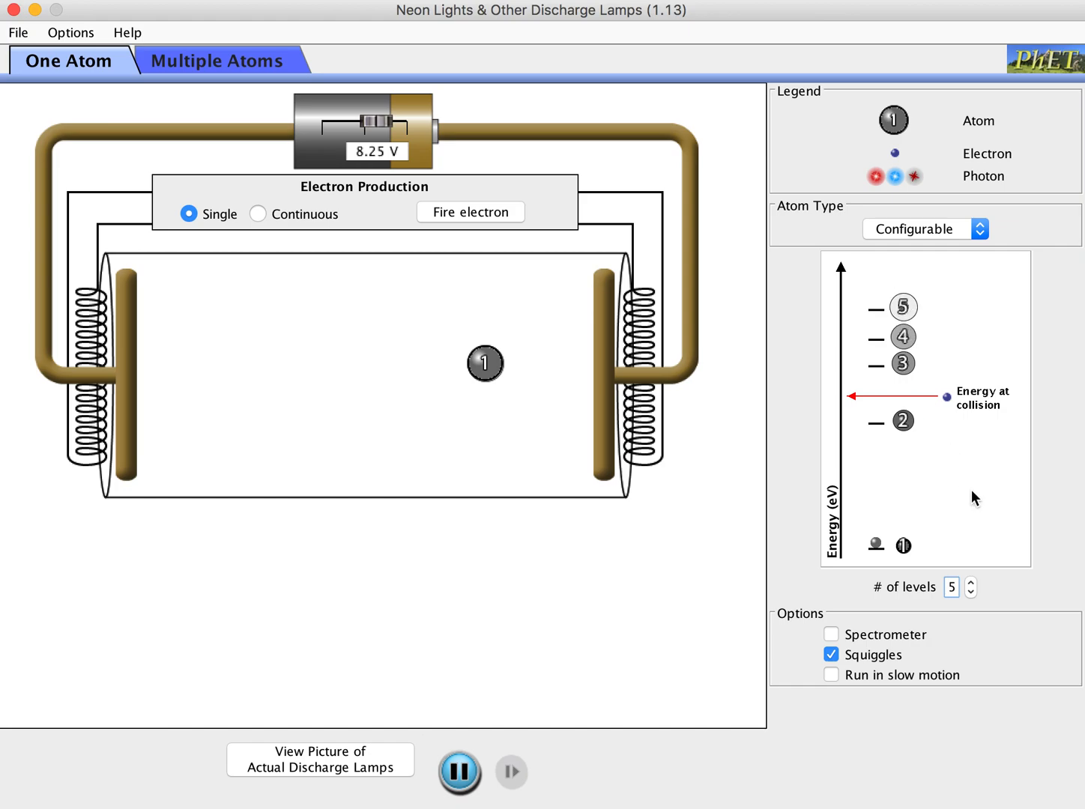
mouse_move(926, 284)
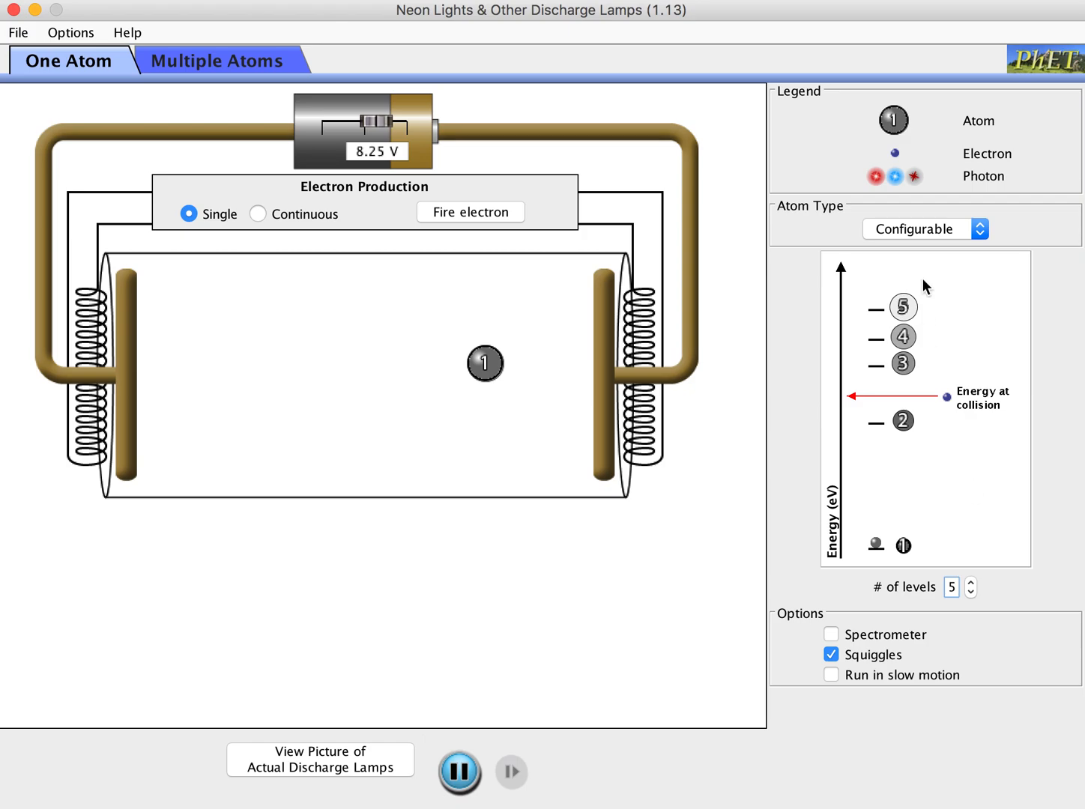
mouse_move(972, 465)
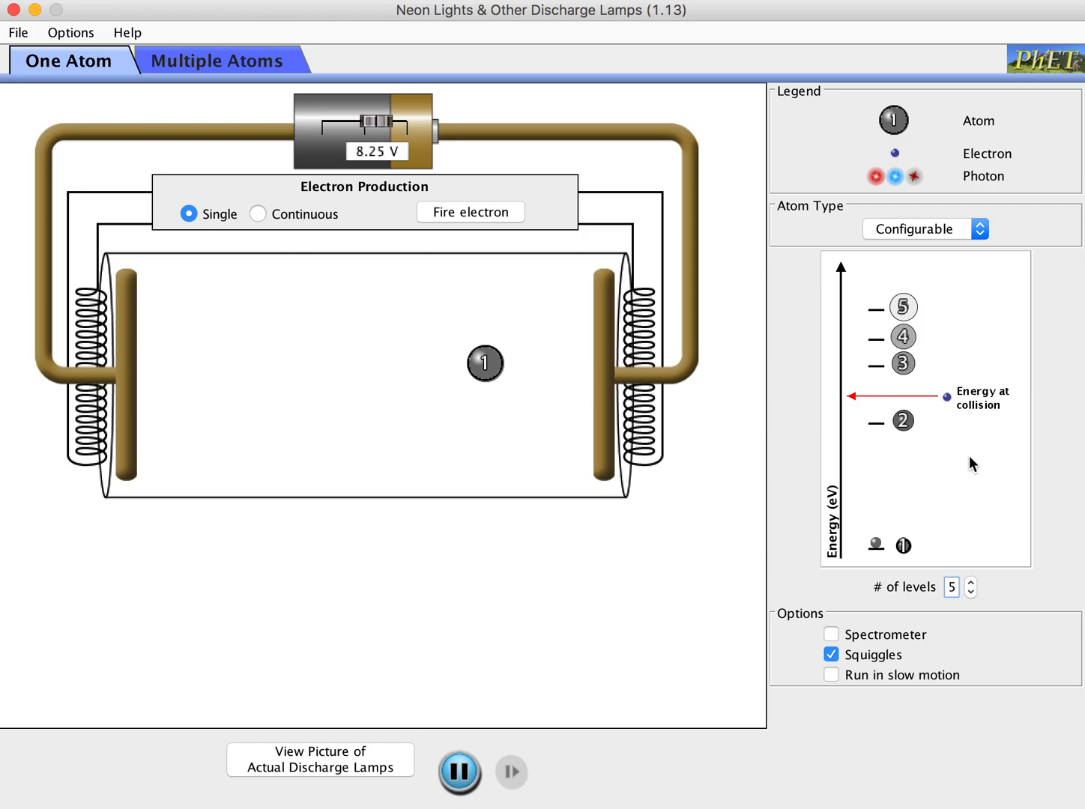
mouse_move(974, 587)
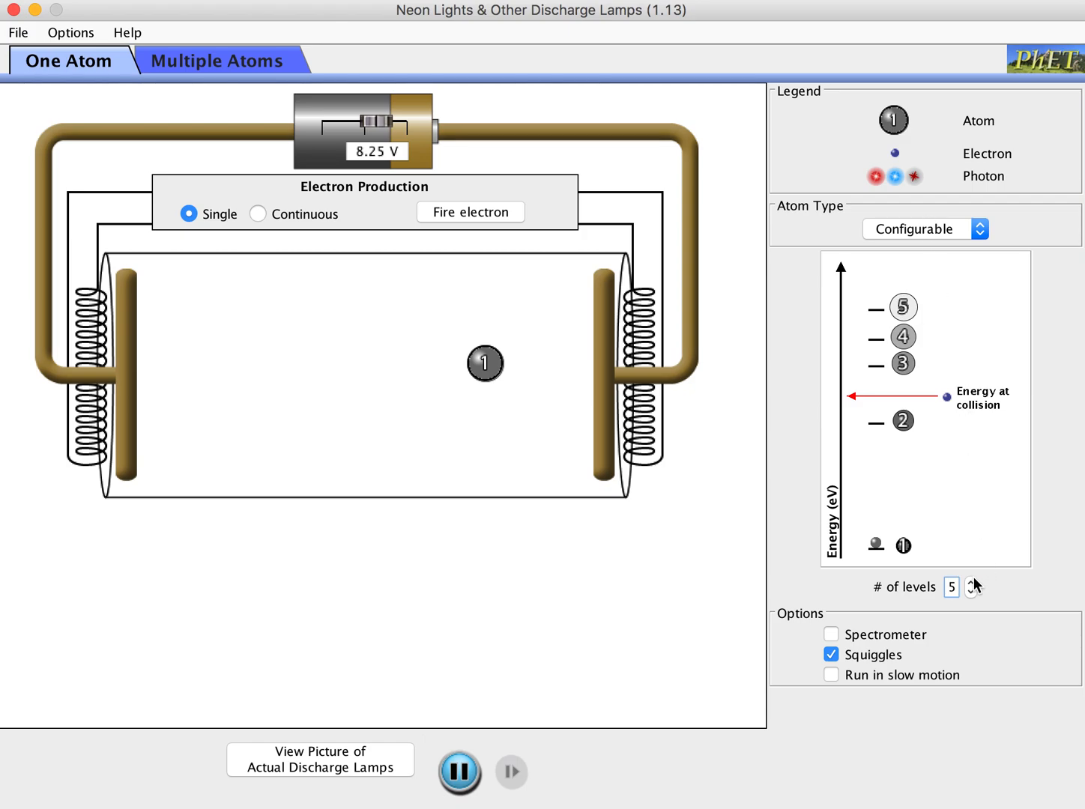
left_click(971, 592)
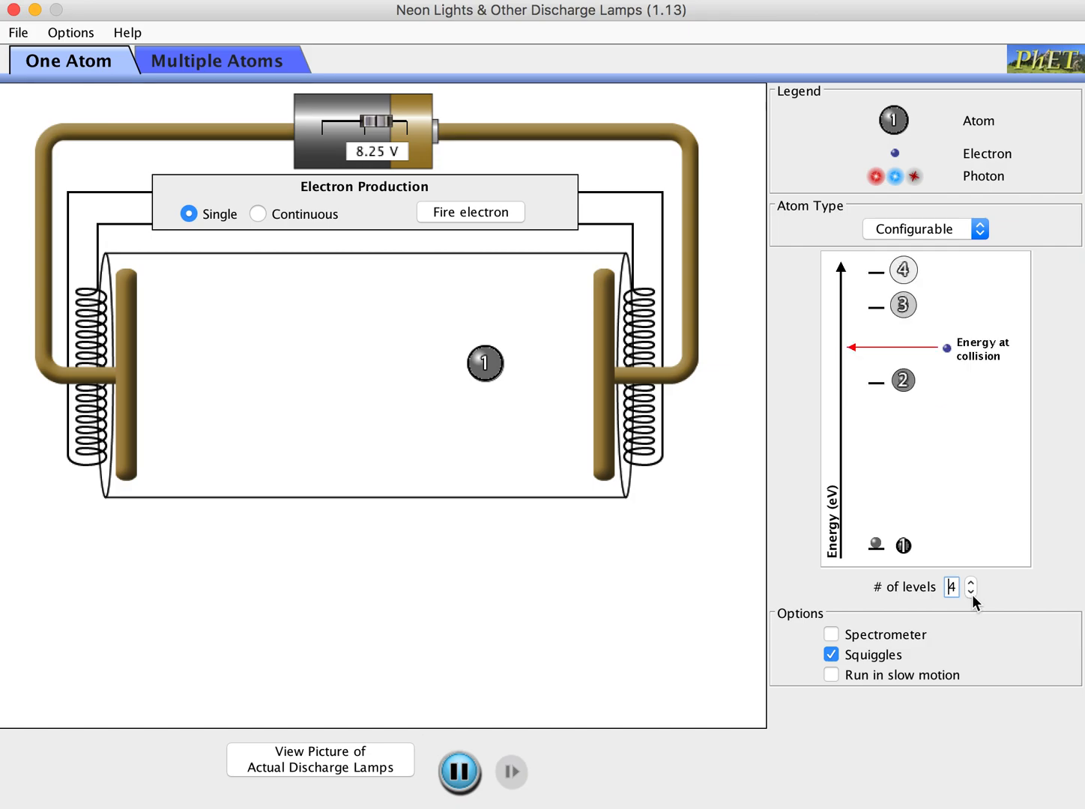
left_click(971, 594)
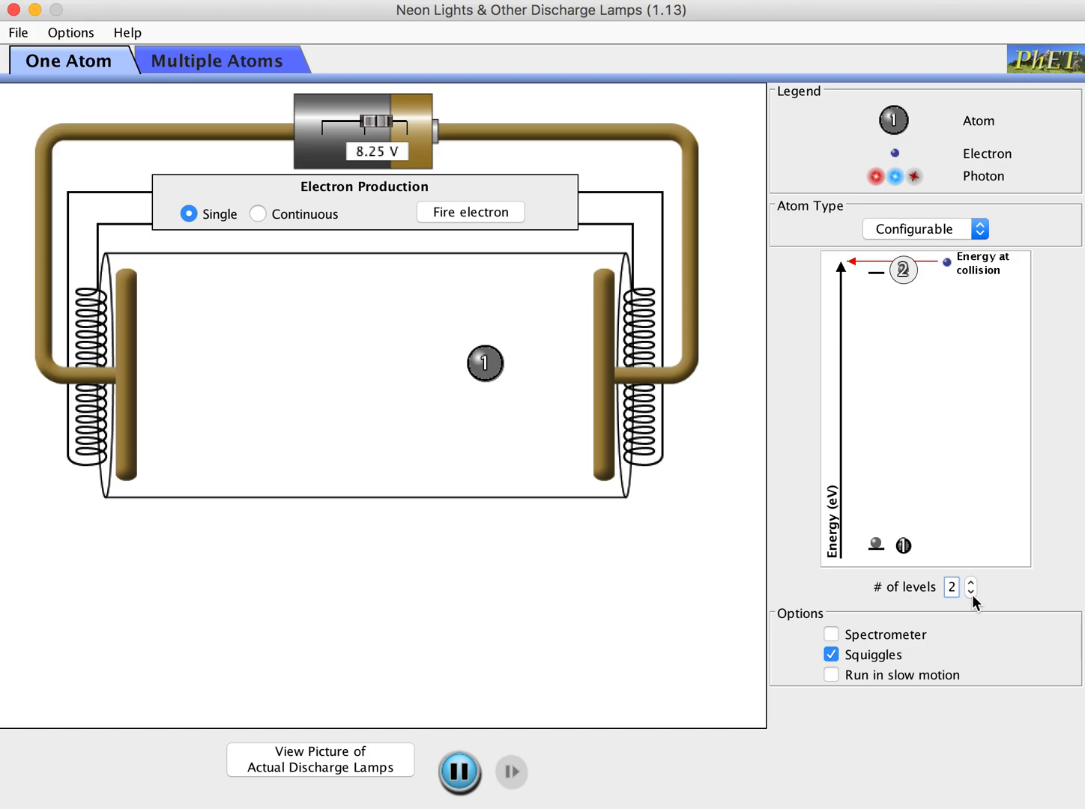
mouse_move(905, 283)
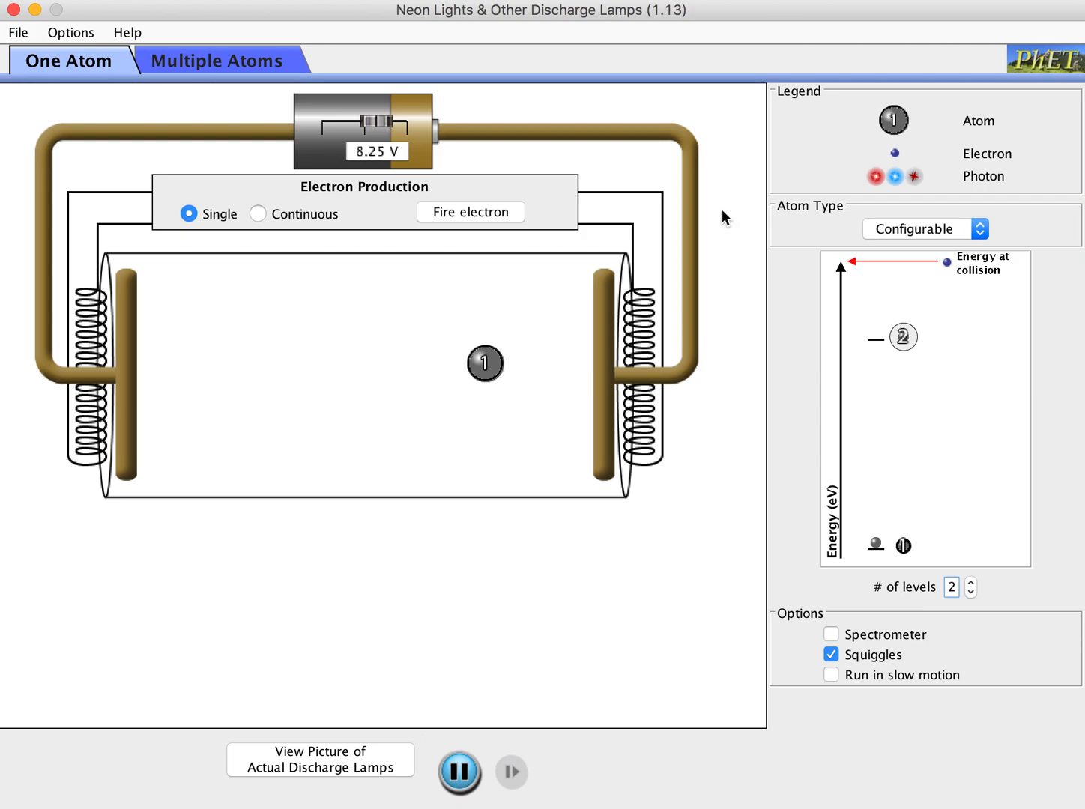
mouse_move(731, 425)
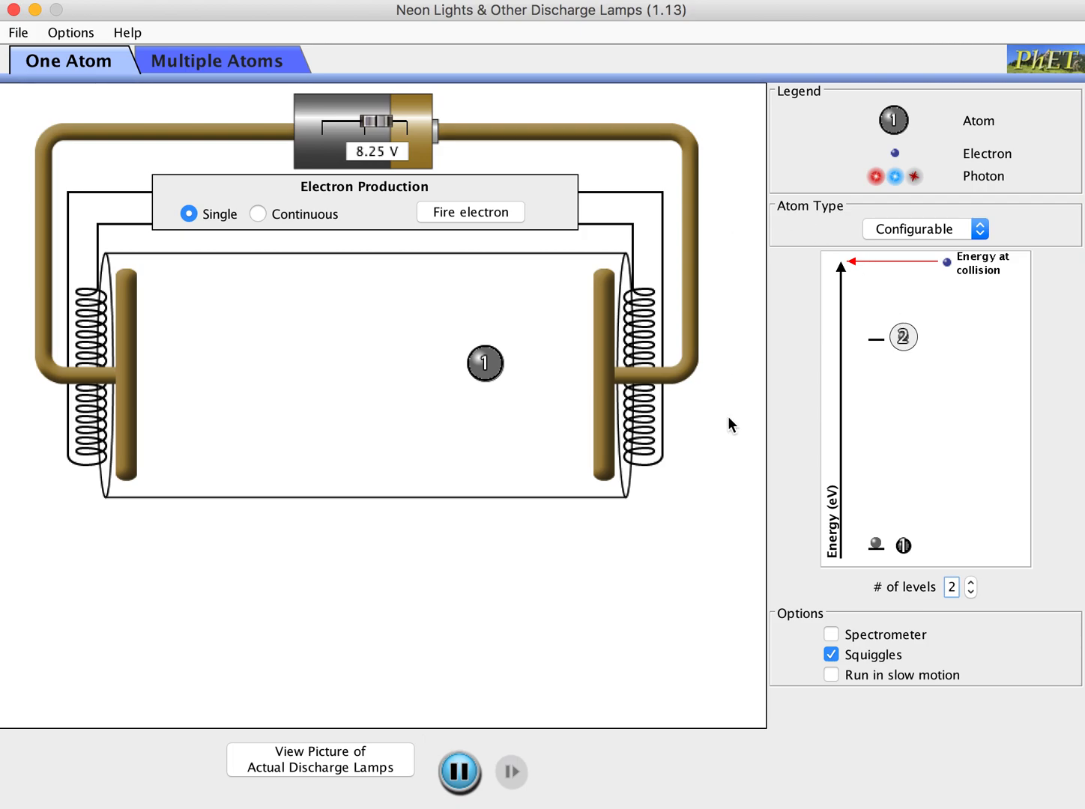
Step: Turn on the spectrometer readout beneath the discharge tube
left_click(831, 634)
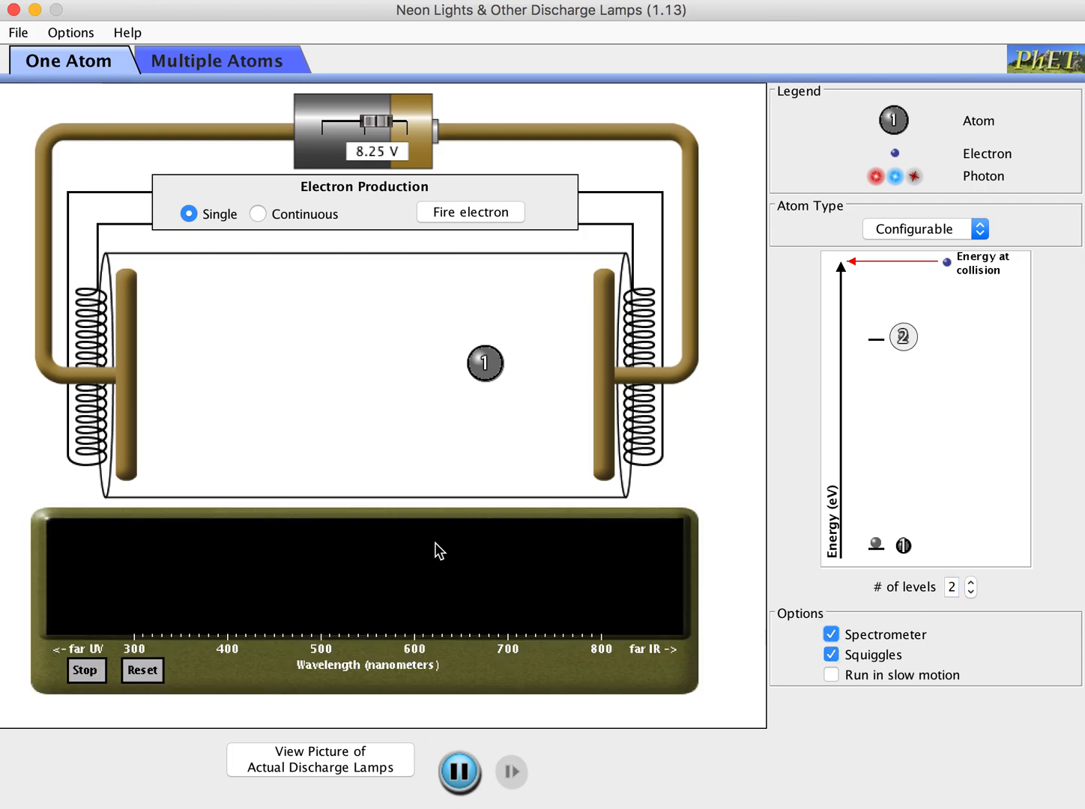
mouse_move(425, 579)
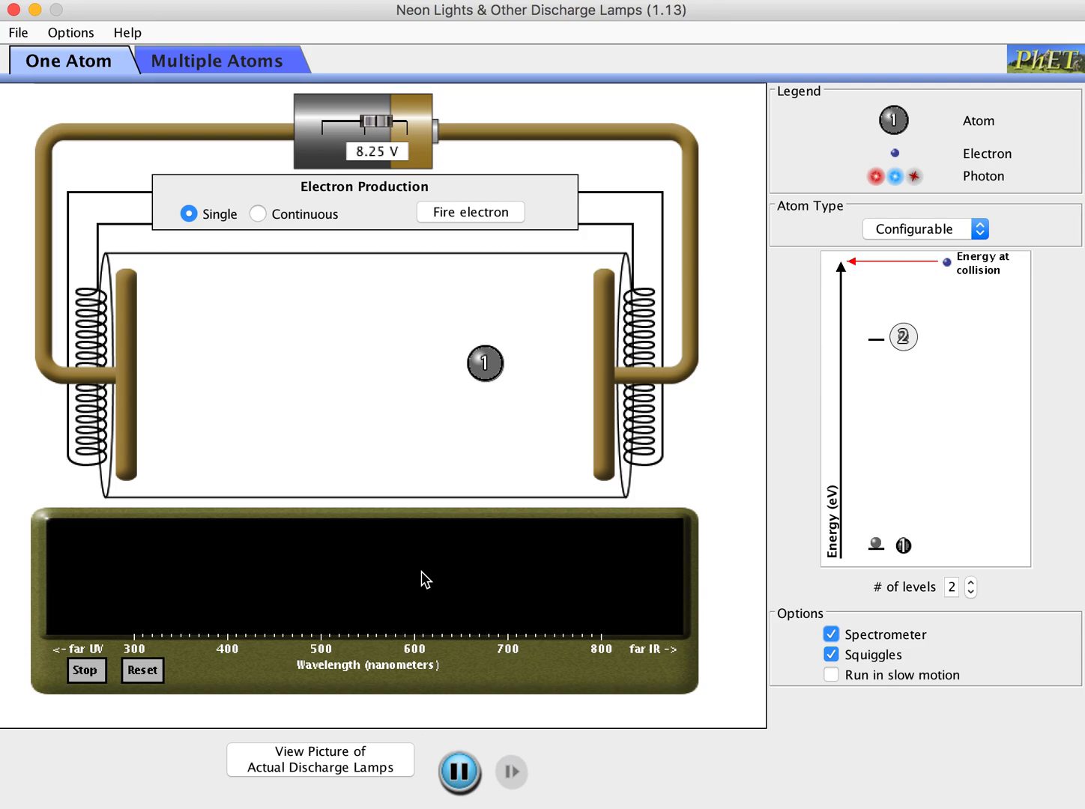
mouse_move(486, 364)
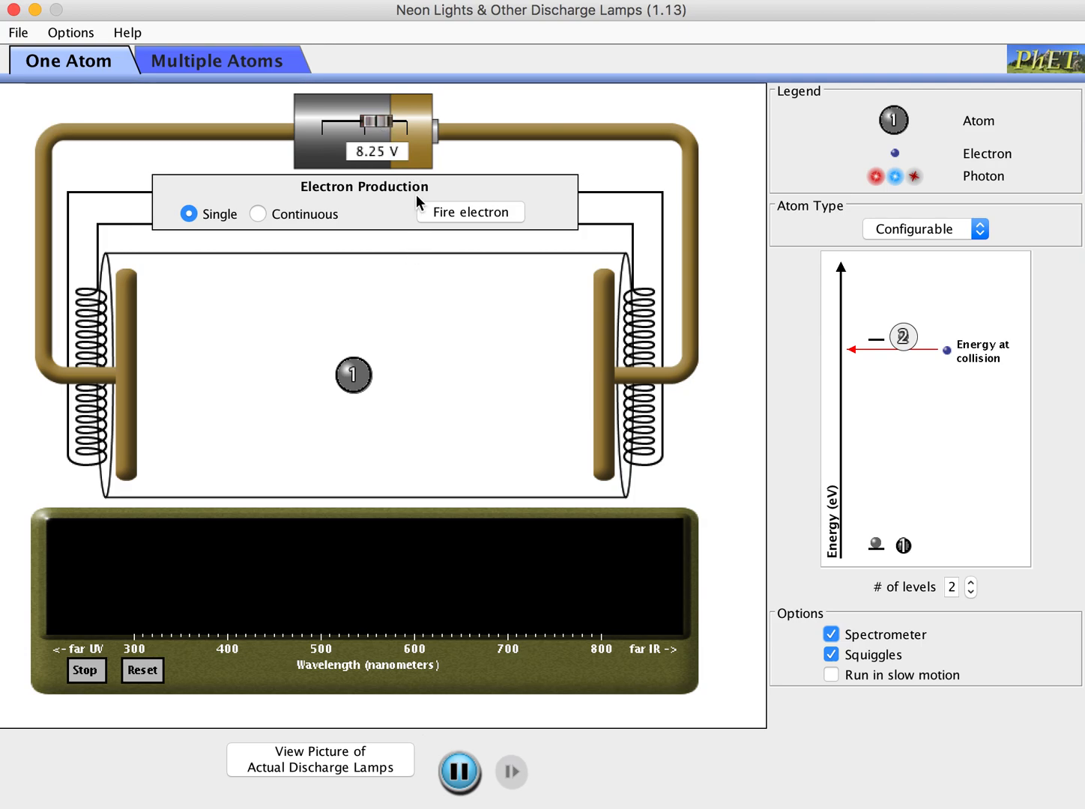
mouse_move(849, 318)
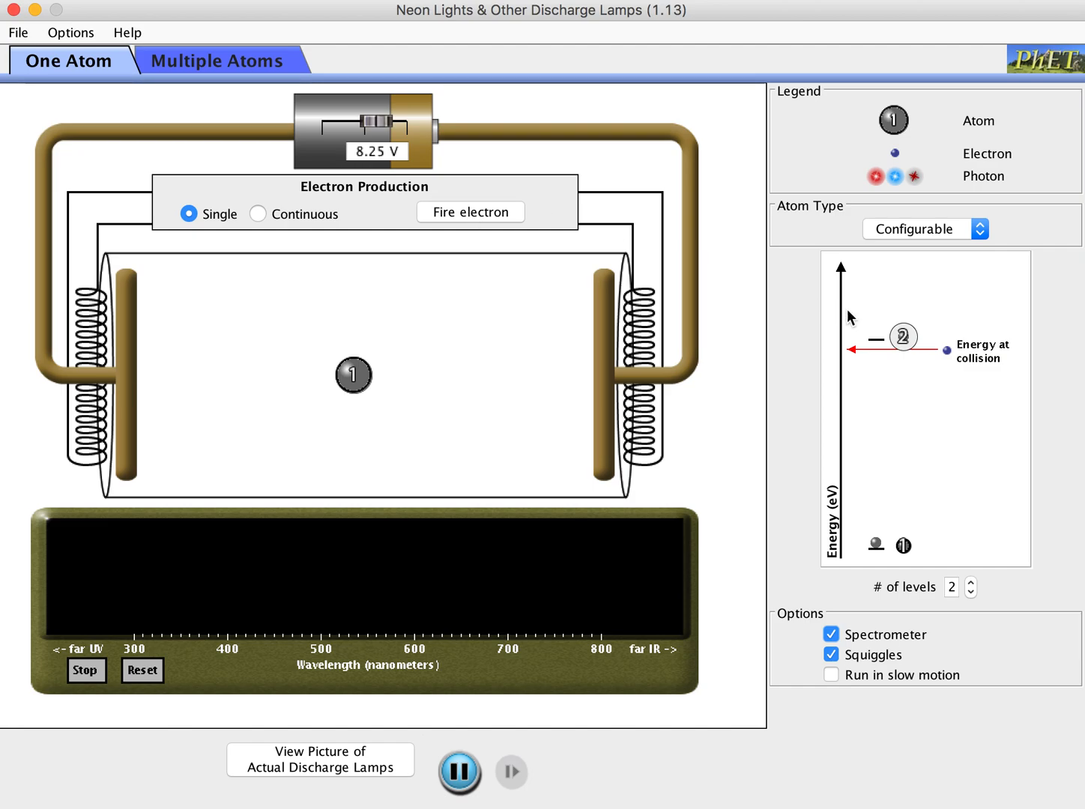
mouse_move(884, 359)
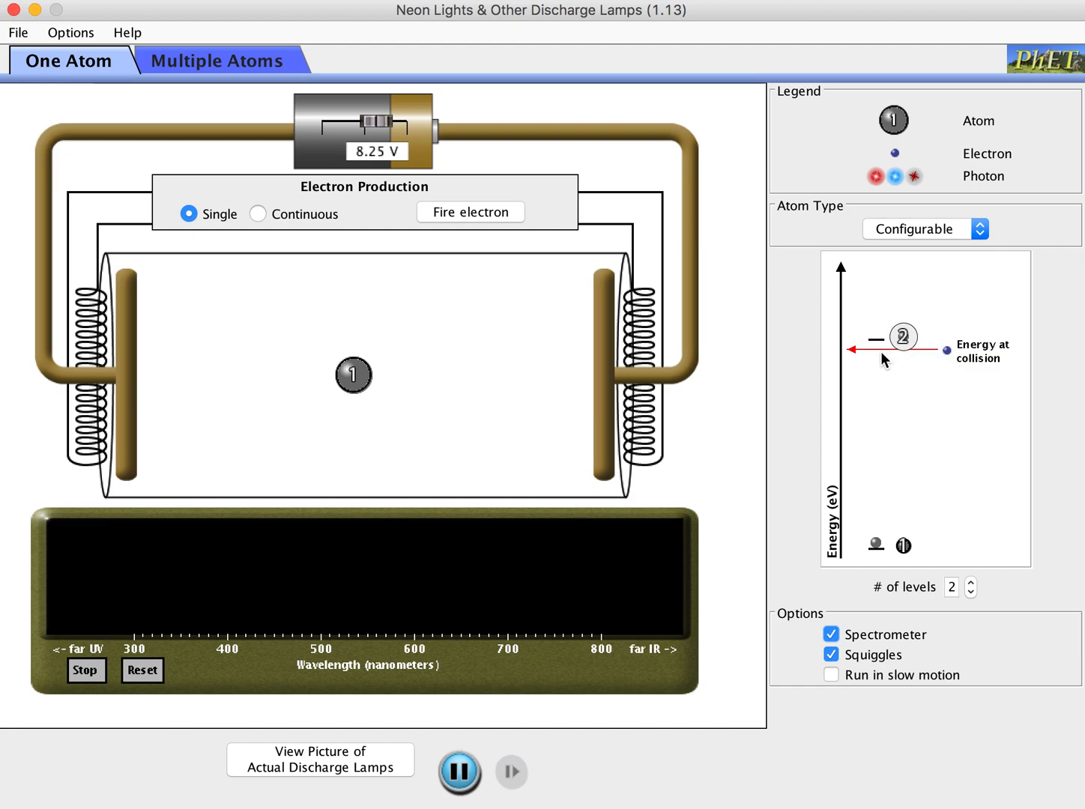
mouse_move(648, 257)
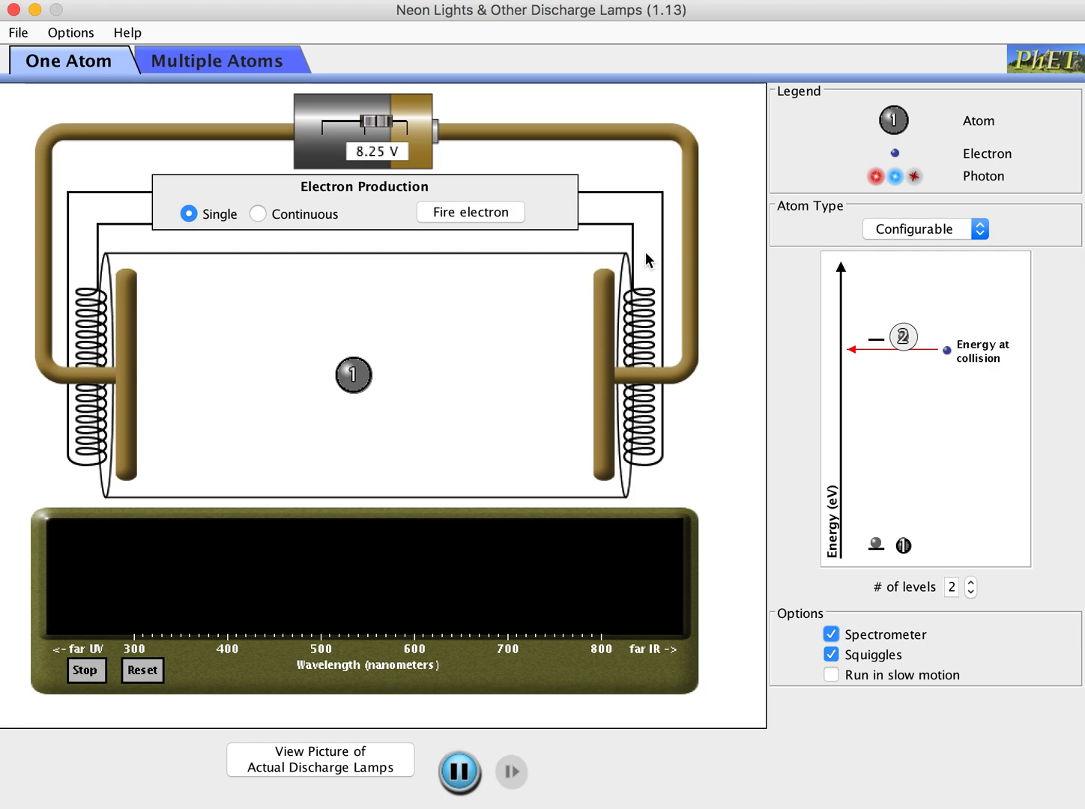
Step: Fire two electrons at the configurable atom, collision energy reaching just about level 2
left_click(470, 213)
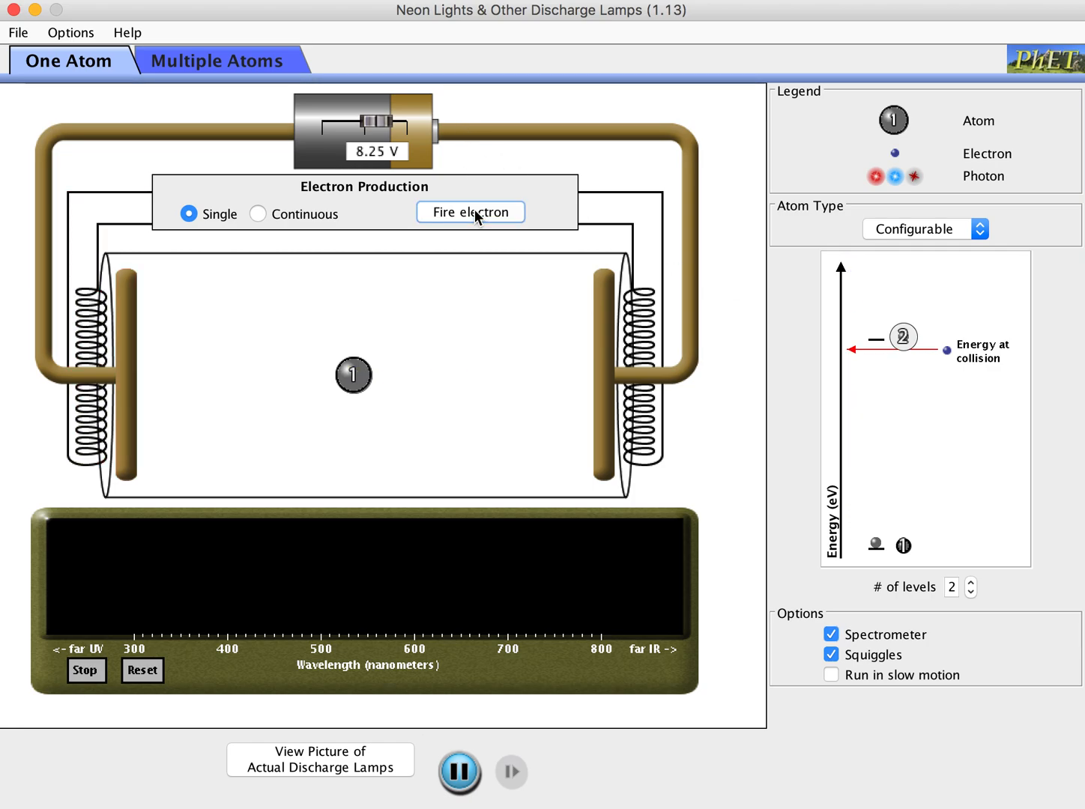
left_click(471, 213)
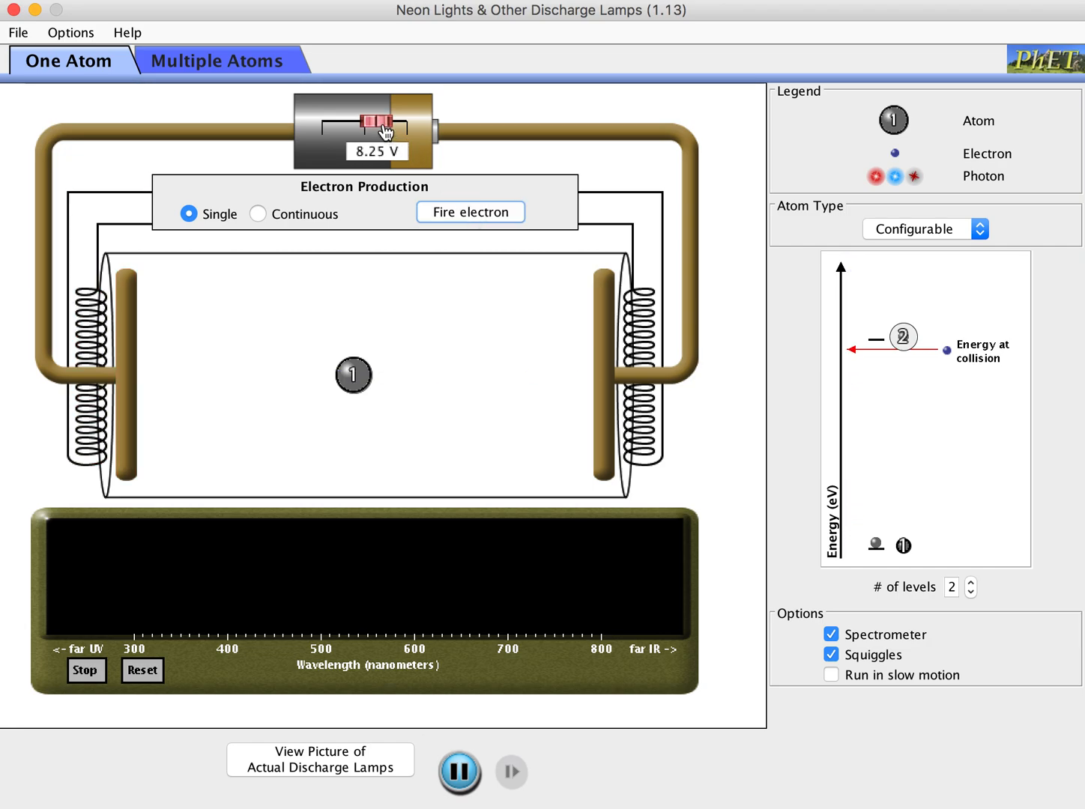
Step: Raise the battery to 10.50 V and shift the atom slightly toward the tube centre
left_click_drag(372, 122, 387, 122)
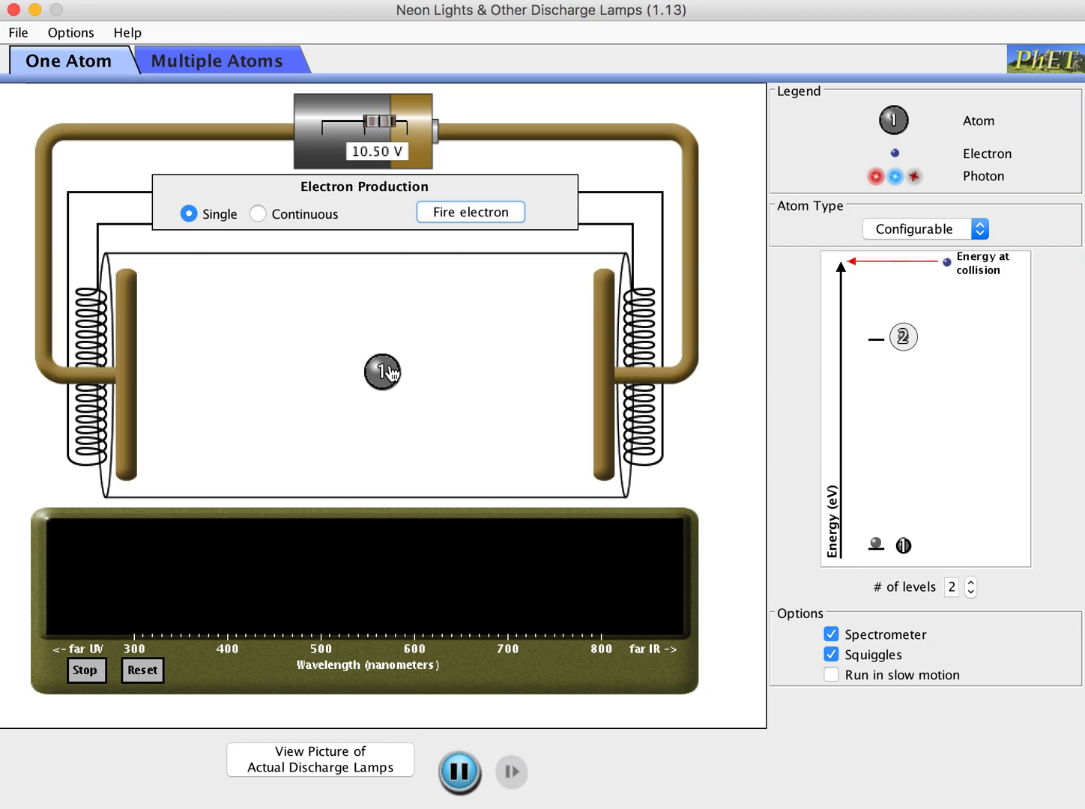
left_click_drag(382, 371, 477, 366)
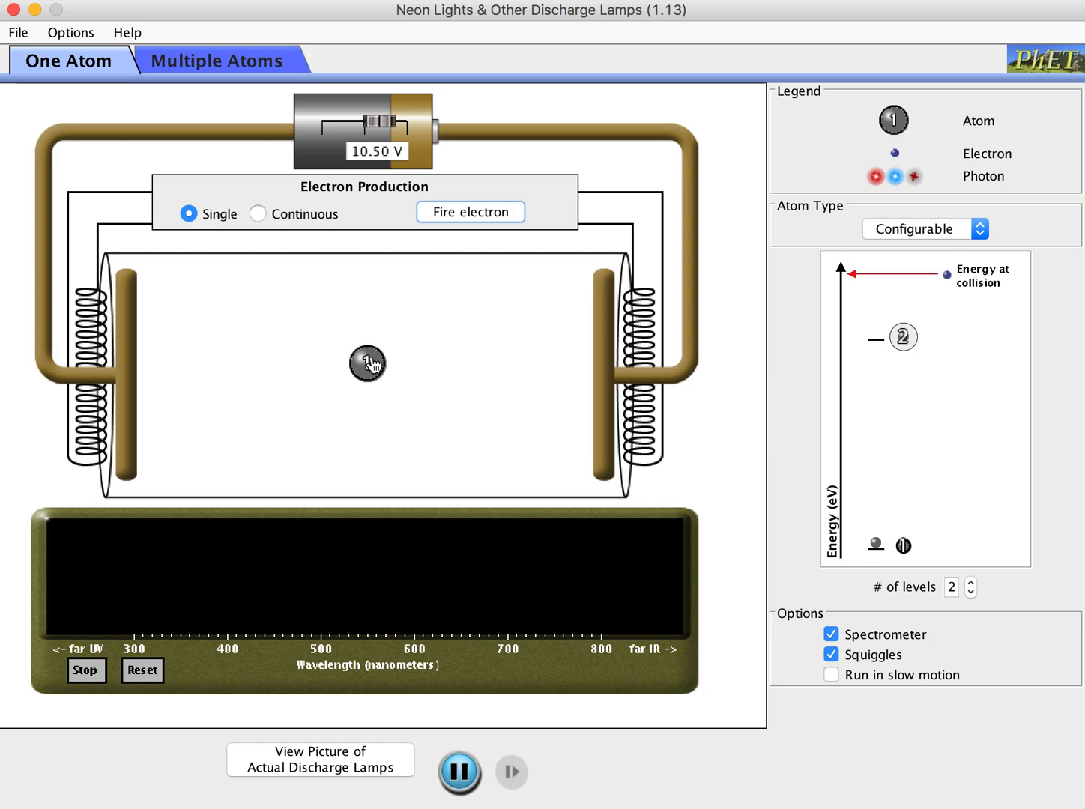
mouse_move(339, 360)
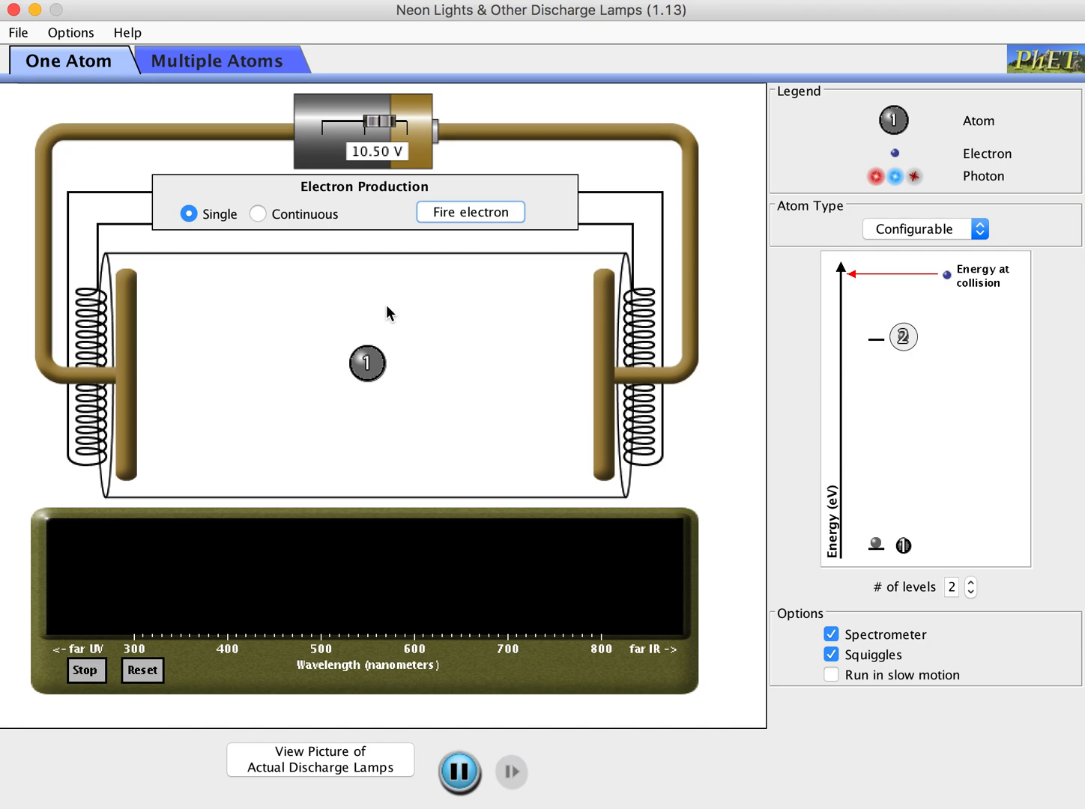
mouse_move(908, 292)
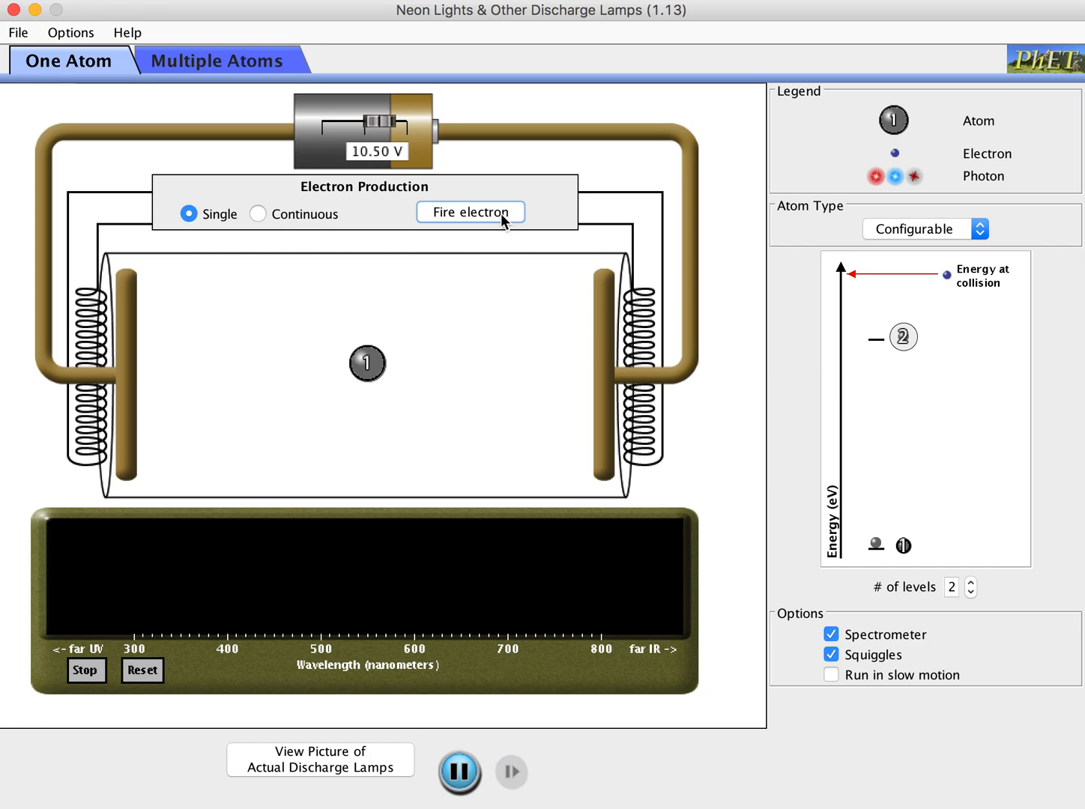
Step: Fire electrons repeatedly until an ultraviolet emission line near 320–330 nm registers on the spectrometer
left_click(470, 213)
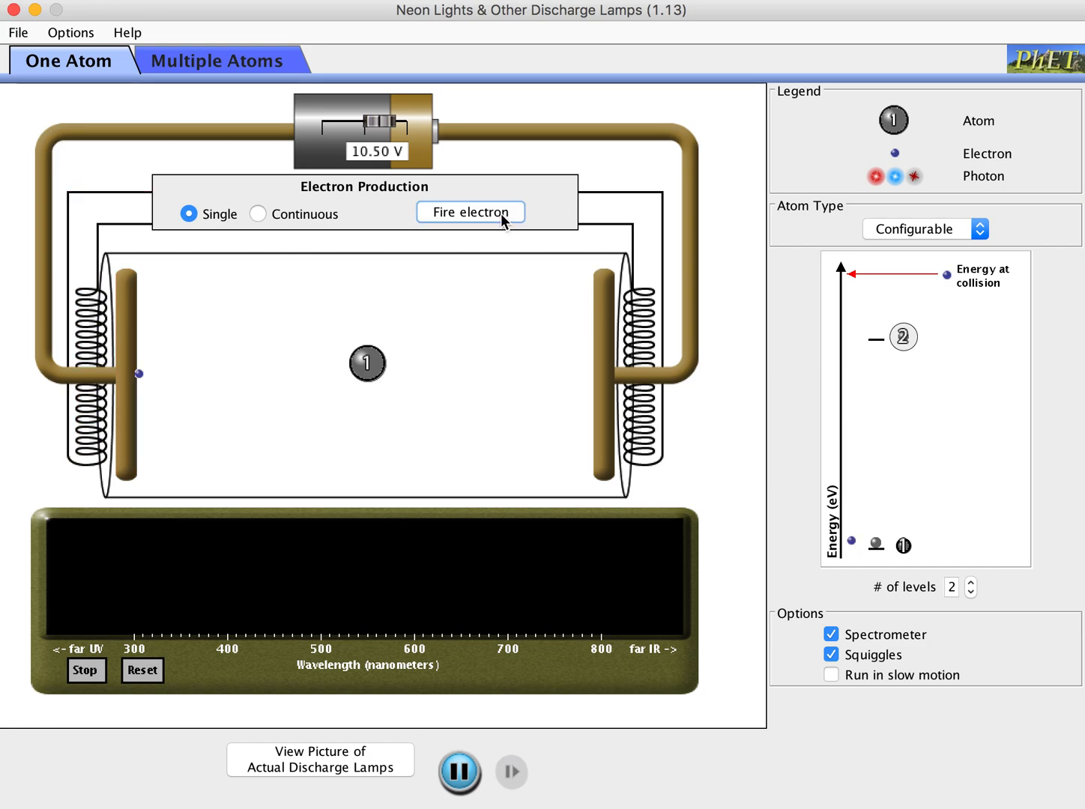
left_click(470, 213)
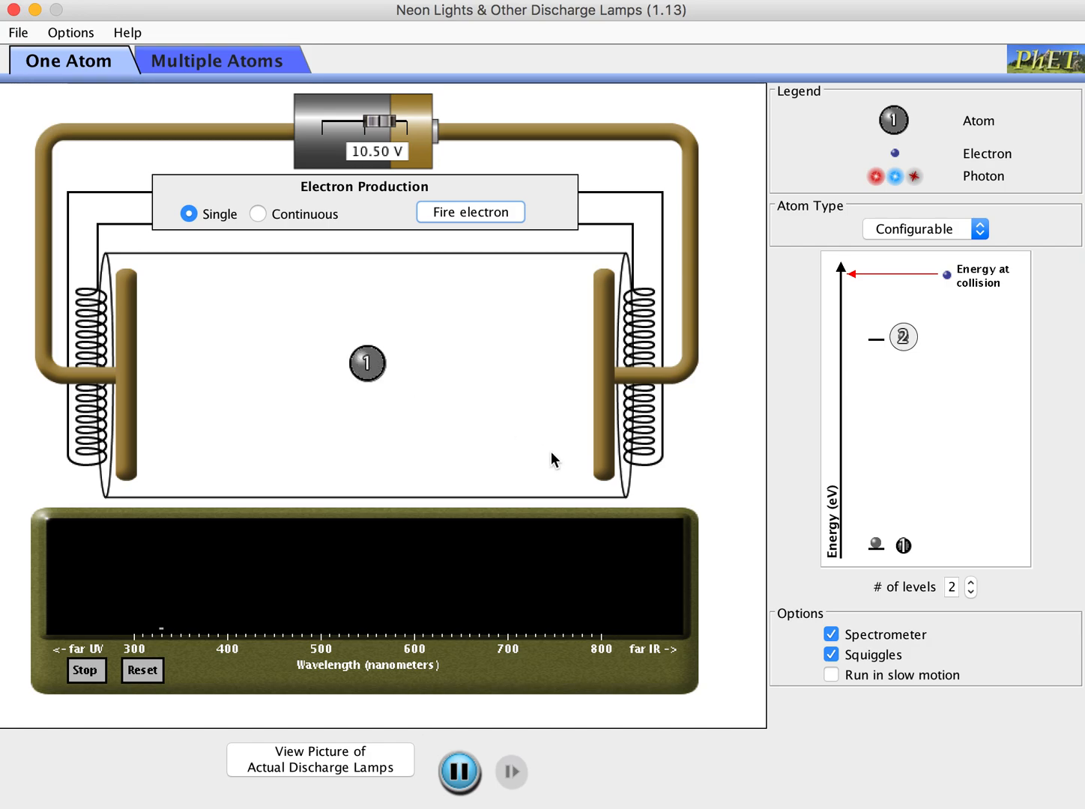
mouse_move(391, 378)
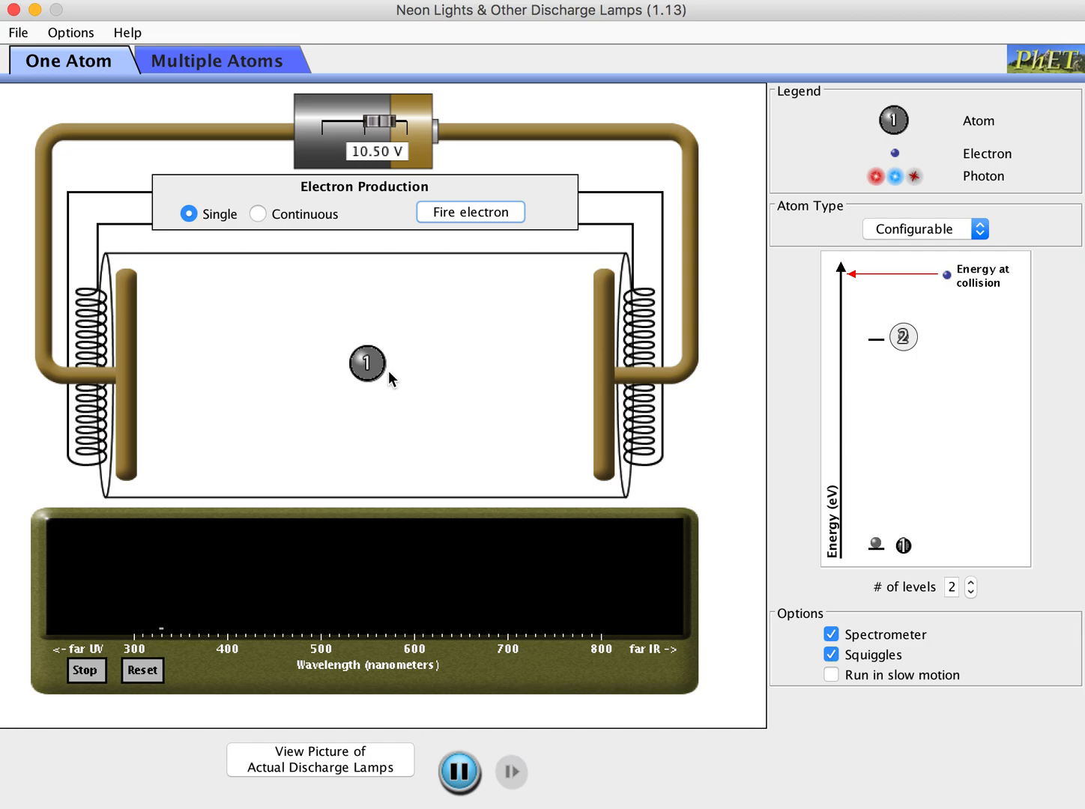
mouse_move(379, 404)
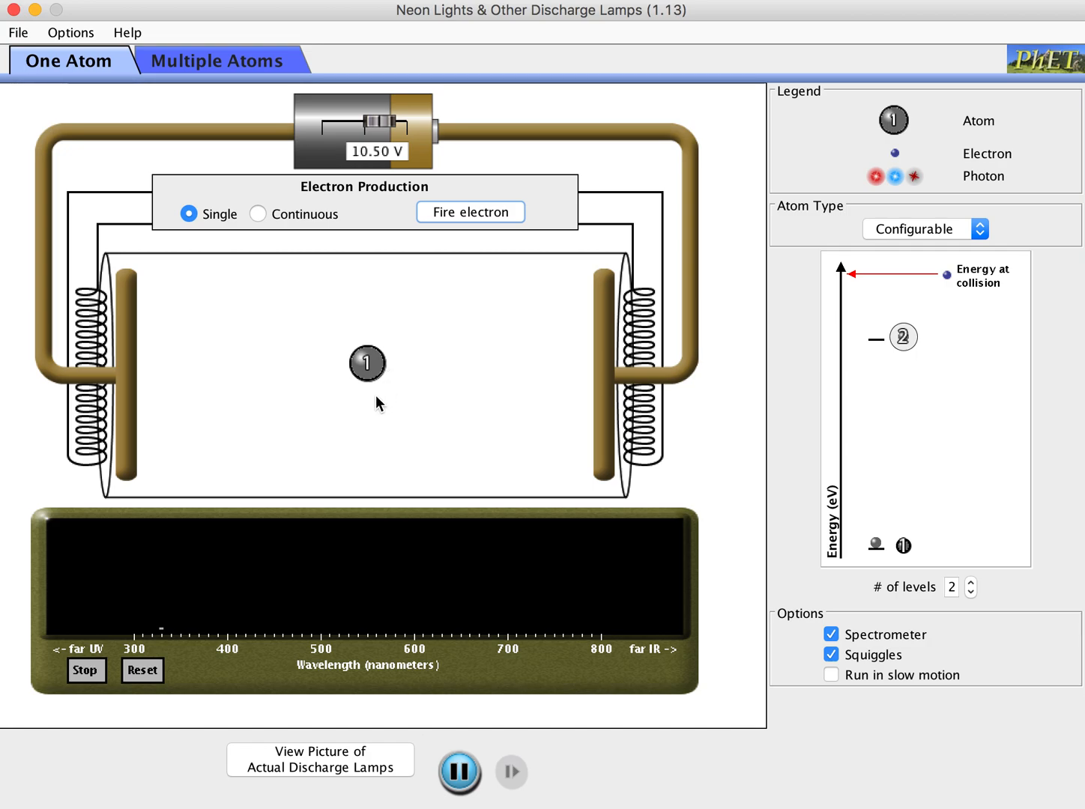
mouse_move(553, 516)
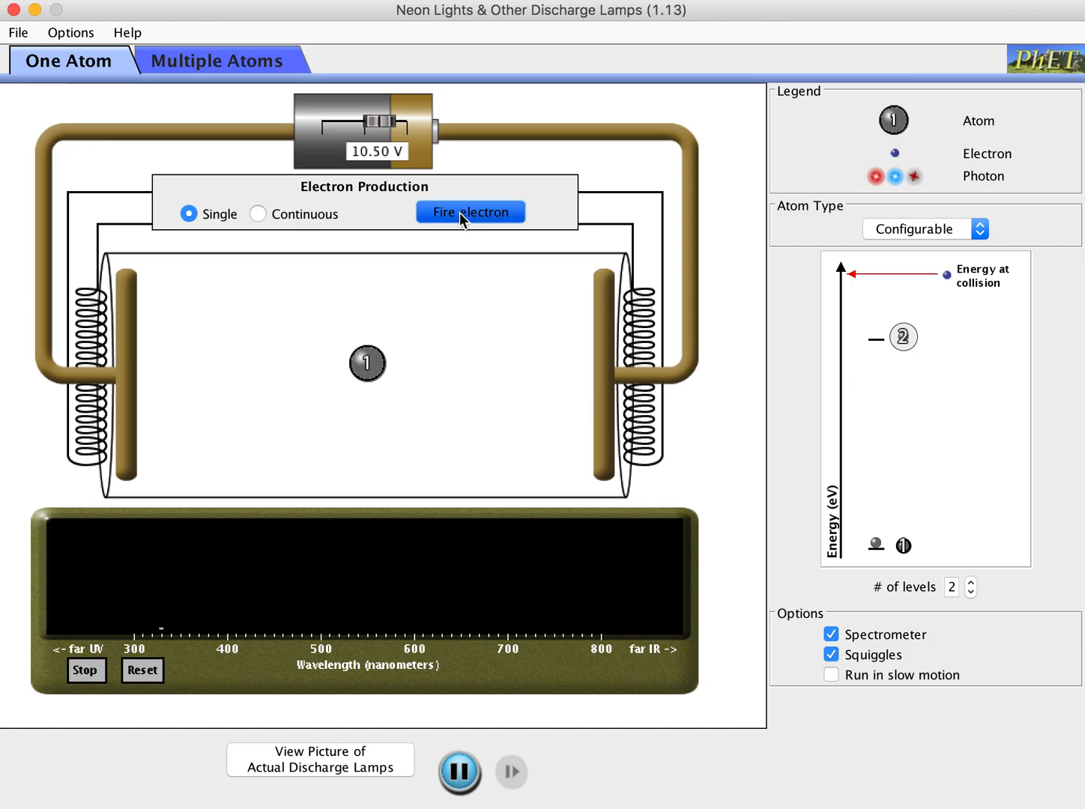
left_click(470, 211)
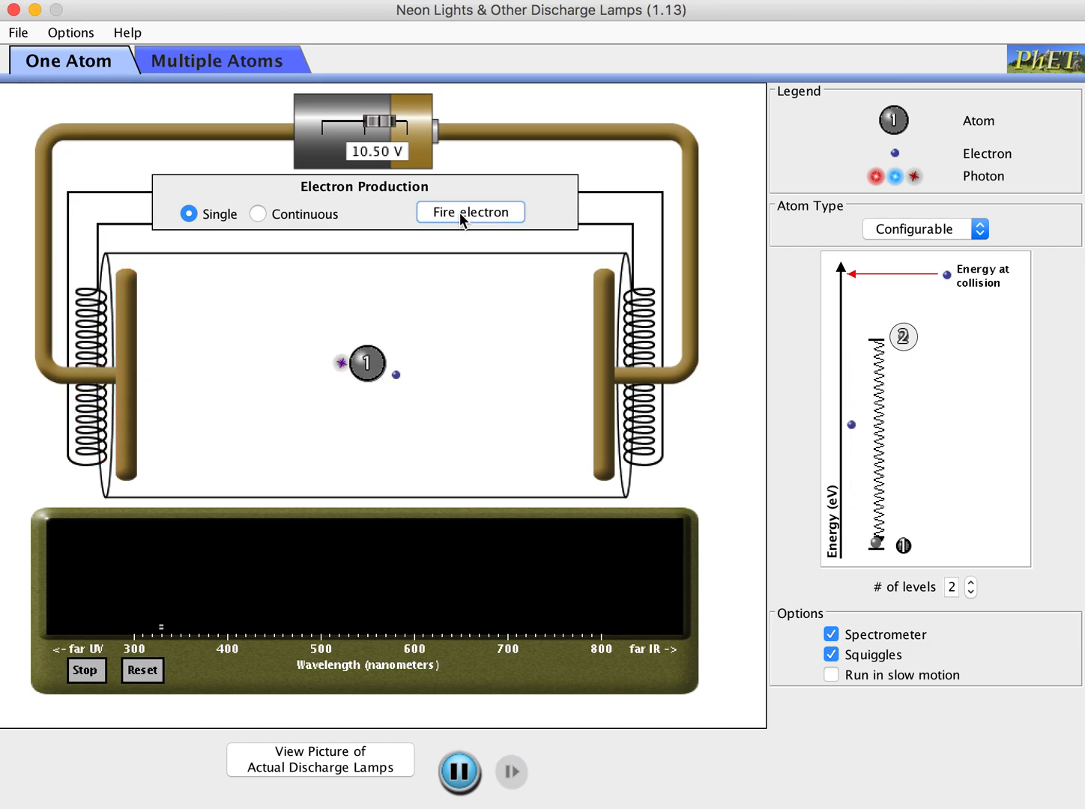
left_click(470, 213)
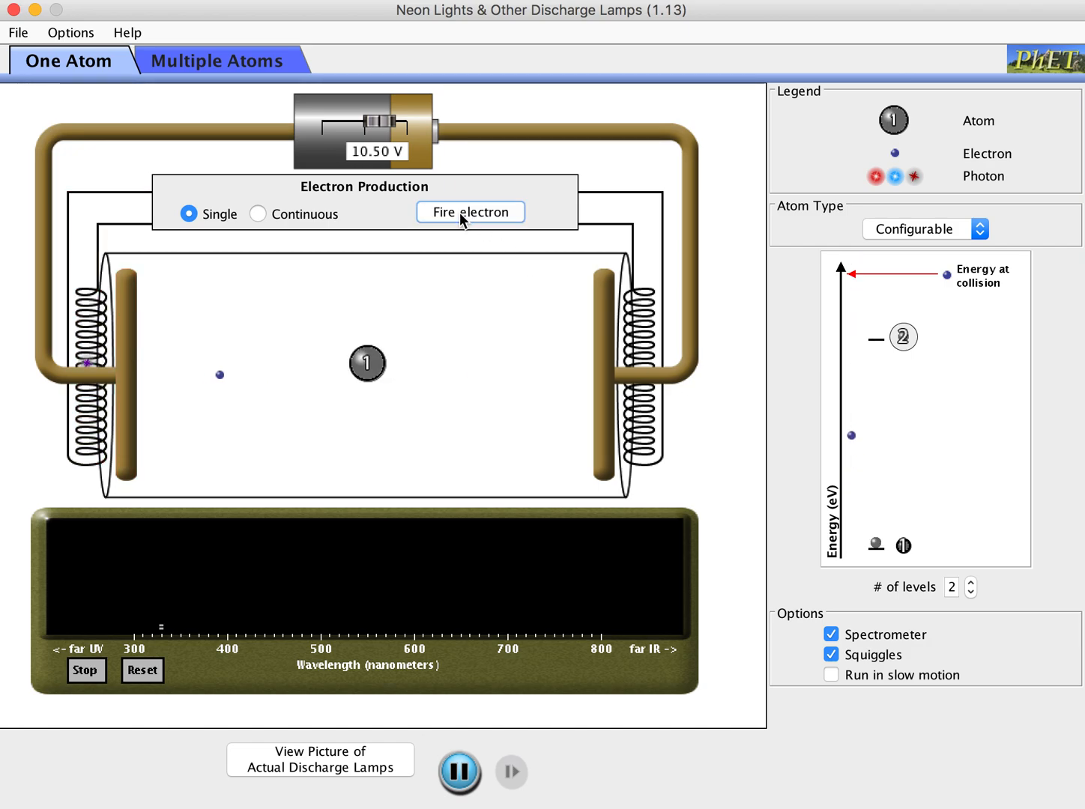
left_click(471, 213)
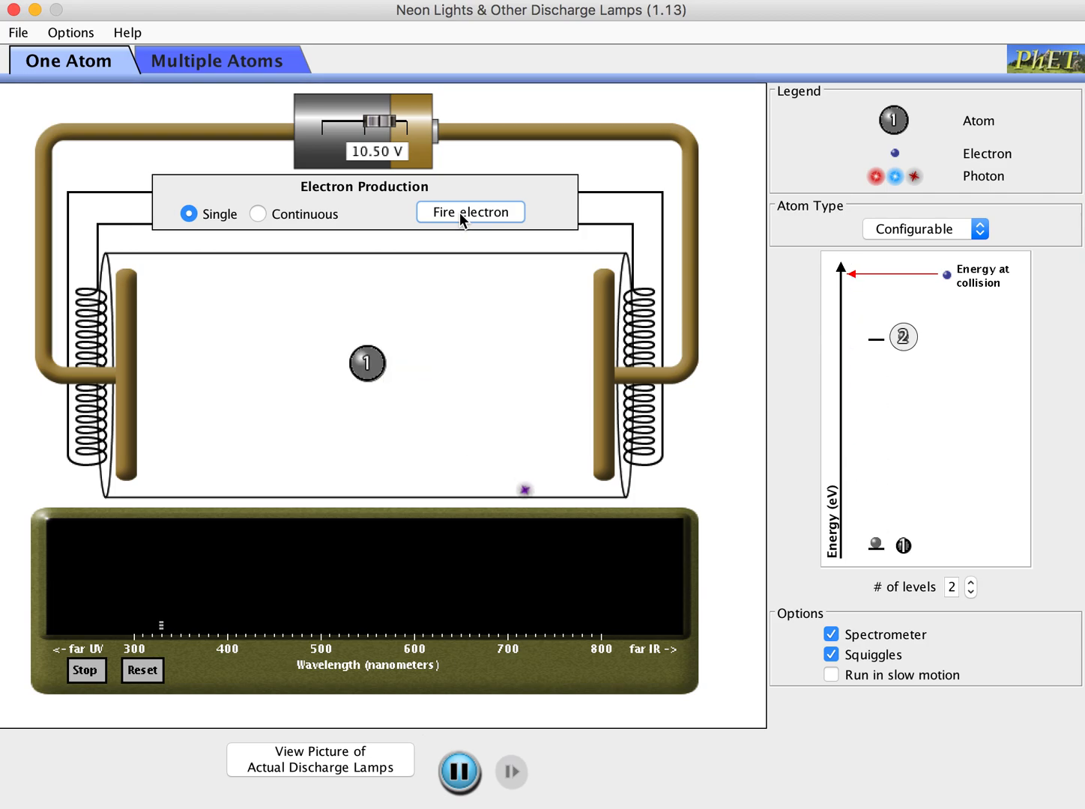
left_click(470, 212)
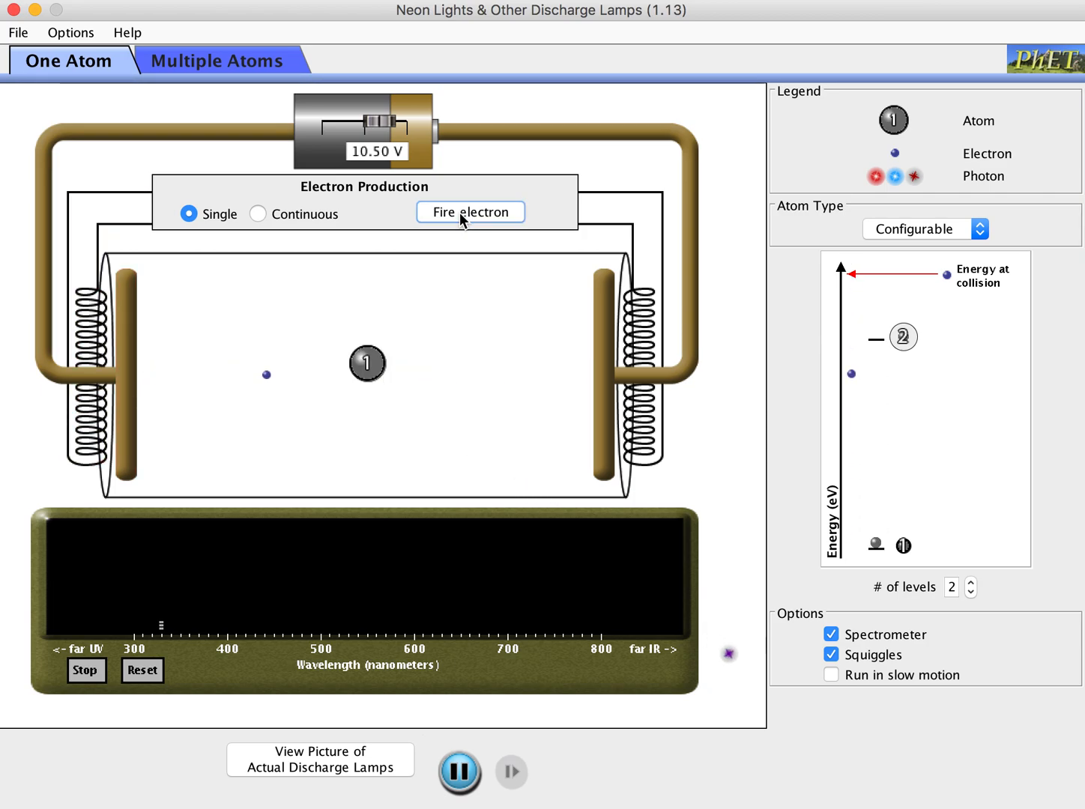
left_click(471, 213)
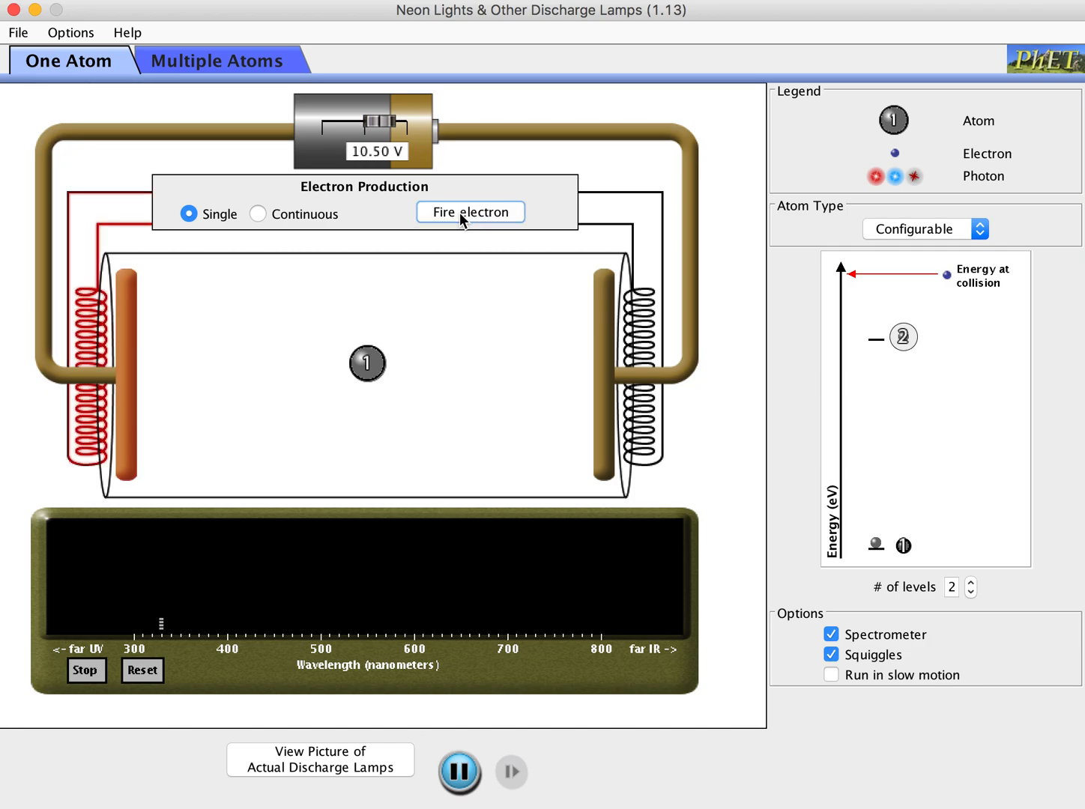
left_click(470, 213)
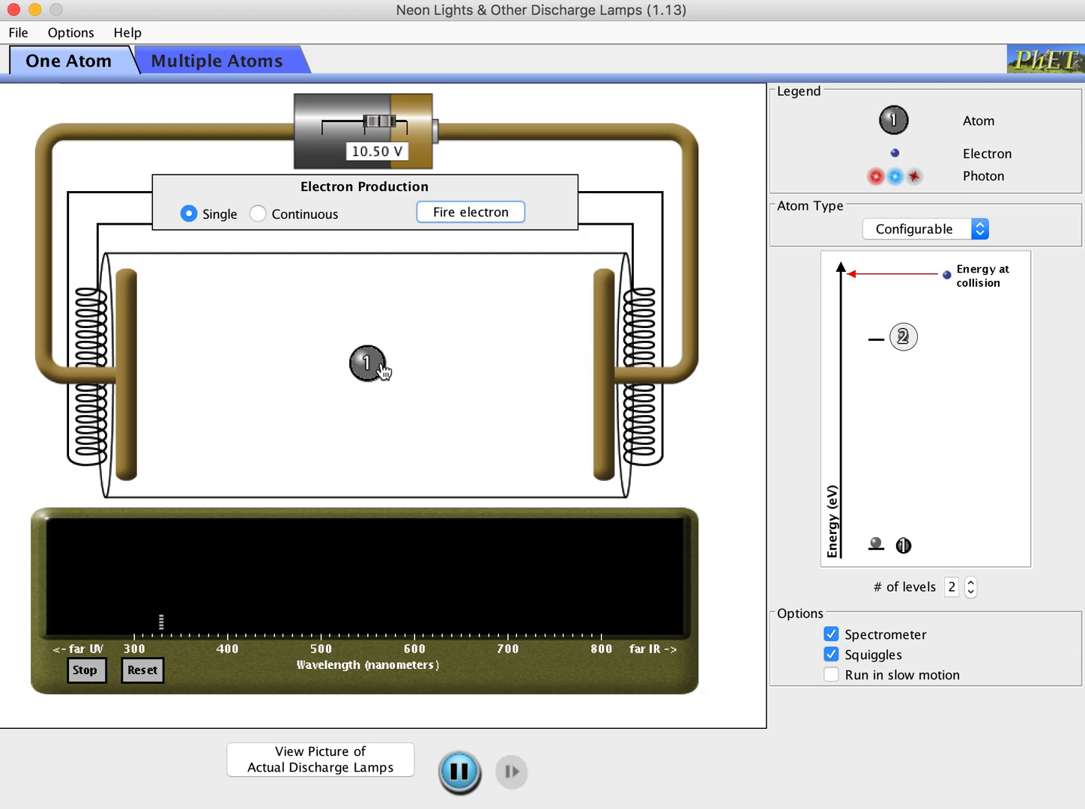
mouse_move(412, 333)
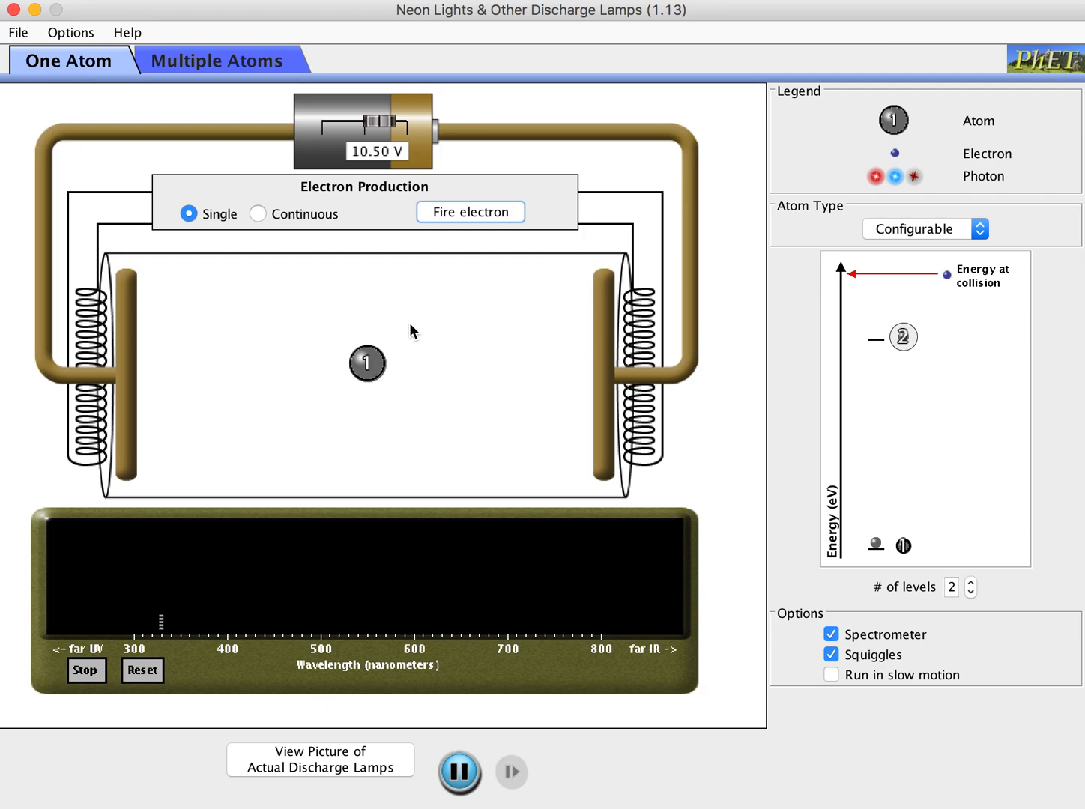
left_click(471, 211)
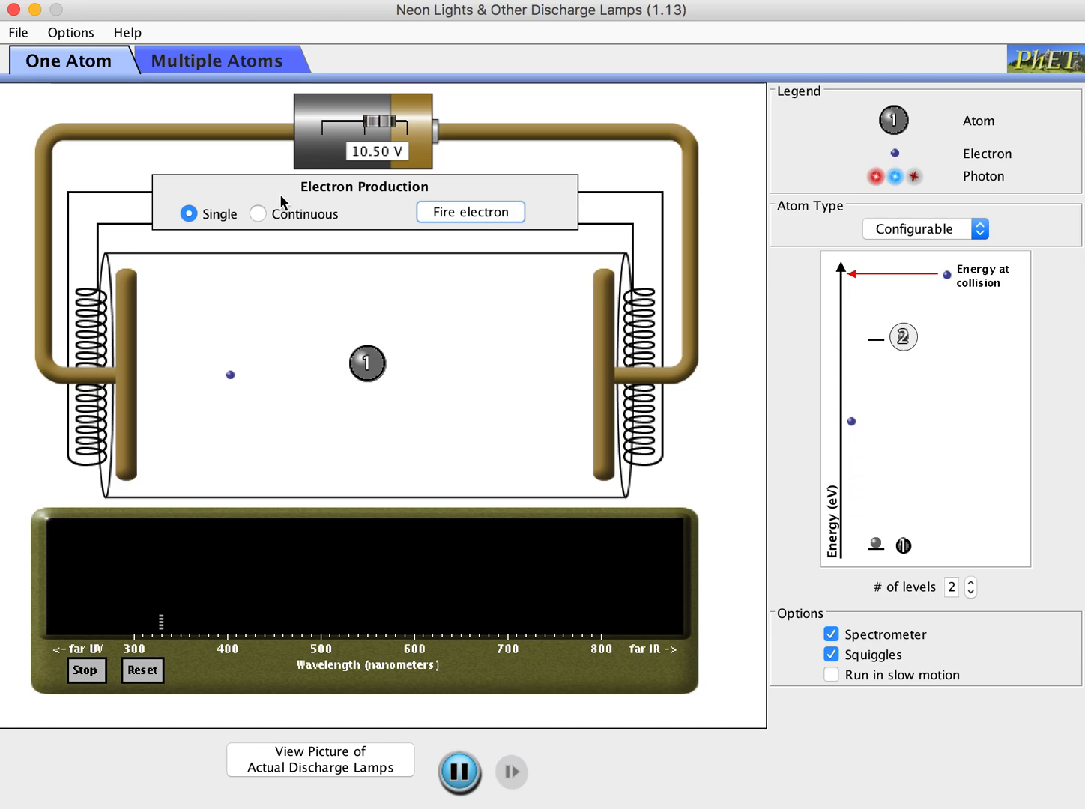
left_click(257, 213)
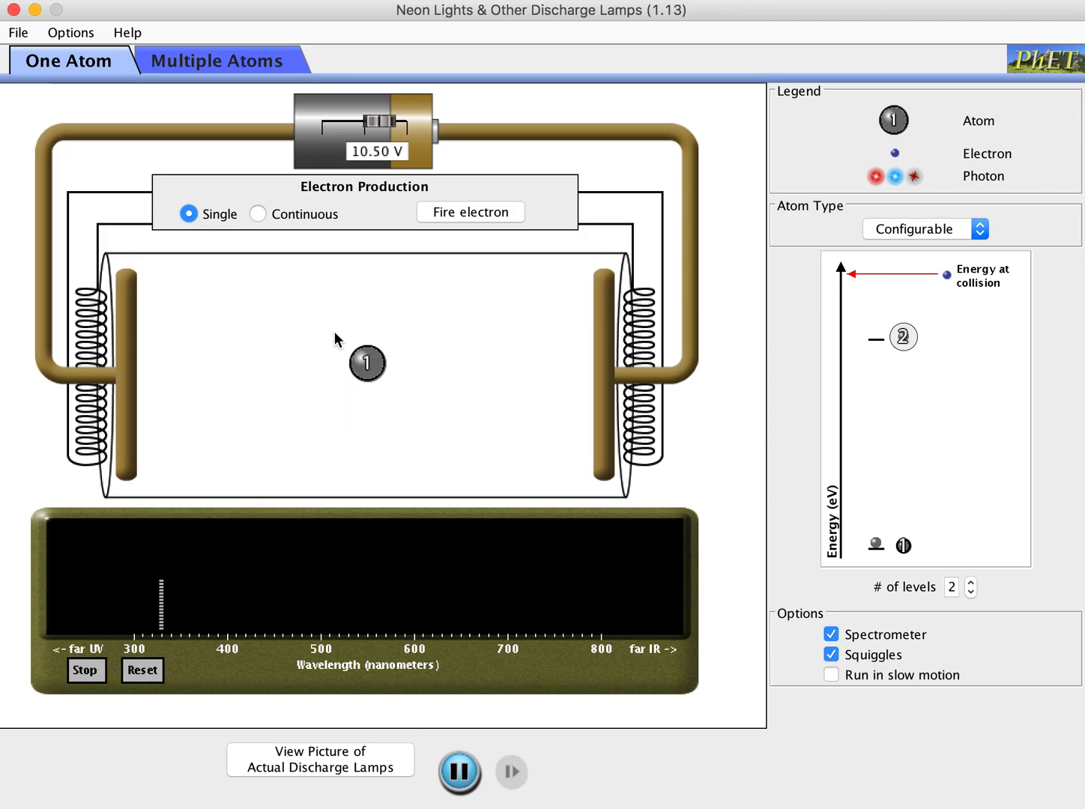
mouse_move(423, 417)
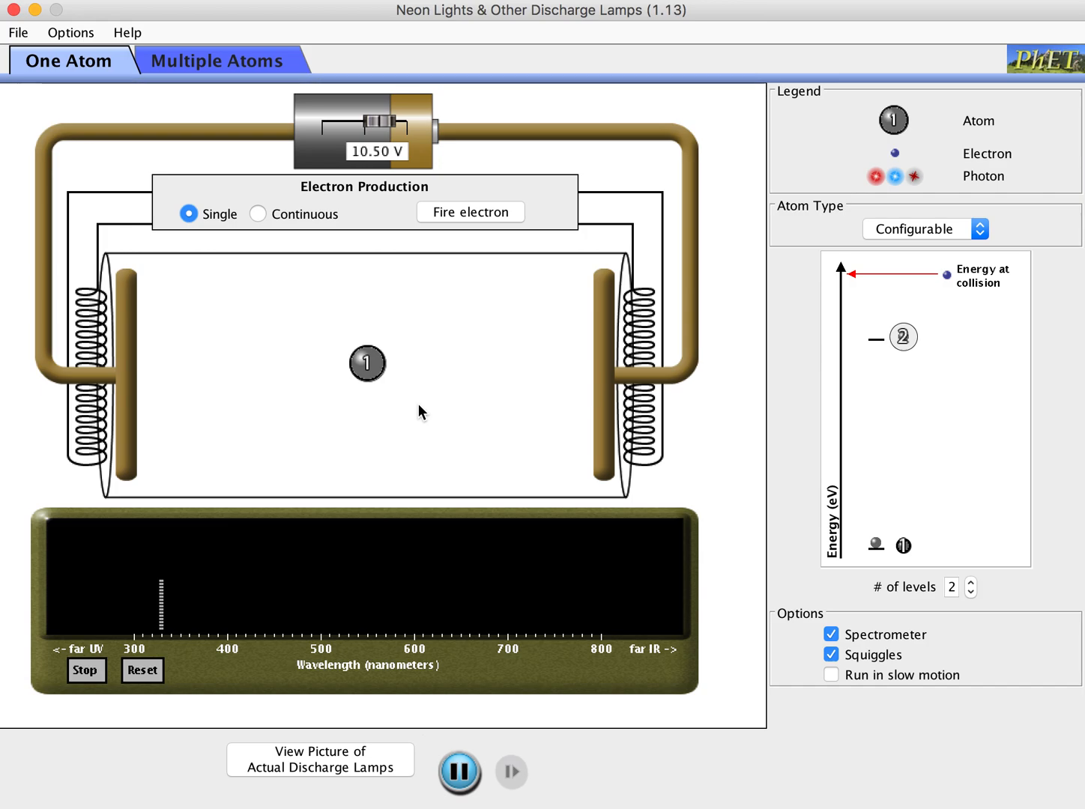
mouse_move(474, 597)
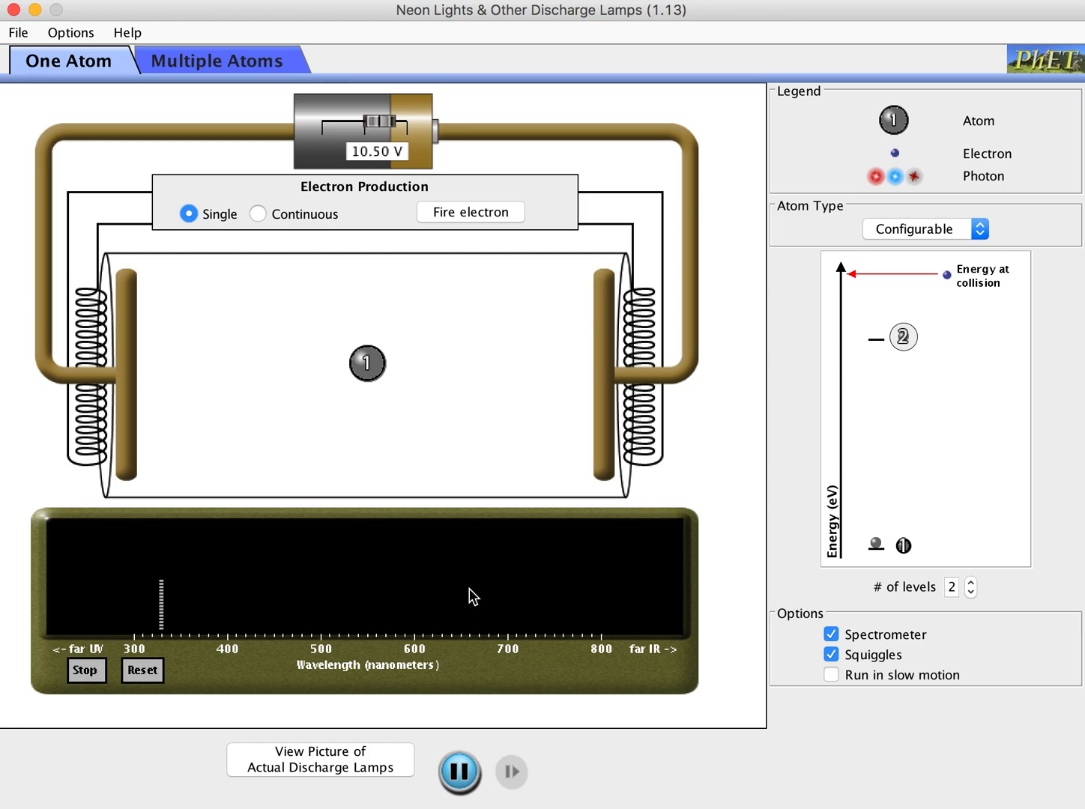
mouse_move(773, 353)
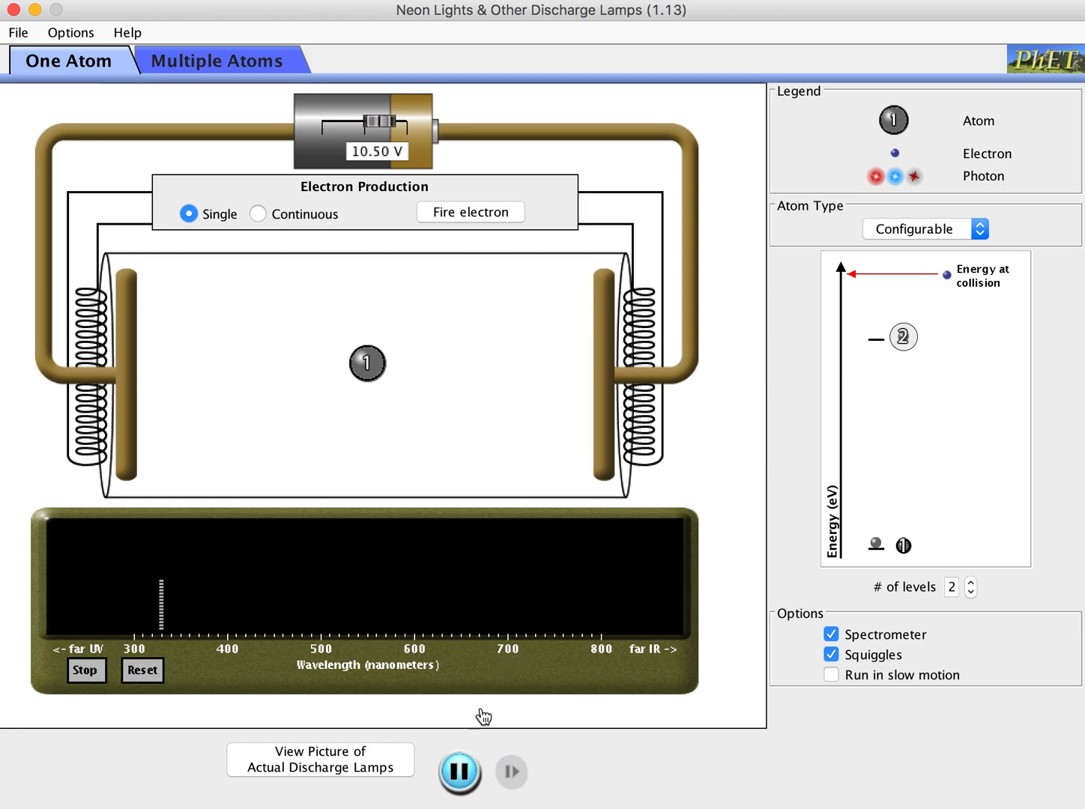
mouse_move(757, 583)
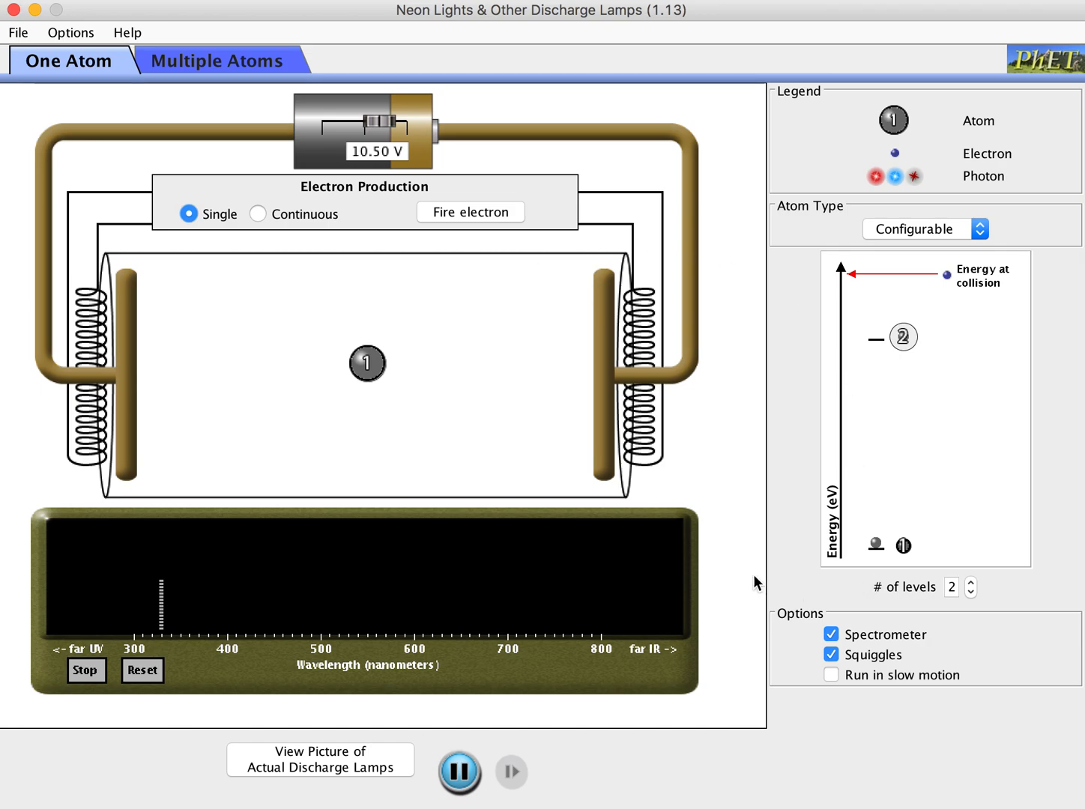
Step: Reset the spectrometer and fire two electrons at the atom
left_click(143, 670)
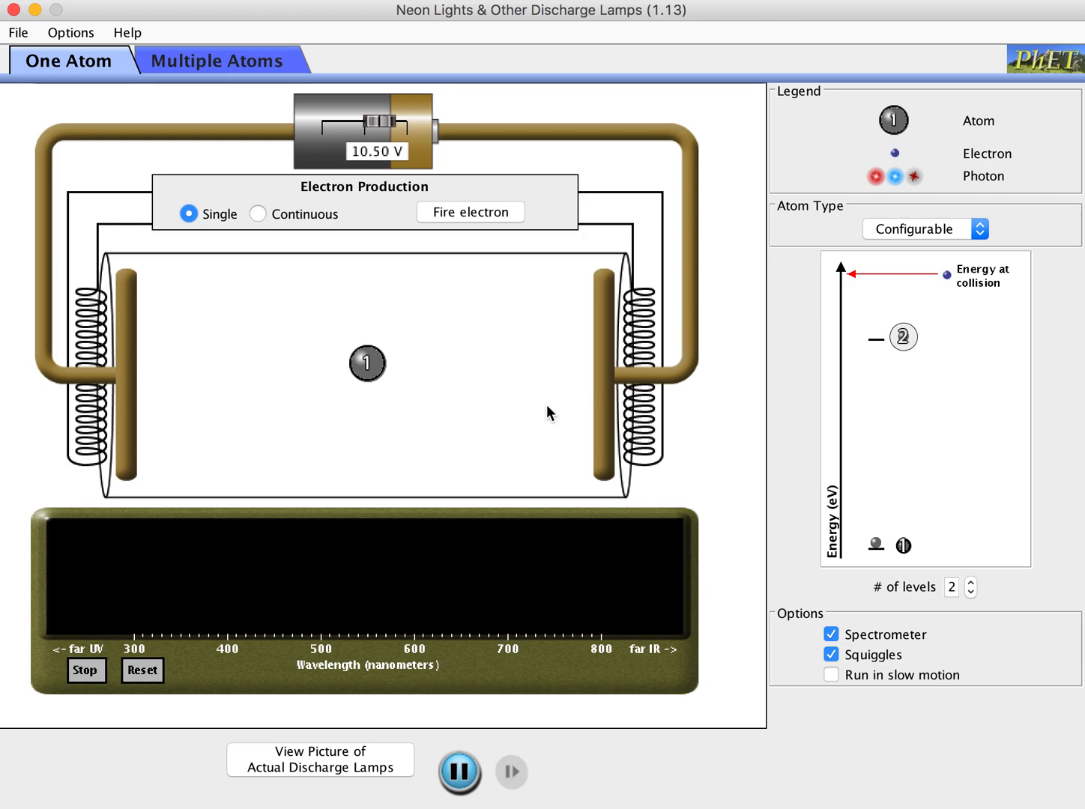
mouse_move(782, 401)
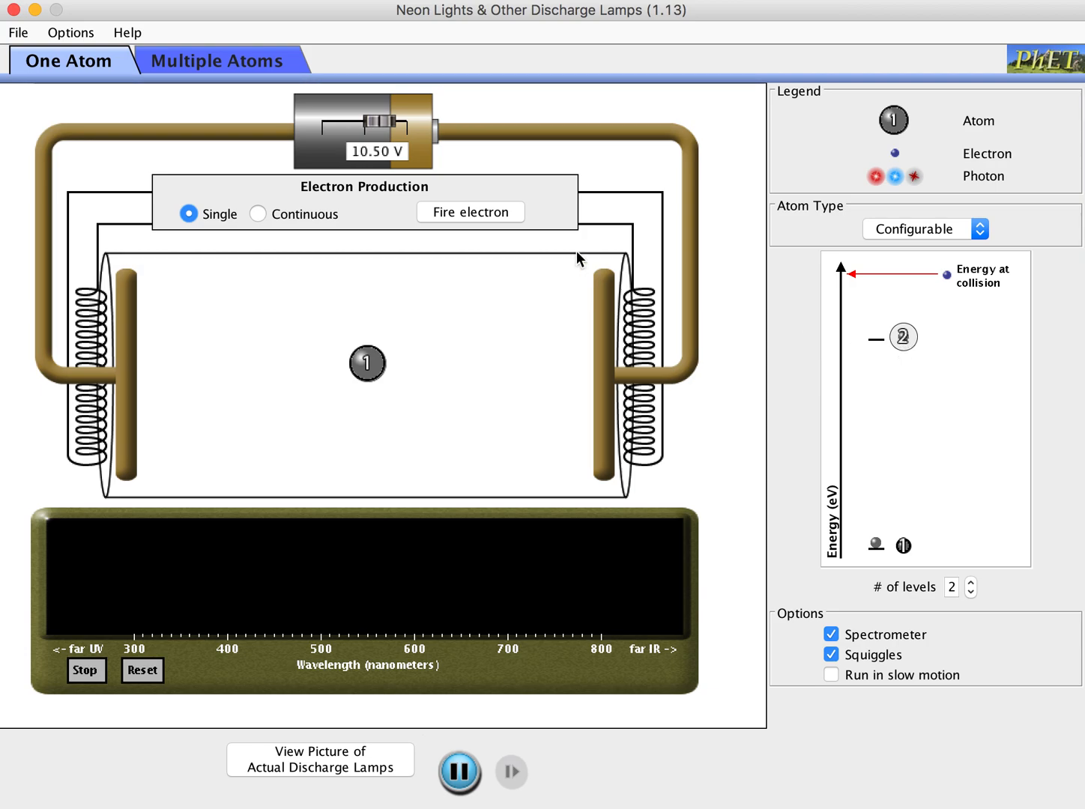
left_click(471, 211)
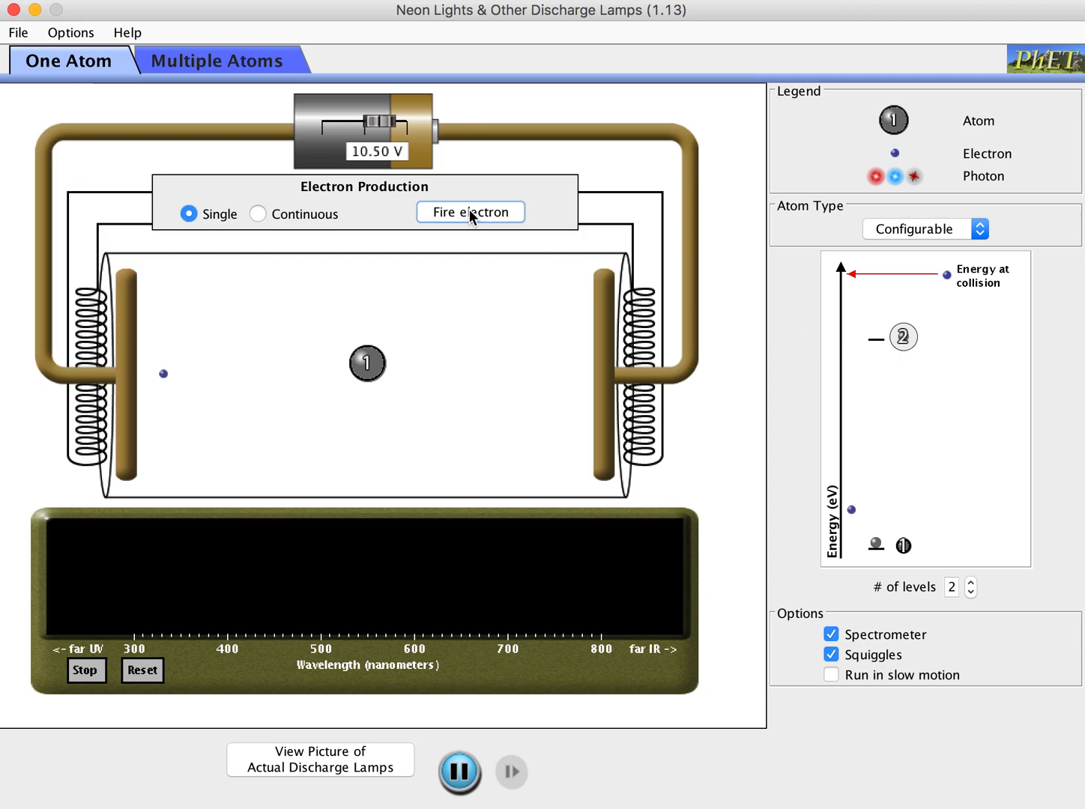
left_click(471, 213)
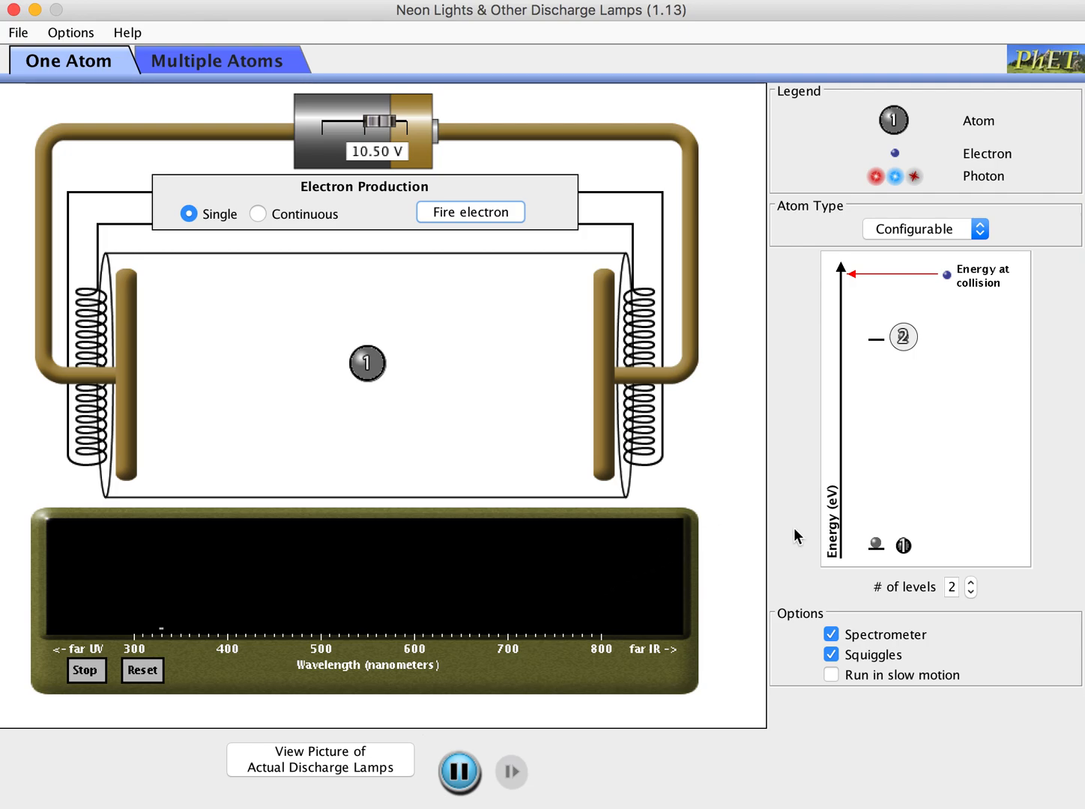
mouse_move(905, 352)
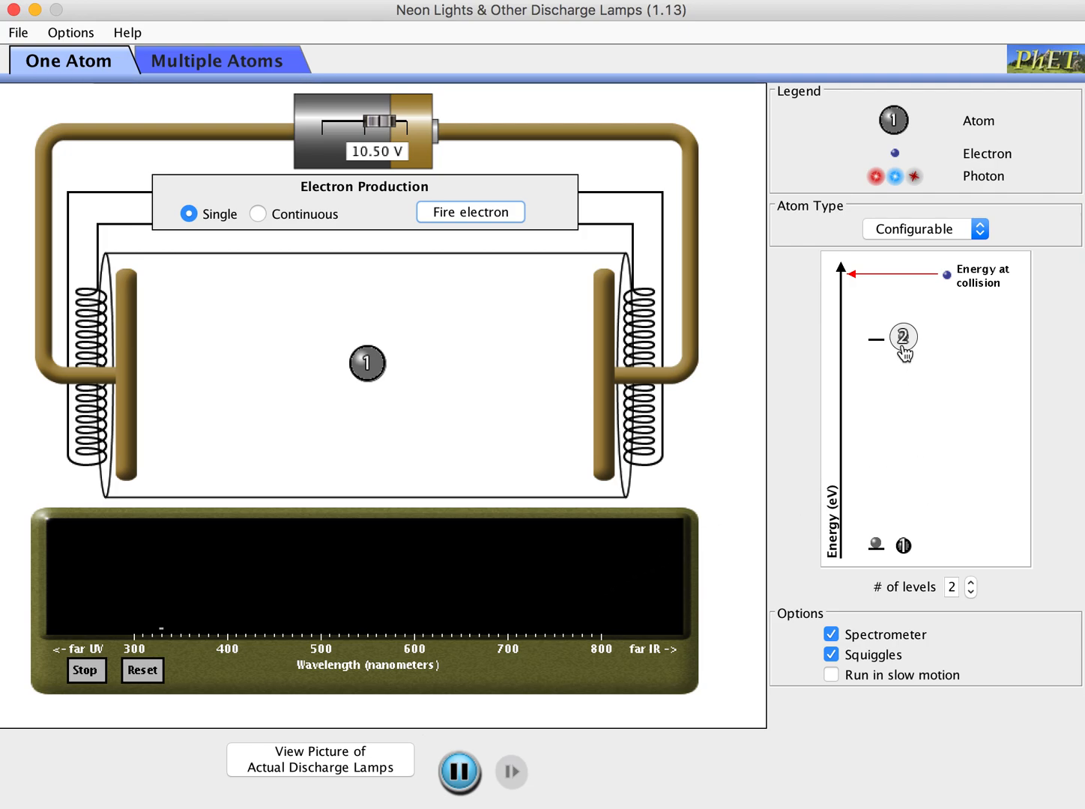
Step: Lower the atom's second energy level and fire two more electrons at the retuned atom
left_click_drag(906, 342, 907, 426)
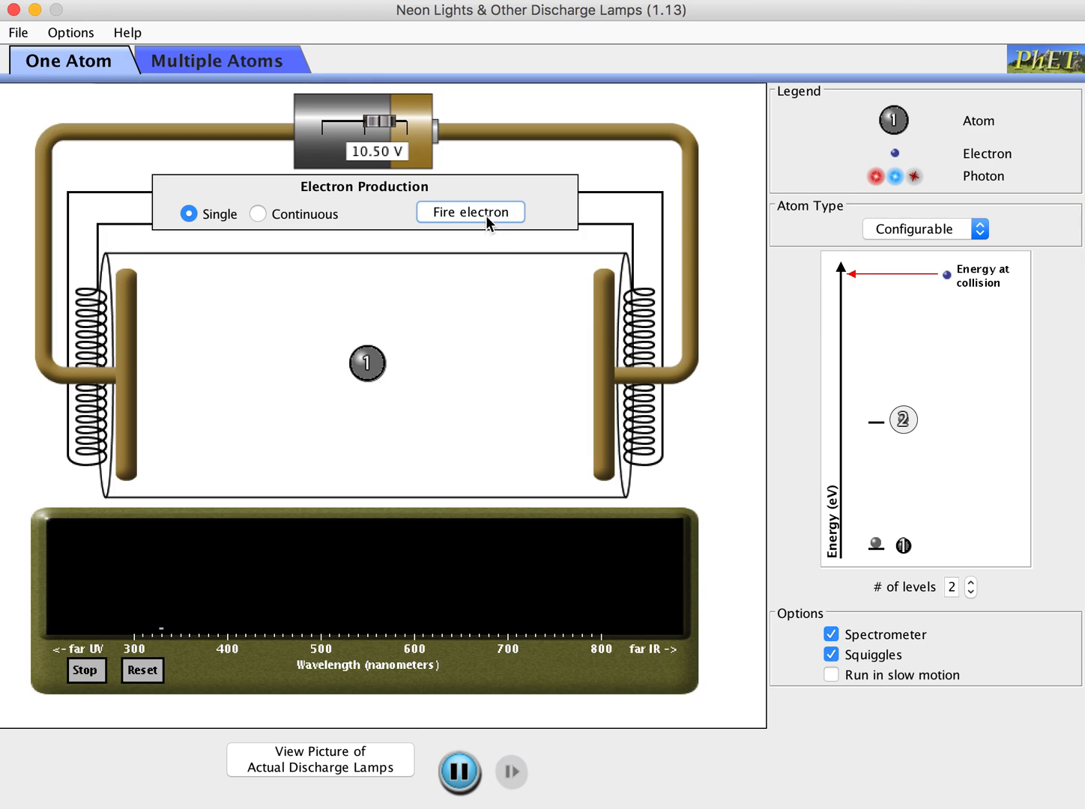
left_click(471, 212)
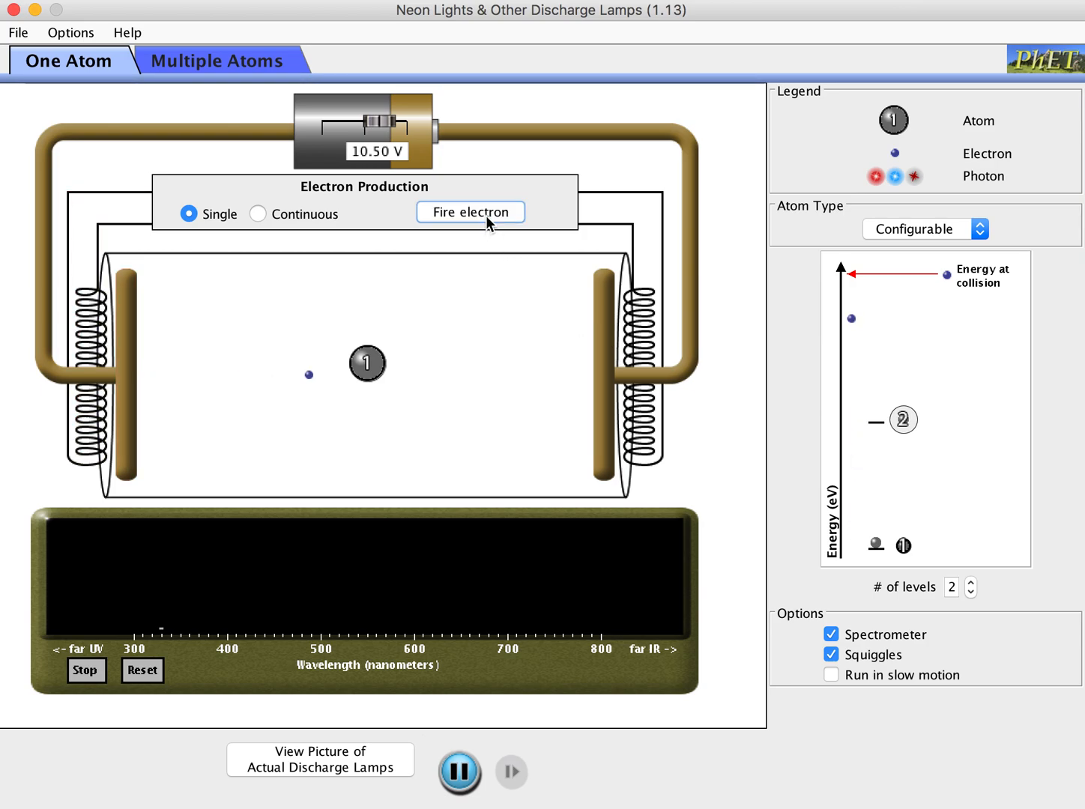
left_click(471, 213)
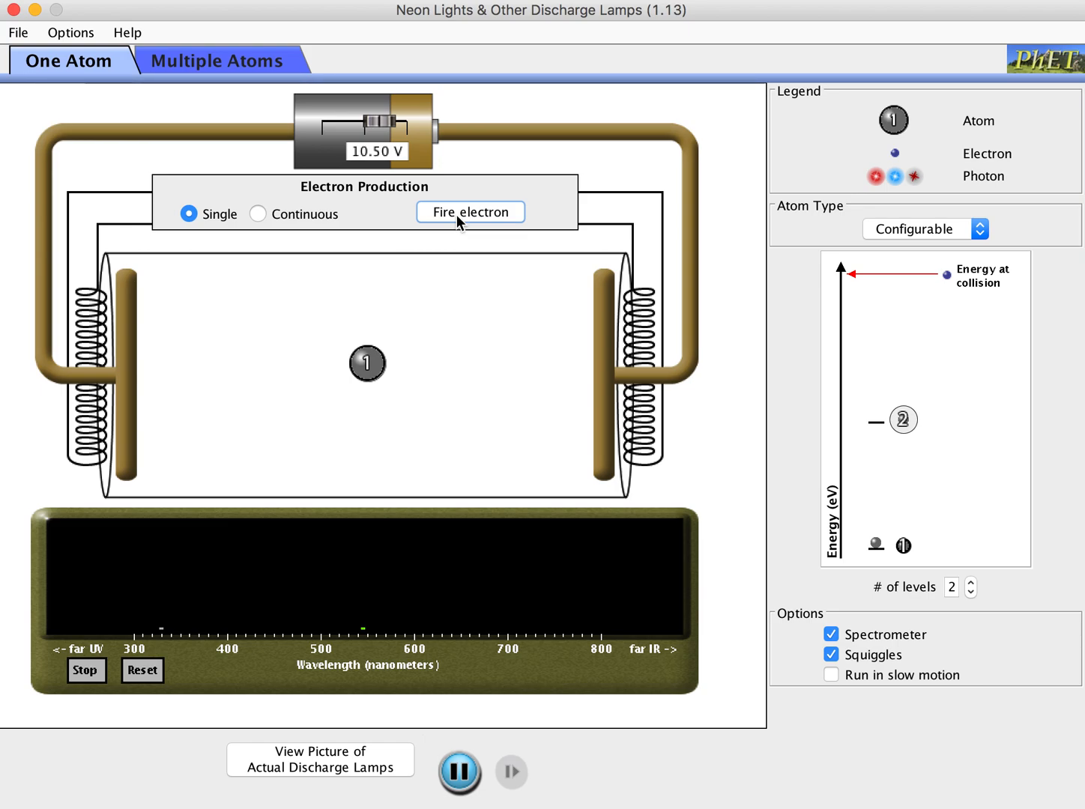
mouse_move(458, 495)
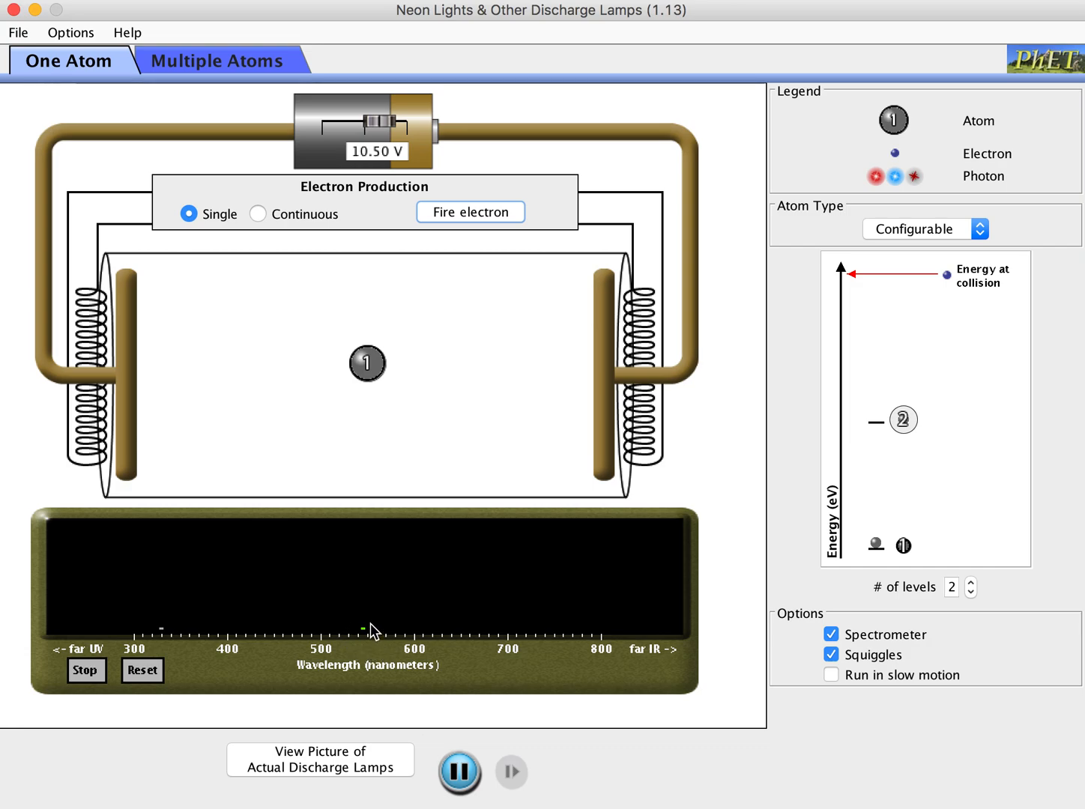
mouse_move(354, 672)
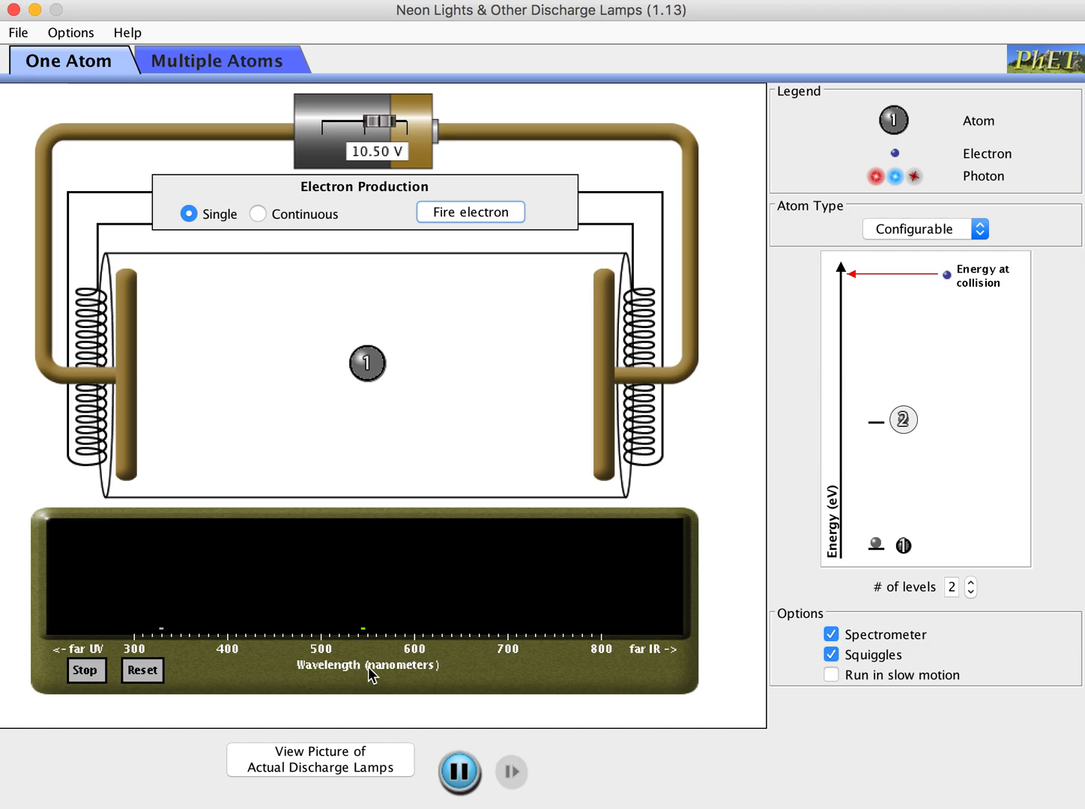
mouse_move(472, 565)
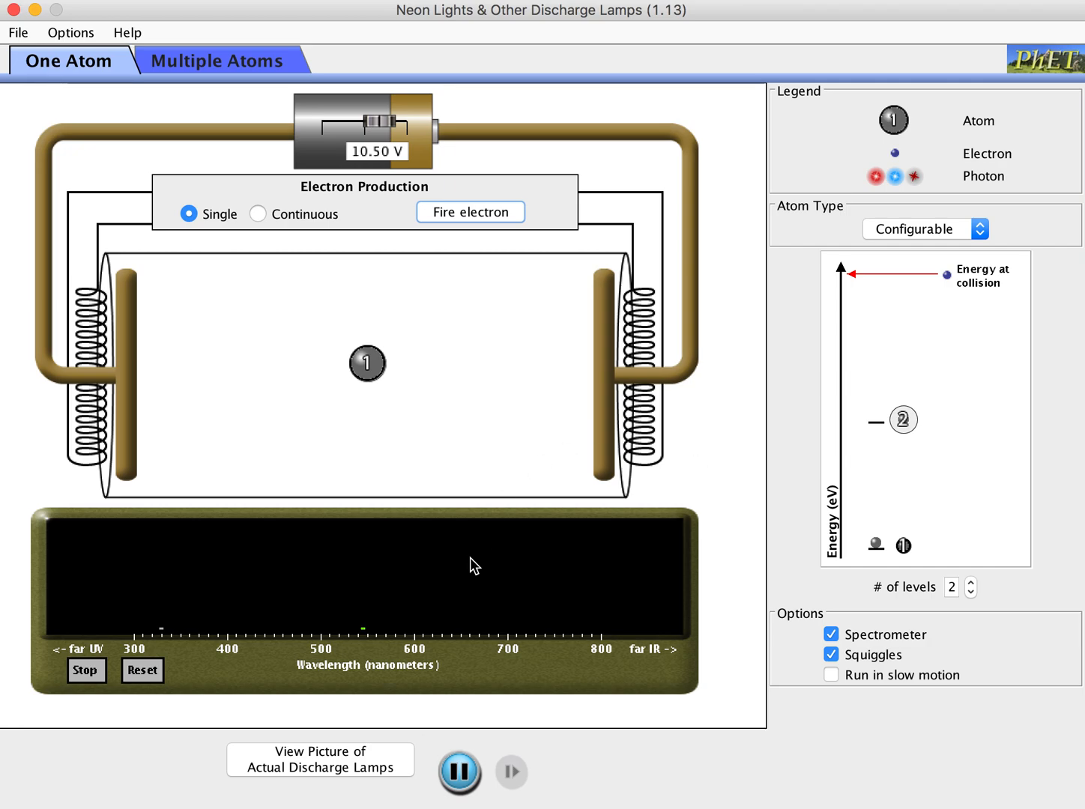
mouse_move(933, 458)
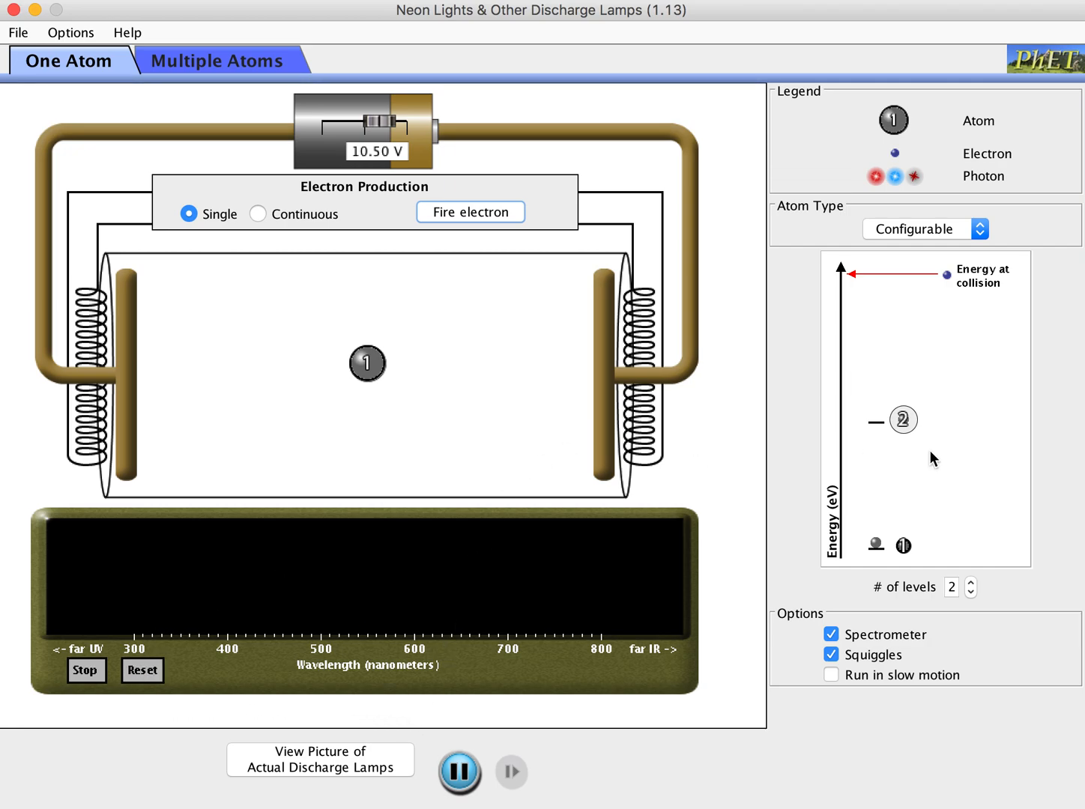
mouse_move(911, 434)
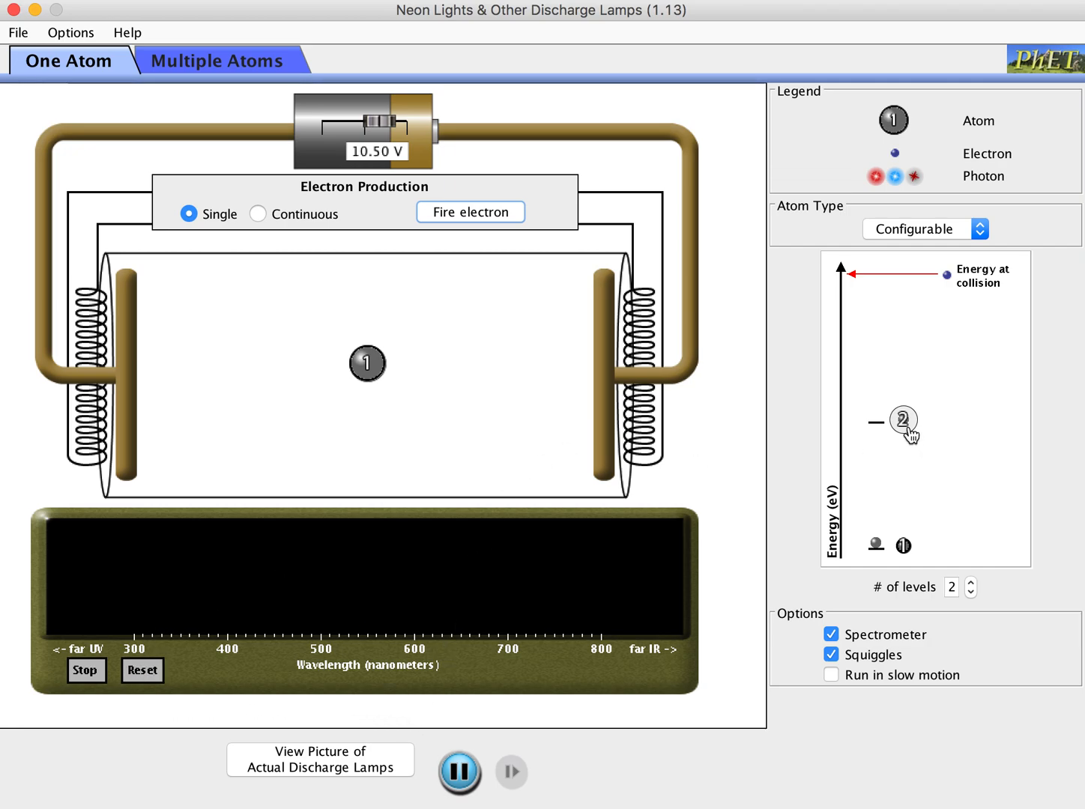
mouse_move(572, 237)
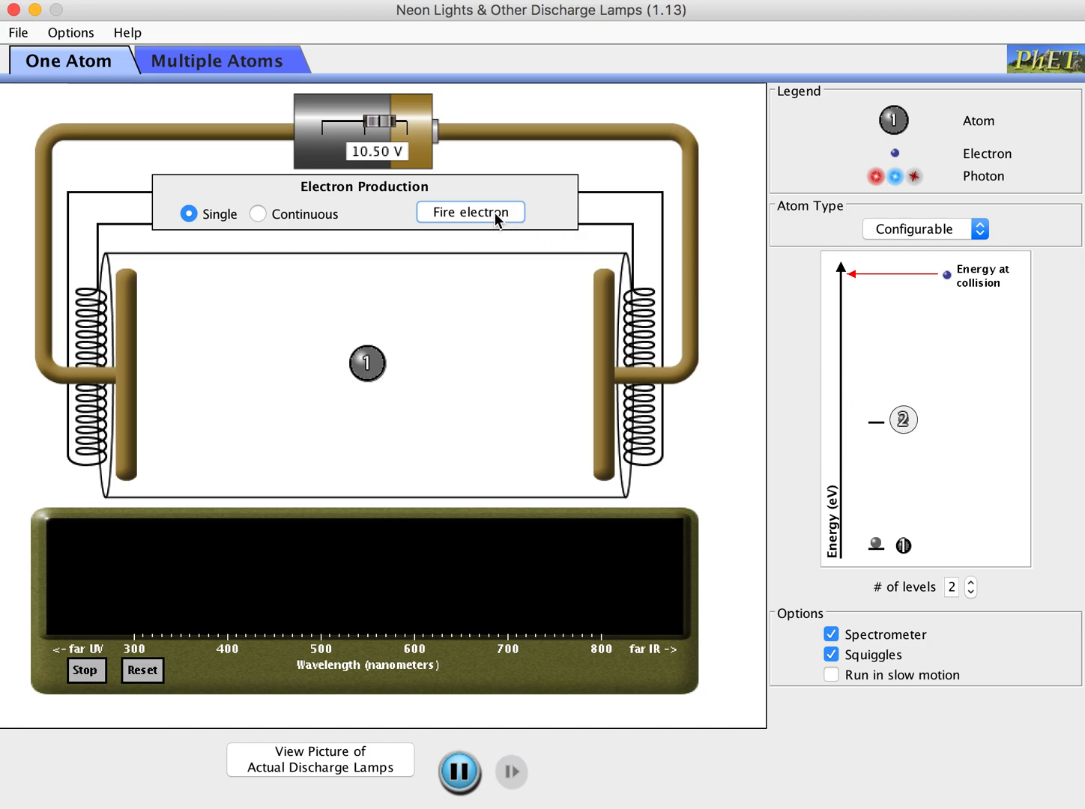
Step: Fire four electrons until a green photon strengthens the spectrometer line near 545 nm
left_click(470, 213)
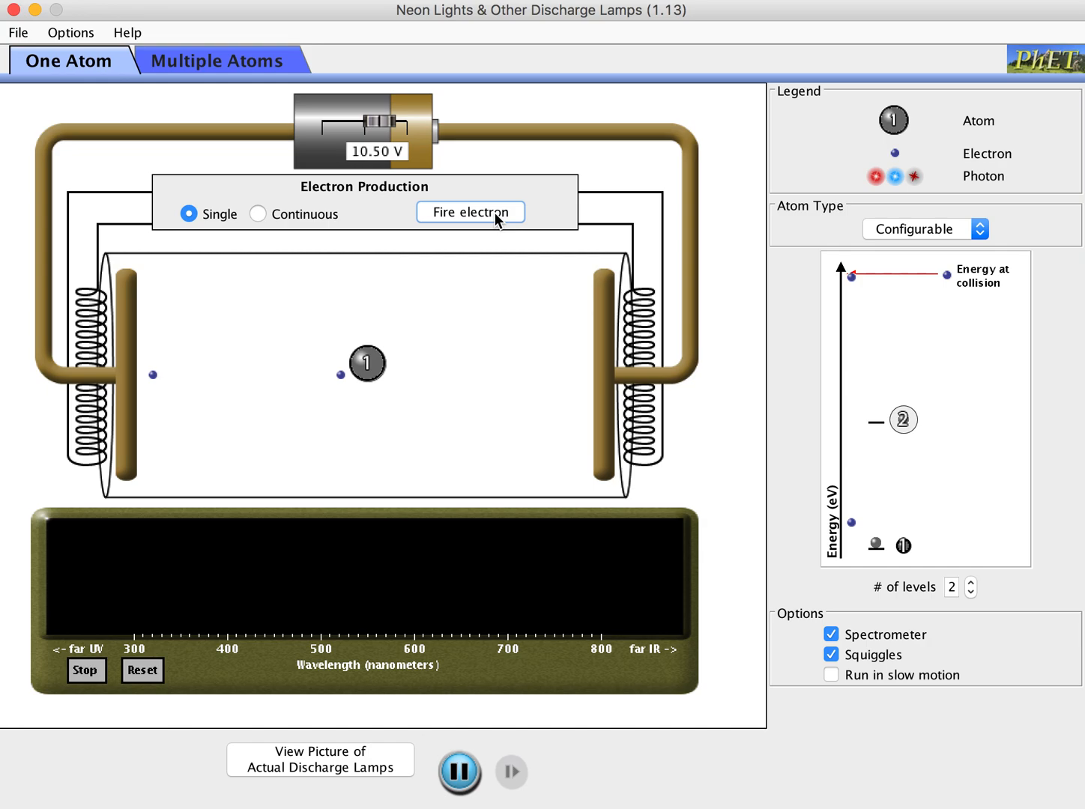
left_click(471, 213)
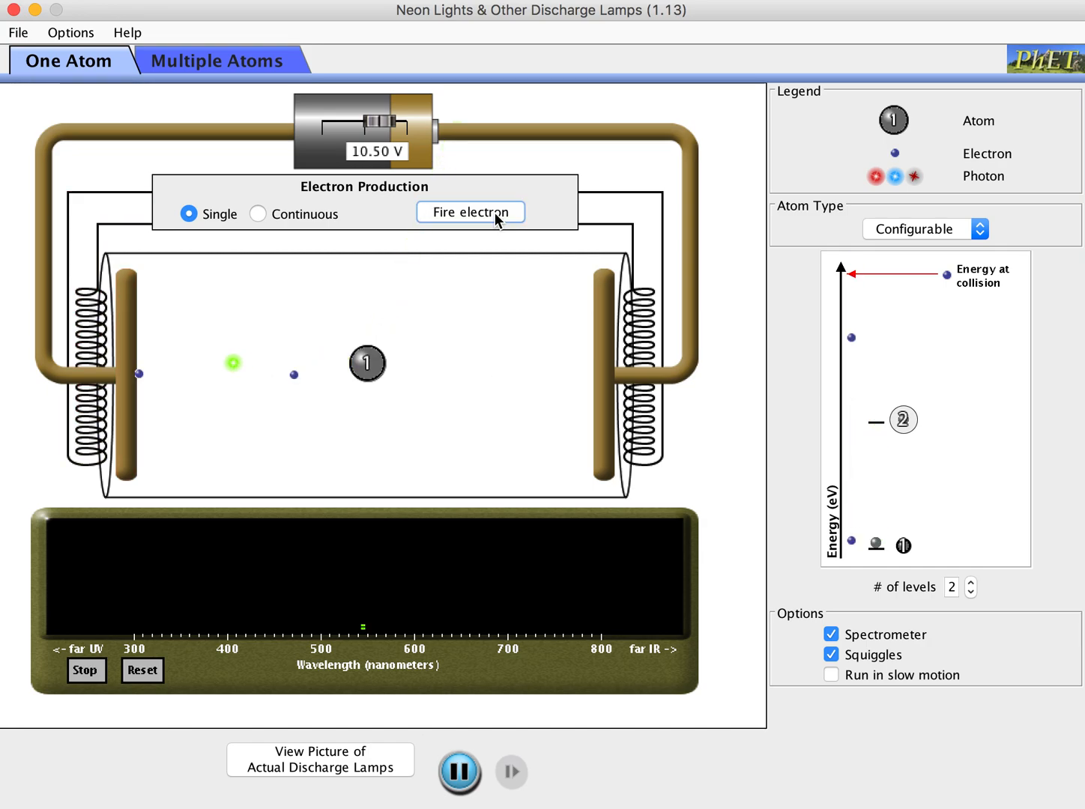
left_click(470, 213)
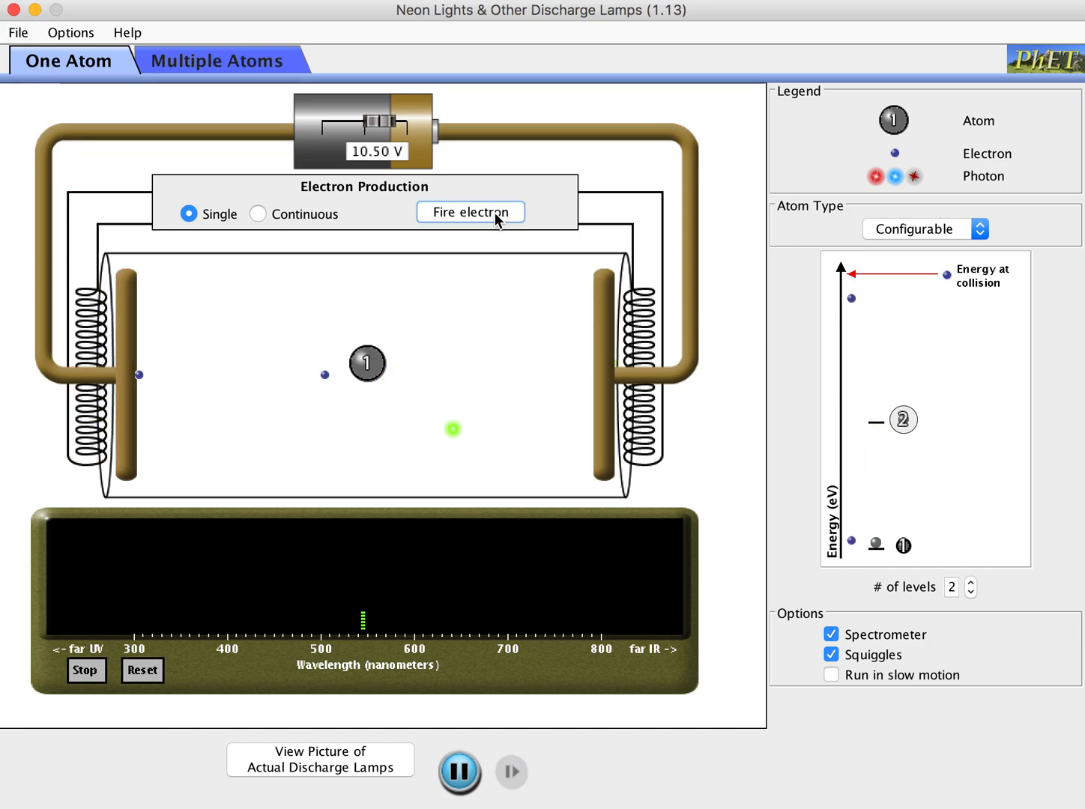
left_click(471, 213)
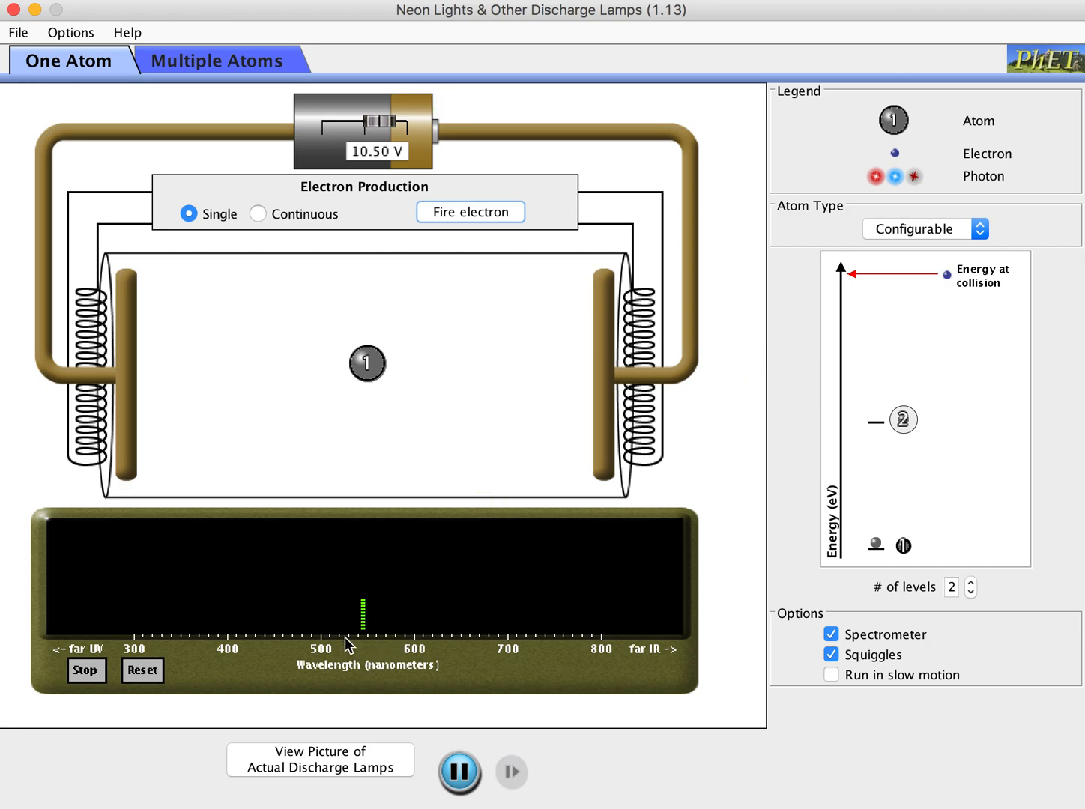
mouse_move(352, 647)
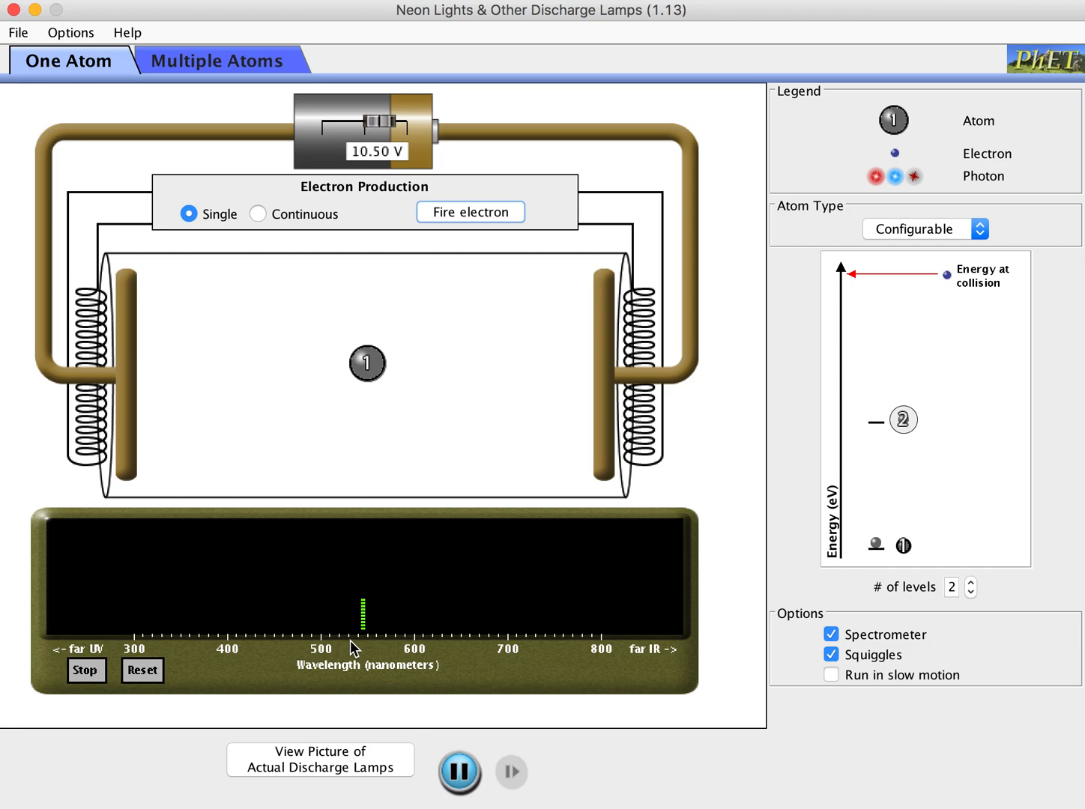
mouse_move(516, 712)
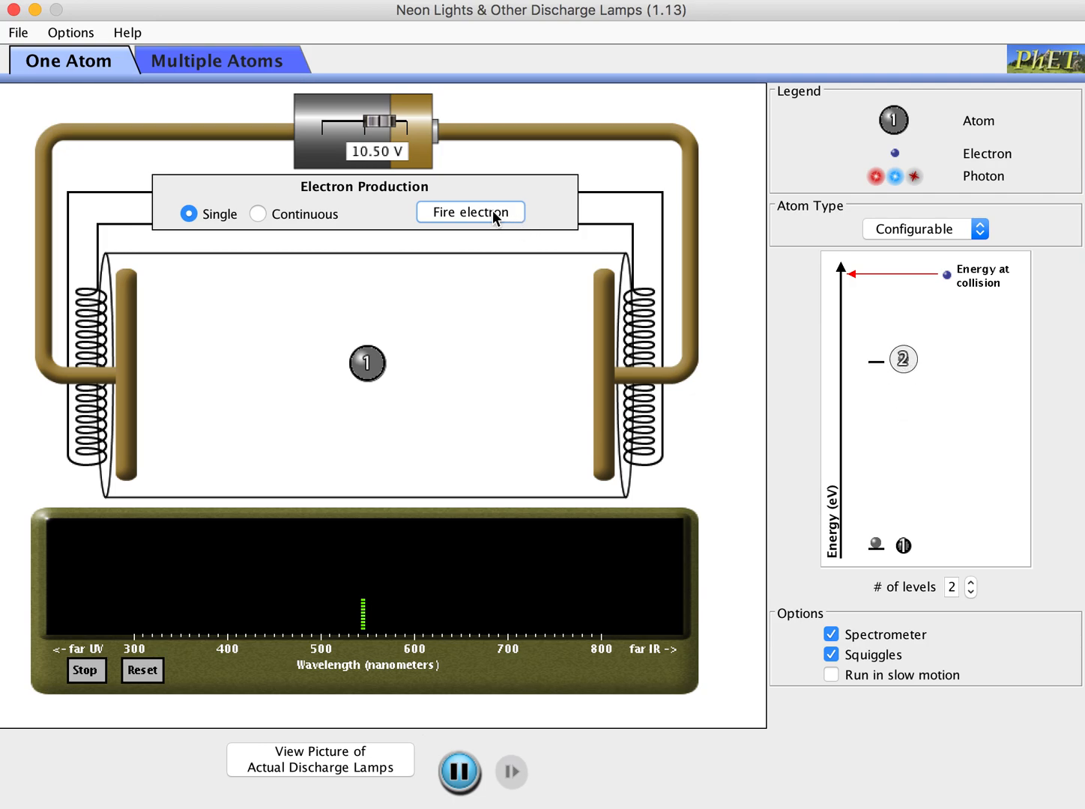
Step: Fire seven single electrons at 10.50 V, adding an ultraviolet line near 370 nm beside the green 545 nm line
left_click(470, 212)
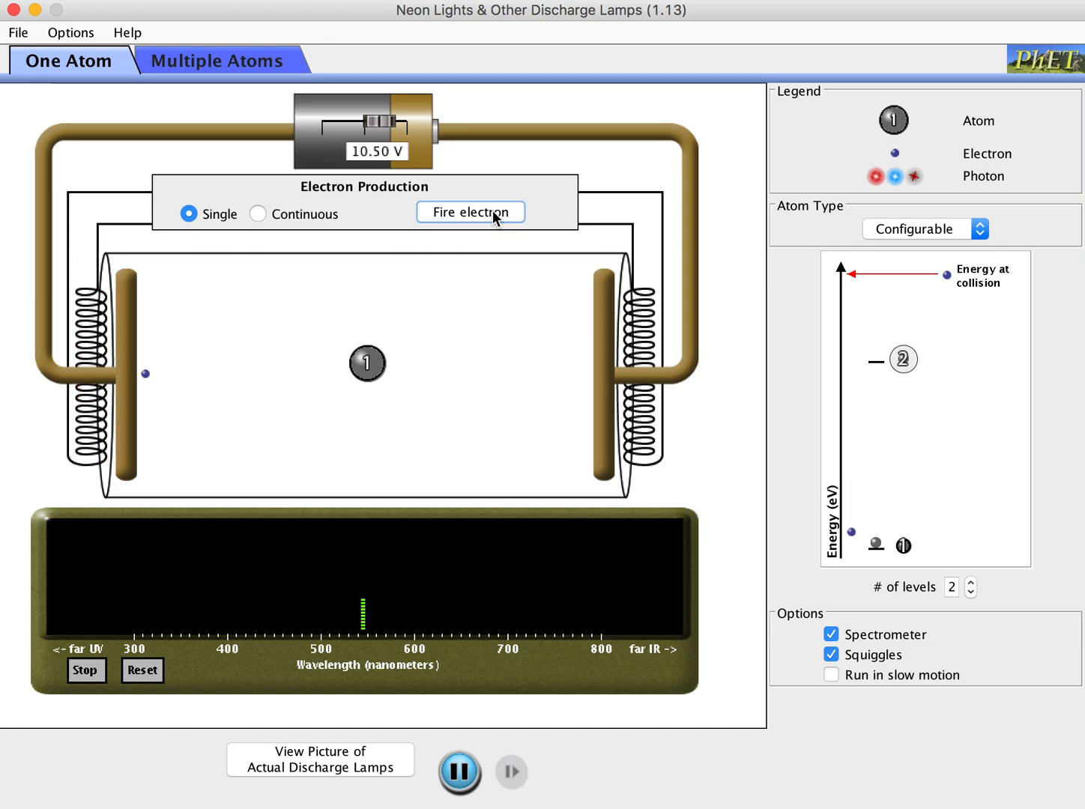
left_click(471, 212)
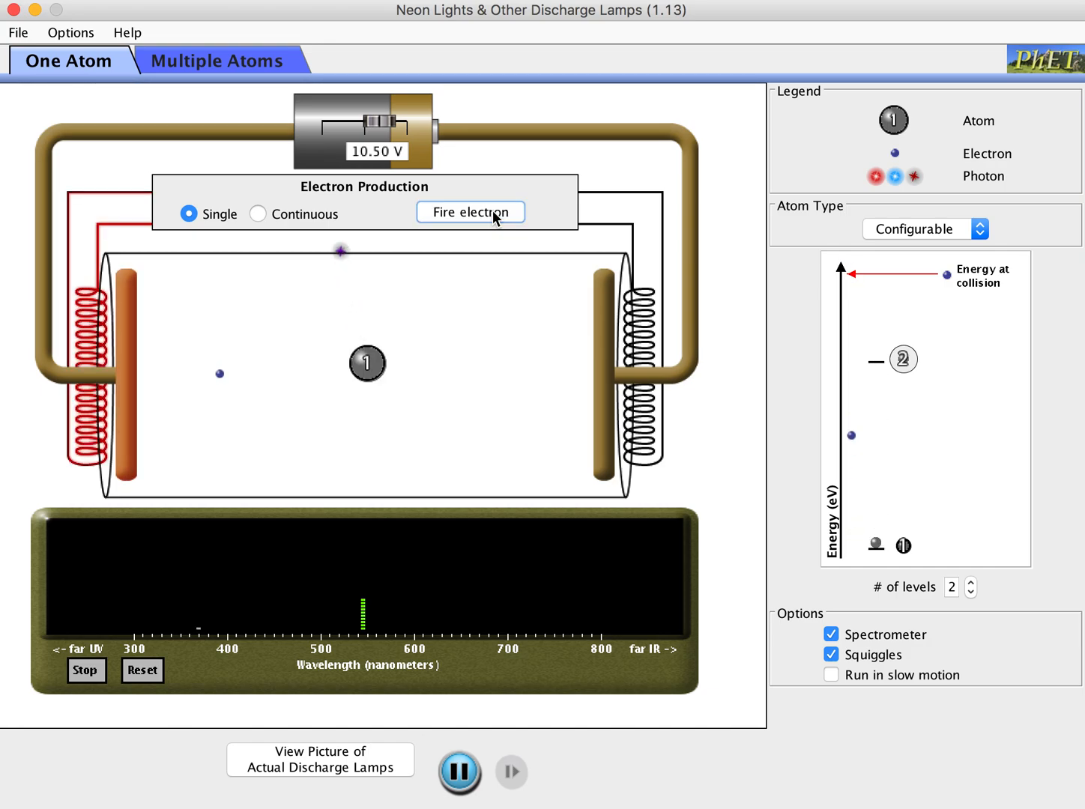
left_click(470, 213)
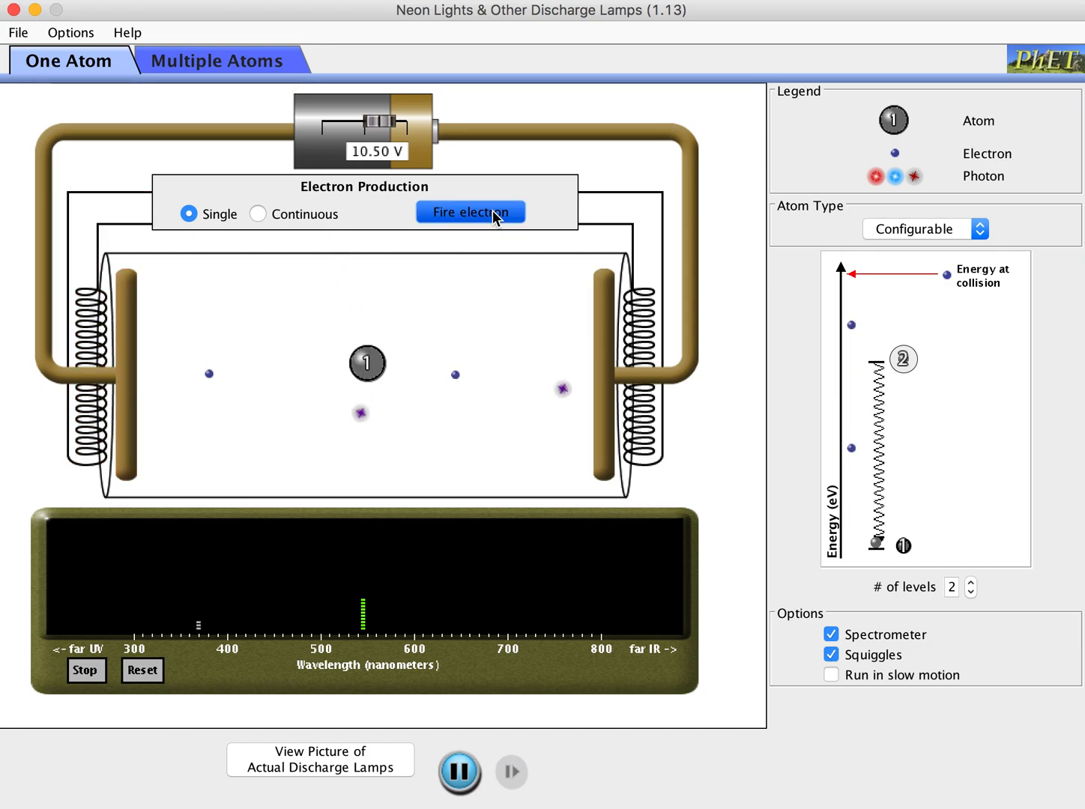
left_click(469, 213)
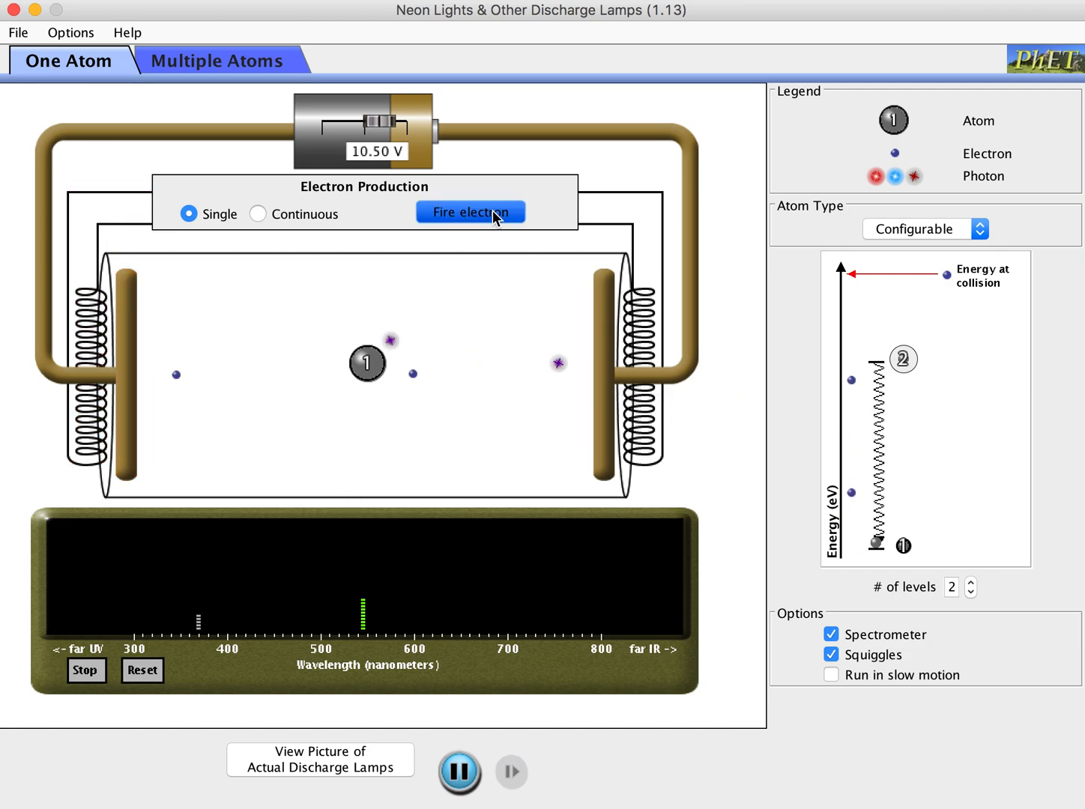
left_click(471, 212)
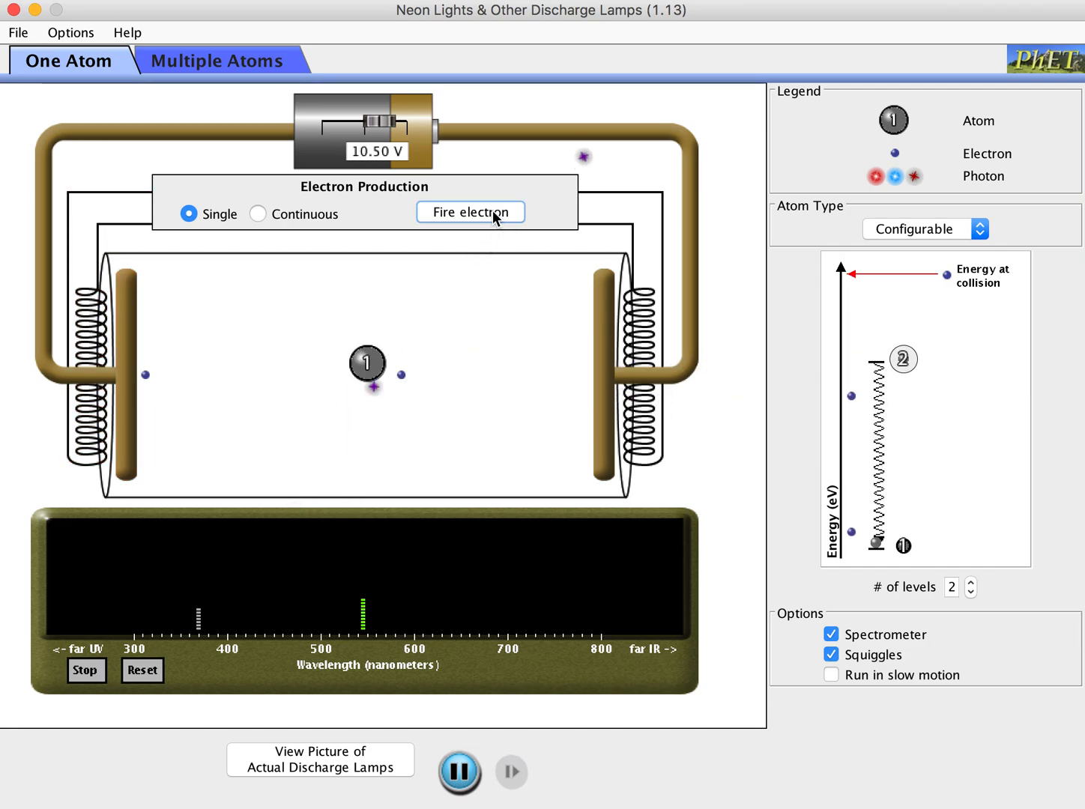
left_click(470, 213)
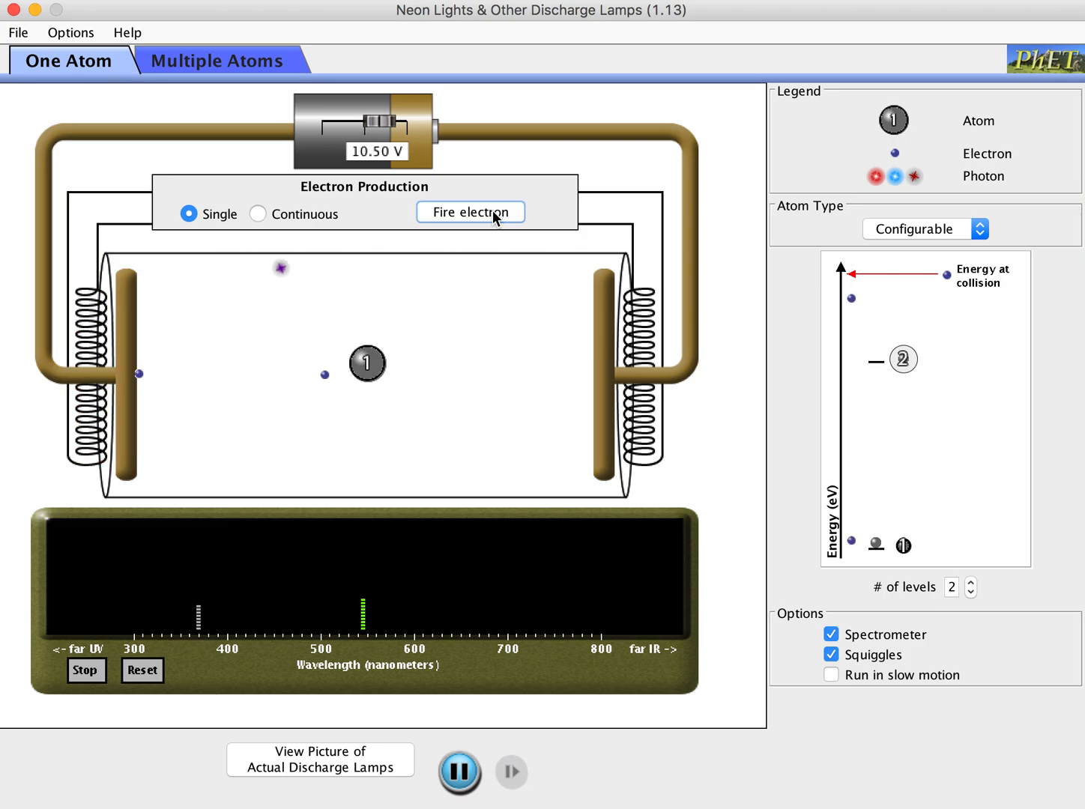
left_click(471, 213)
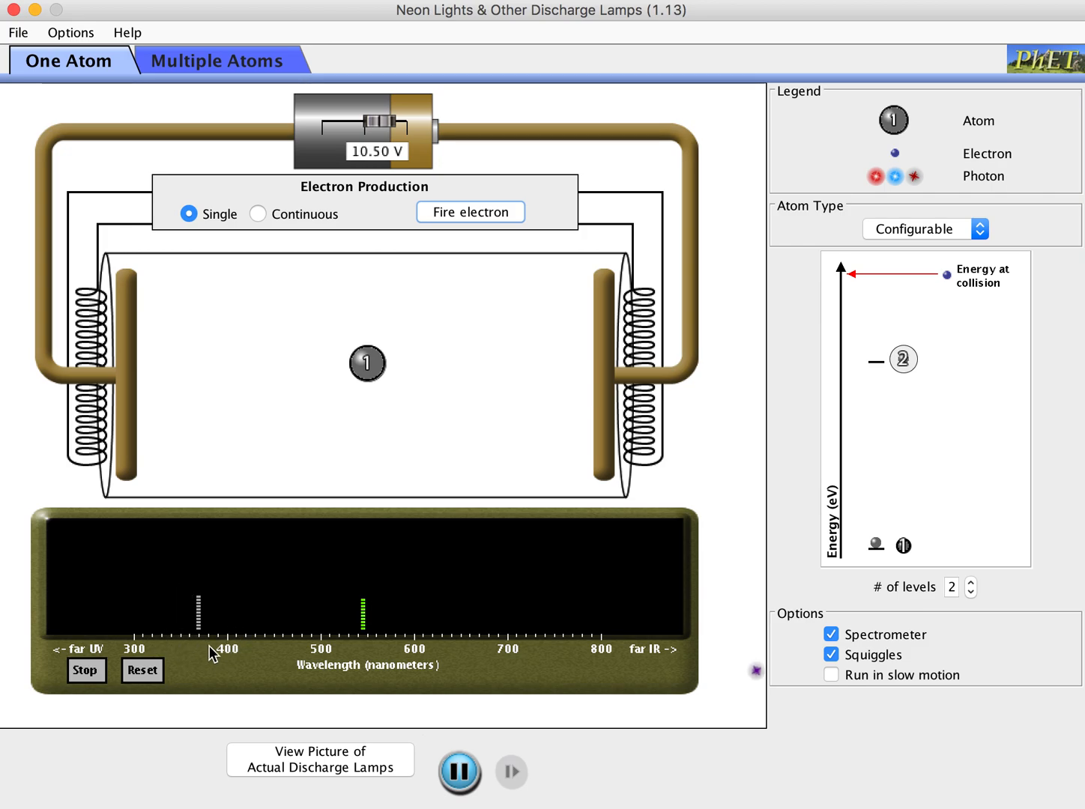
mouse_move(538, 551)
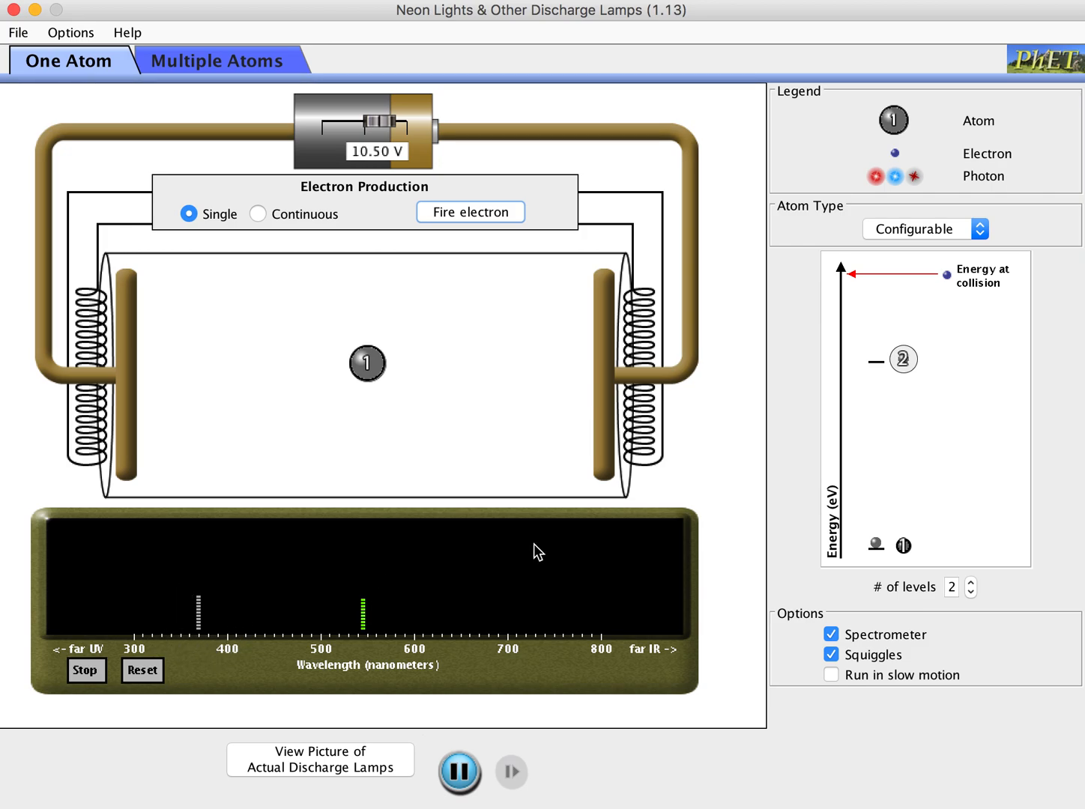
mouse_move(948, 283)
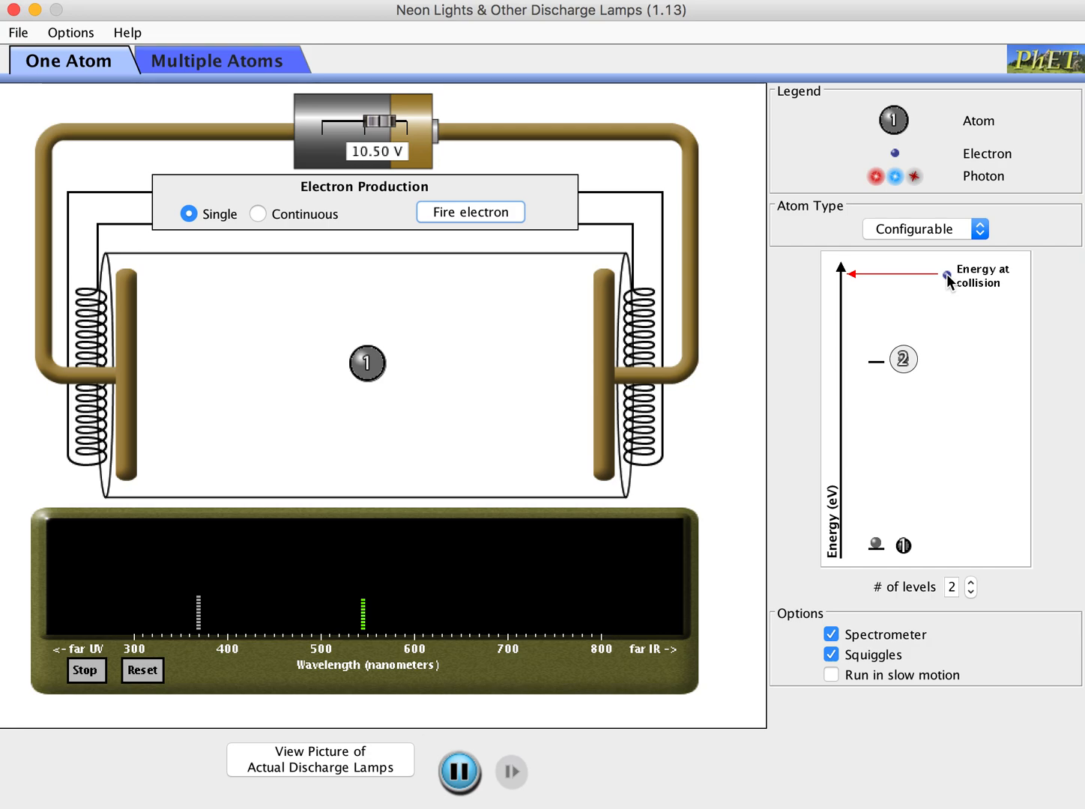
mouse_move(888, 295)
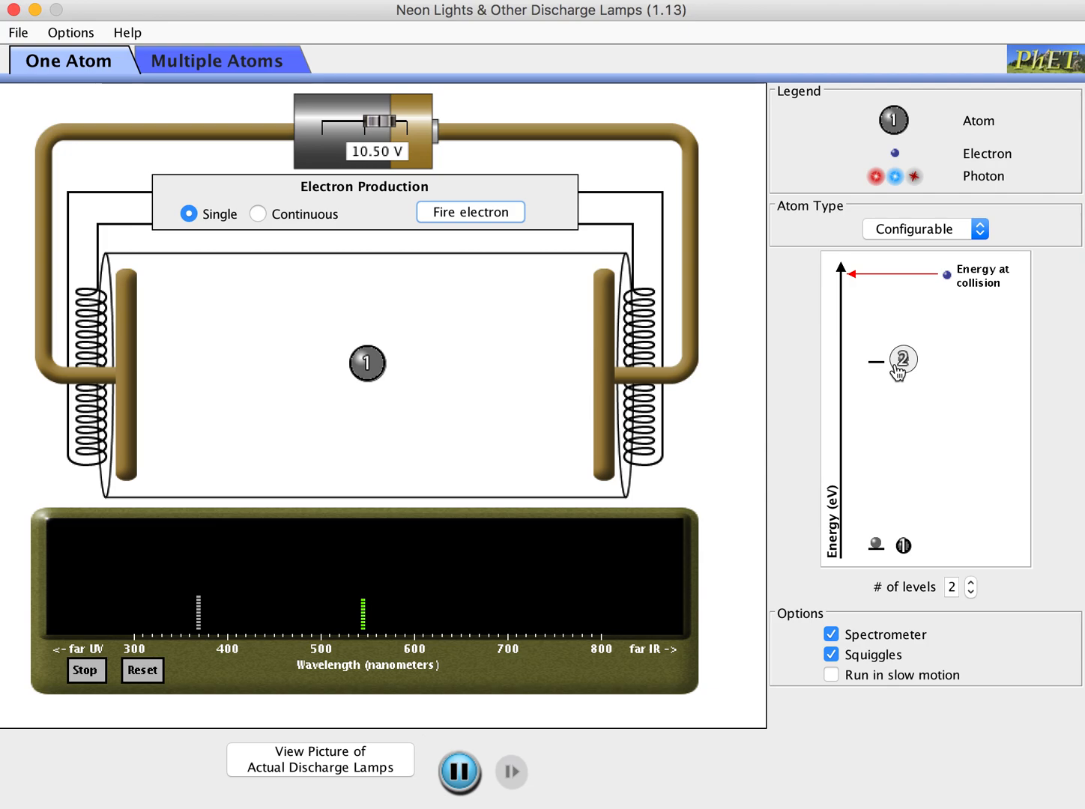
mouse_move(1048, 518)
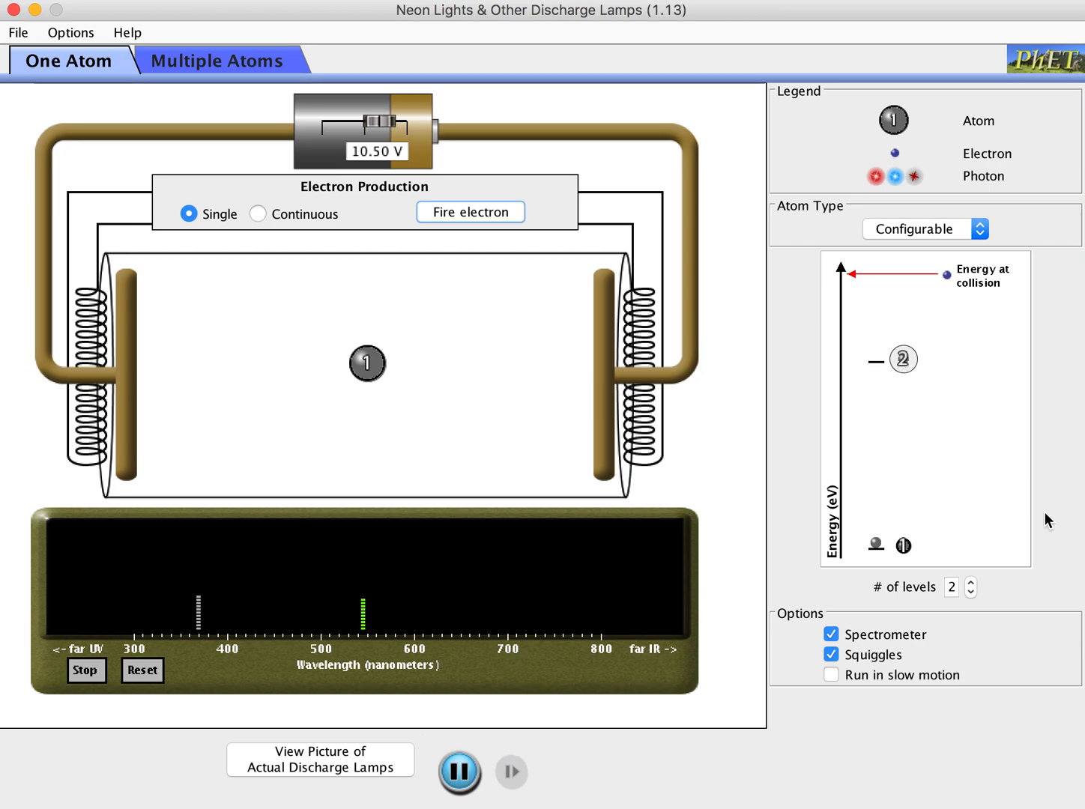
Step: Turn on Run in slow motion for the discharge tube
left_click(830, 675)
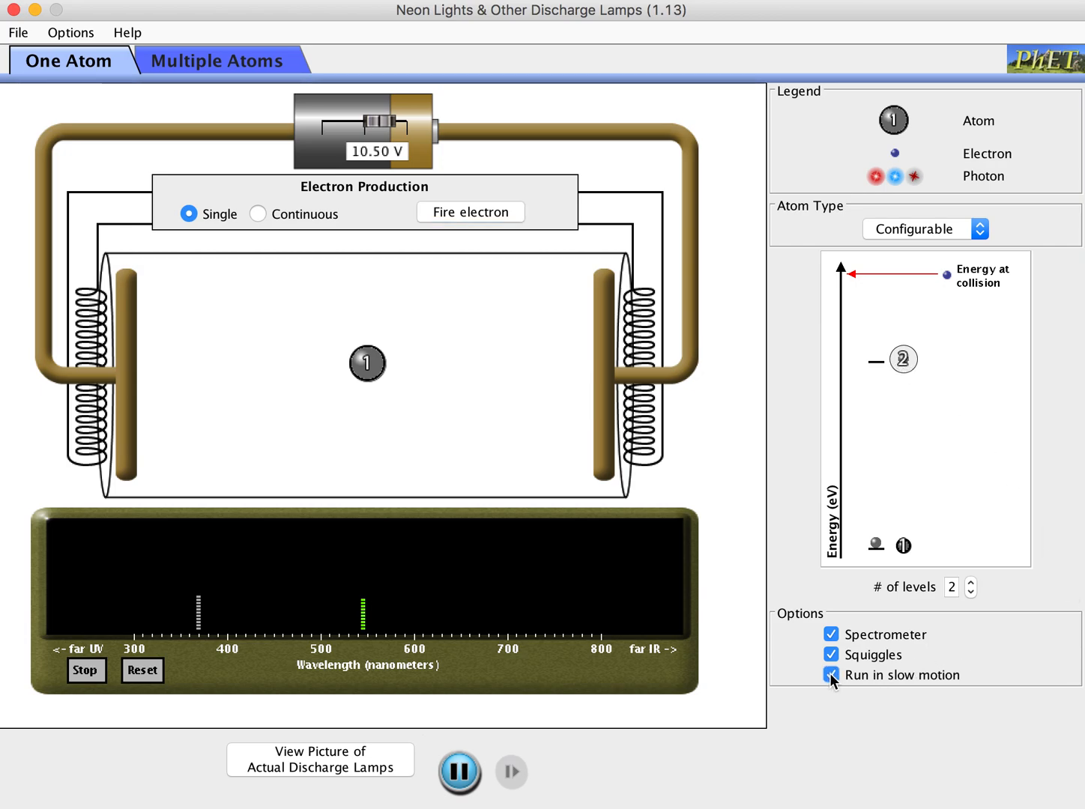
left_click(831, 675)
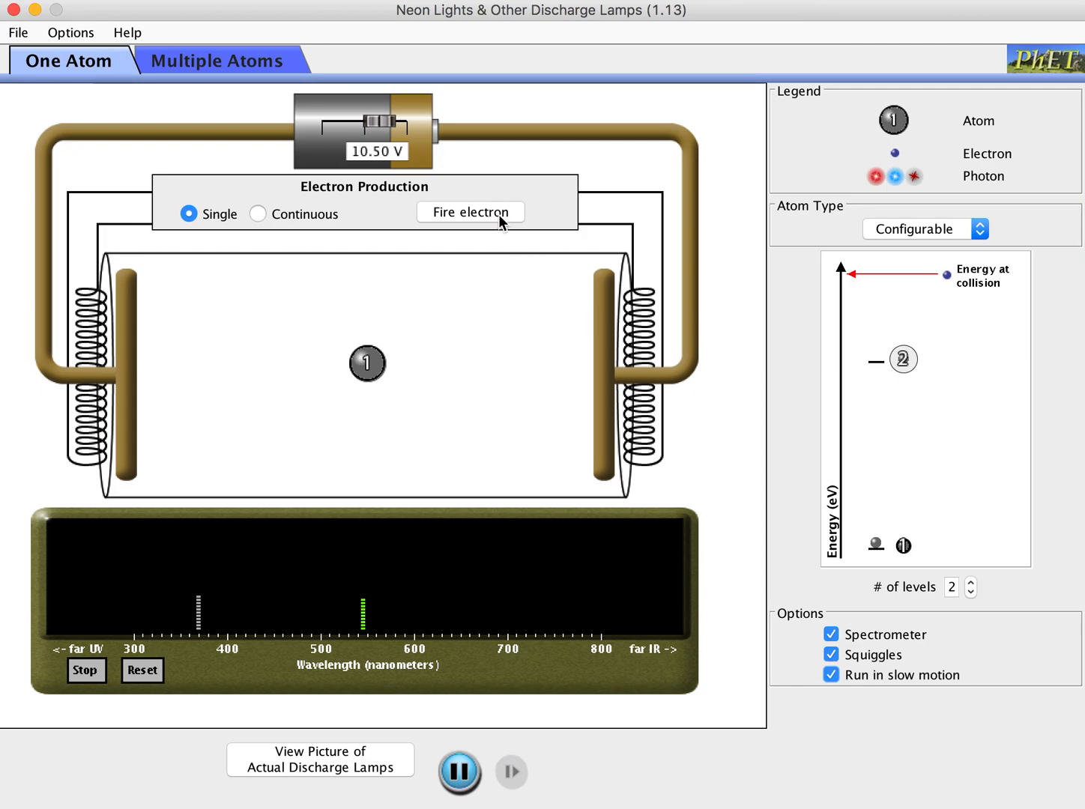
Step: Fire single electrons repeatedly so one excites the atom to level 2
left_click(470, 213)
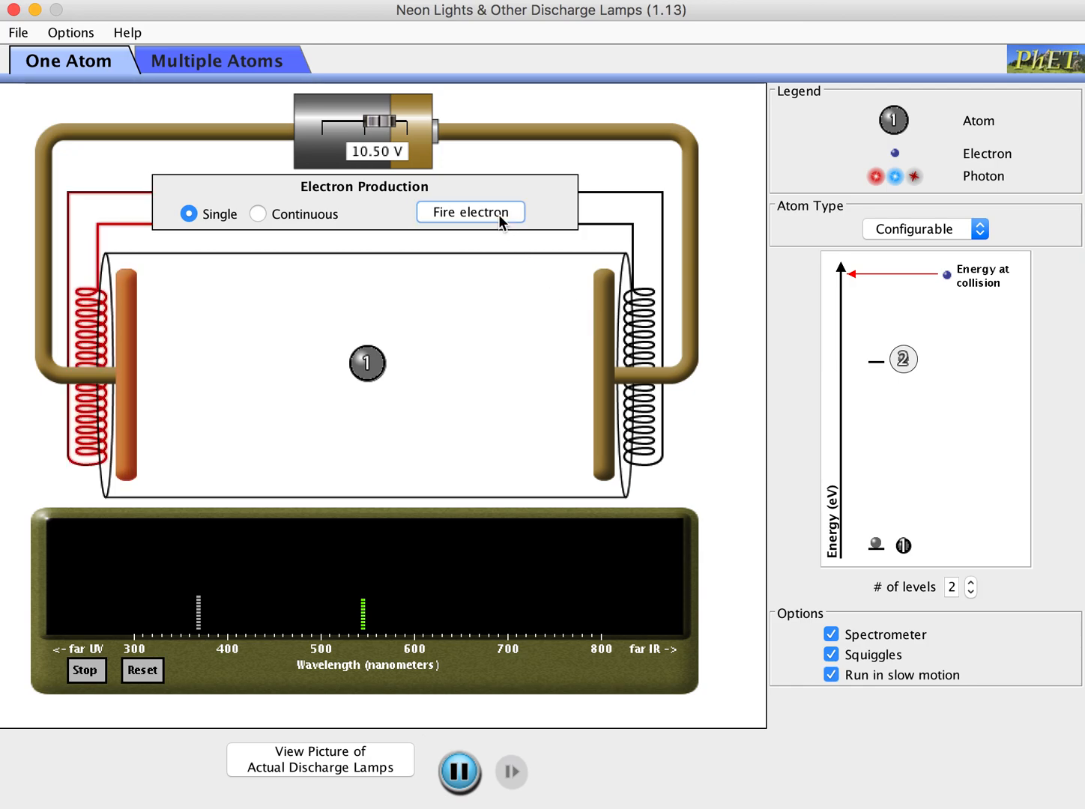
left_click(471, 213)
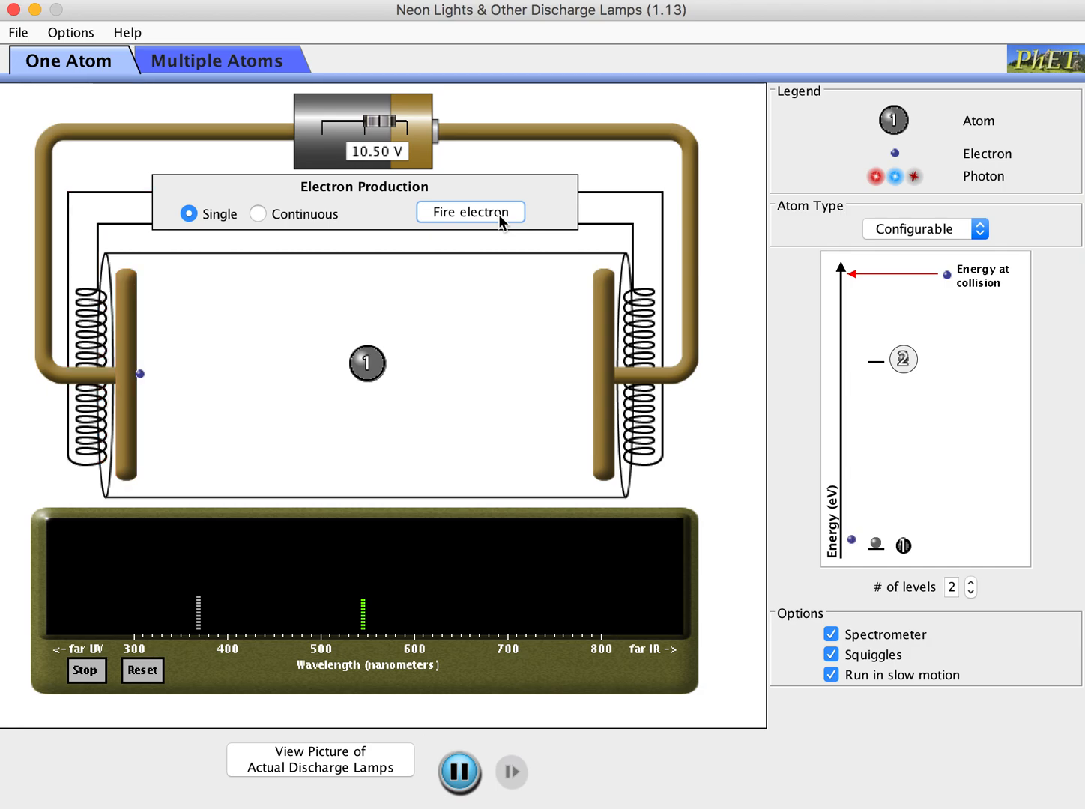
left_click(470, 213)
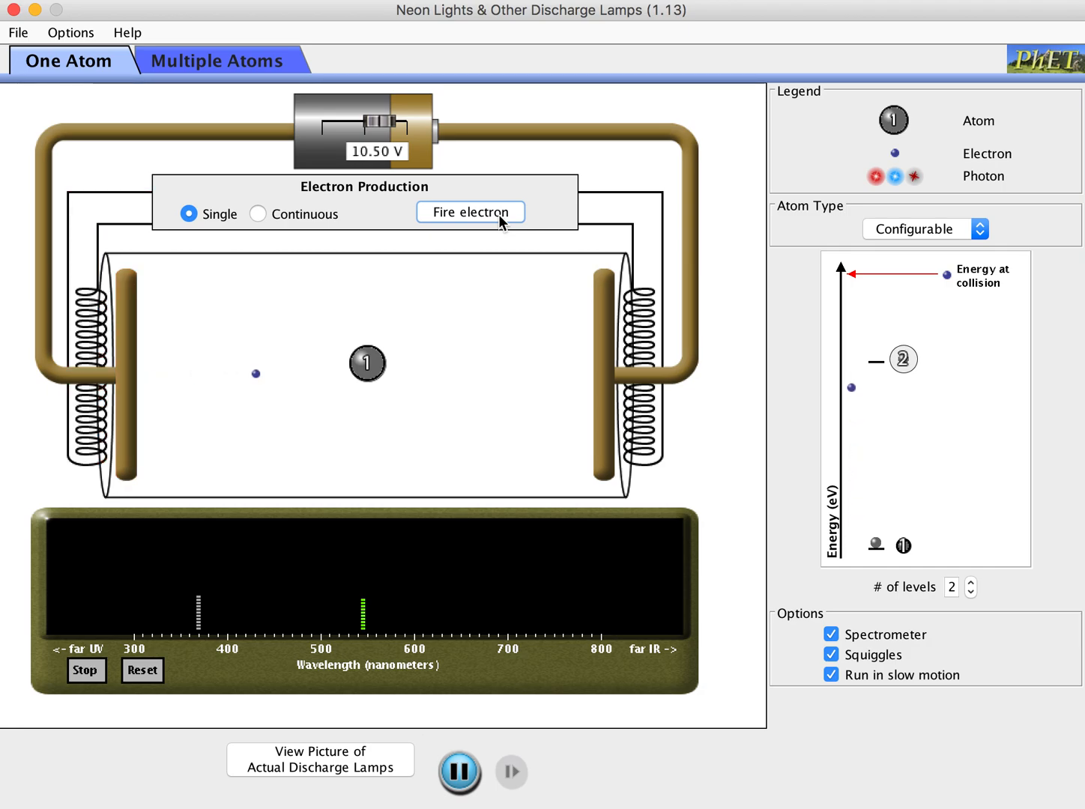
left_click(471, 213)
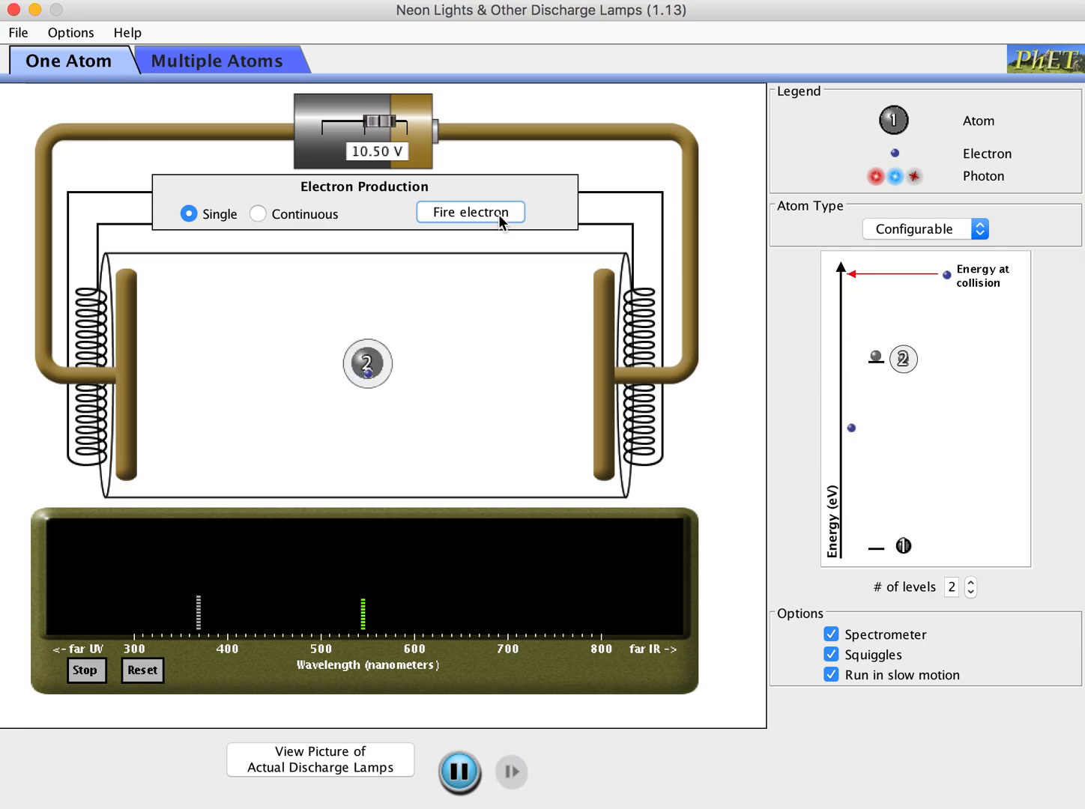
left_click(471, 213)
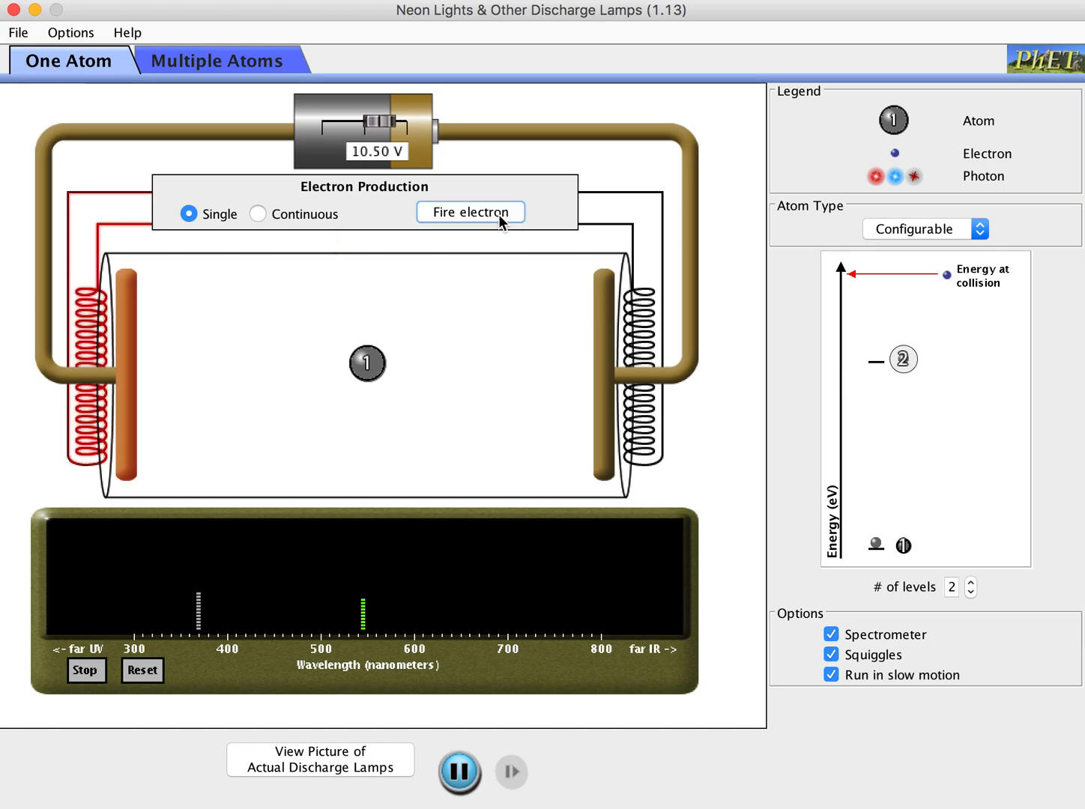
left_click(470, 212)
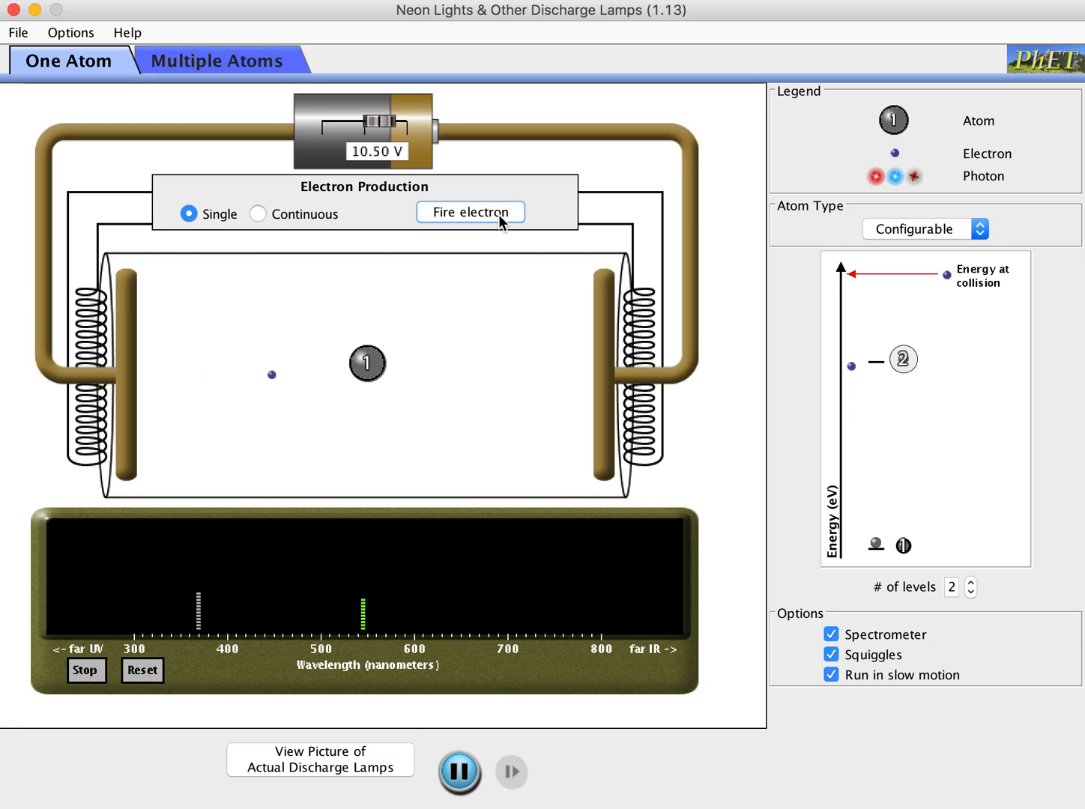
left_click(471, 213)
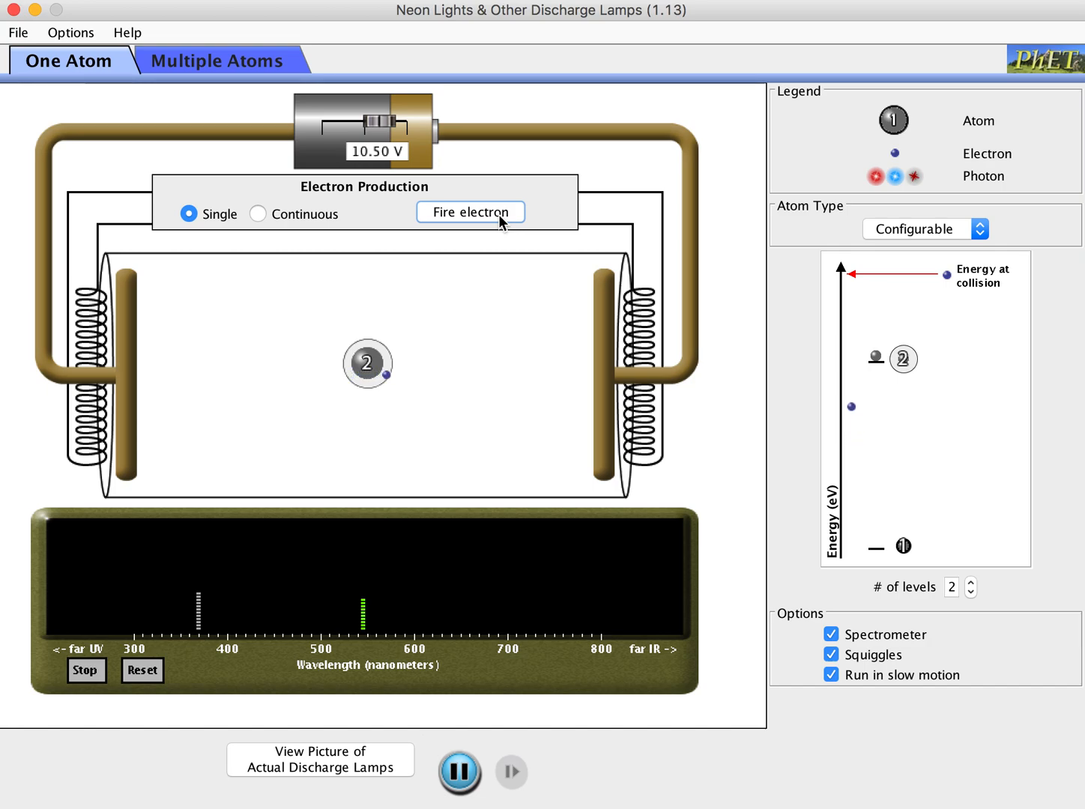
left_click(471, 213)
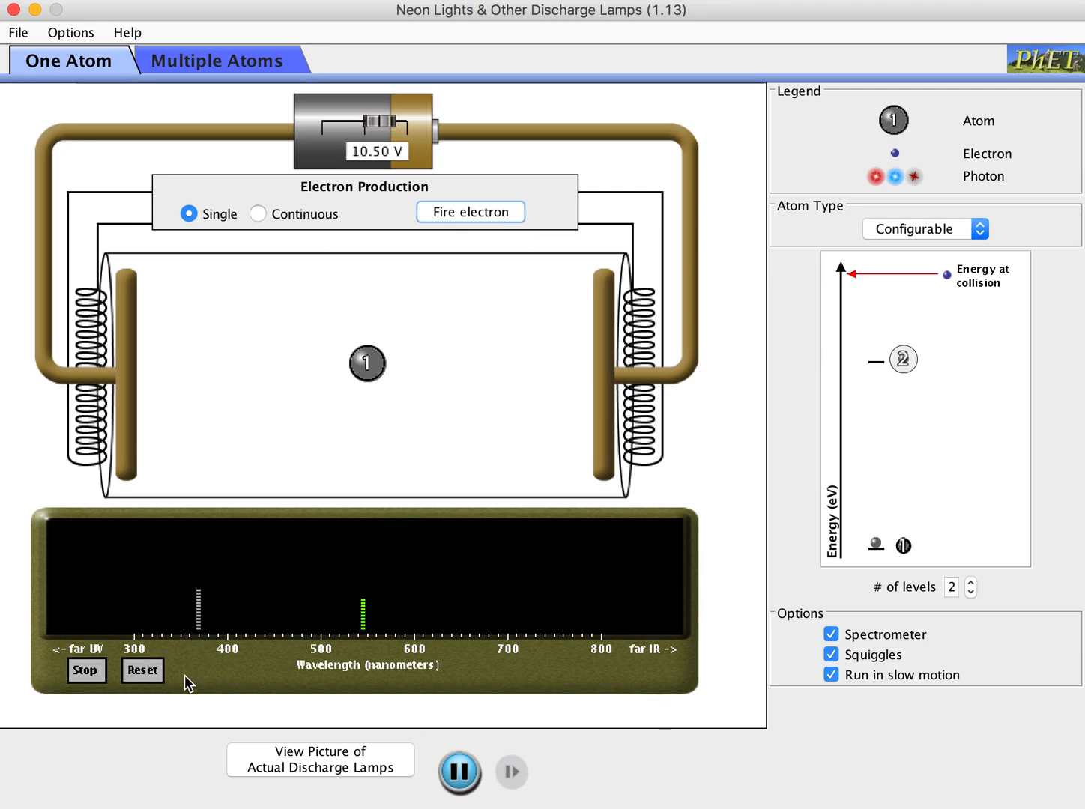
Step: Clear the spectrometer's recorded lines and turn slow motion off
left_click(143, 672)
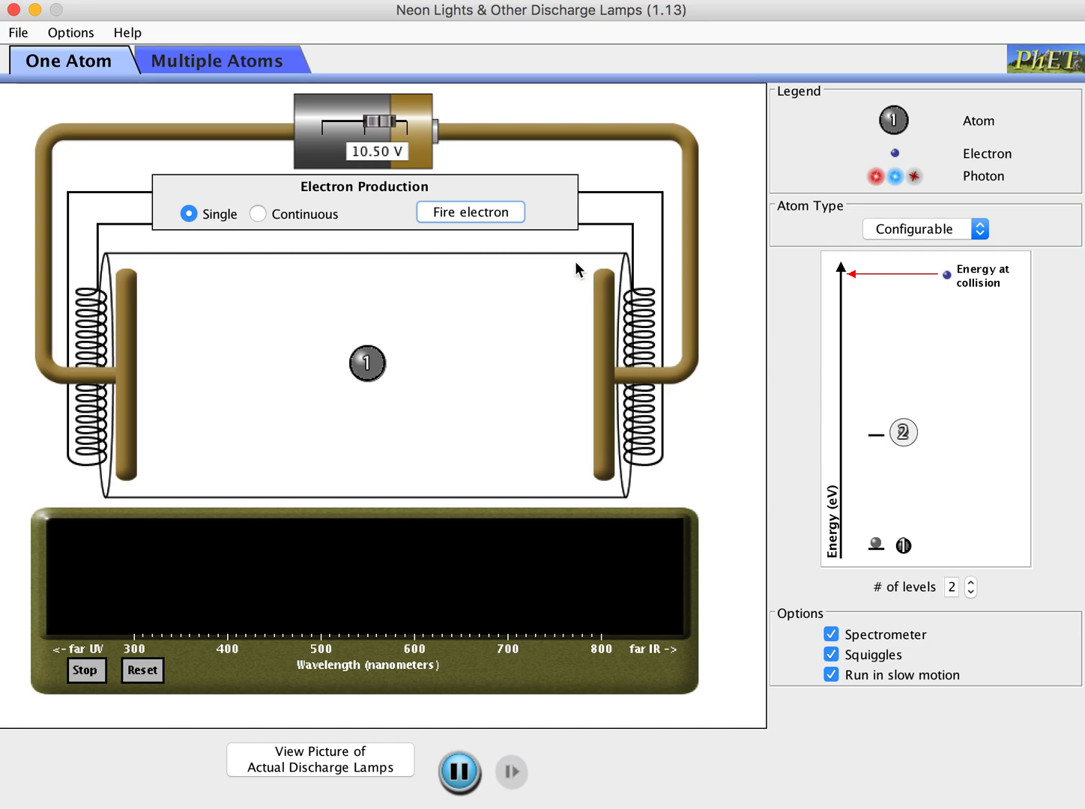
mouse_move(500, 222)
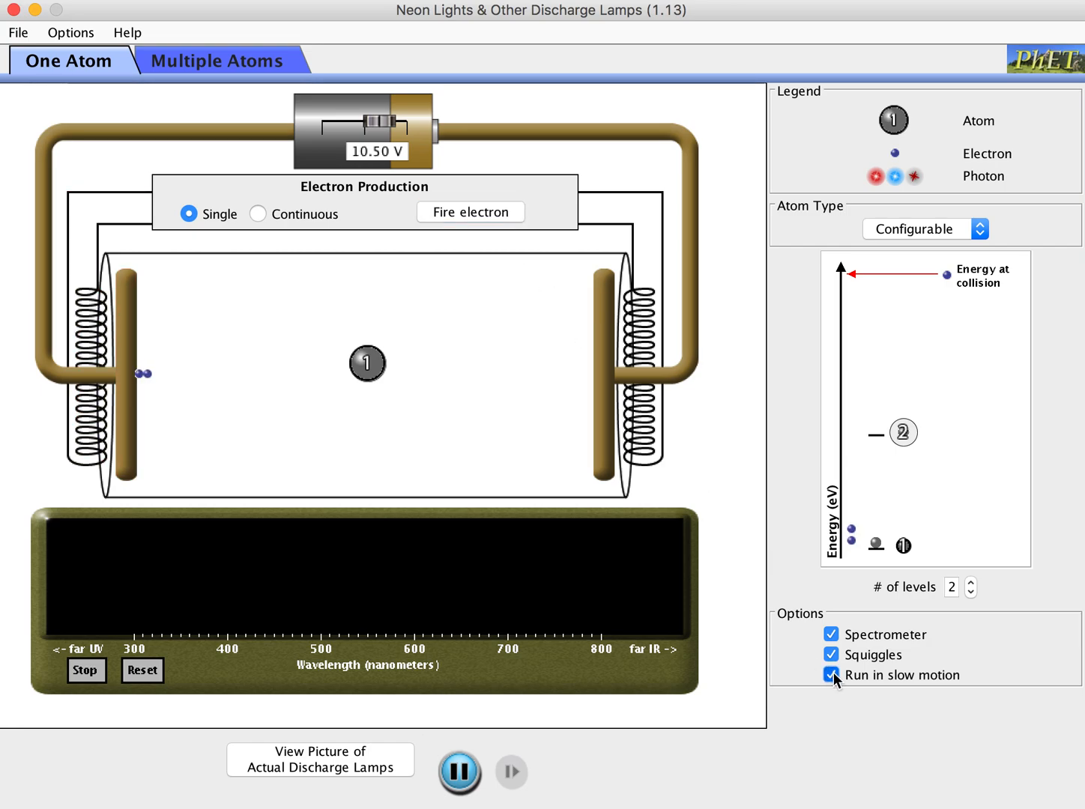
left_click(832, 675)
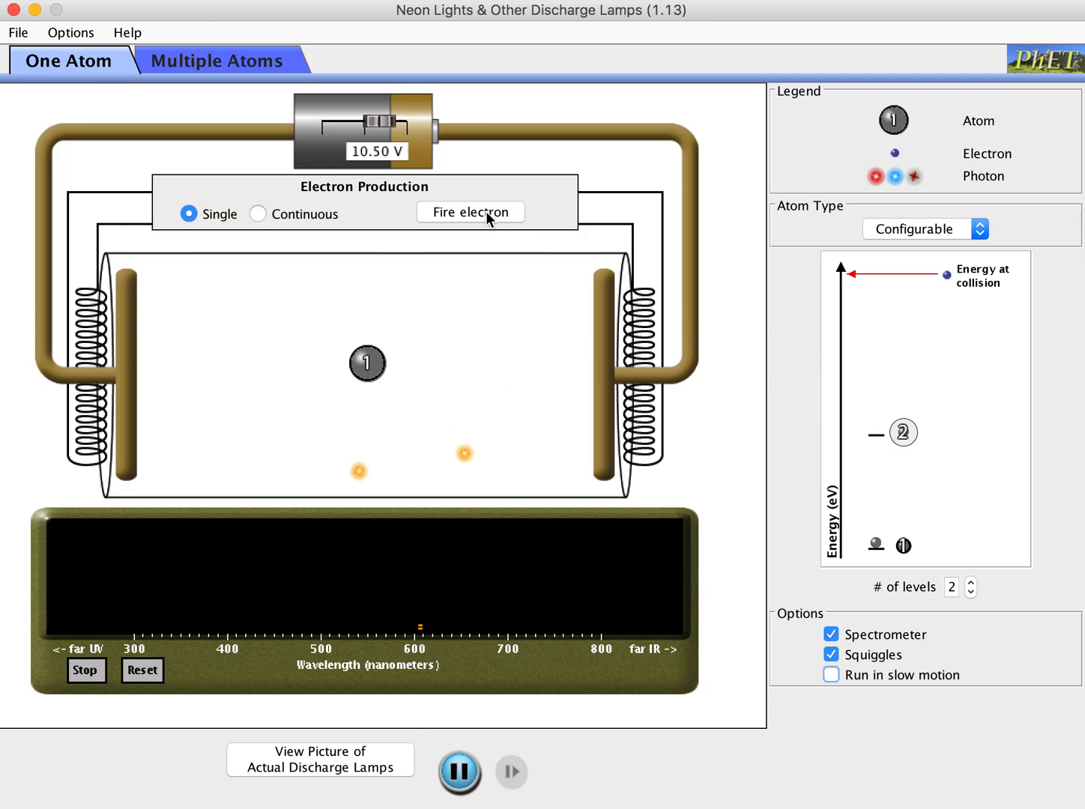
Step: Fire single electrons to record an orange emission line near 600 nm
left_click(471, 213)
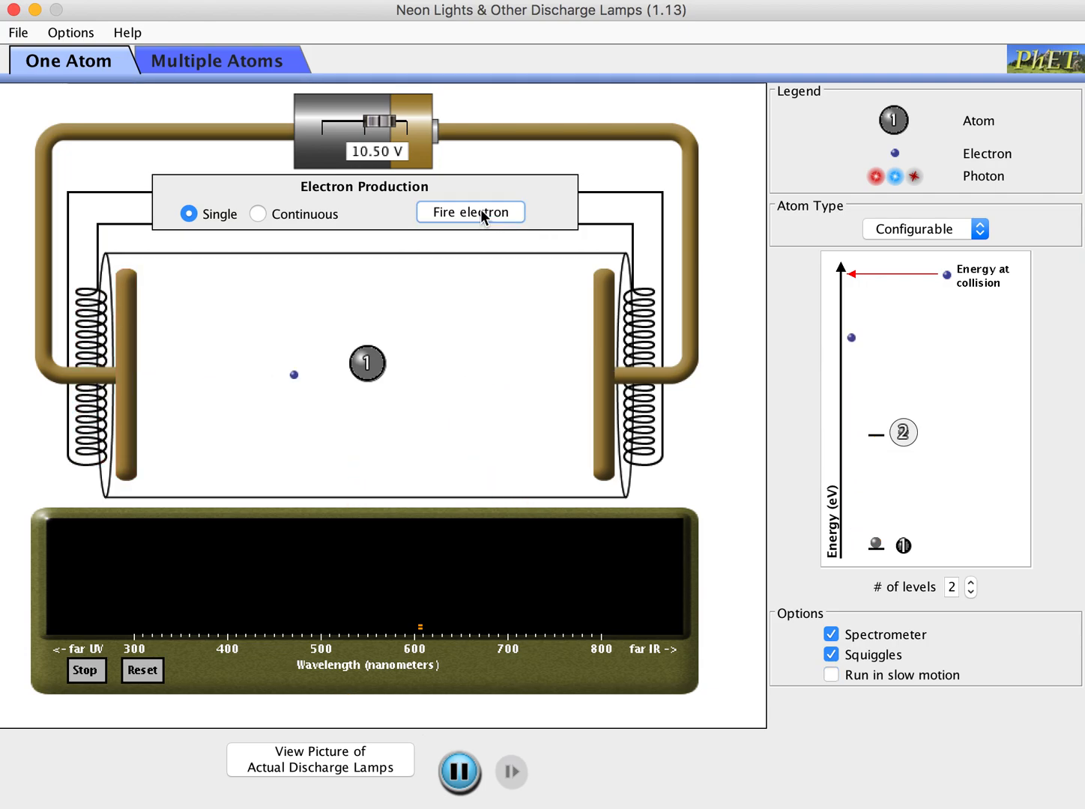
left_click(471, 211)
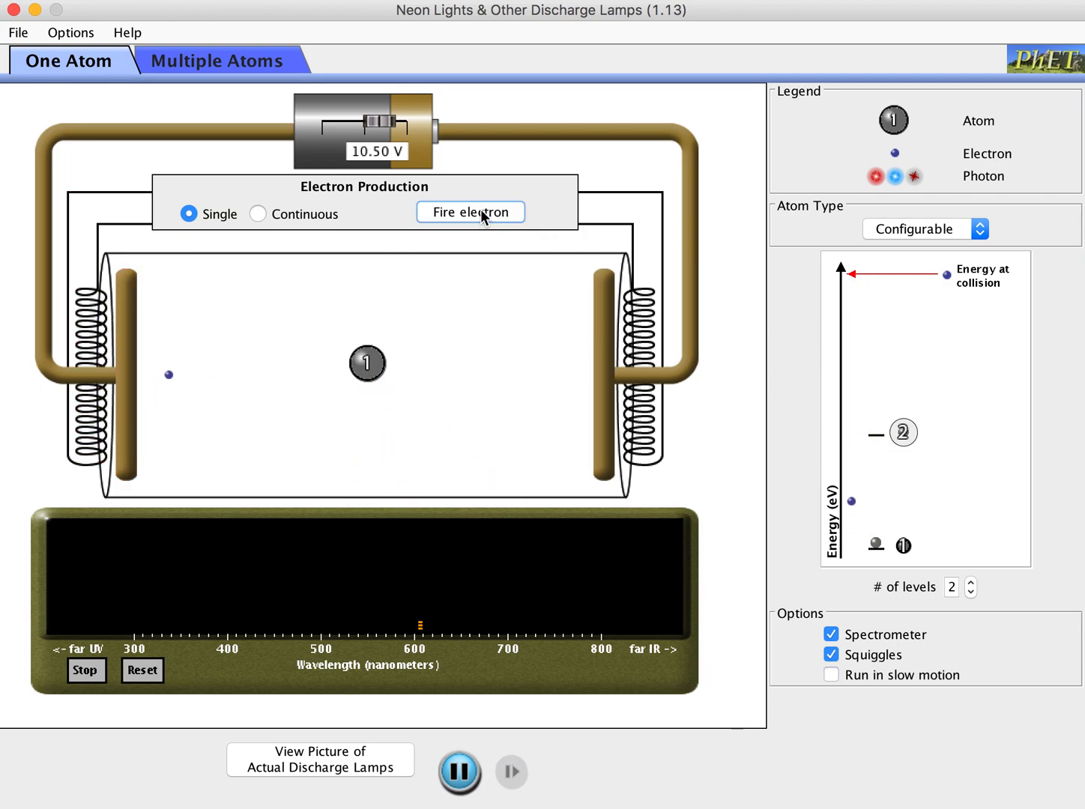
left_click(470, 213)
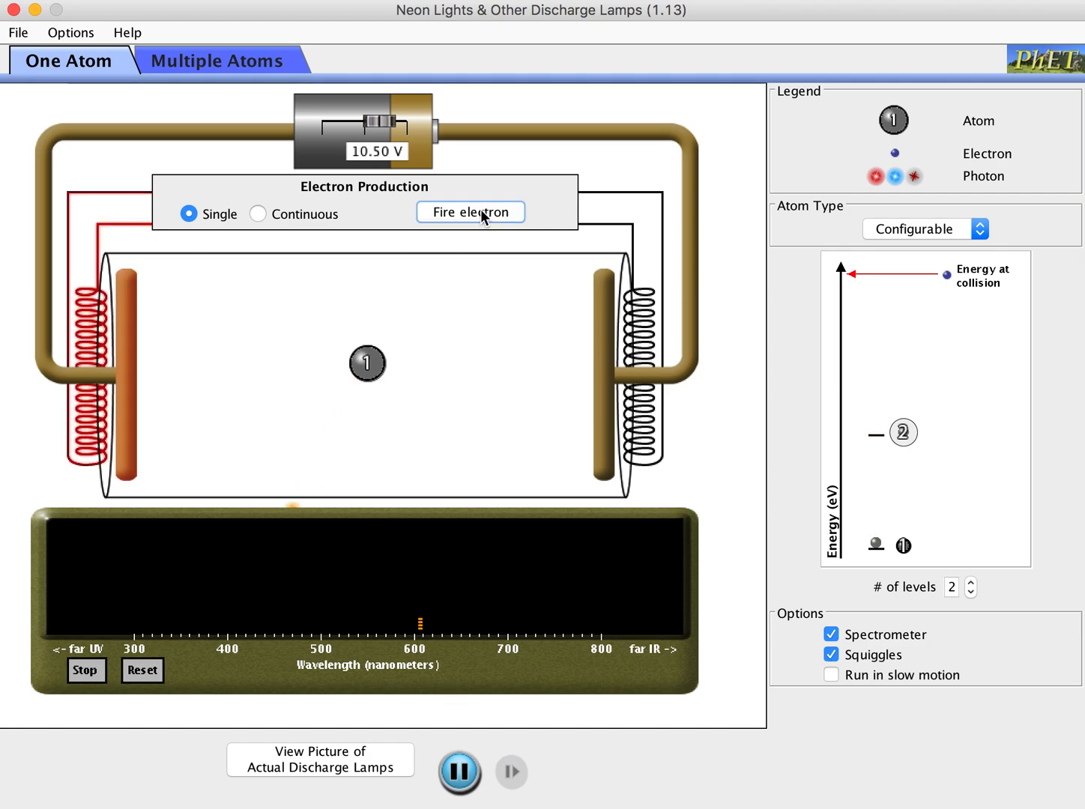
left_click(470, 213)
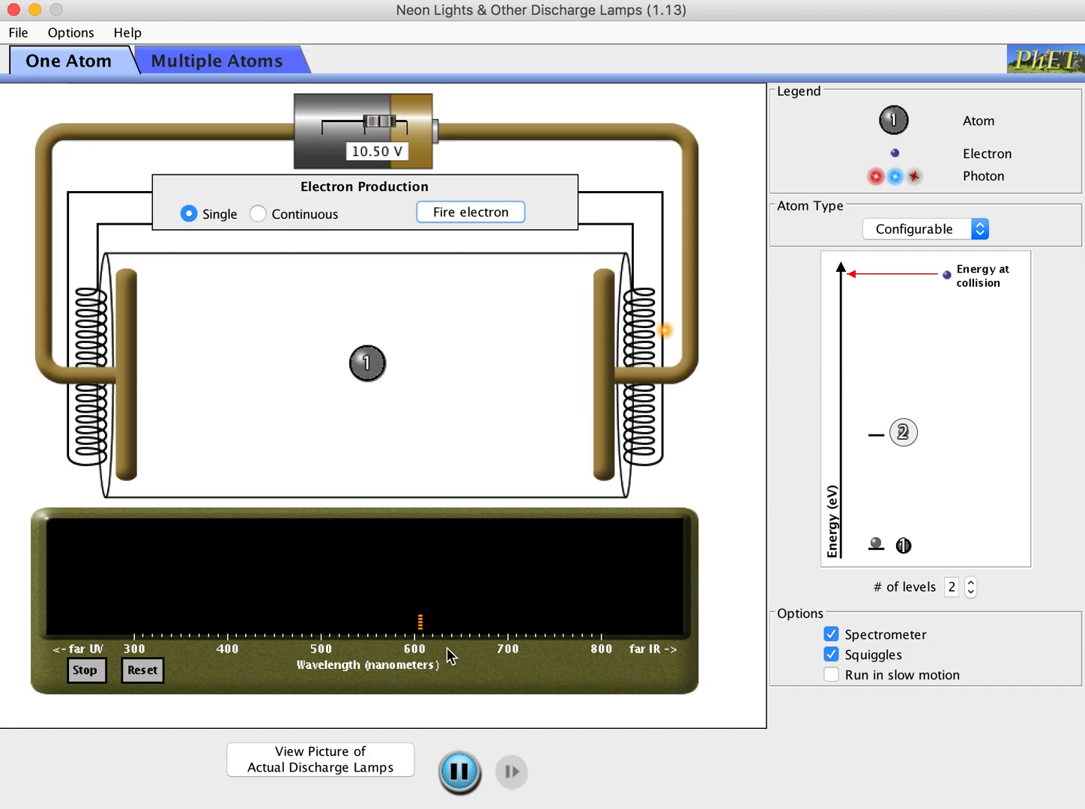
mouse_move(920, 408)
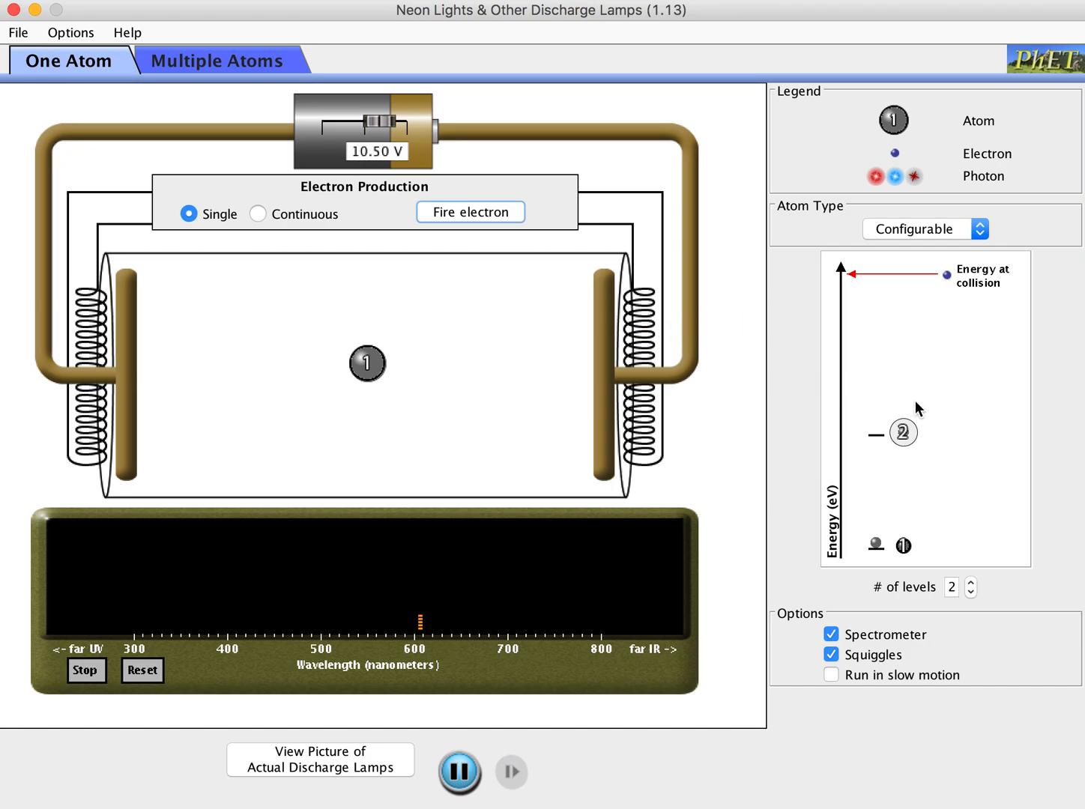
mouse_move(949, 318)
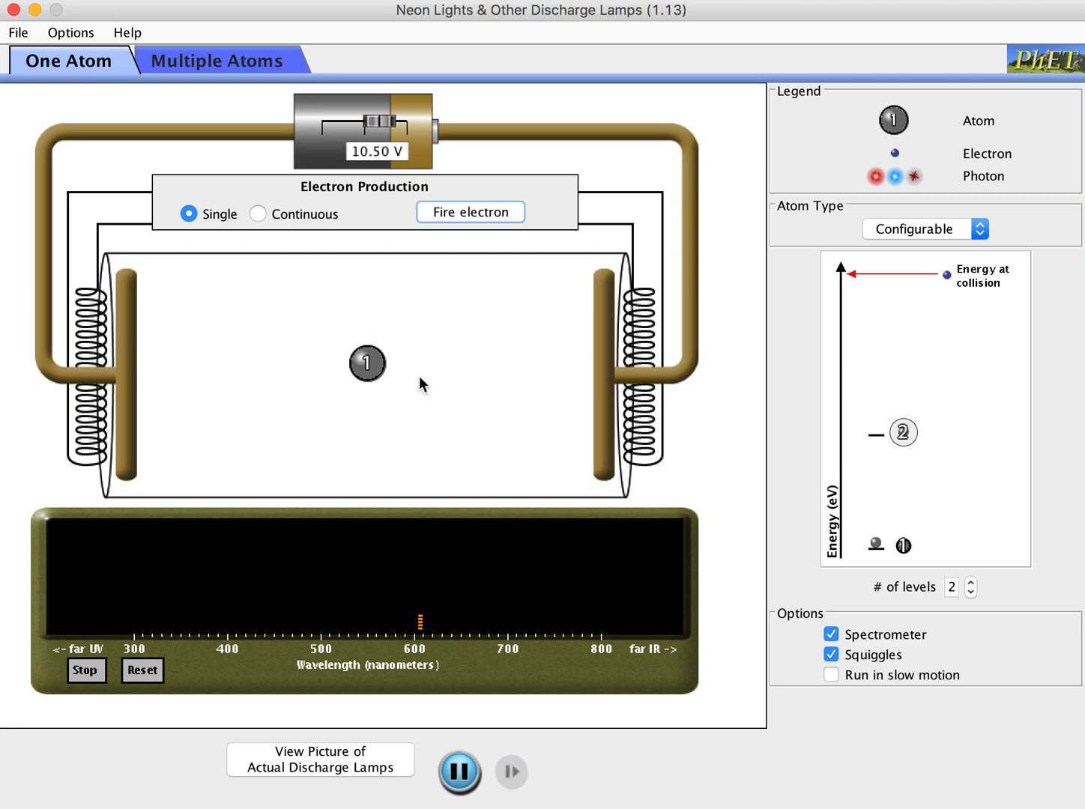
mouse_move(383, 131)
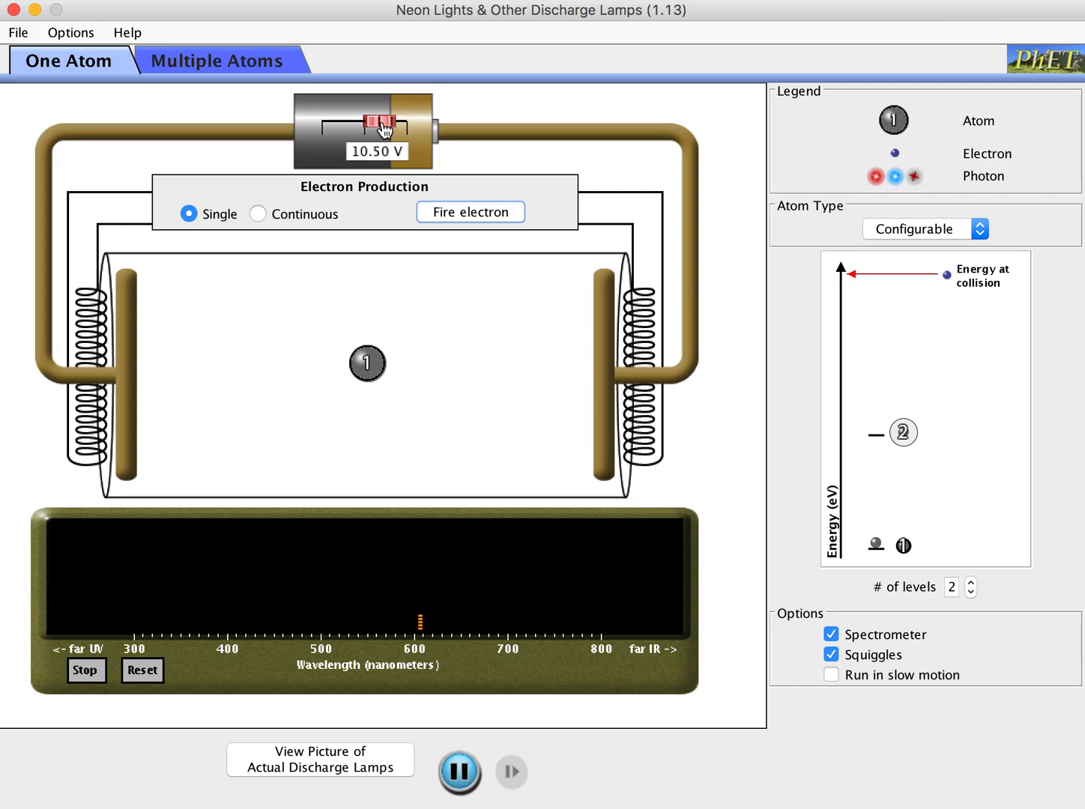
Step: Lower the battery voltage across the tube to 6.00 V
left_click_drag(382, 122, 375, 121)
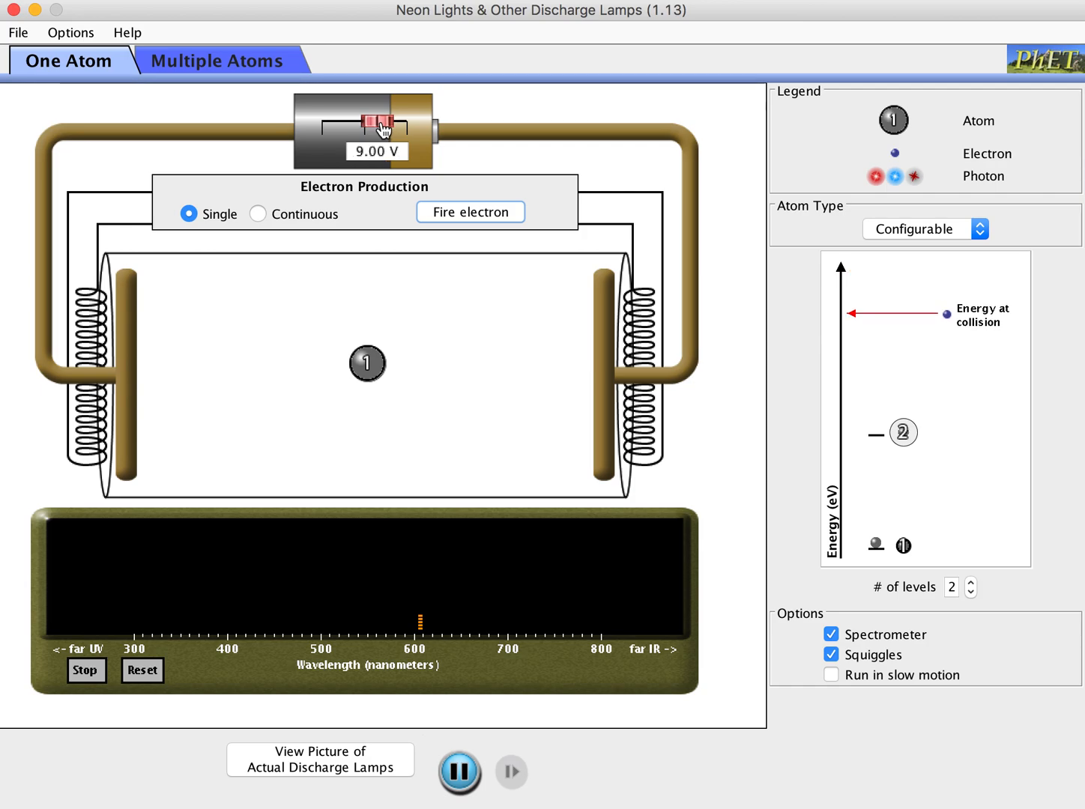
left_click_drag(382, 123, 377, 123)
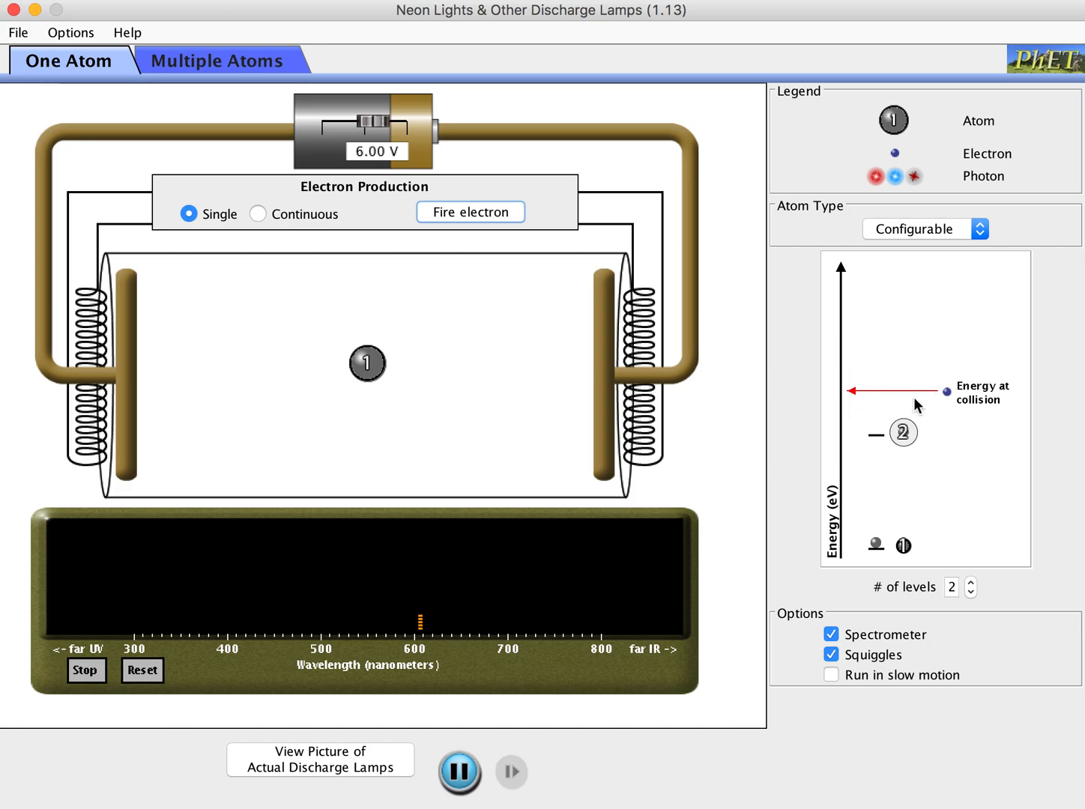
mouse_move(517, 522)
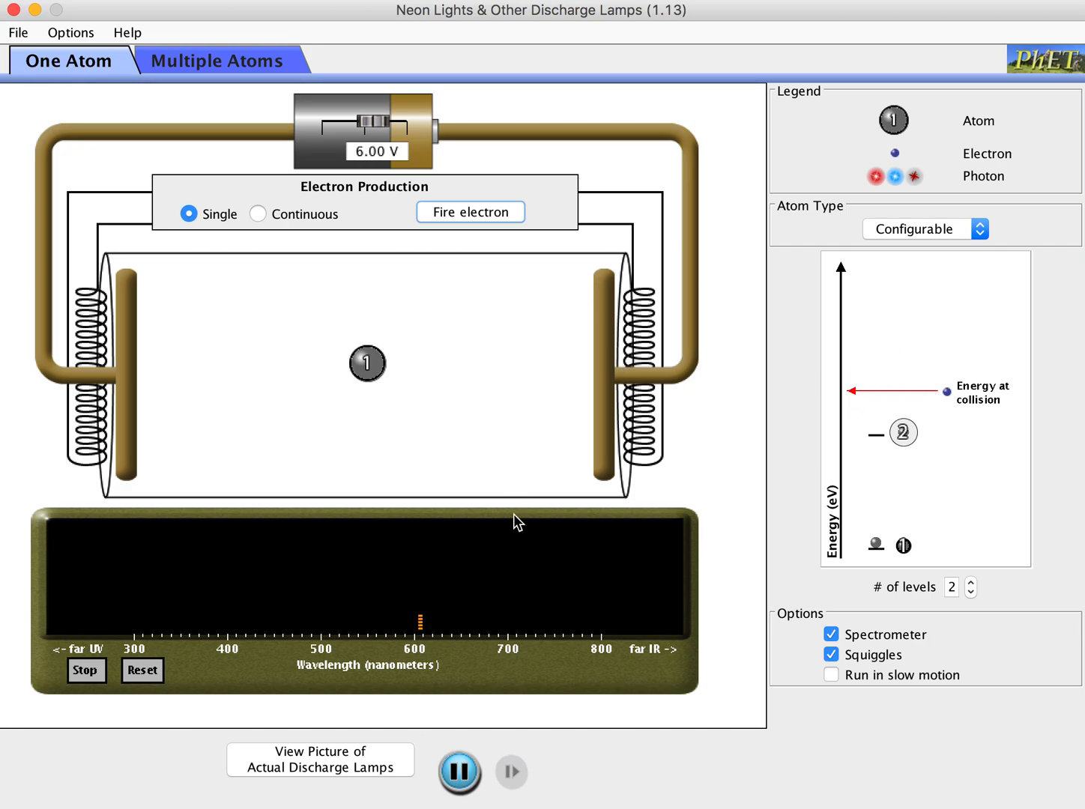
Step: Fire eight more electrons so the orange 600 nm line grows taller
left_click(471, 213)
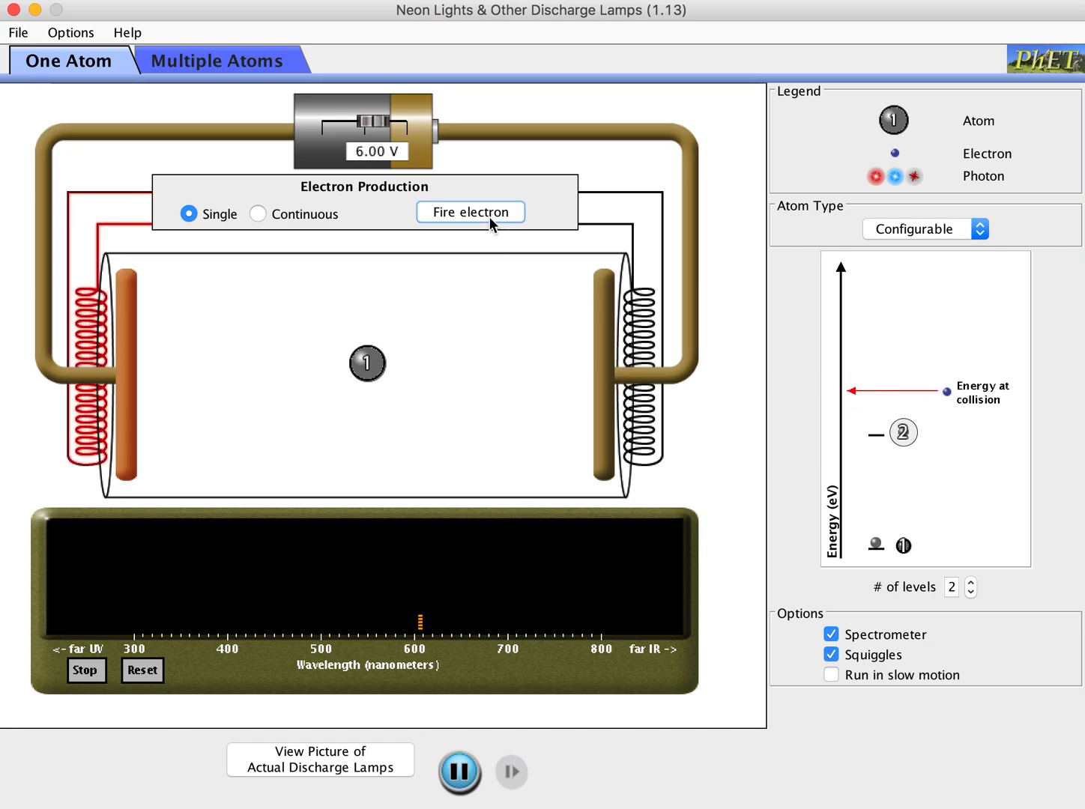
left_click(471, 213)
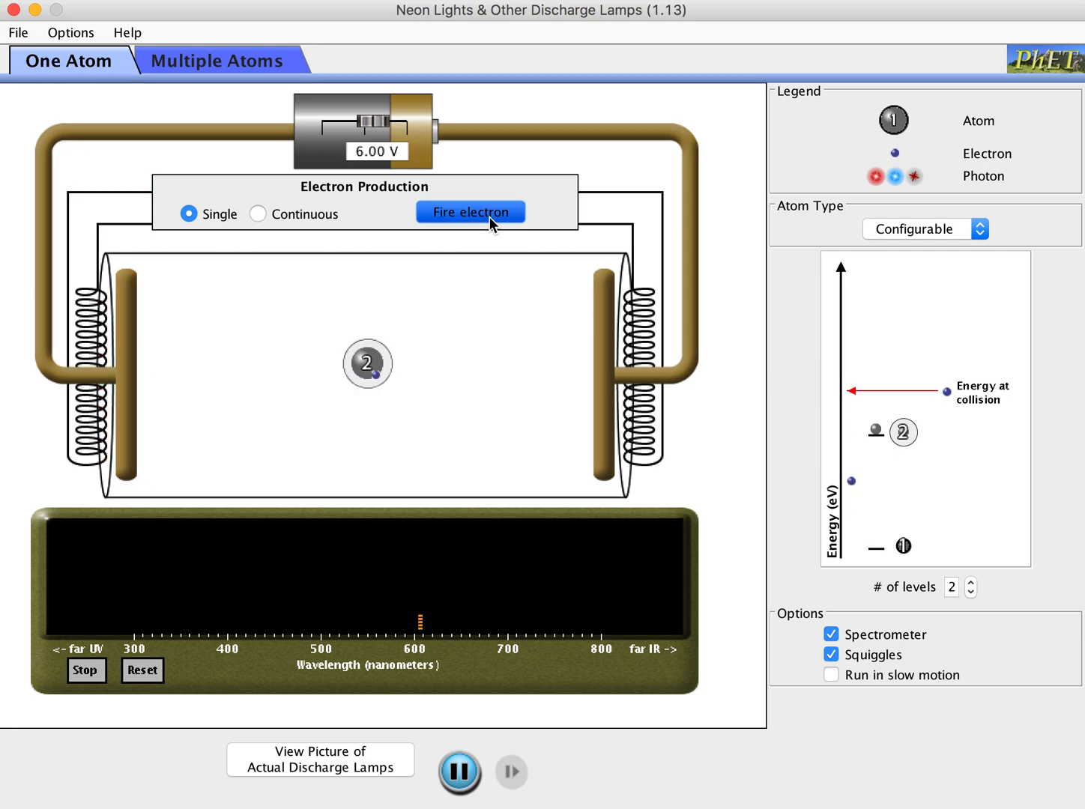
left_click(470, 213)
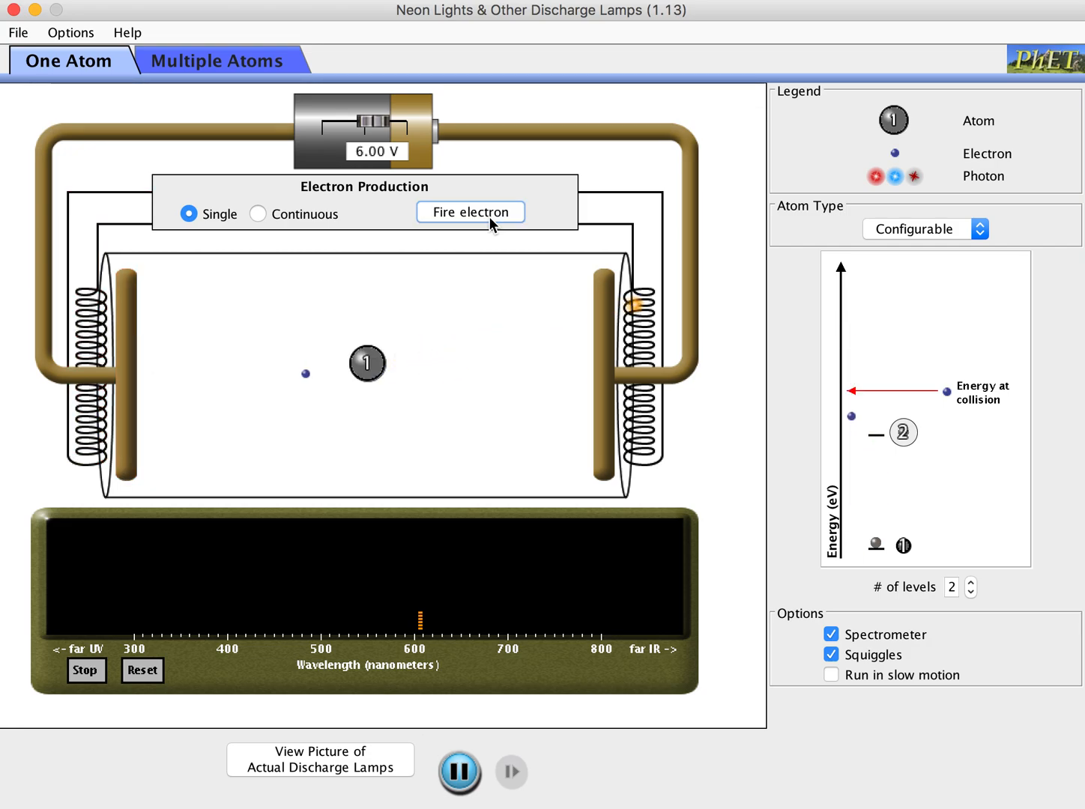
left_click(471, 212)
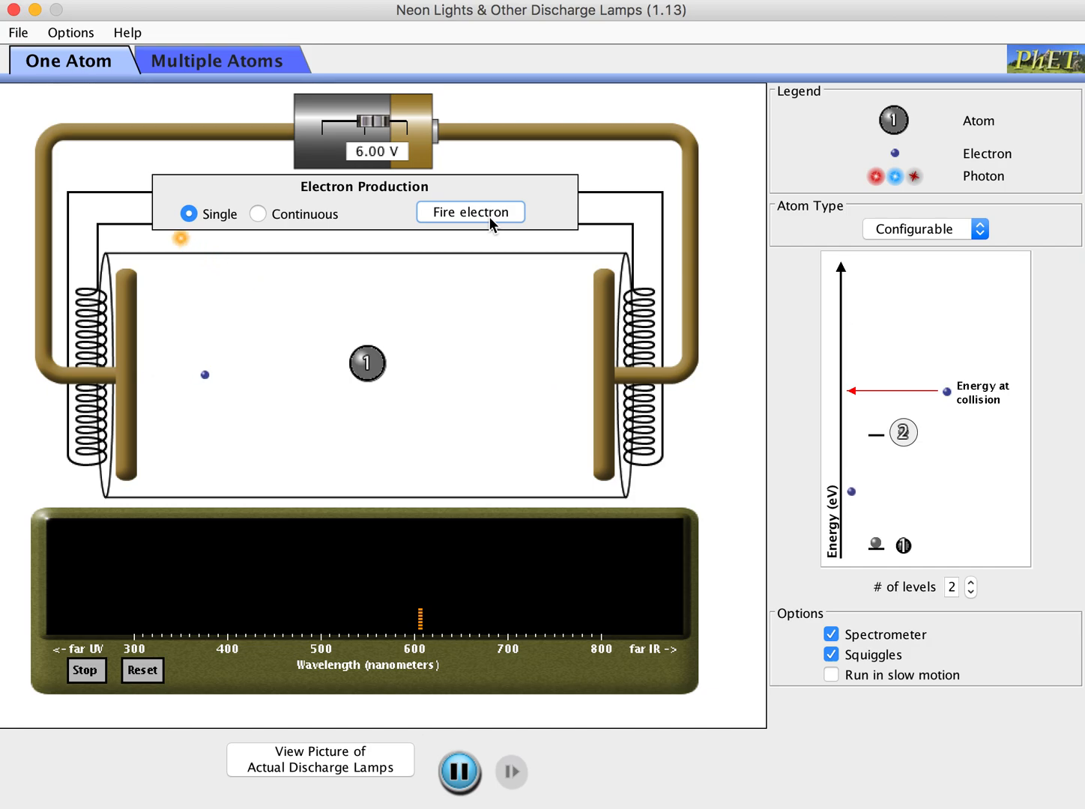
left_click(470, 213)
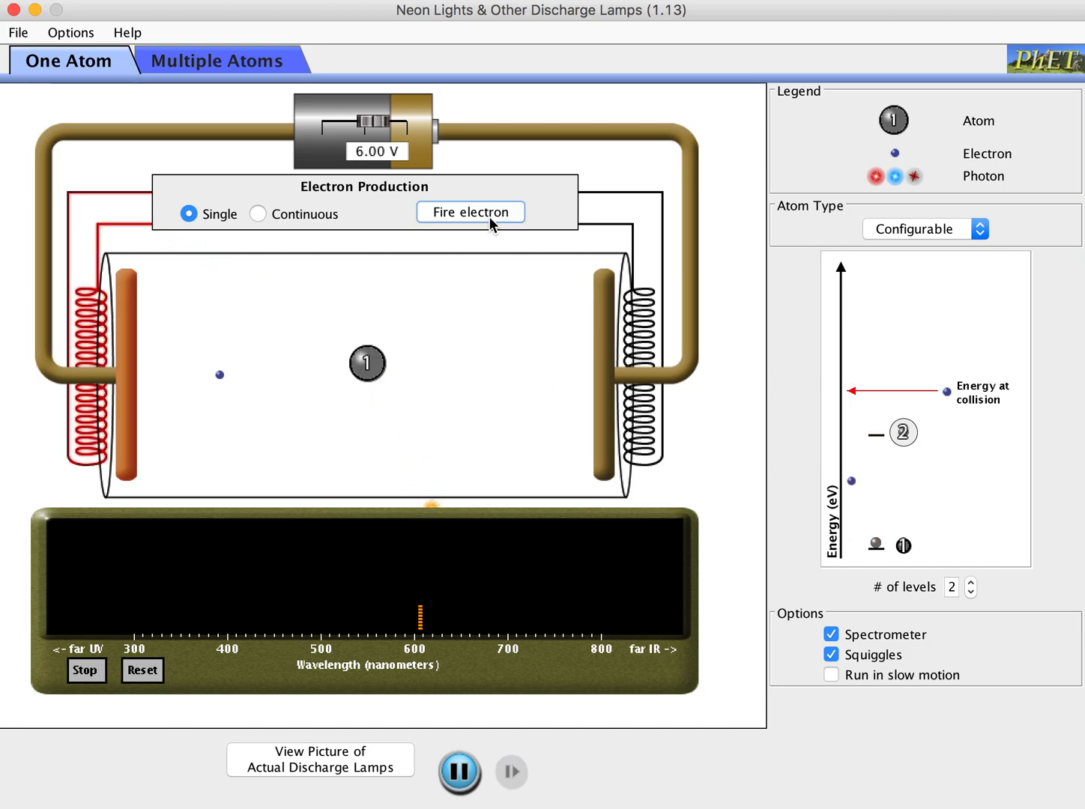
left_click(470, 213)
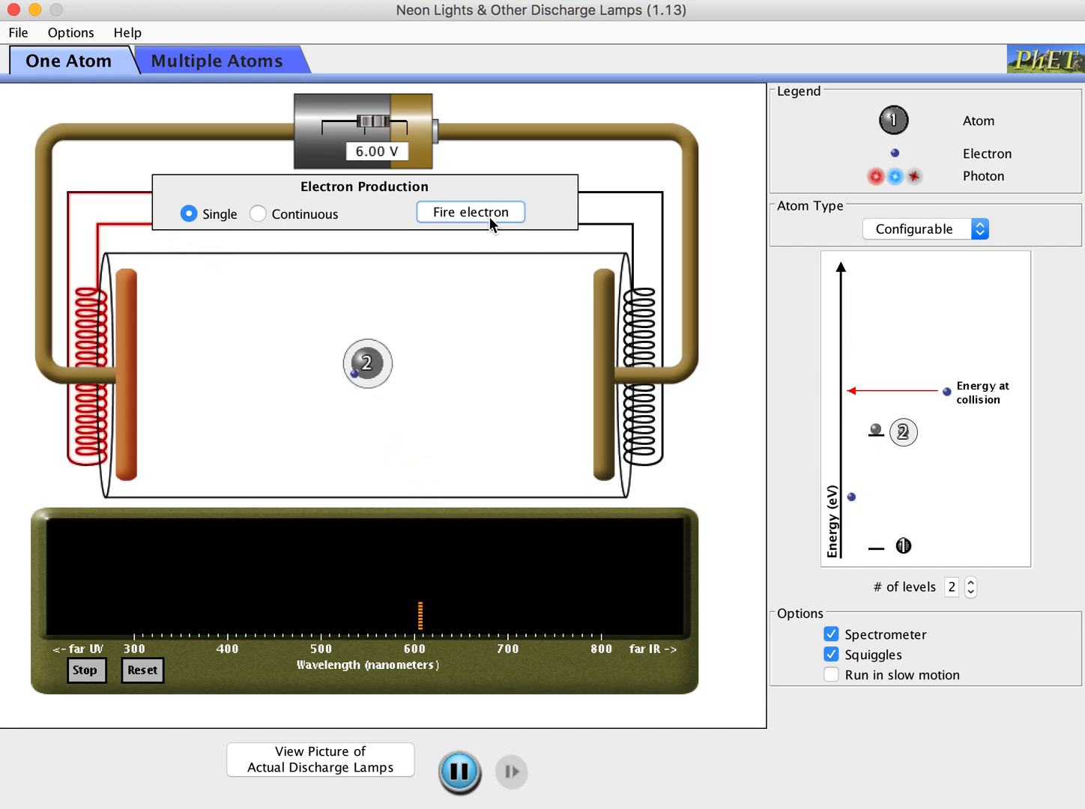
left_click(470, 213)
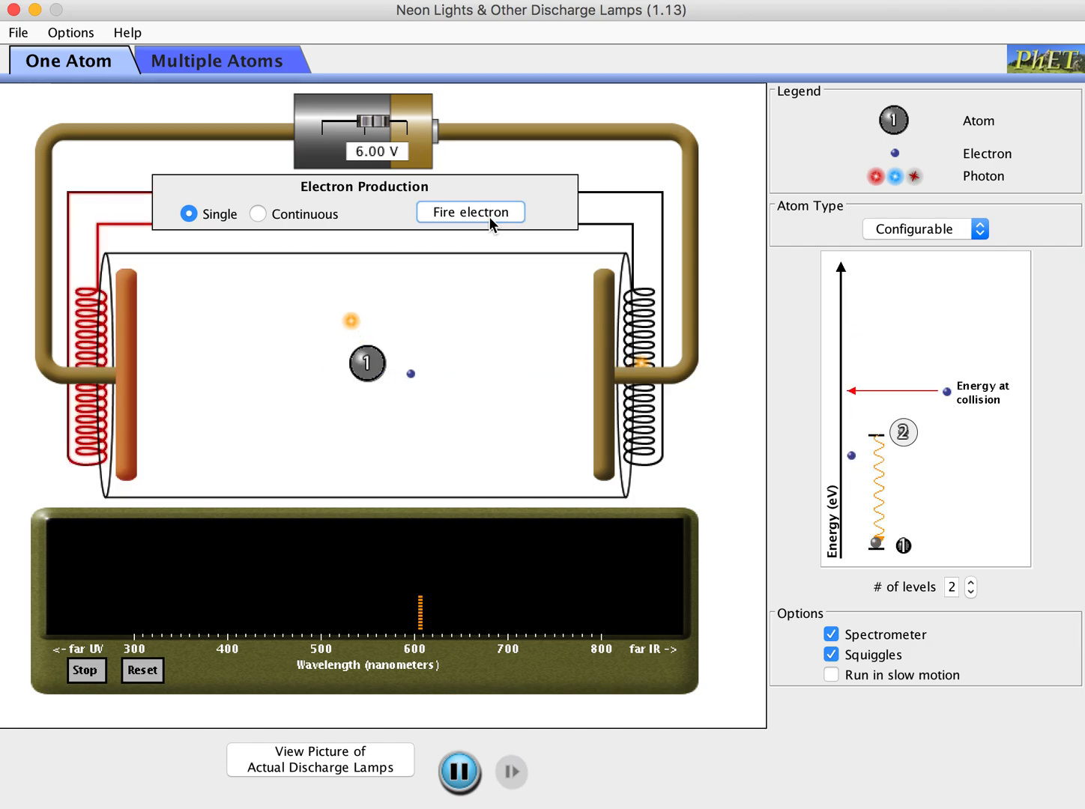
left_click(470, 213)
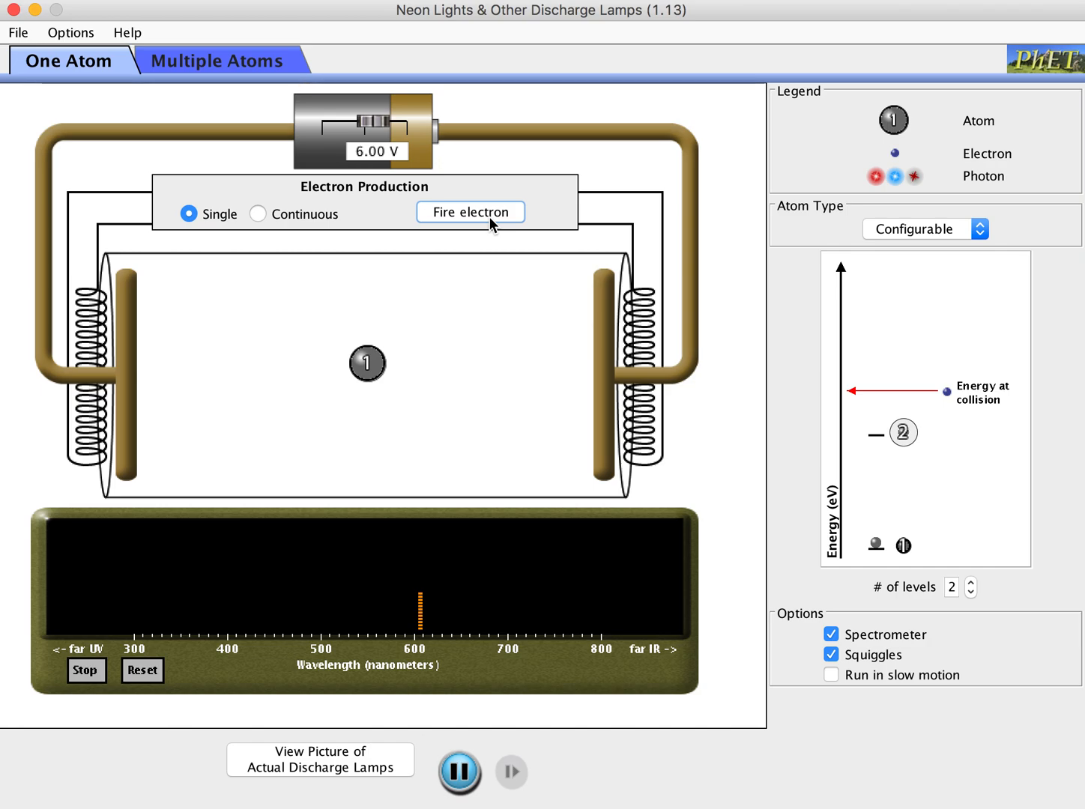
mouse_move(900, 527)
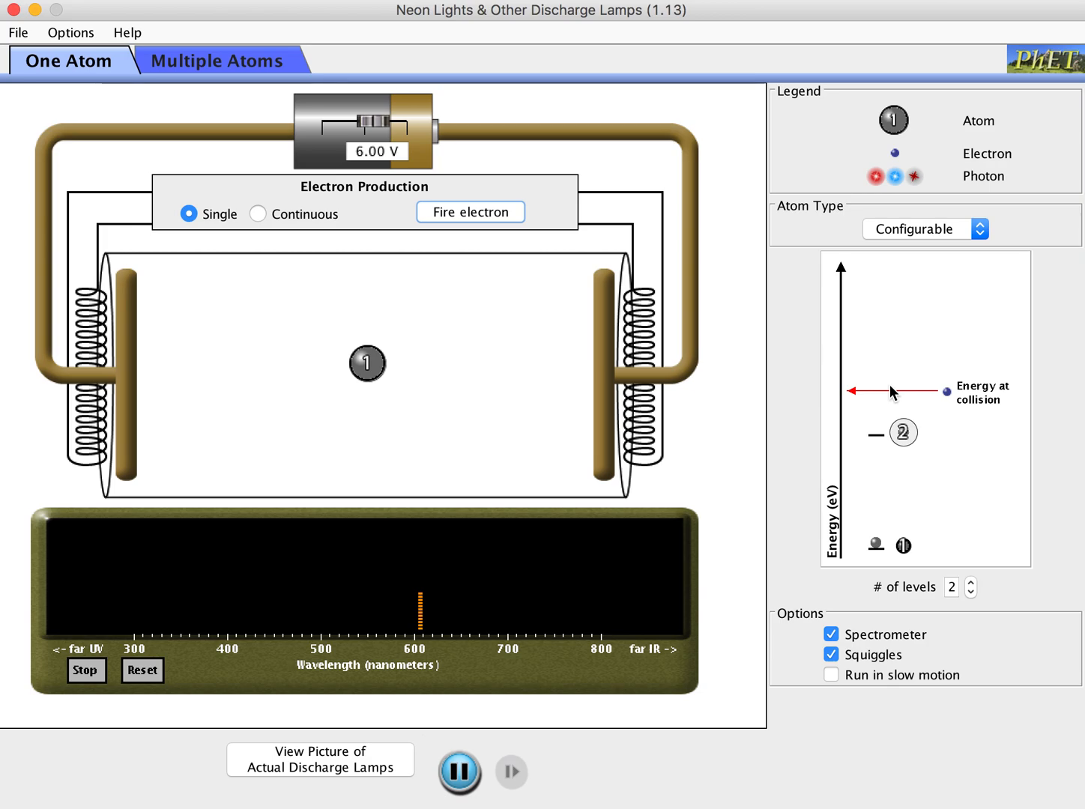
mouse_move(599, 382)
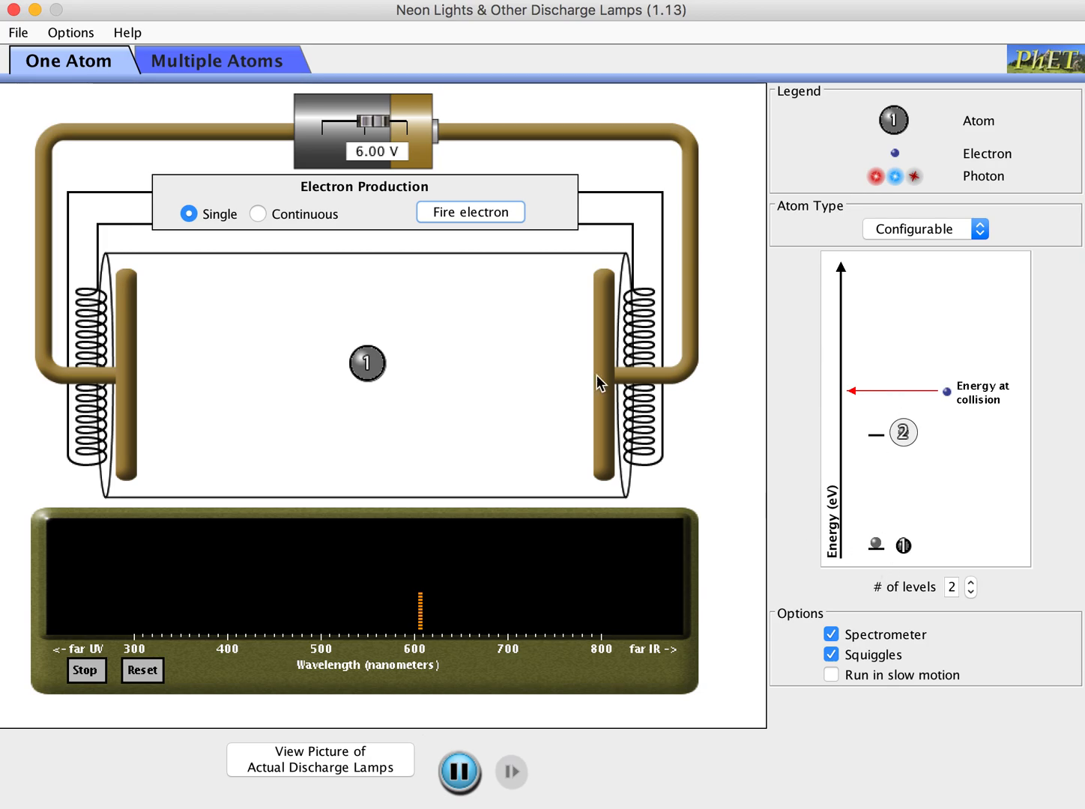
left_click(258, 213)
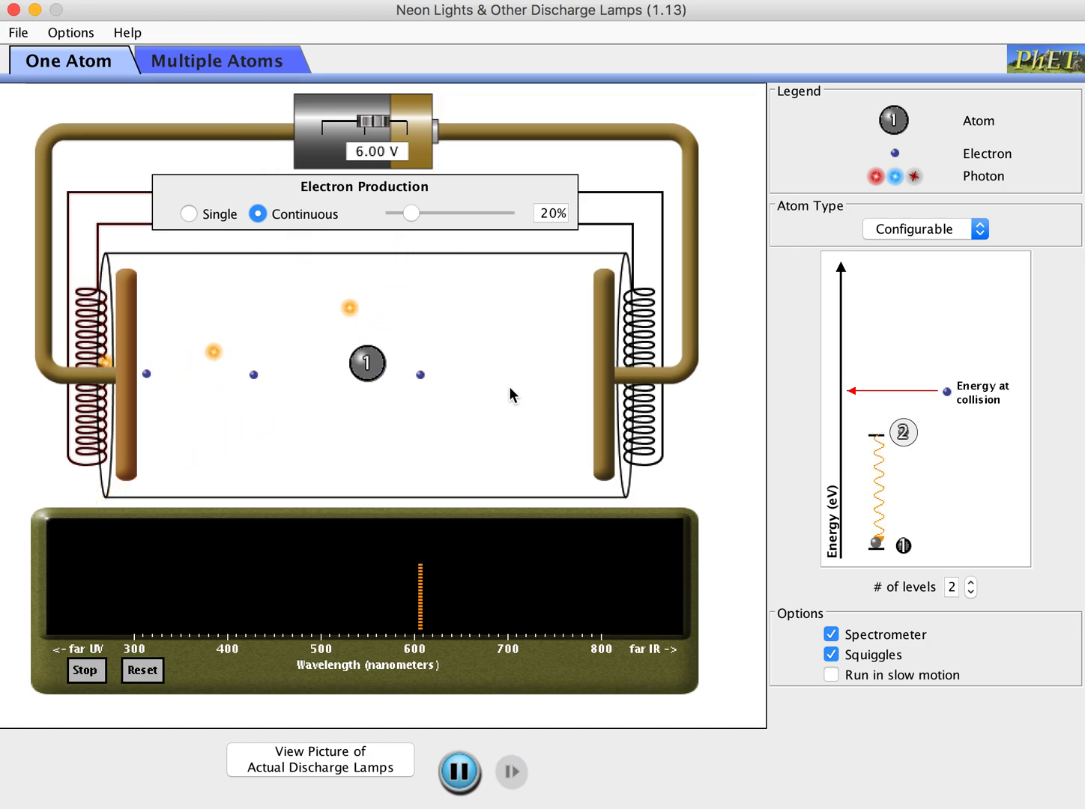
left_click_drag(407, 213, 468, 213)
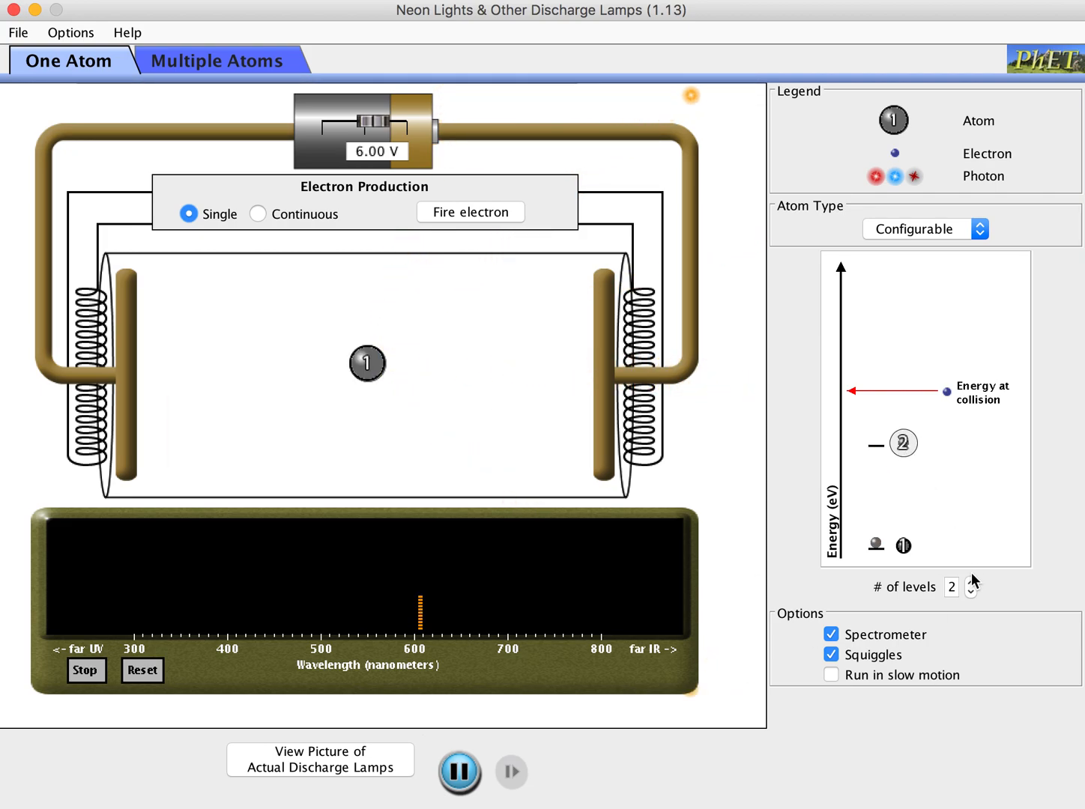
Step: Give the atom three energy levels and fire electrons to add a green line near 535 nm
left_click(971, 584)
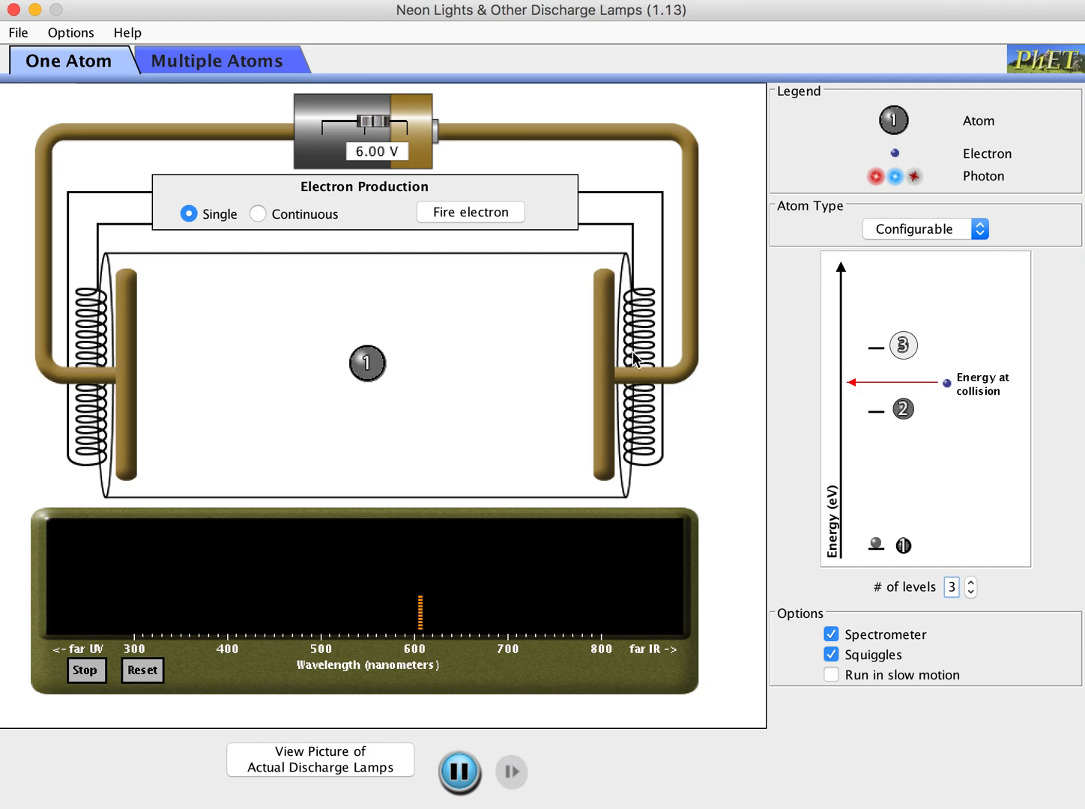
mouse_move(460, 273)
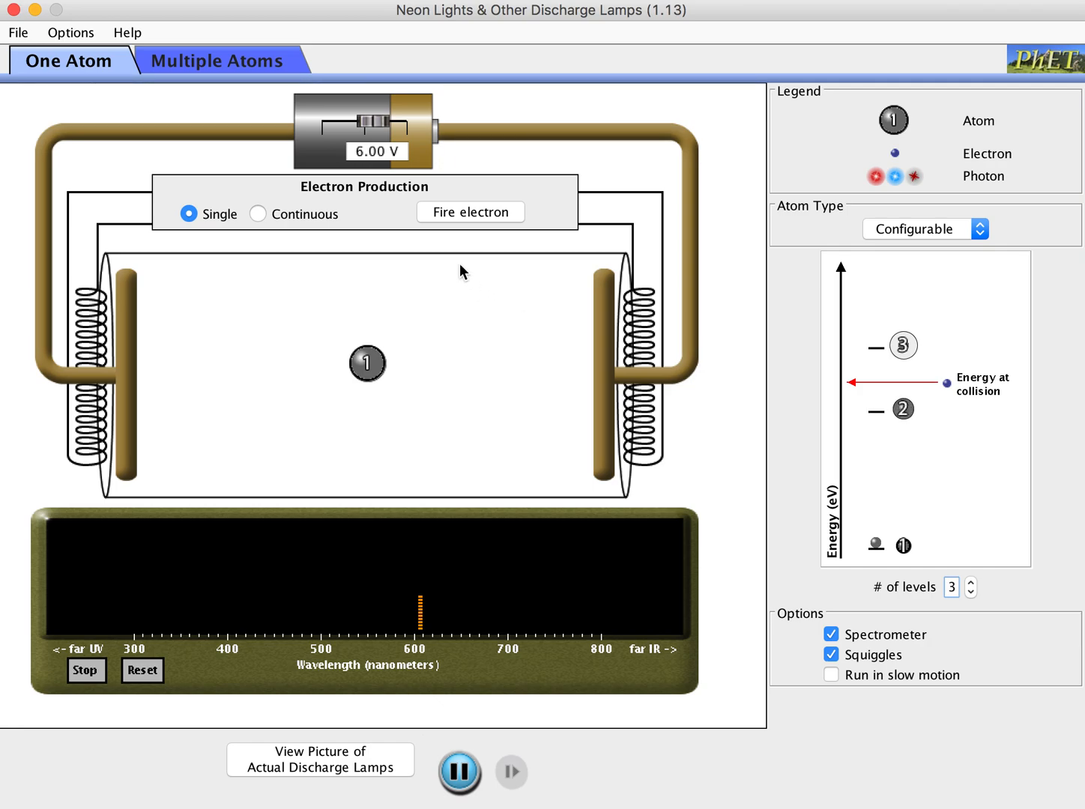
left_click(471, 213)
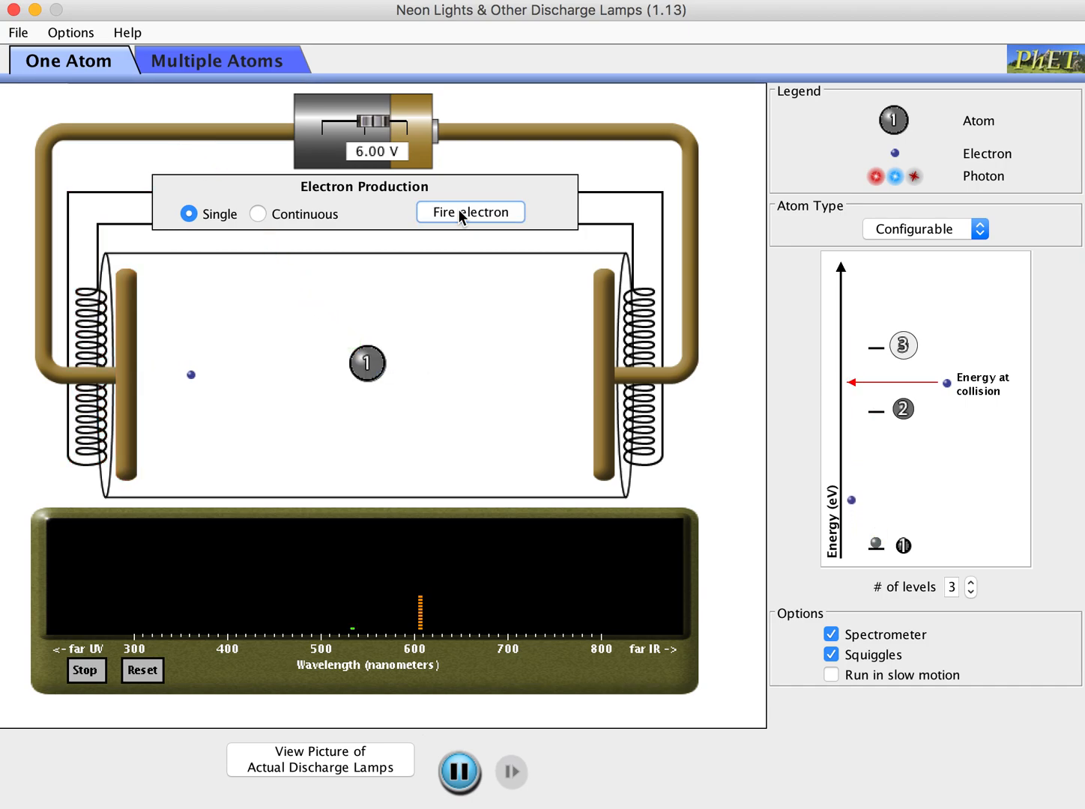
left_click(471, 213)
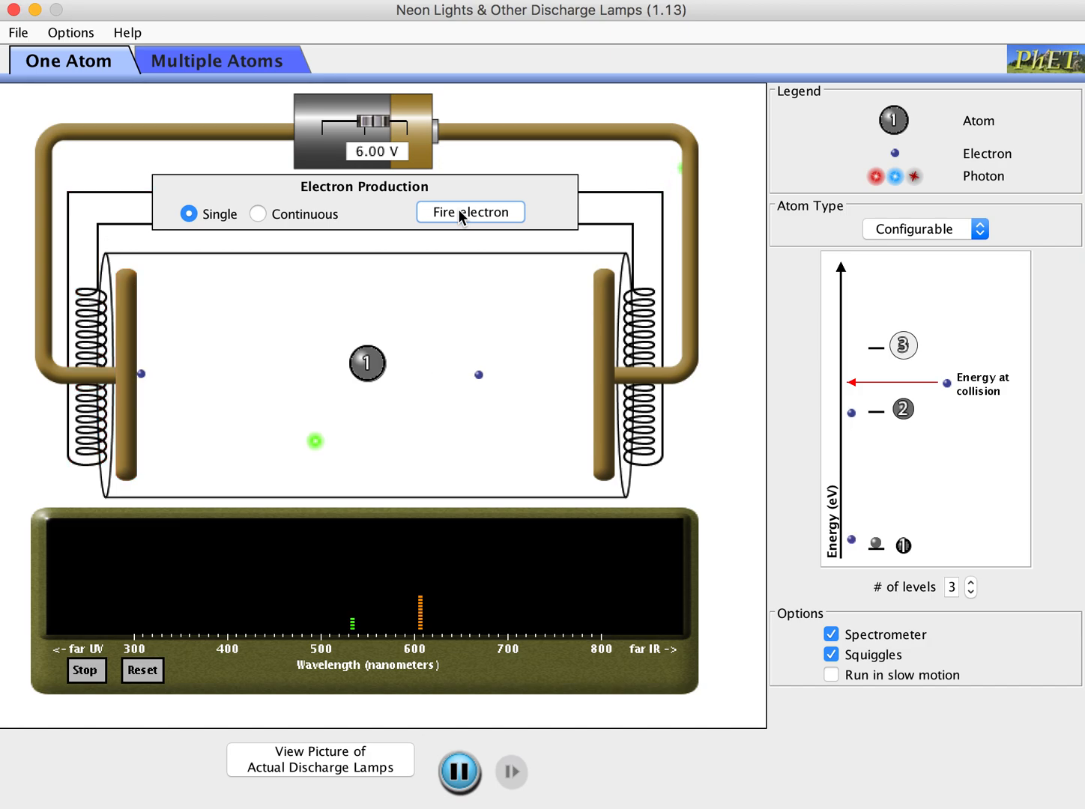
left_click(470, 213)
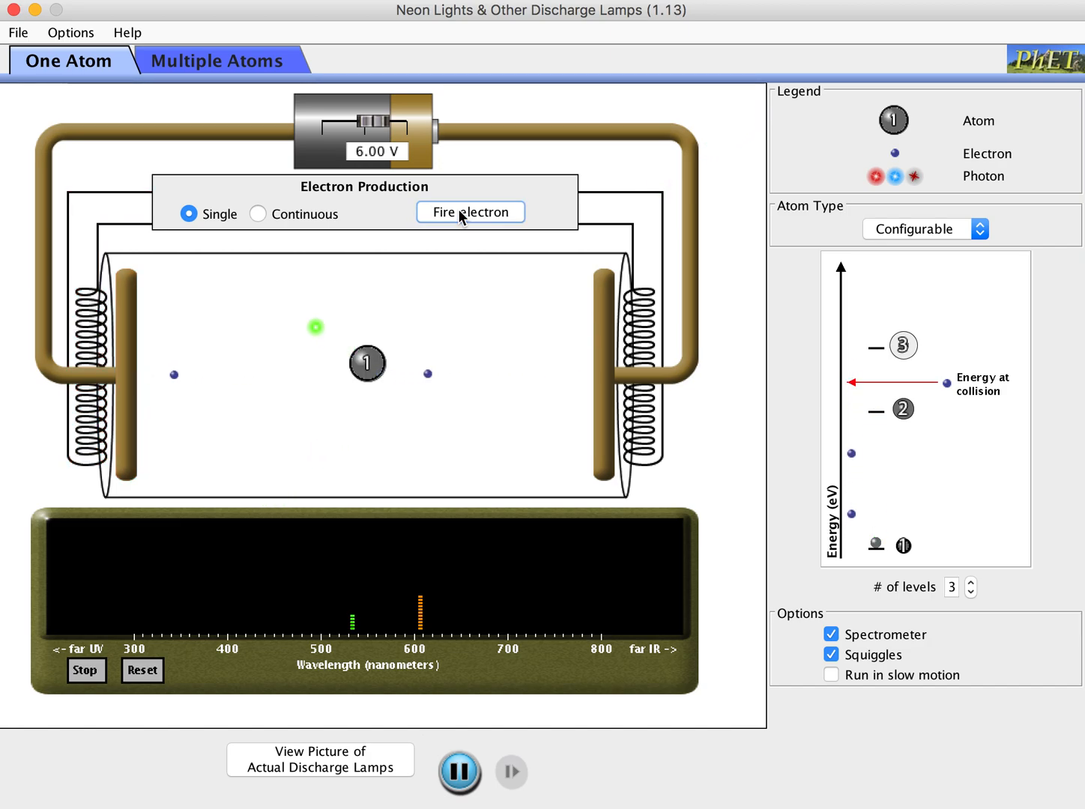
mouse_move(342, 231)
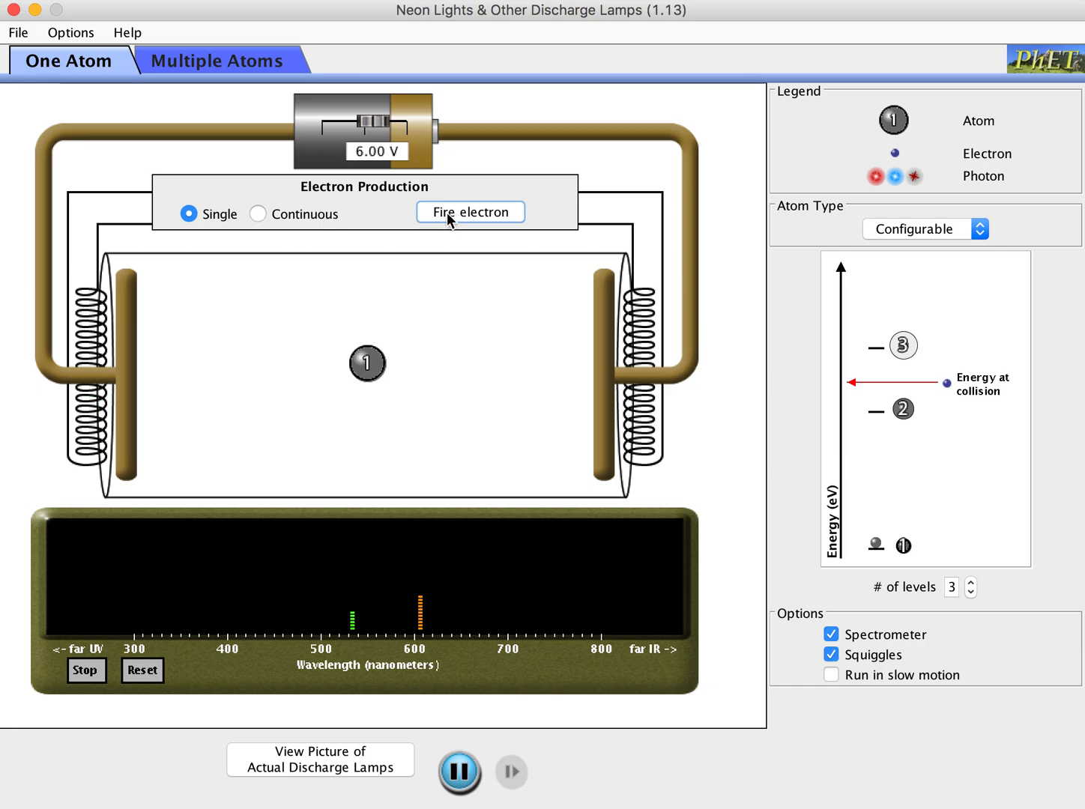
Step: Clear the spectrometer and switch the gun to continuous electron emission
left_click(142, 671)
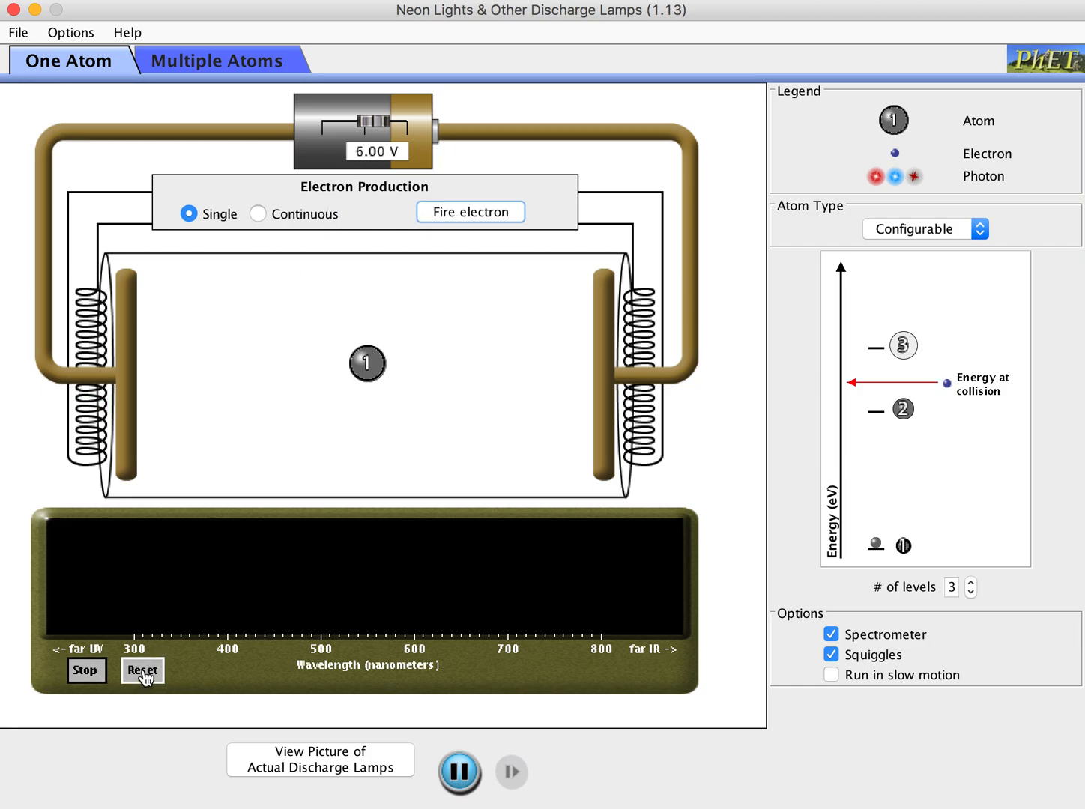
left_click(258, 213)
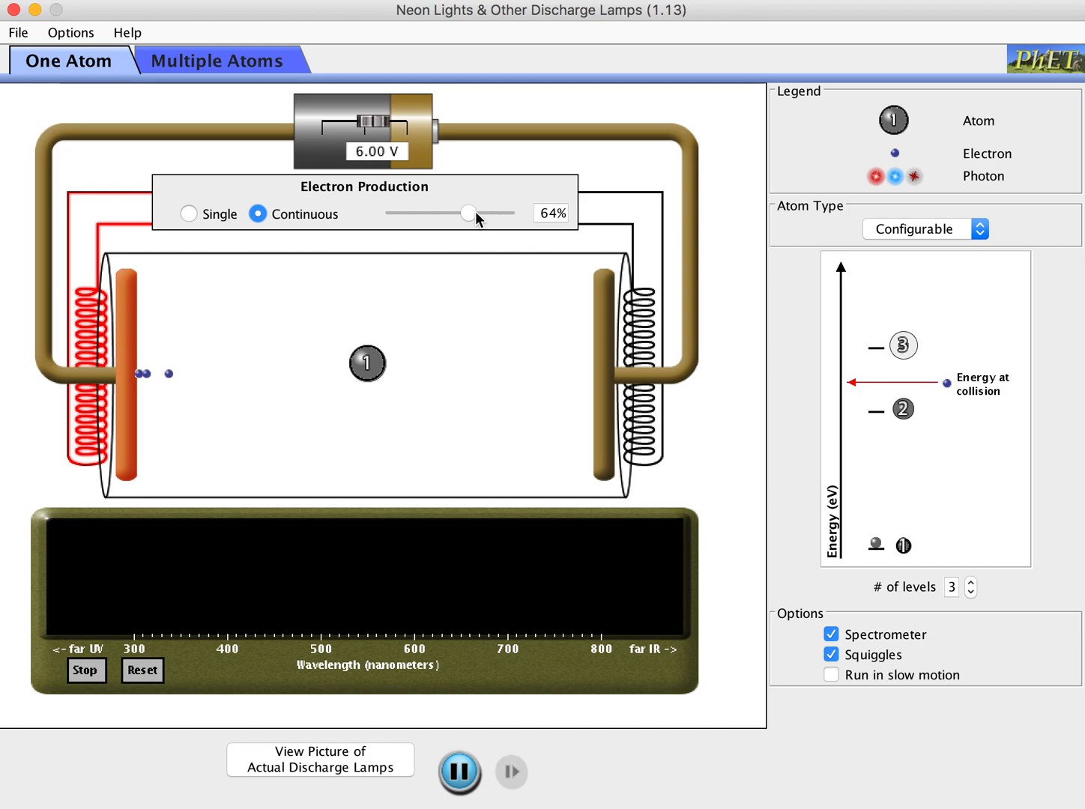
Step: Vary the emission rate between 16% and 100%, settling at 28%
left_click_drag(470, 213, 408, 212)
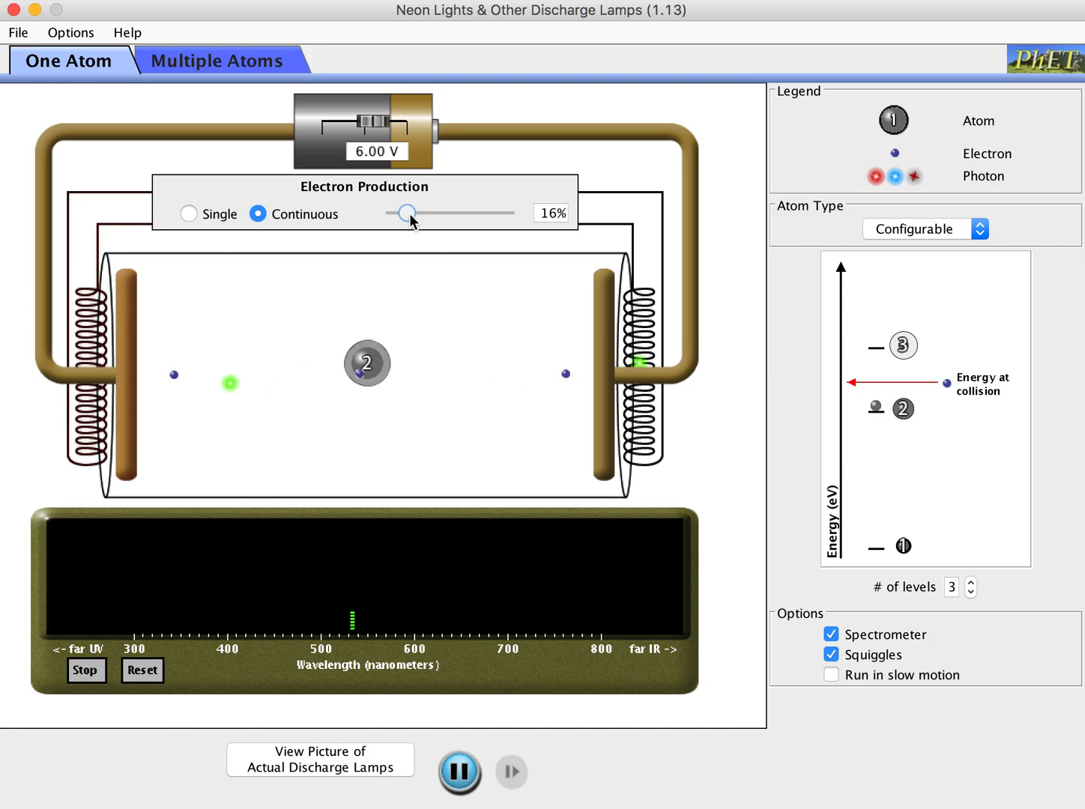
left_click_drag(408, 213, 481, 213)
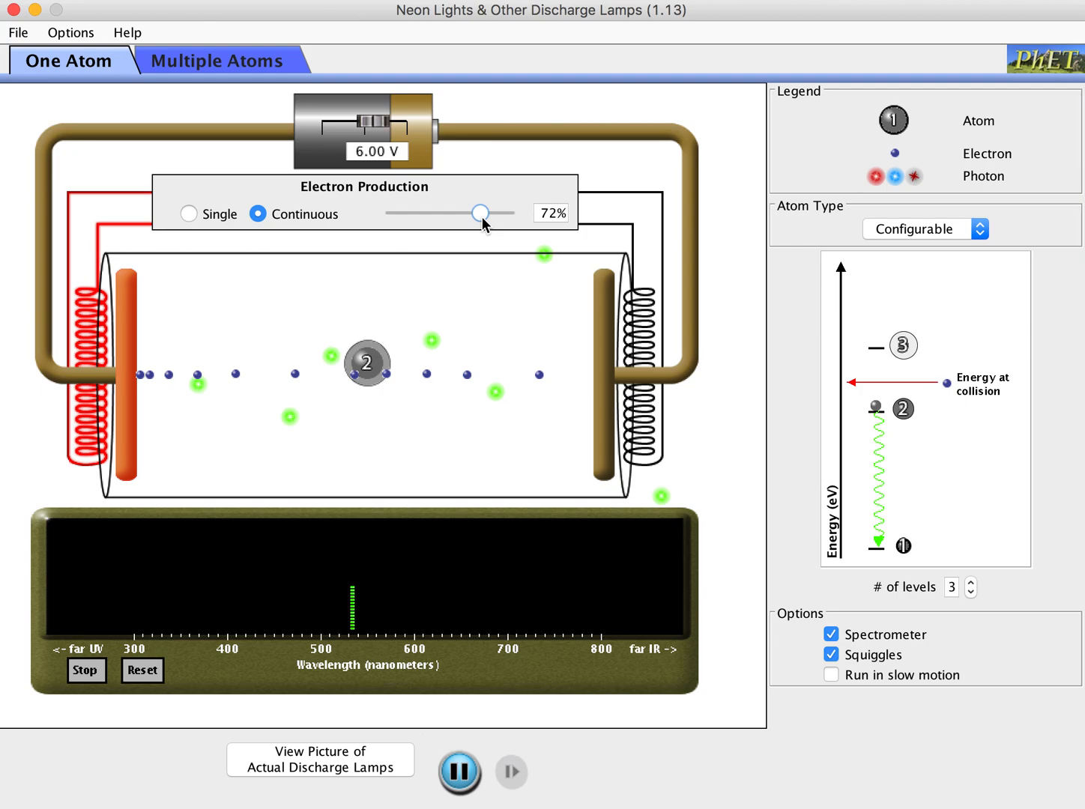
left_click_drag(478, 213, 488, 213)
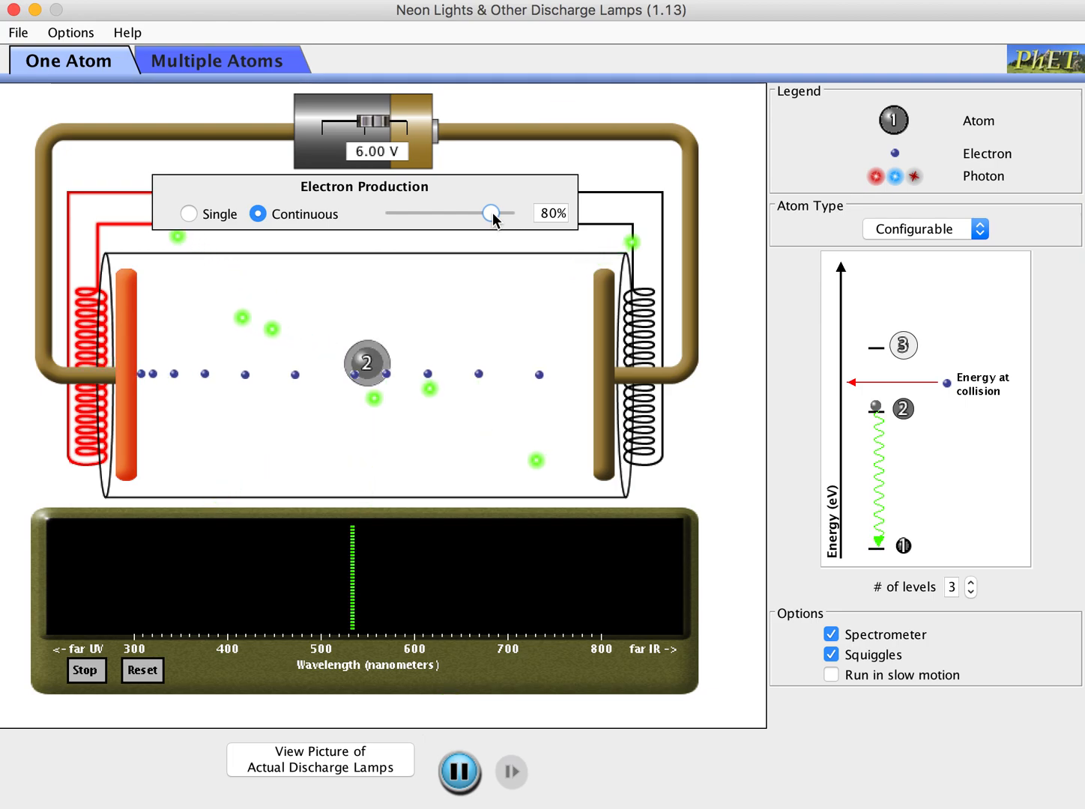
left_click_drag(492, 212, 513, 213)
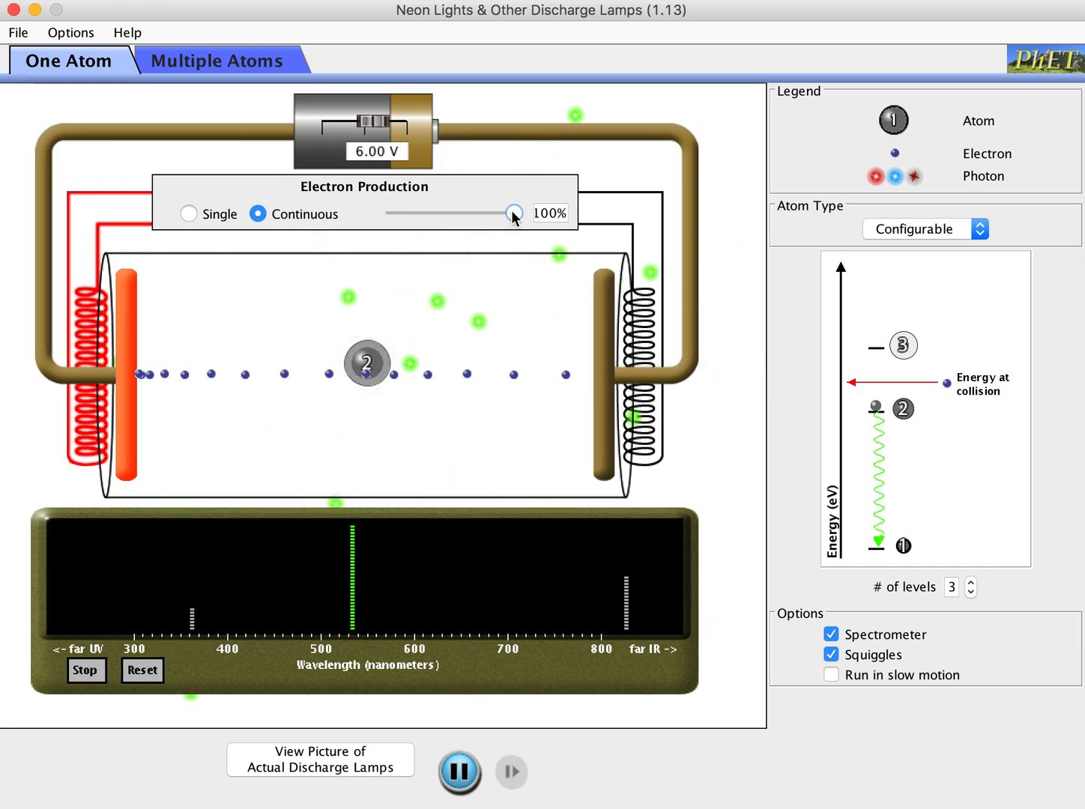
left_click_drag(512, 213, 416, 213)
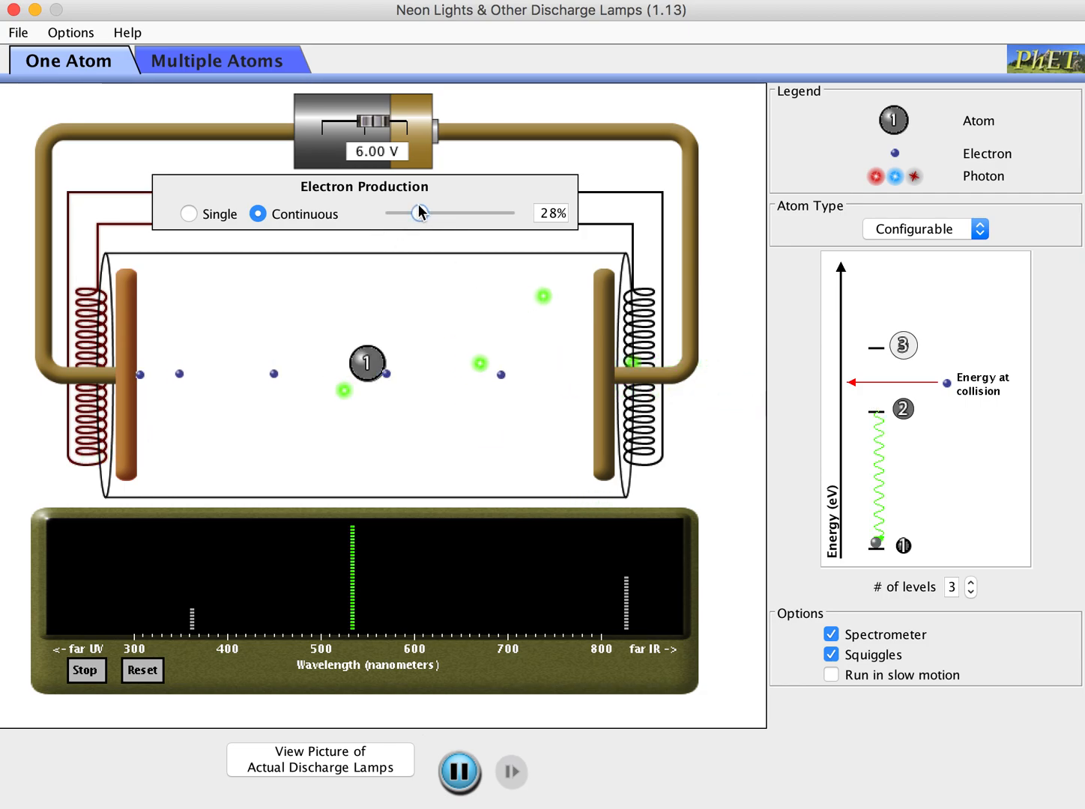
Step: Reduce the emission rate to 8% and raise the battery voltage to 9.00 V
left_click_drag(416, 212, 396, 213)
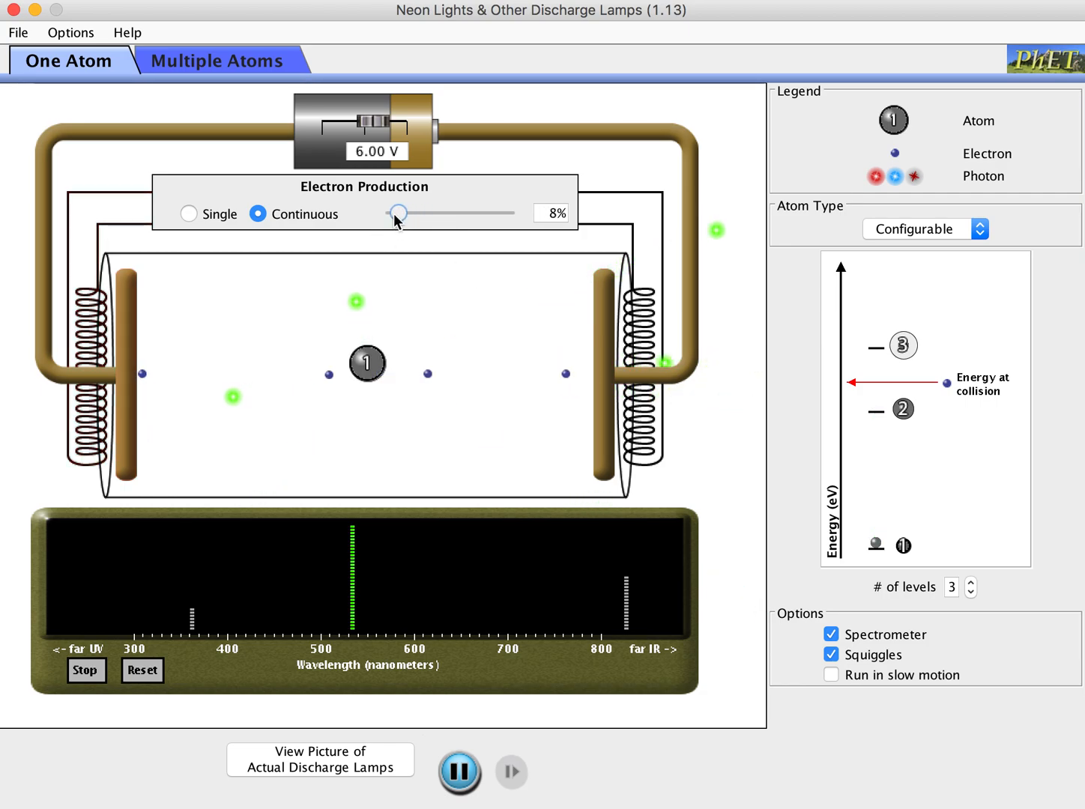
mouse_move(711, 396)
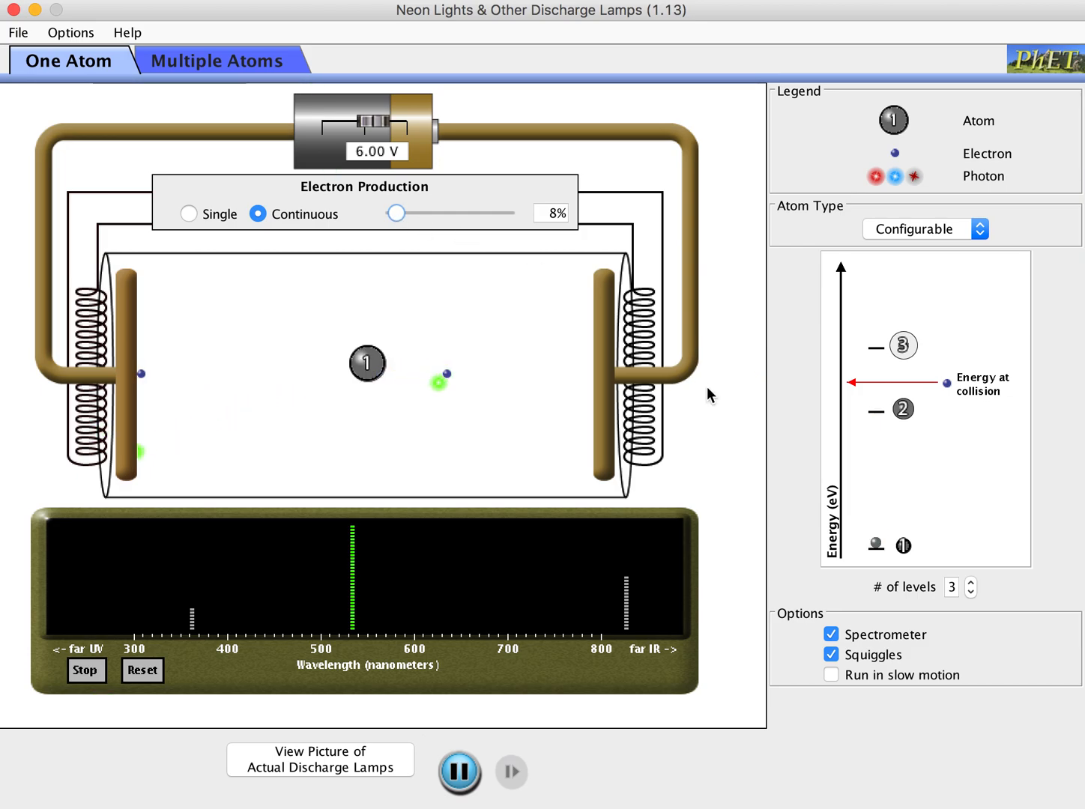
mouse_move(909, 366)
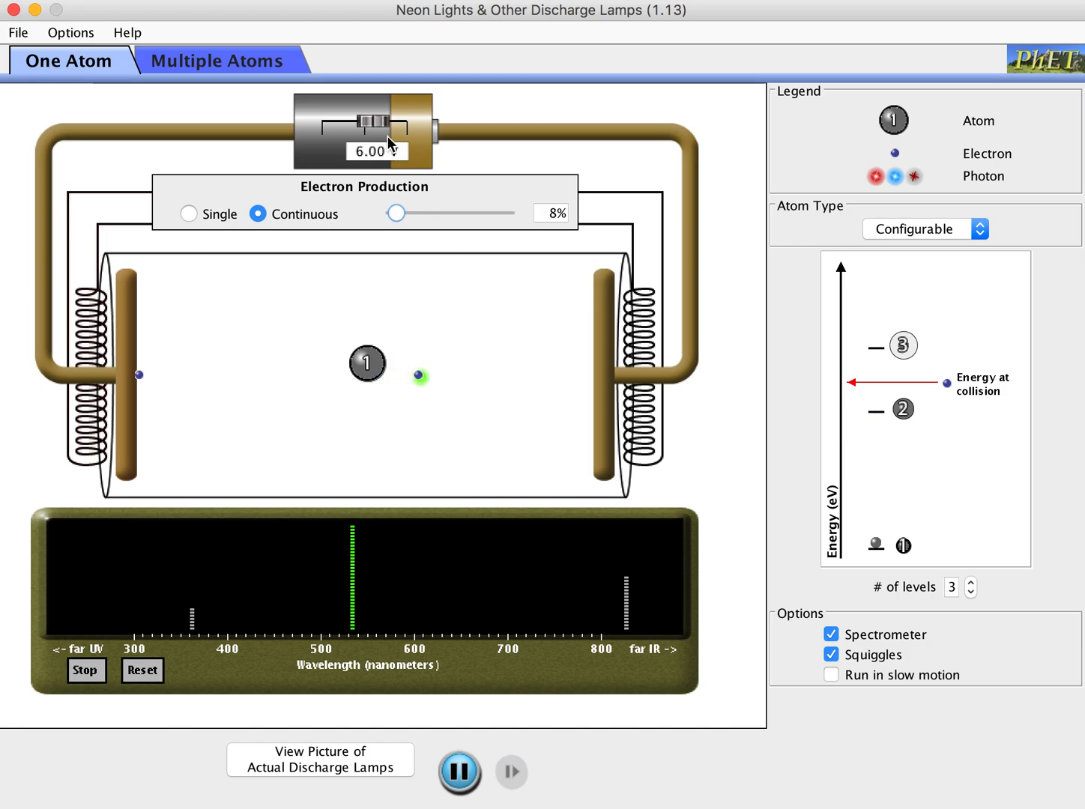
left_click_drag(370, 120, 384, 120)
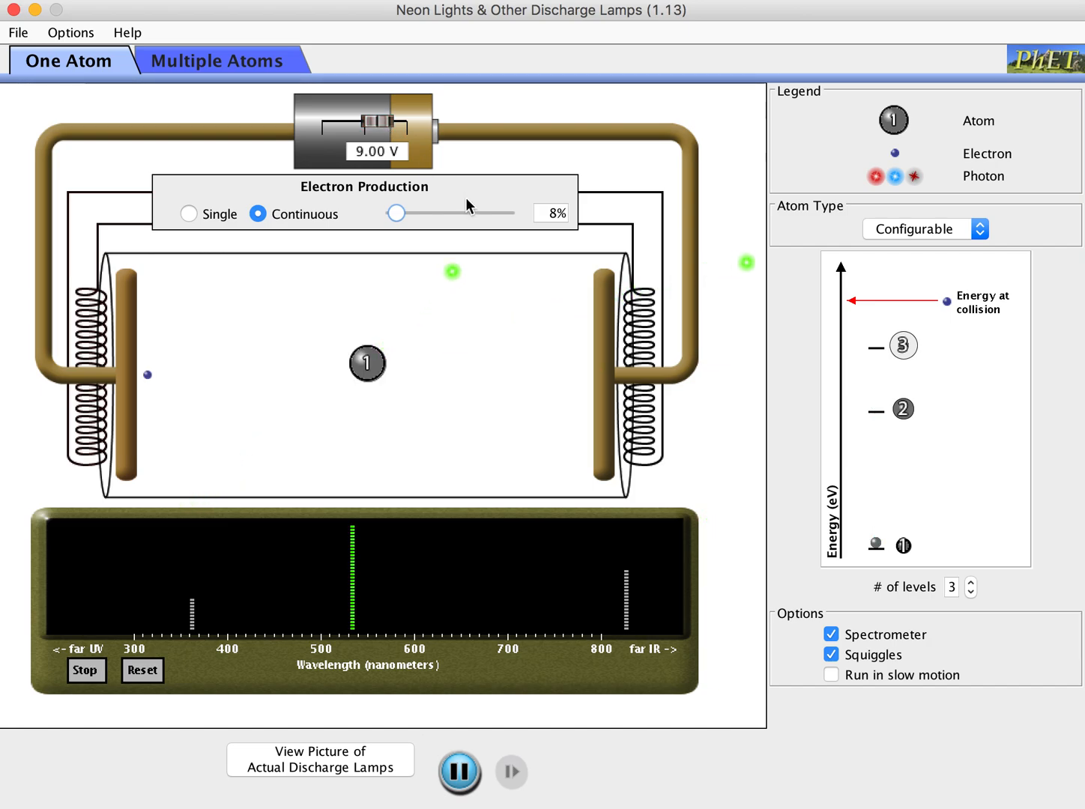
mouse_move(881, 480)
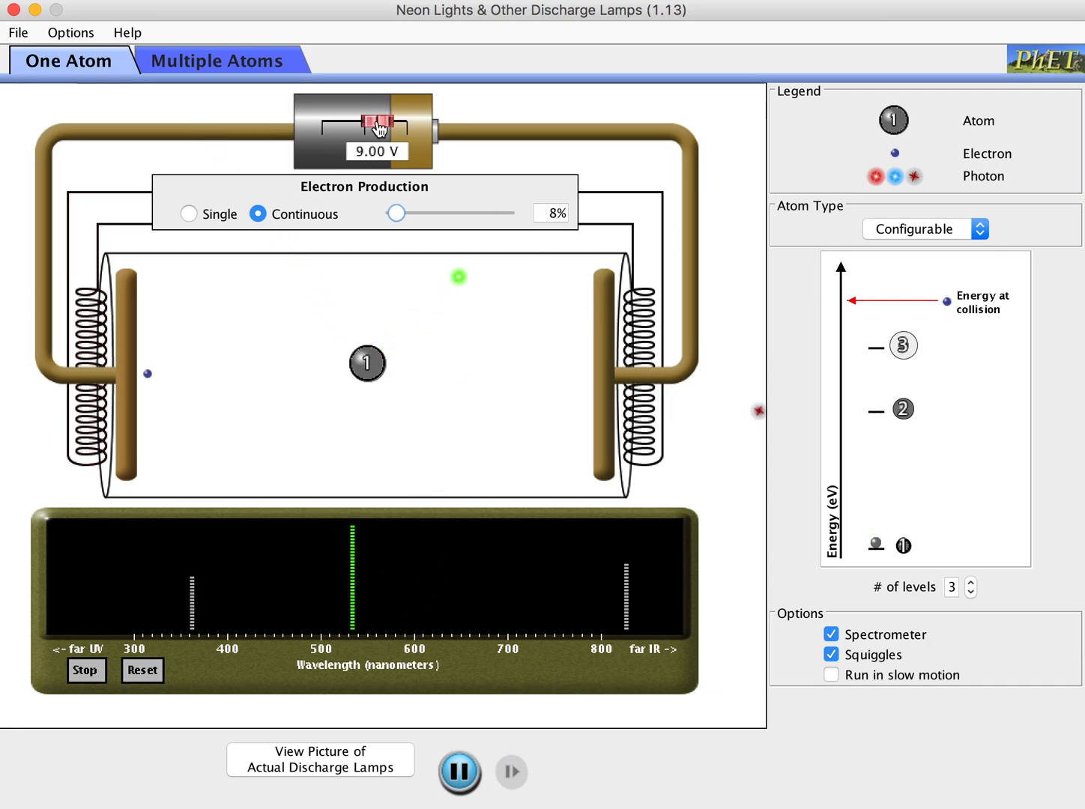
Step: Raise the battery voltage to 23.25 V, brightening the ultraviolet line
left_click_drag(382, 123, 387, 120)
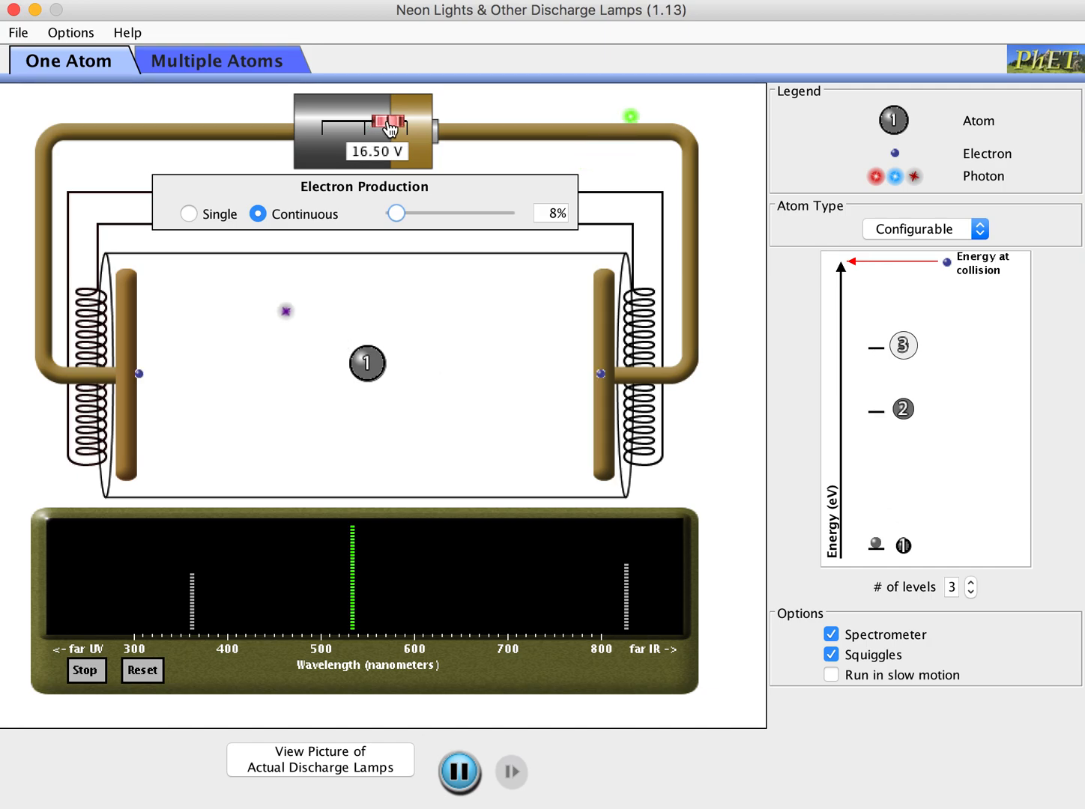
left_click_drag(384, 122, 395, 122)
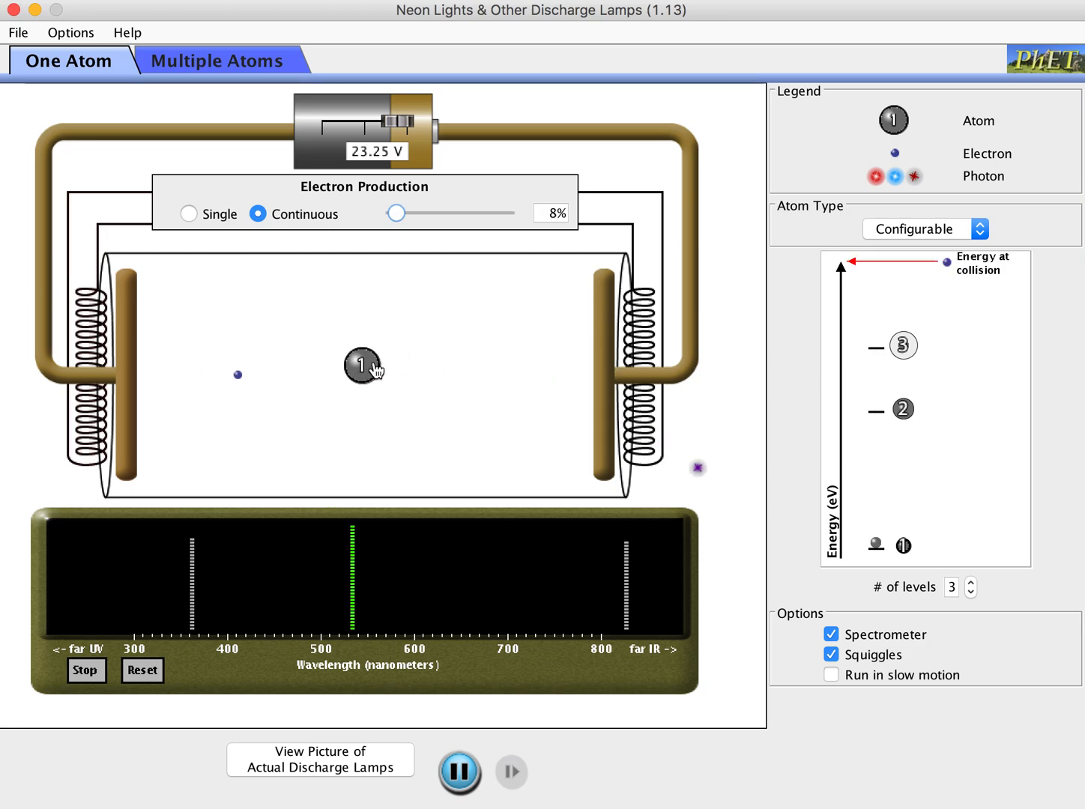
Step: Reduce the atom to two energy levels and lower the voltage to 12.75 V
left_click(974, 592)
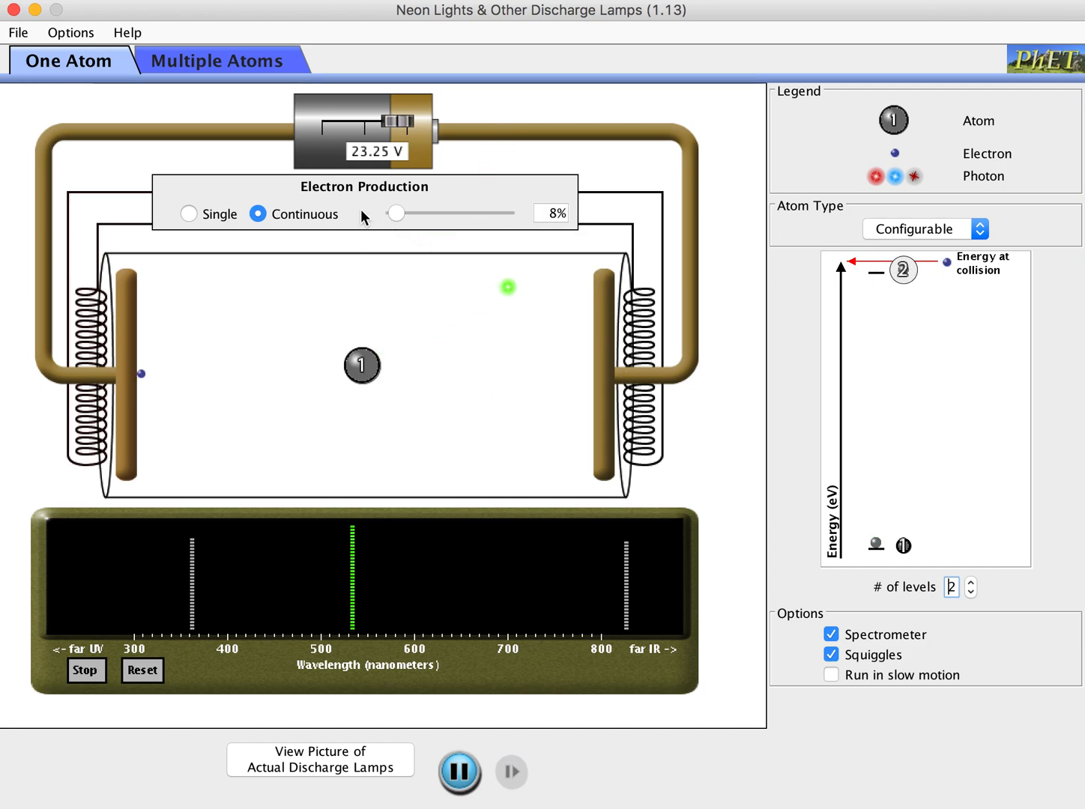
left_click_drag(390, 123, 384, 123)
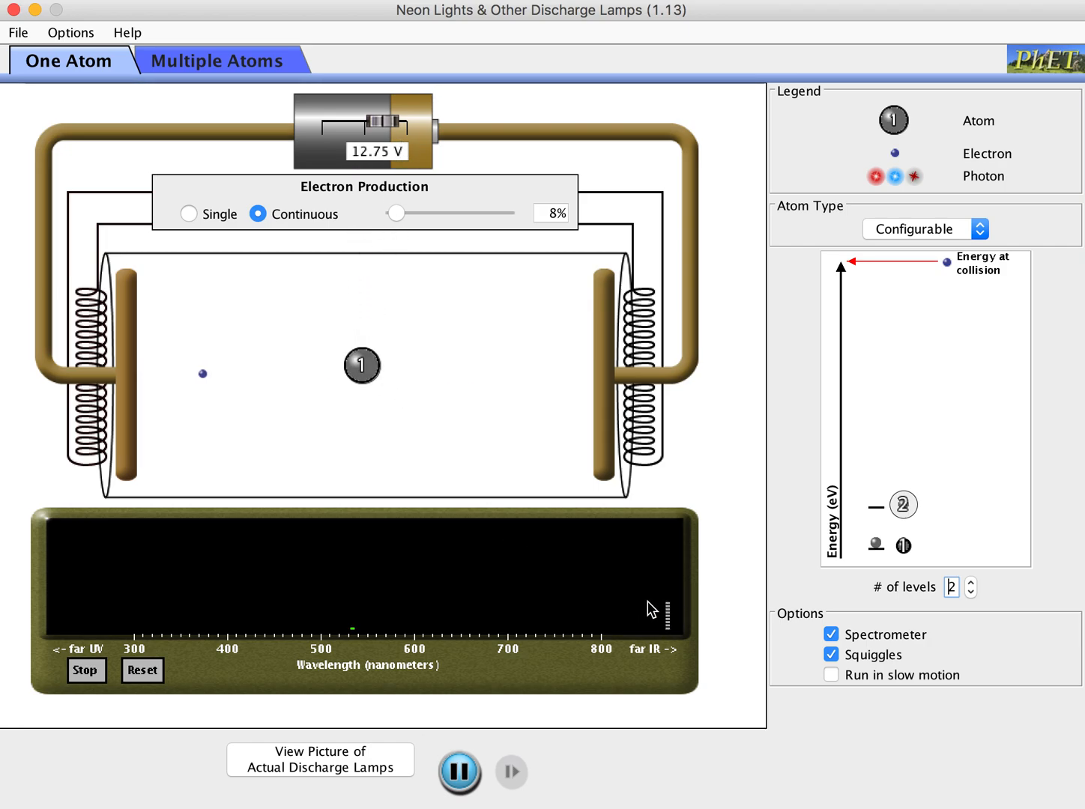
mouse_move(691, 663)
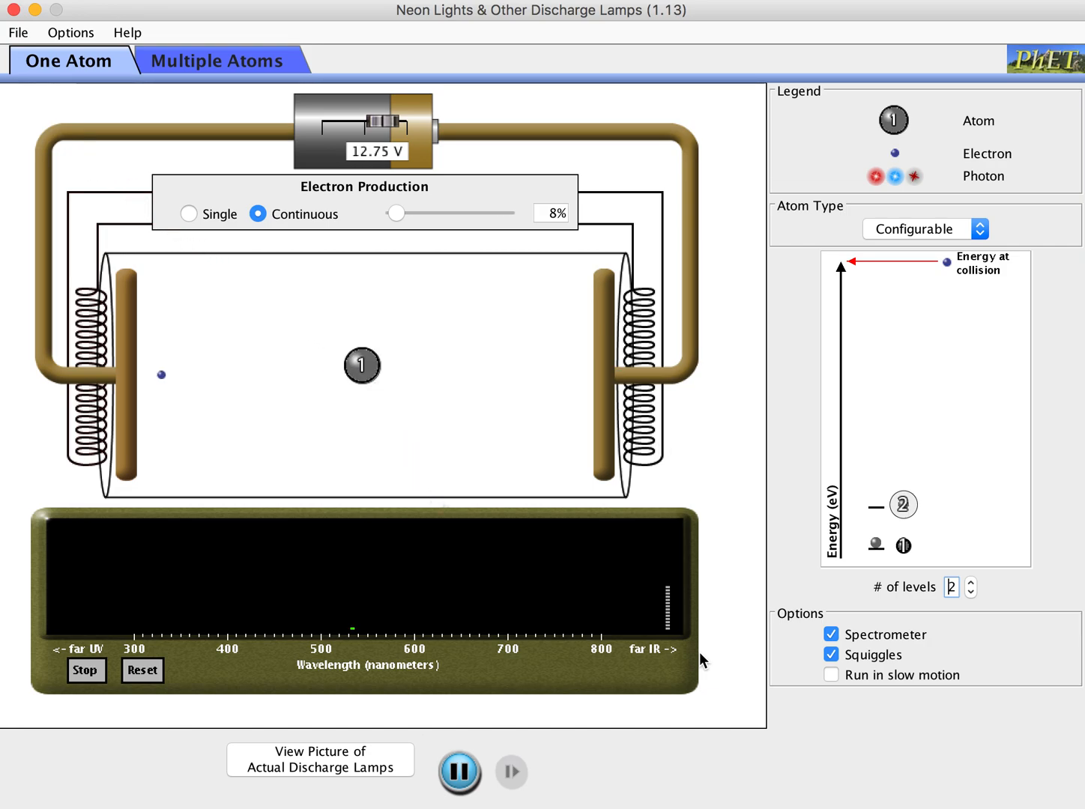
mouse_move(447, 682)
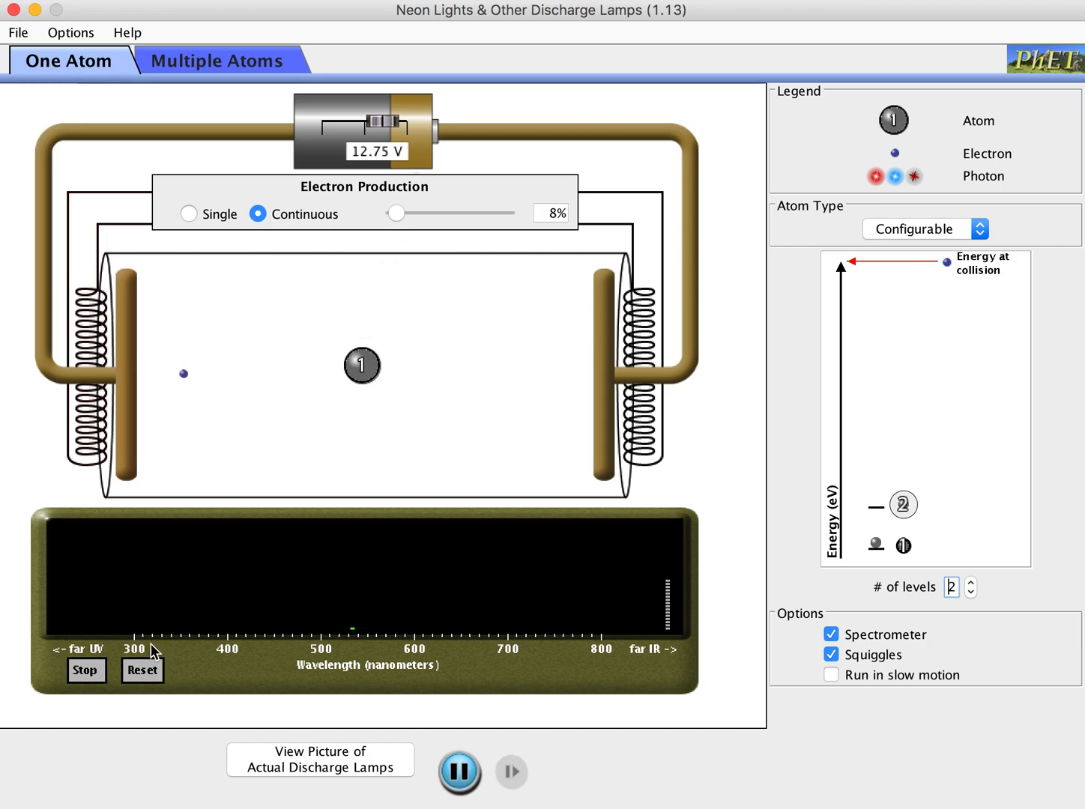
Step: Stop and clear the spectrometer, then restore a third energy level
left_click(87, 670)
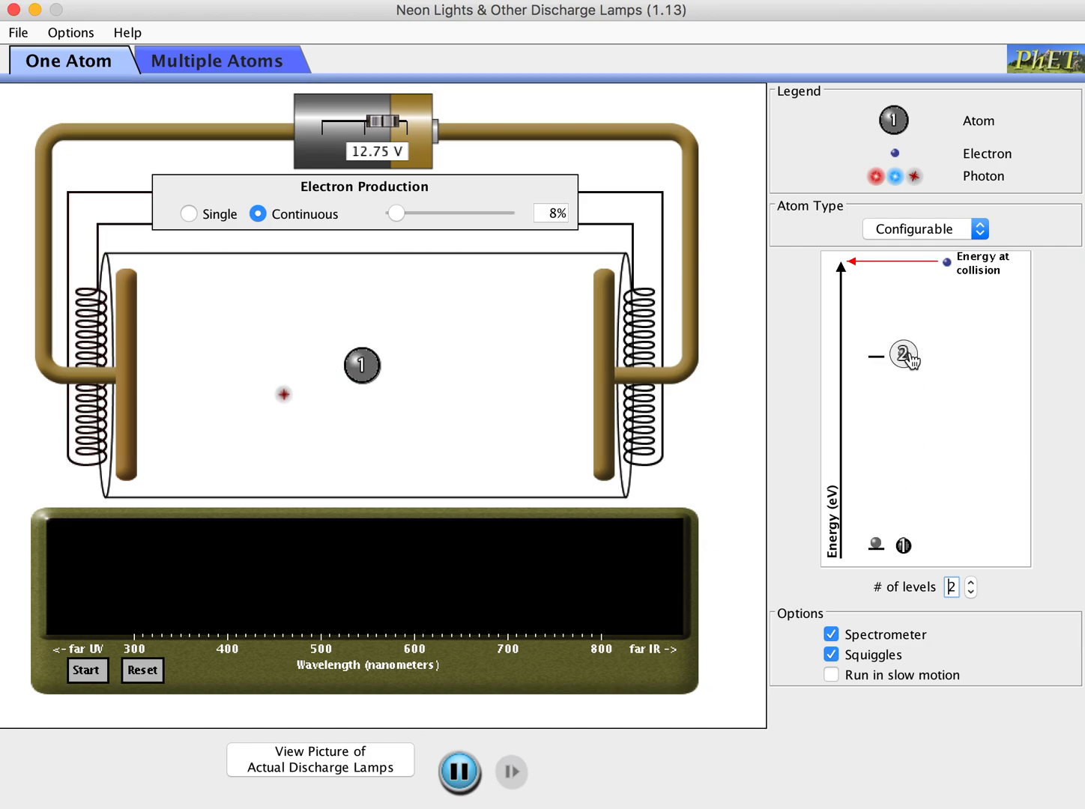
left_click(969, 583)
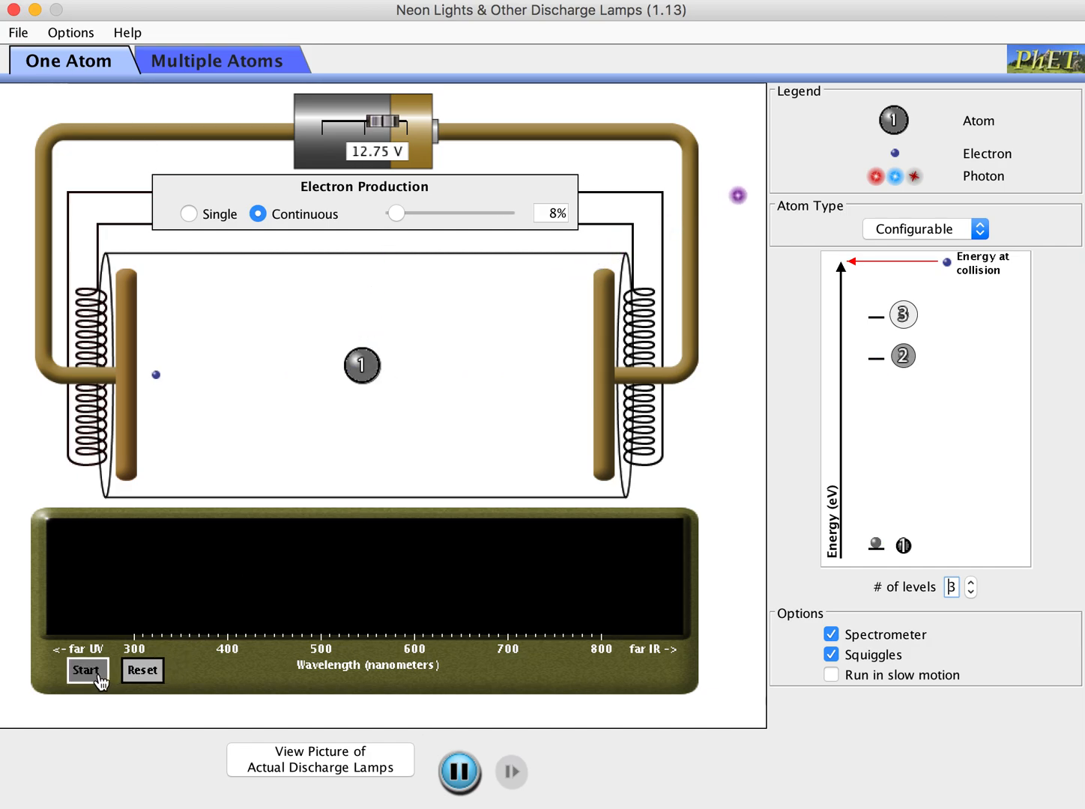
Step: Restart the spectrometer to collect a violet line near 400 nm
left_click(87, 671)
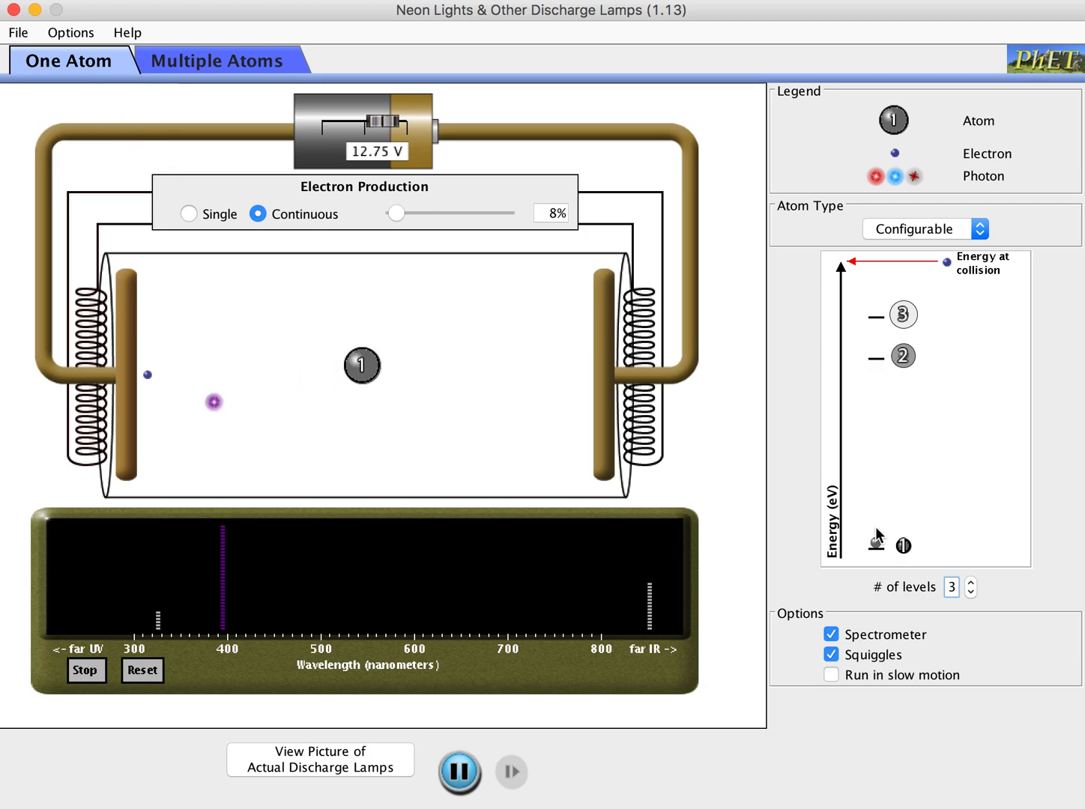
mouse_move(174, 618)
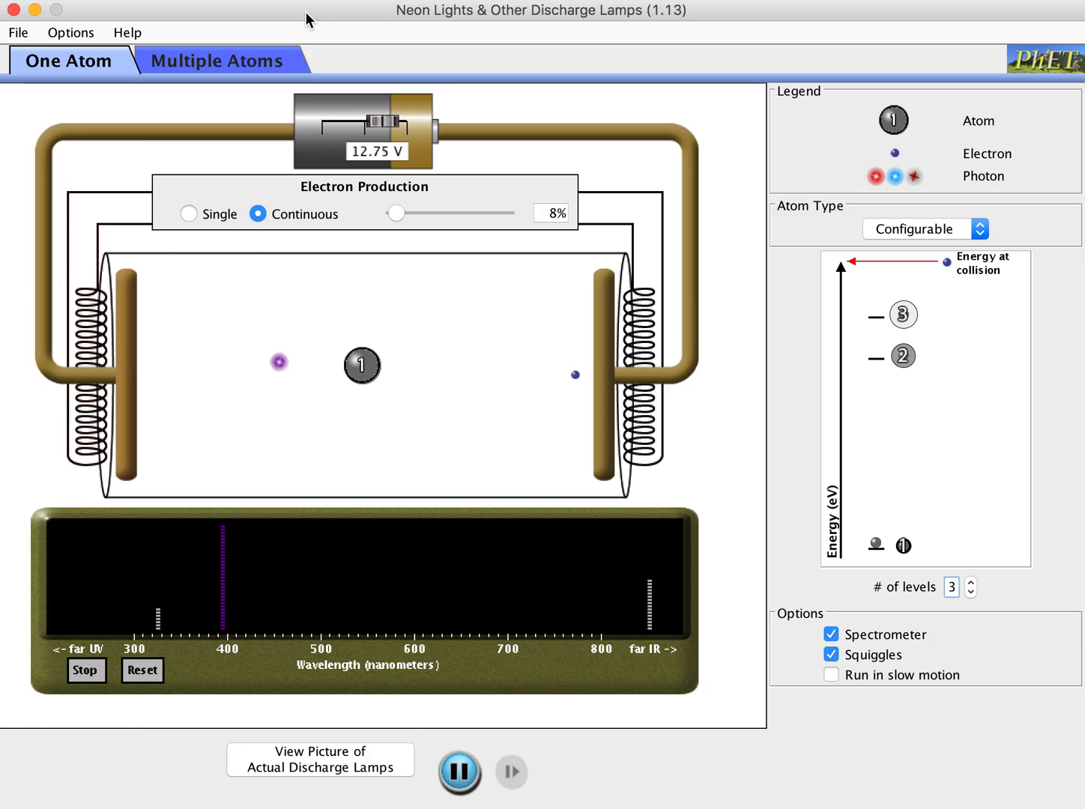
Step: Switch to the Multiple Atoms view with many hydrogen atoms at 23.00 V
left_click(215, 59)
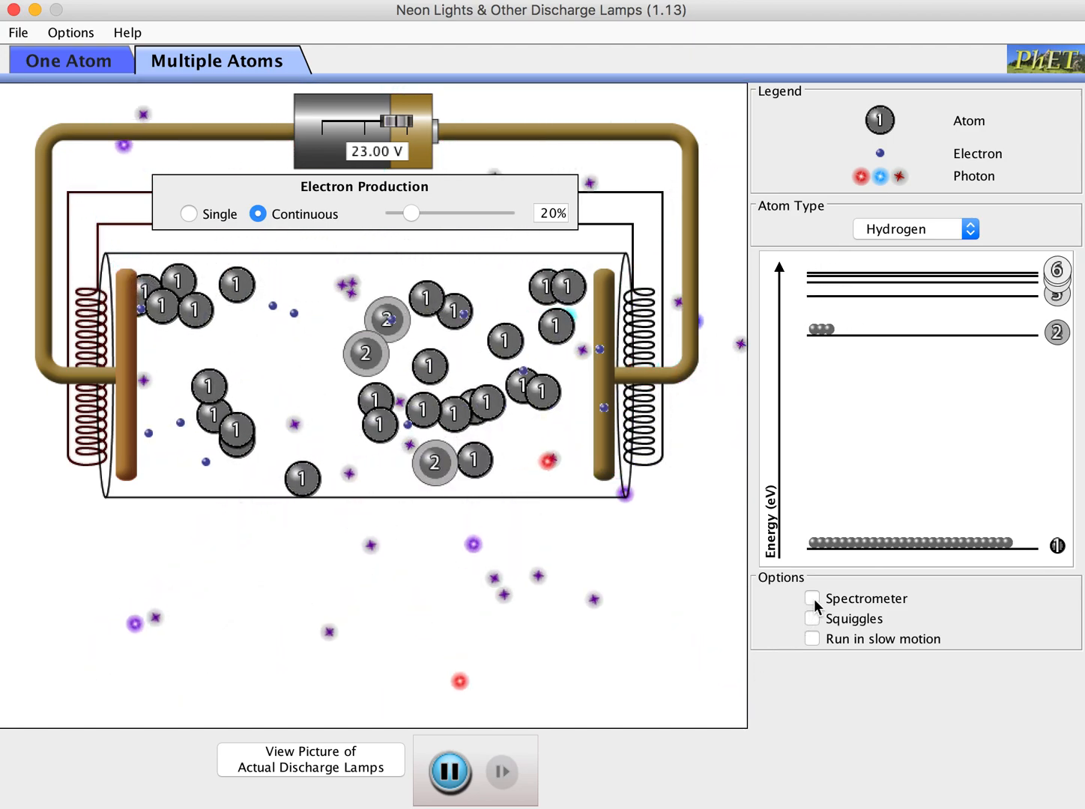
Step: Enable the spectrometer to record hydrogen's violet, blue, cyan, red, UV and IR lines
left_click(812, 599)
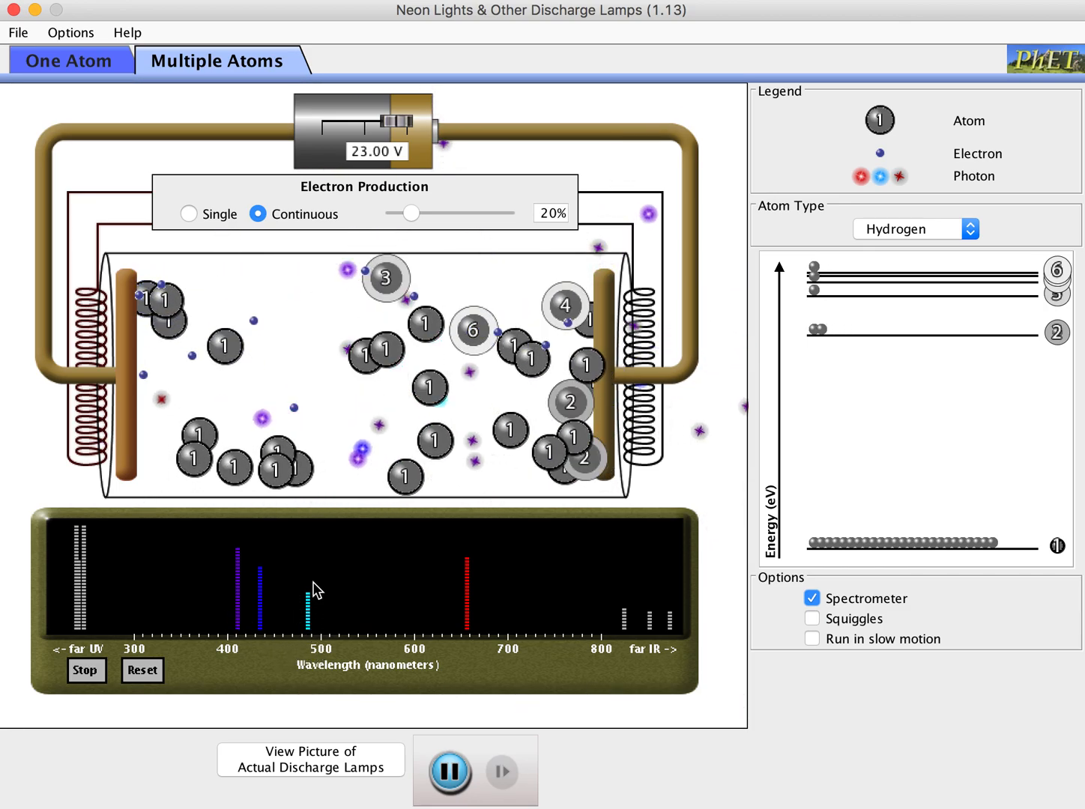
mouse_move(438, 646)
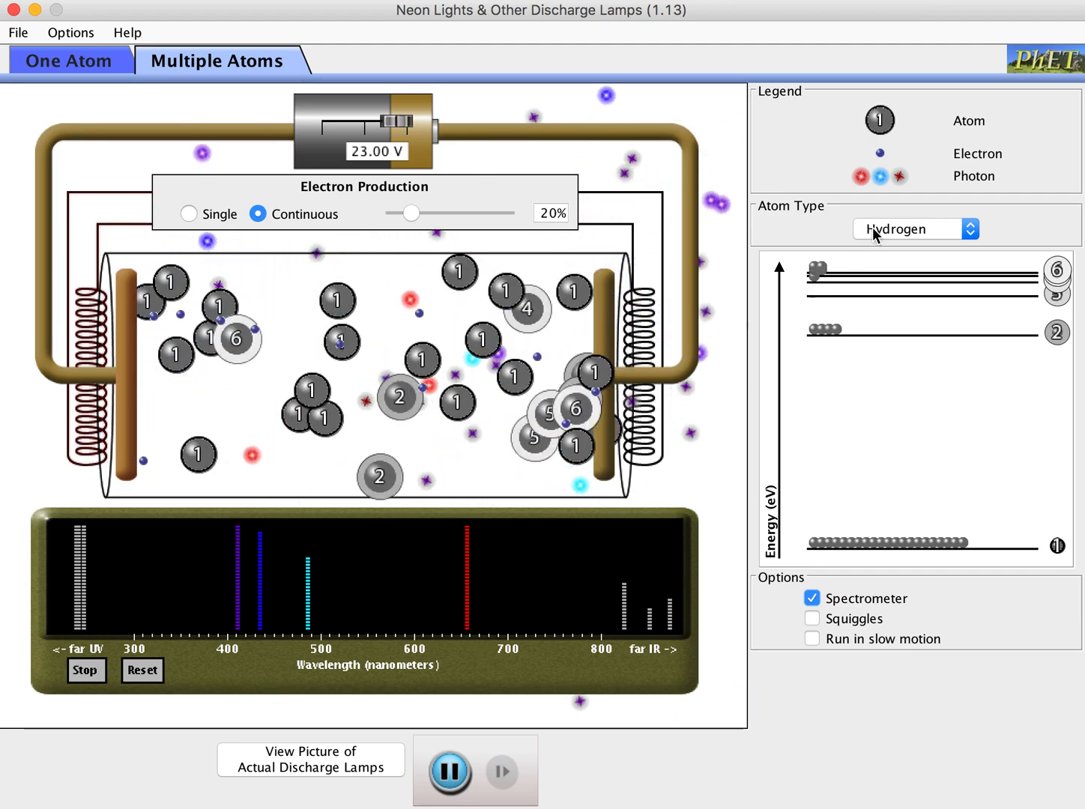
Step: Fill the tube with mercury and accumulate its violet, blue, green and yellow lines
left_click(916, 228)
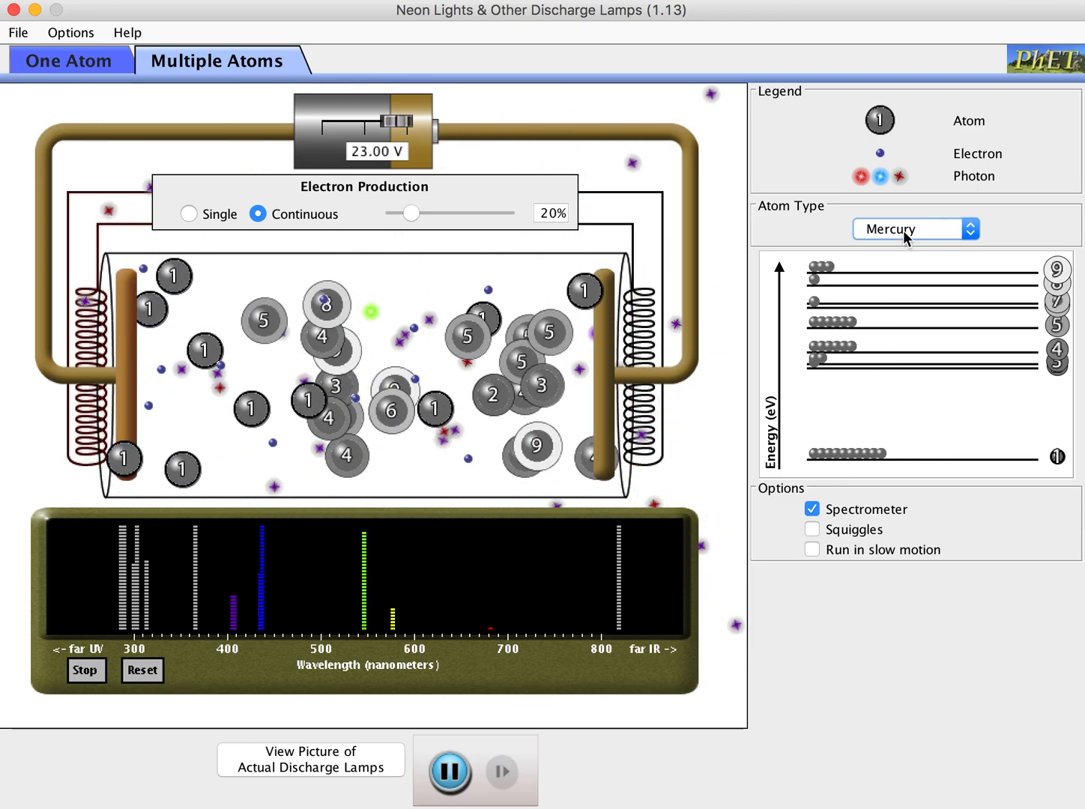
left_click(915, 228)
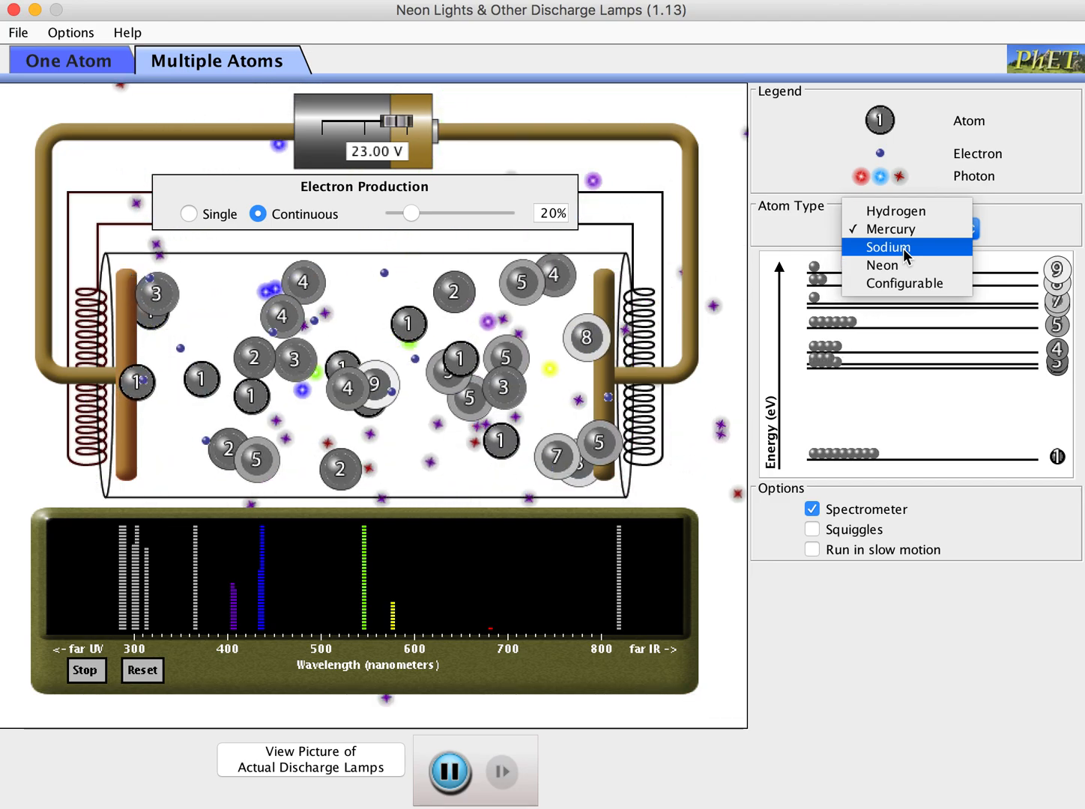
Step: Show sodium's yellow-orange lines near 590 nm, then fill the lamp with neon atoms
left_click(888, 247)
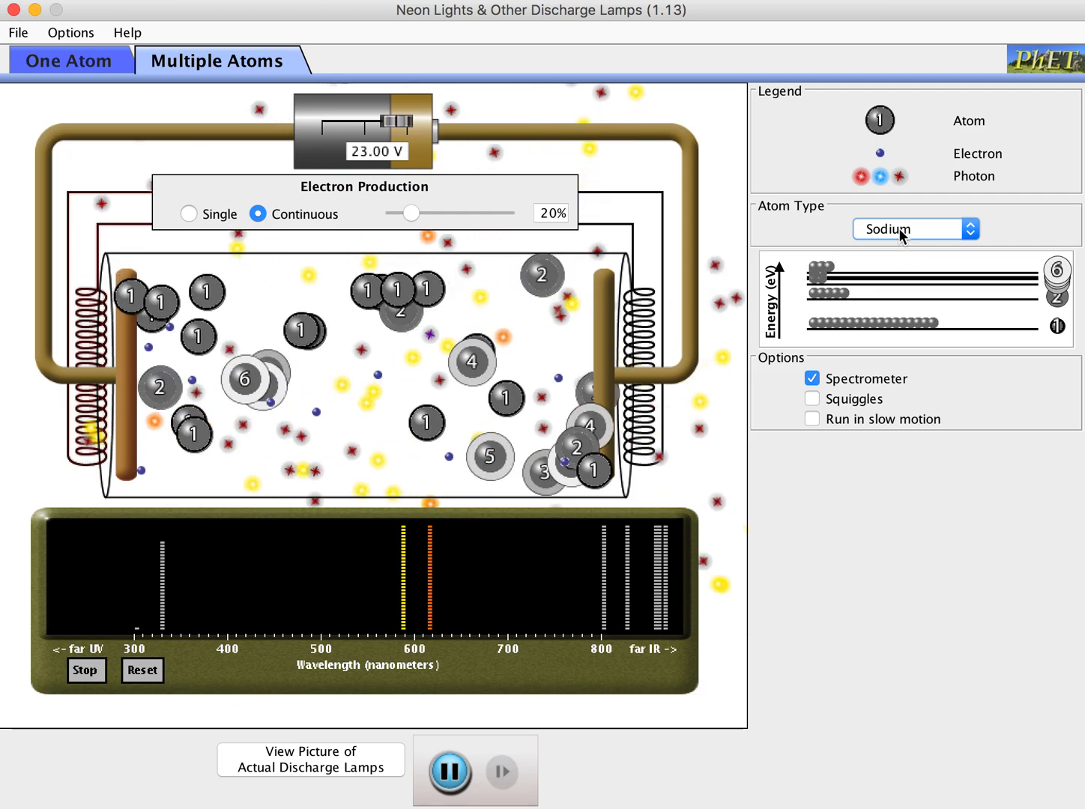
left_click(914, 227)
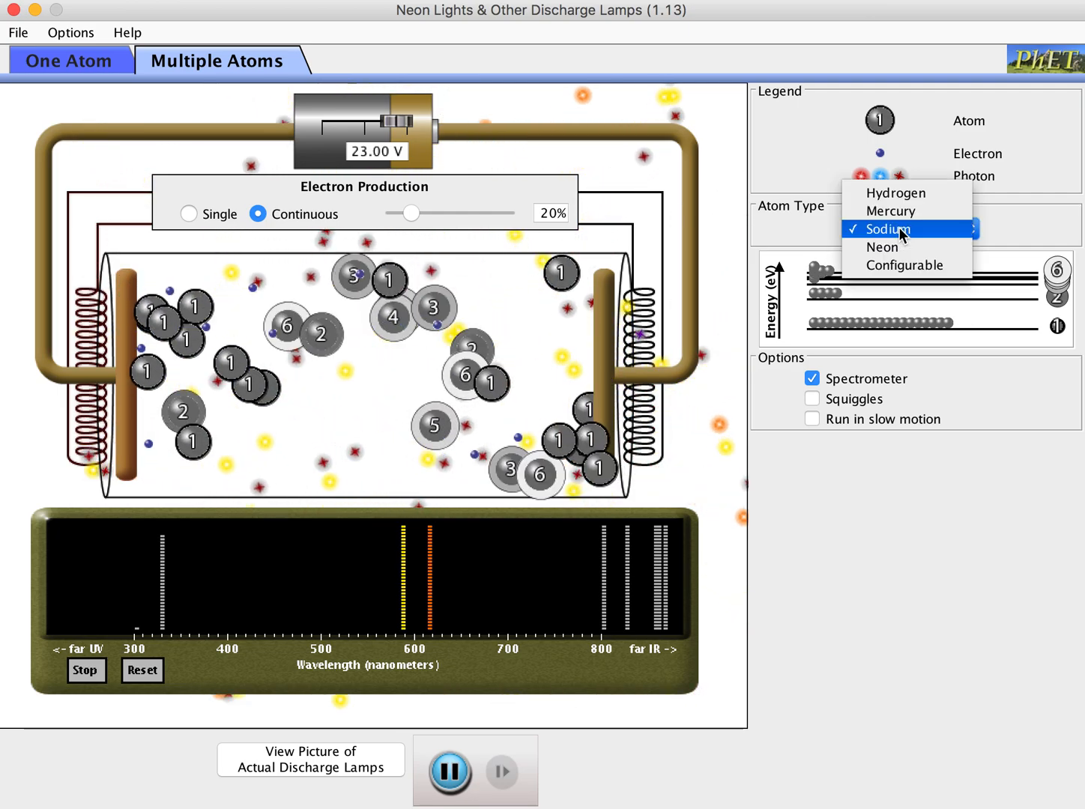
left_click(882, 246)
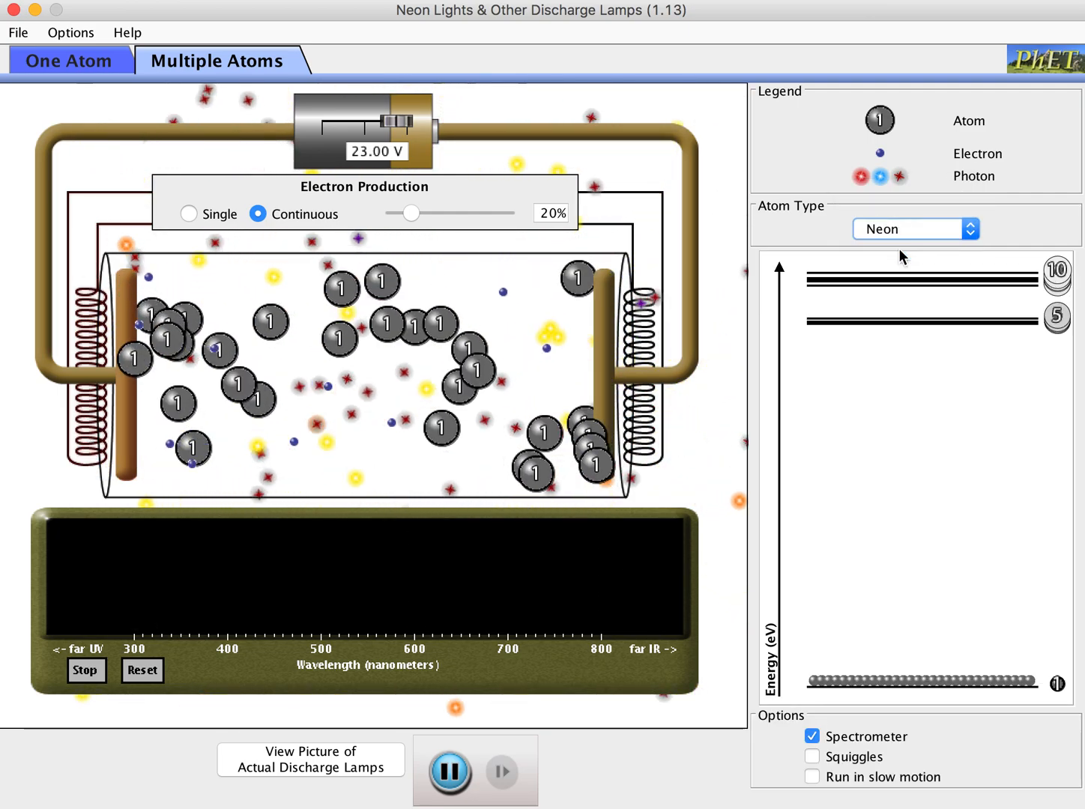